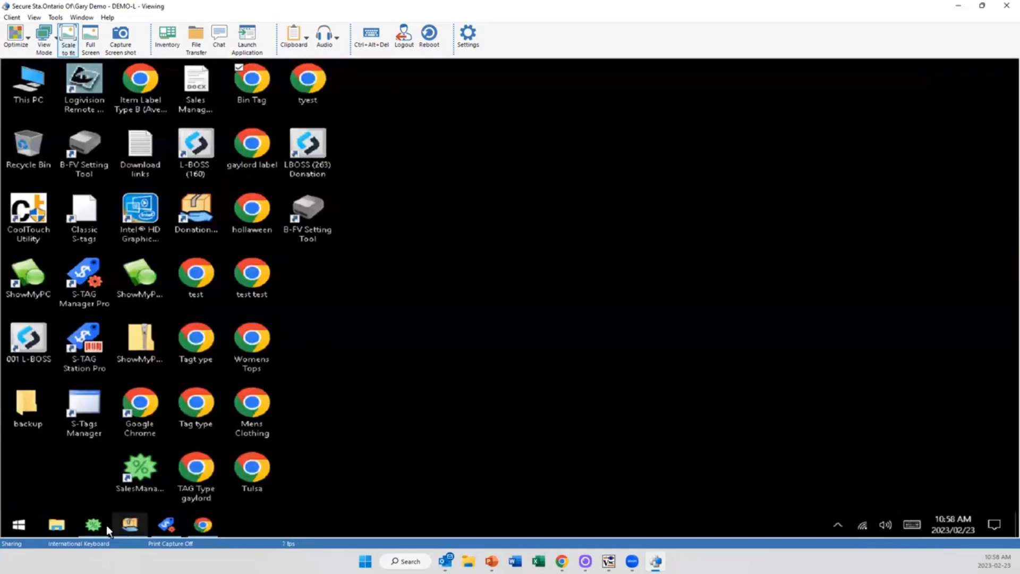
- Launch Sales Manager from the SalesManager desktop icon
double_click(195, 78)
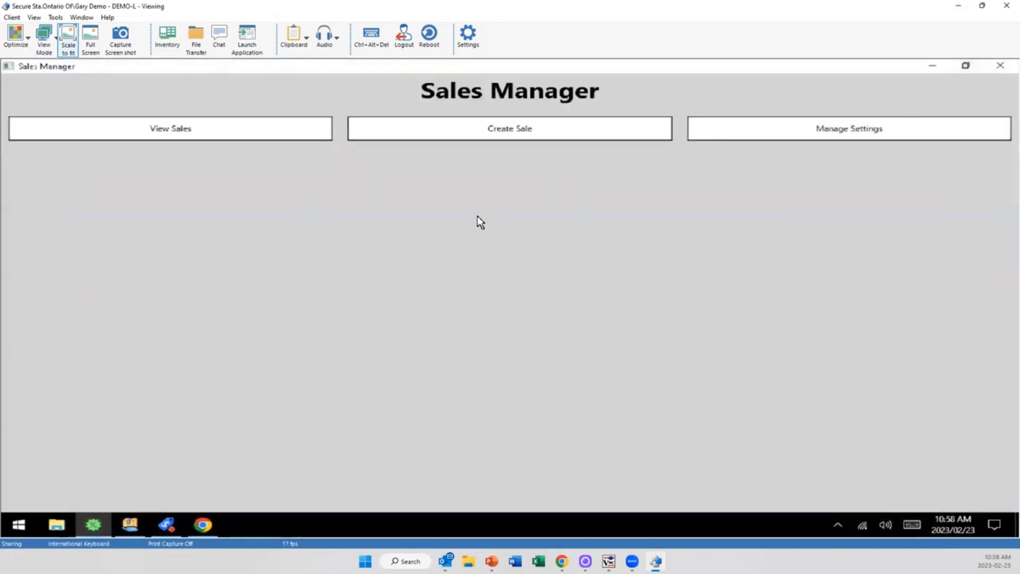
mouse_move(466, 213)
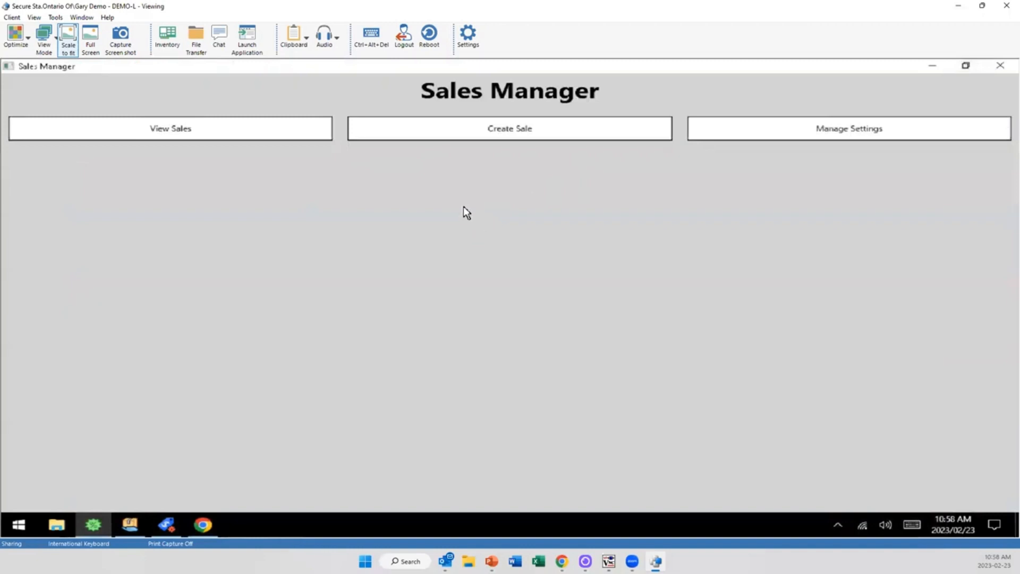
mouse_move(520, 339)
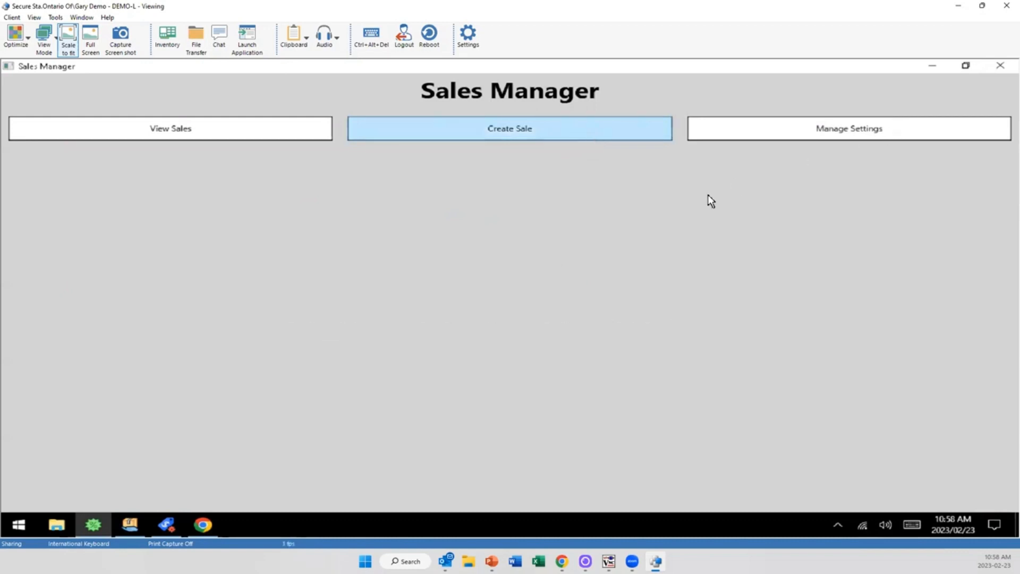
- Start a new sale named Andrews Mid Week Sale with short name AMWS
left_click(509, 129)
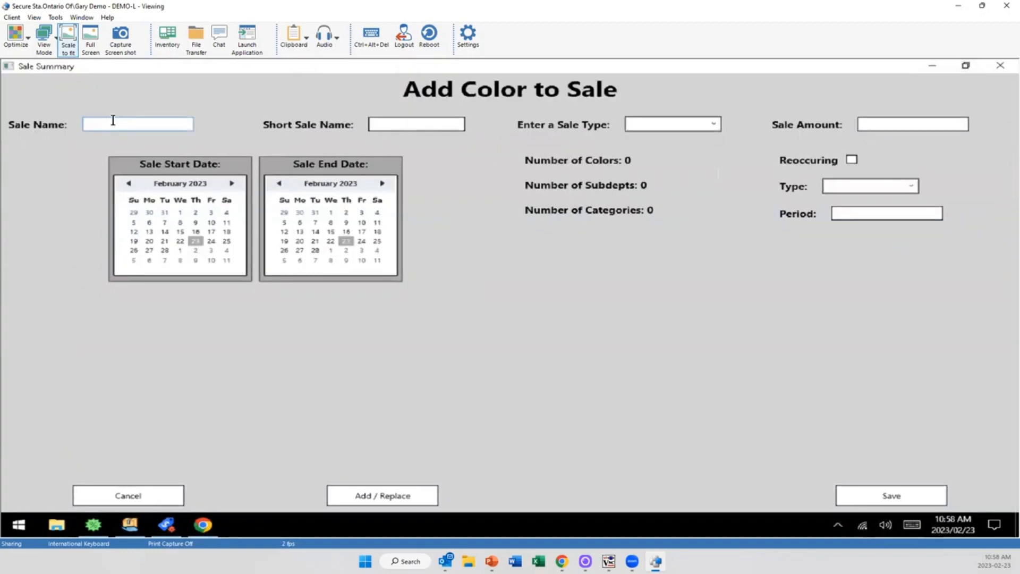
type("Andrews M")
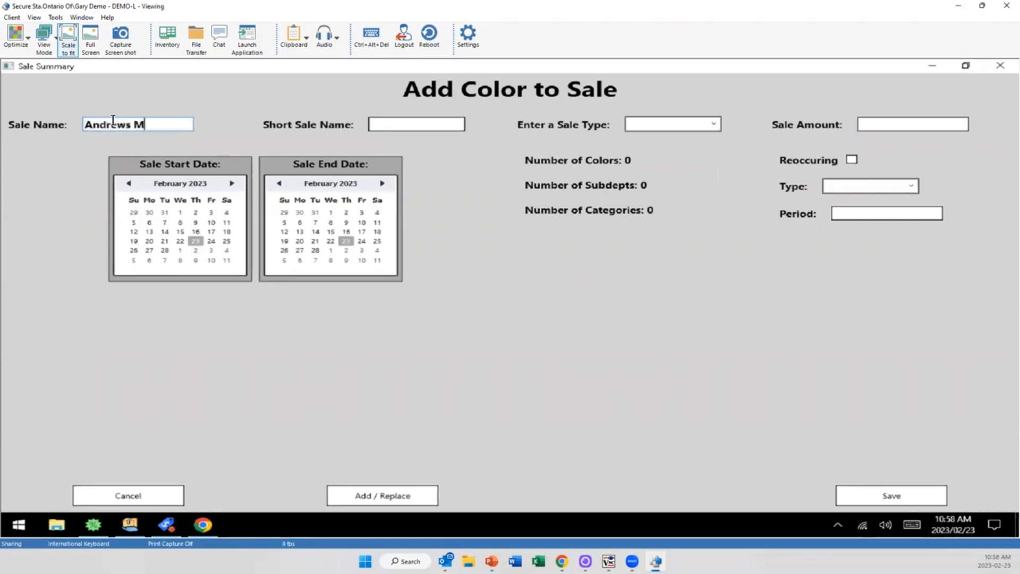
type("id Week Sale")
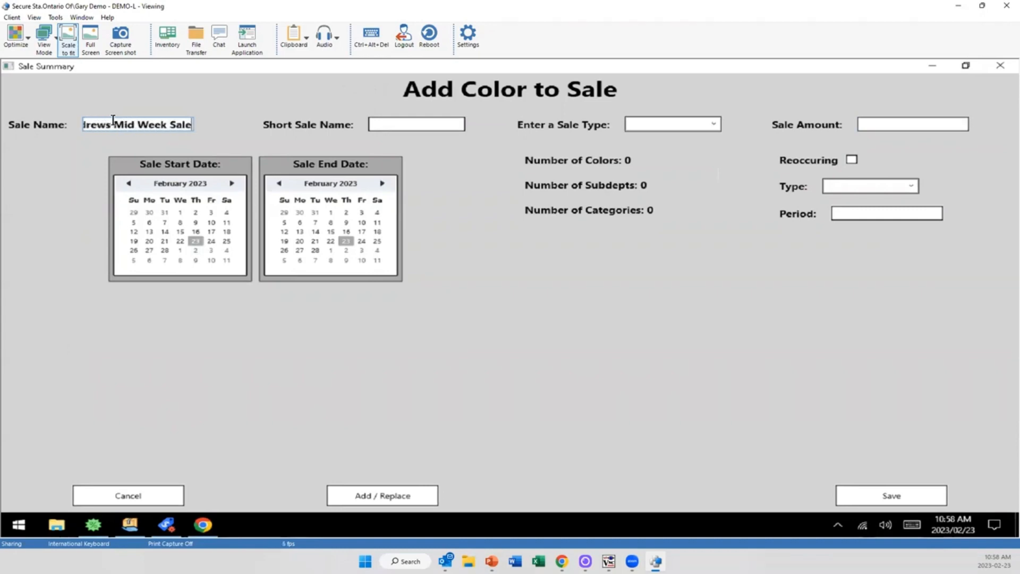
type("AMW")
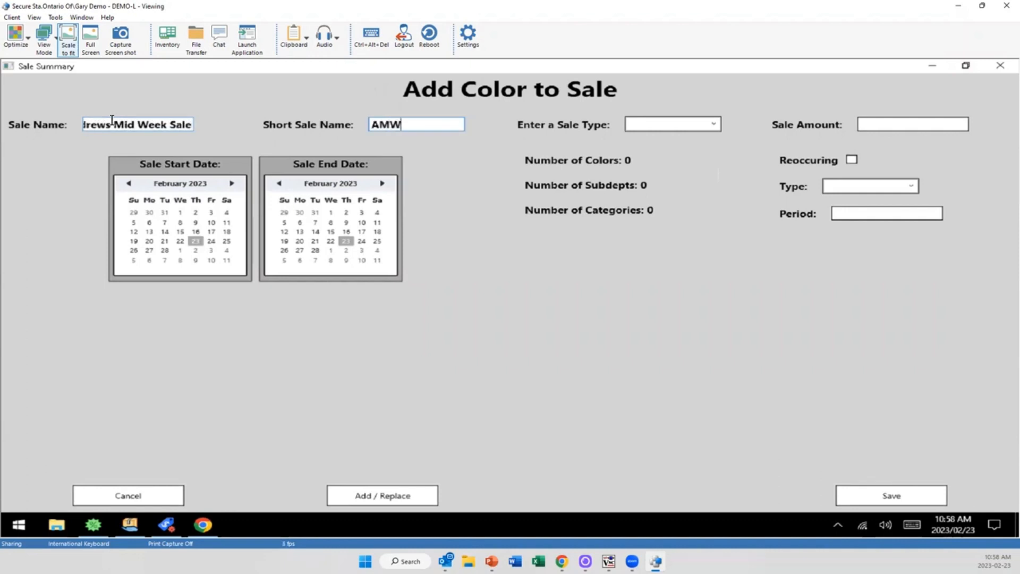
type("S")
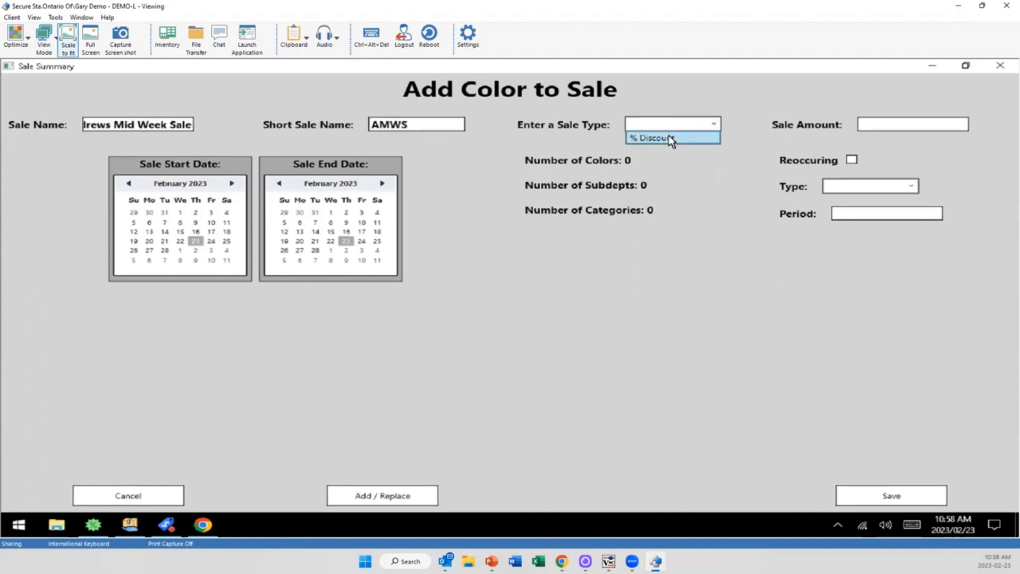
- Make it a 75 percent discount recurring every 7 days, ending February 23
left_click(650, 137)
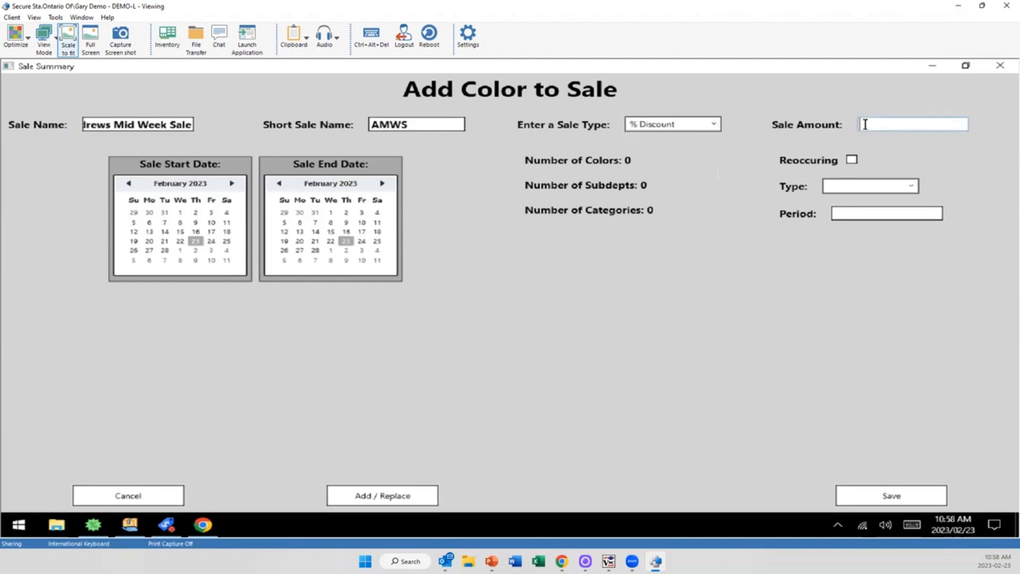
type("5")
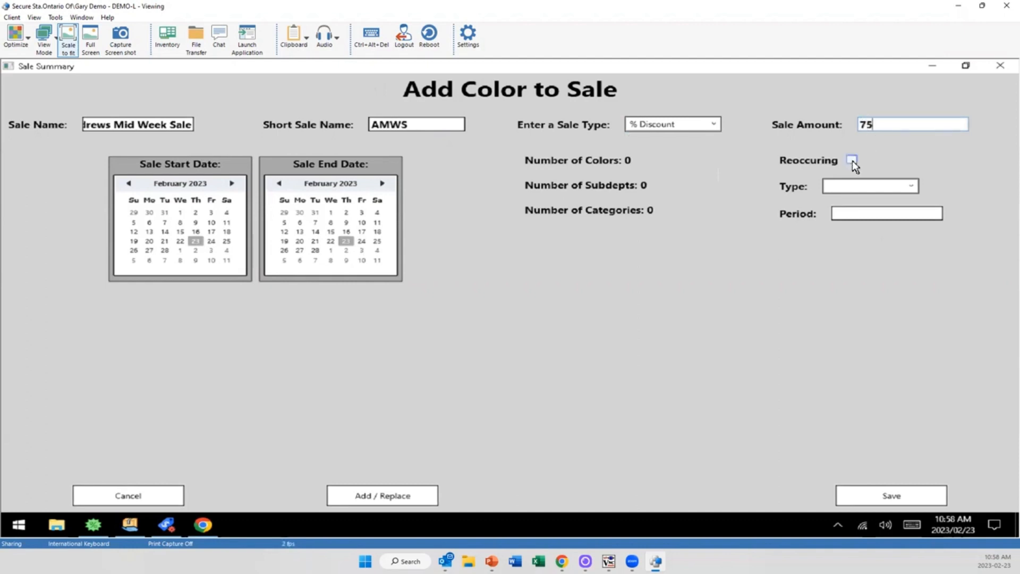
left_click(851, 159)
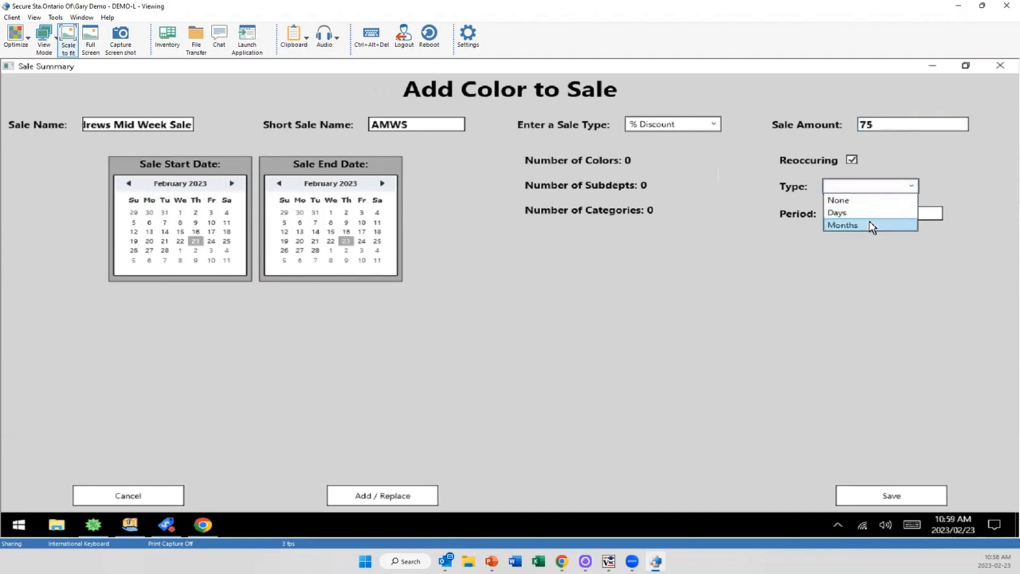
left_click(836, 213)
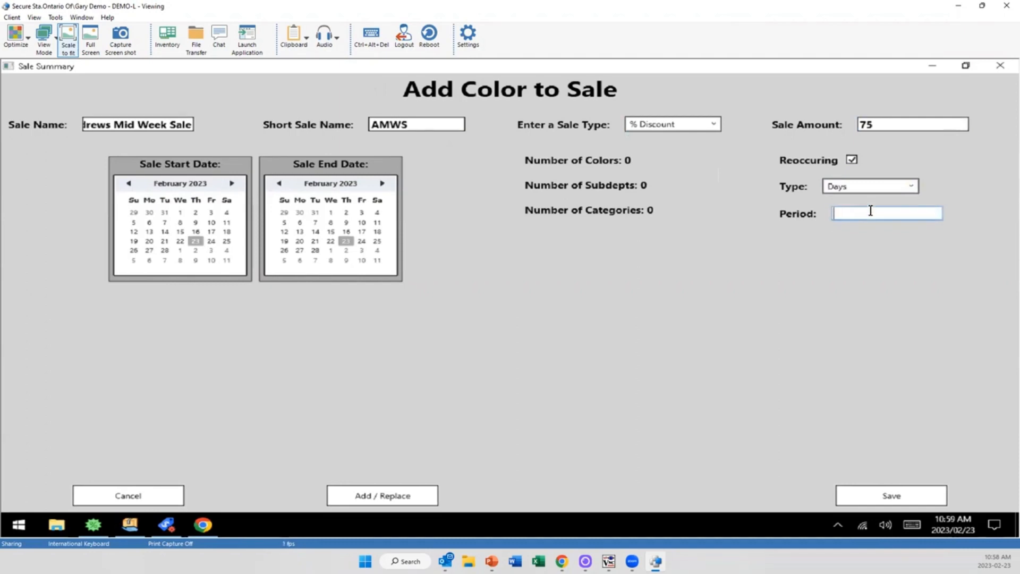
type("7")
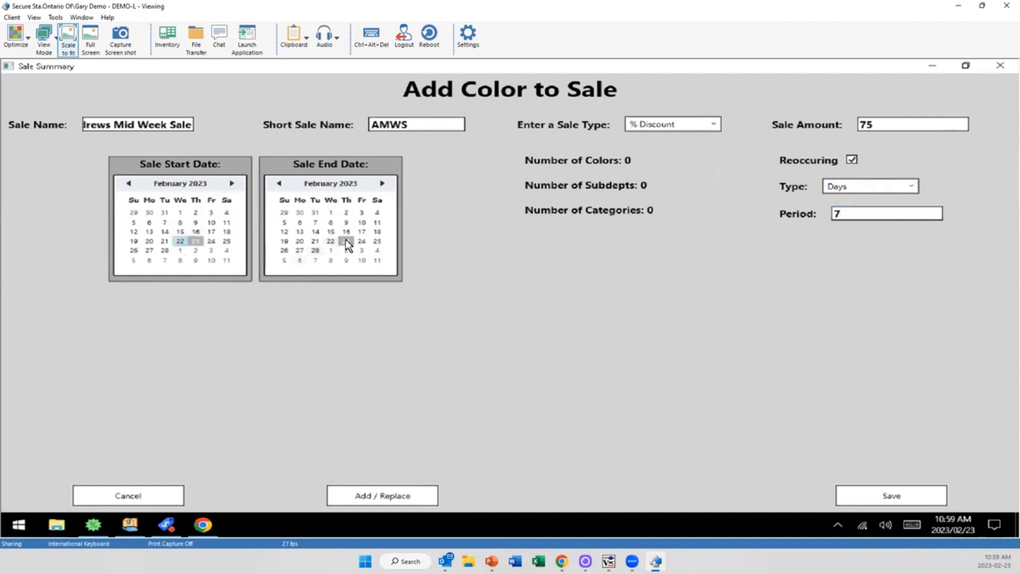
left_click(345, 241)
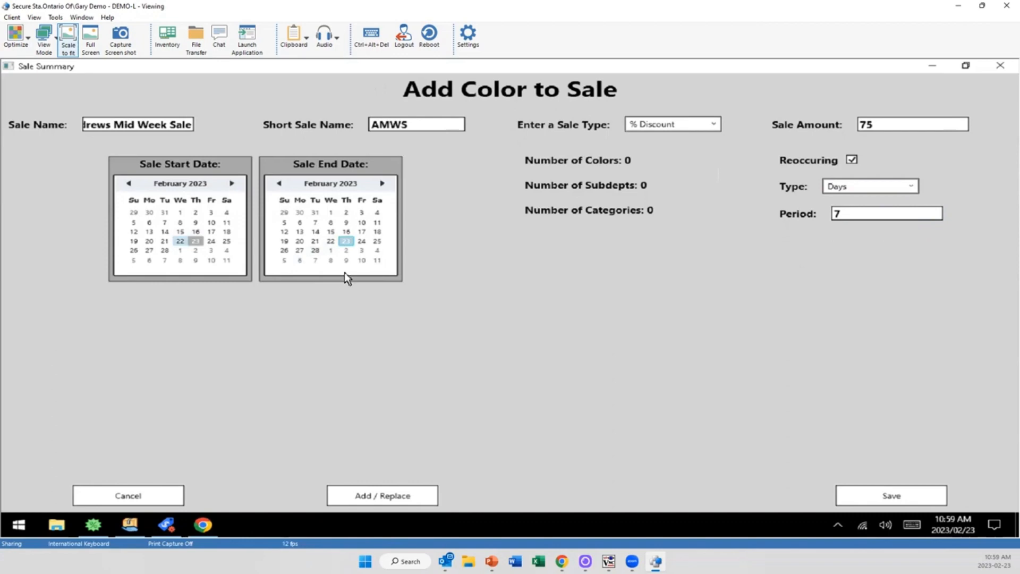
mouse_move(391, 494)
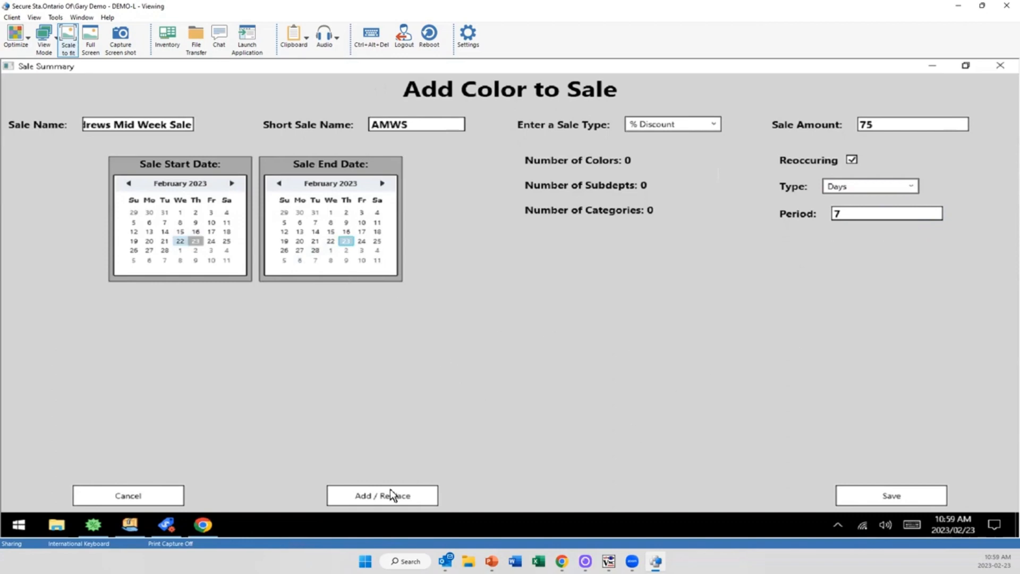
- Load the subdepartments and categories via Add / Replace
left_click(381, 495)
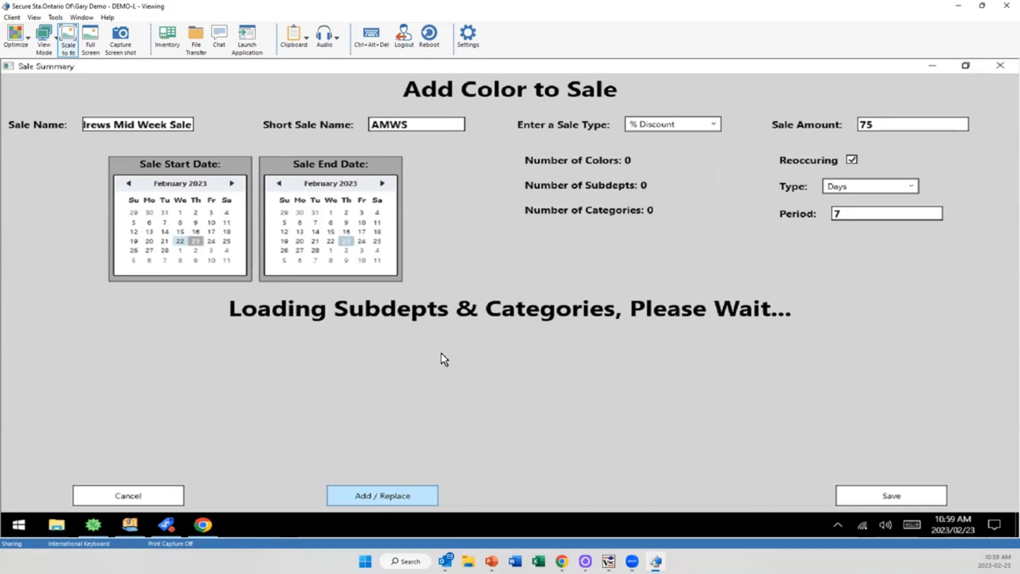
mouse_move(702, 135)
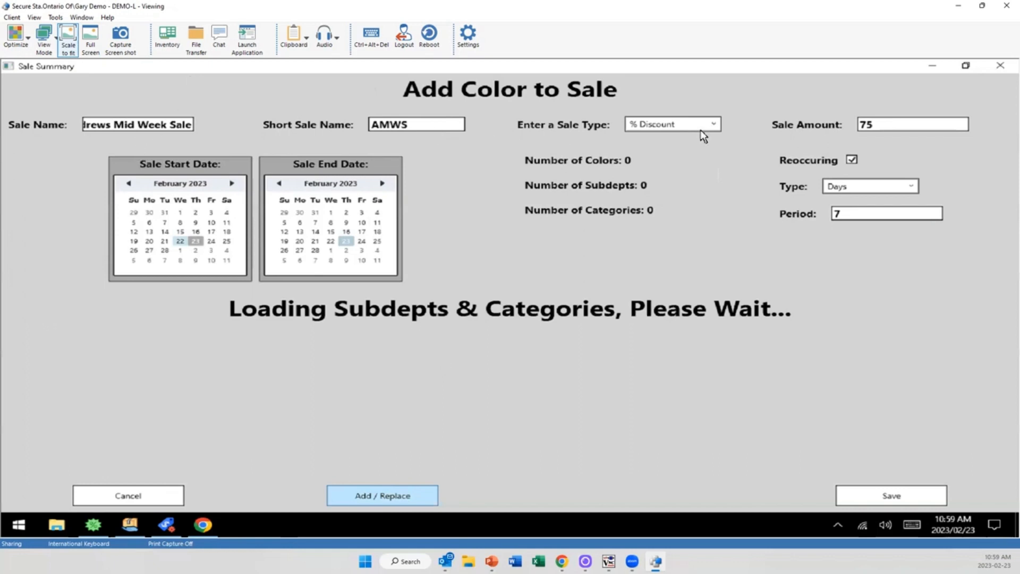
mouse_move(943, 113)
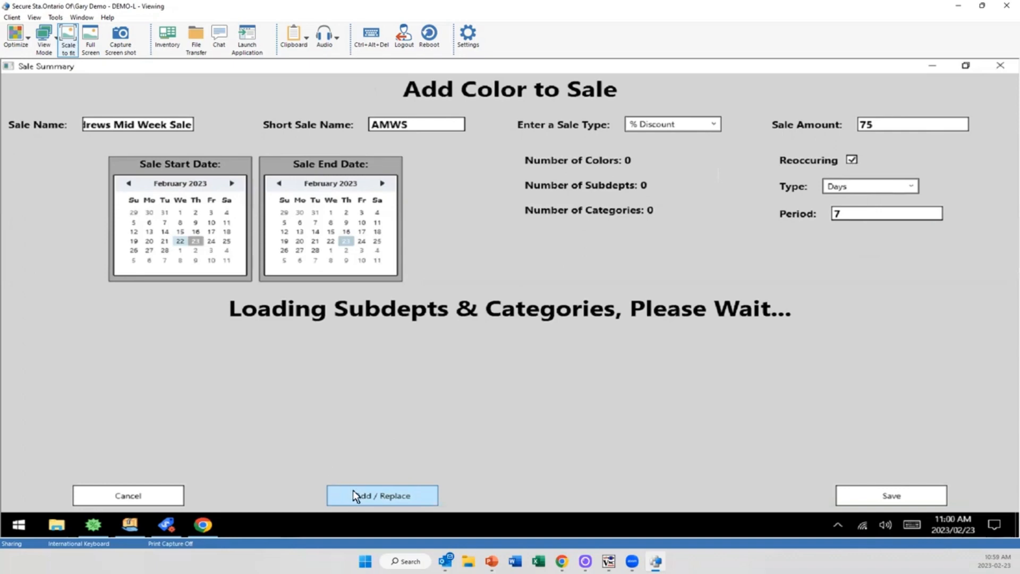
mouse_move(374, 456)
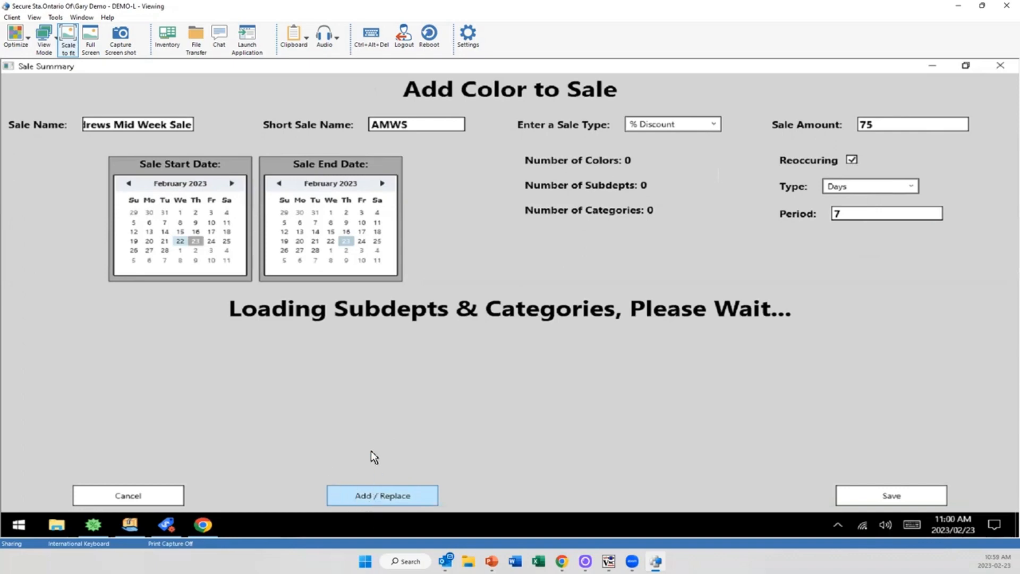
mouse_move(440, 379)
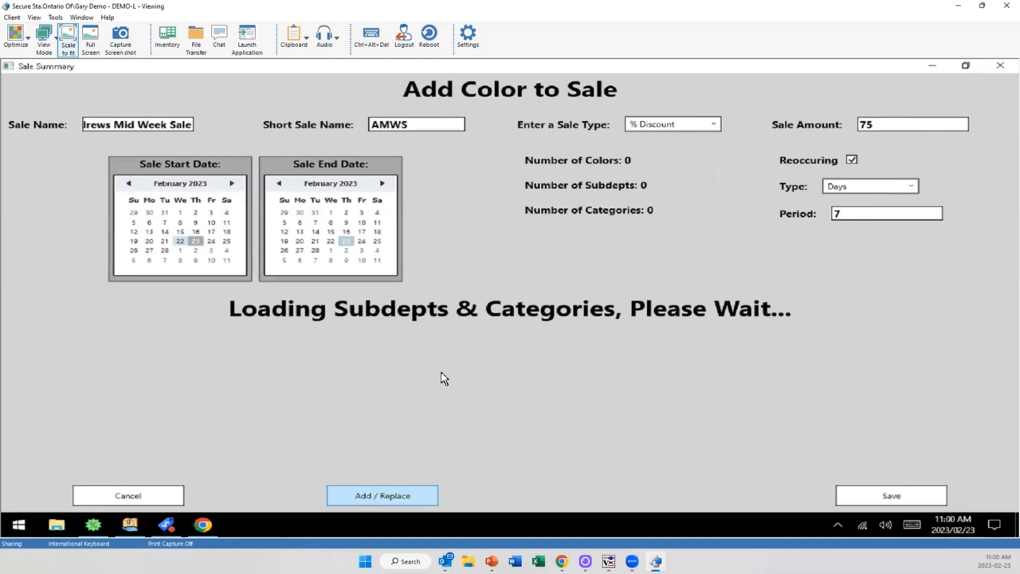
mouse_move(459, 296)
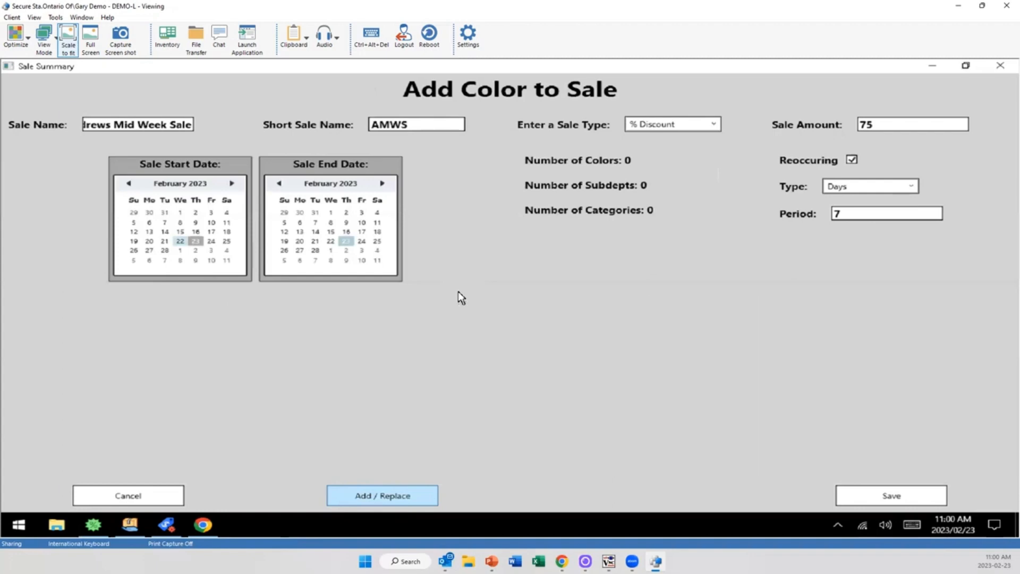
- Tick Red, Blue and Yellow in the sale's colour selection window
left_click(381, 495)
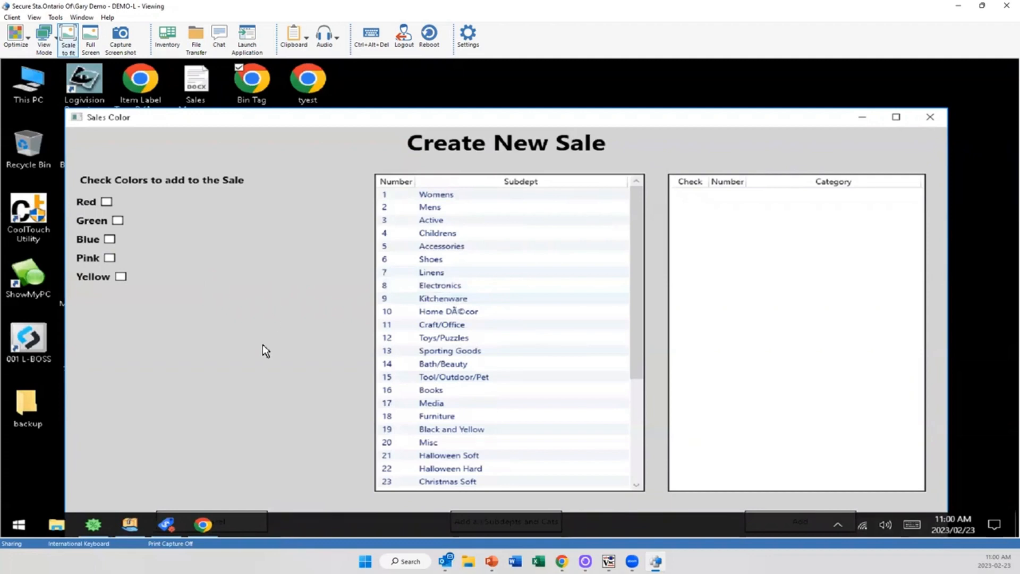
left_click(119, 221)
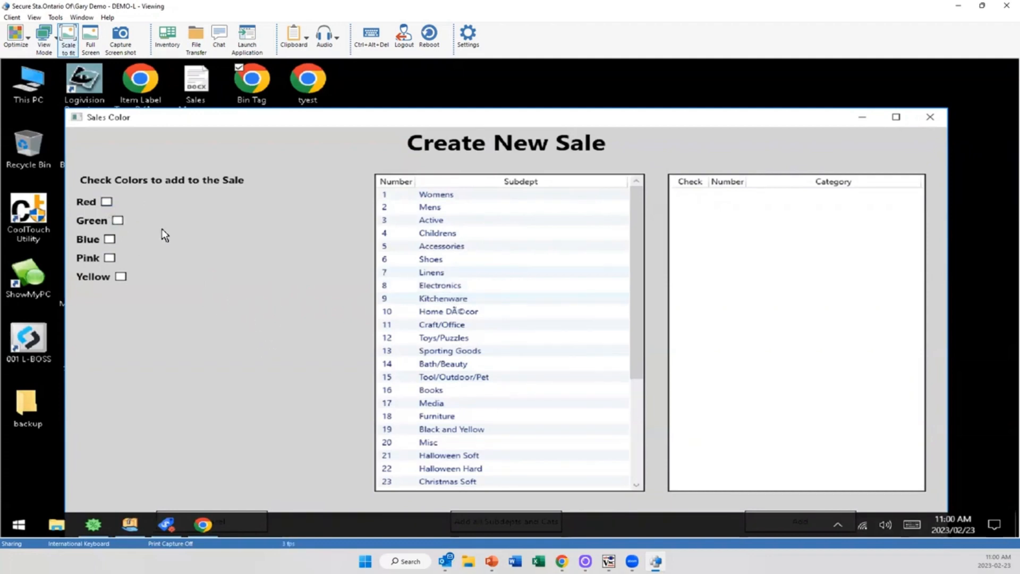
mouse_move(172, 249)
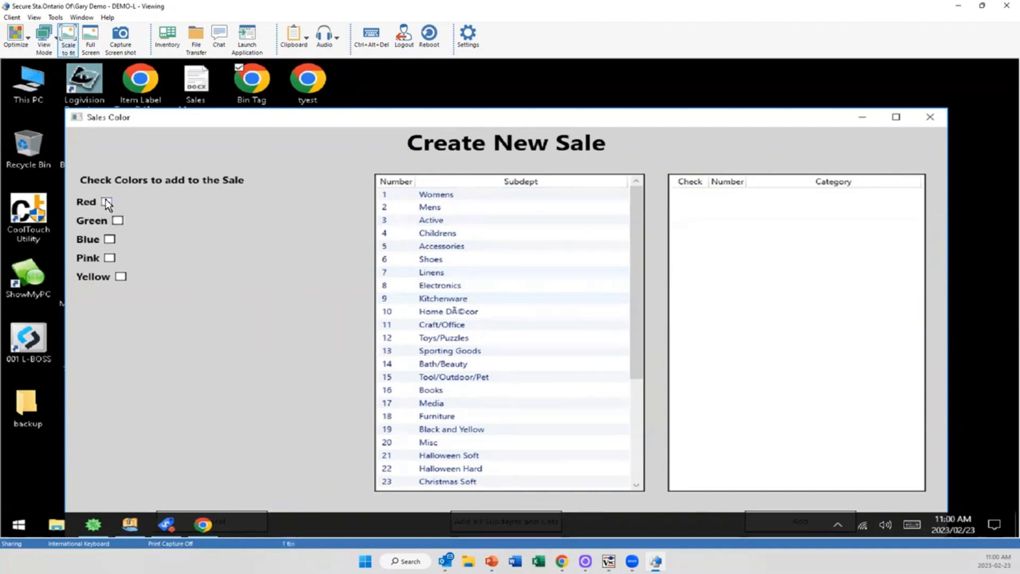
left_click(106, 202)
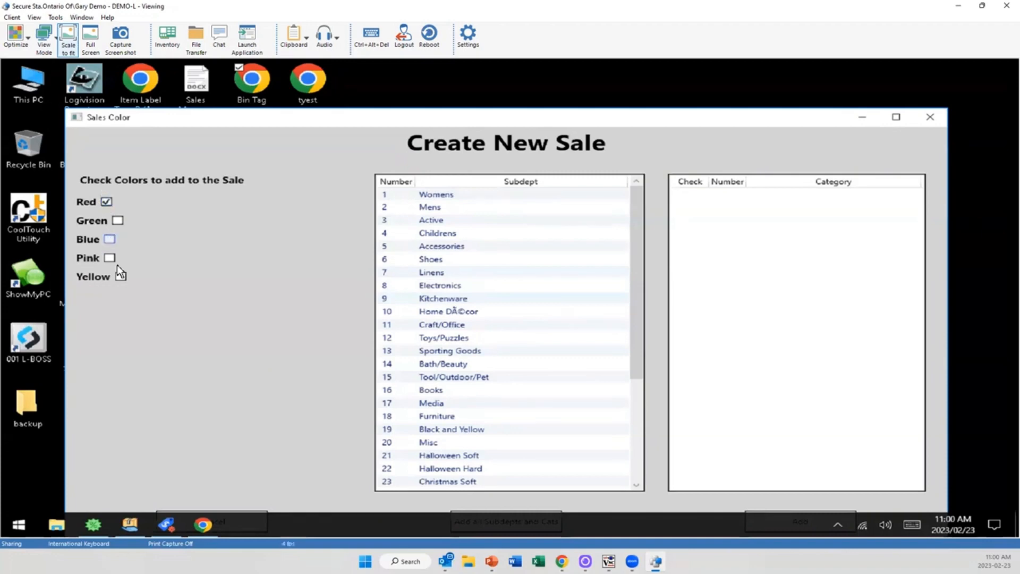
left_click(109, 239)
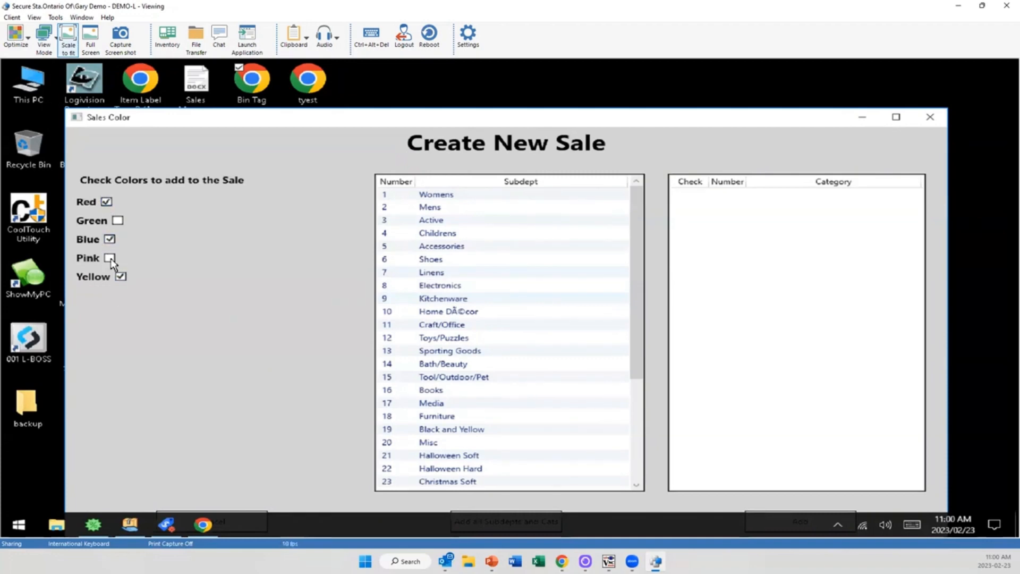
- Add Pink, check the categories for the sale and maximize the window
left_click(108, 257)
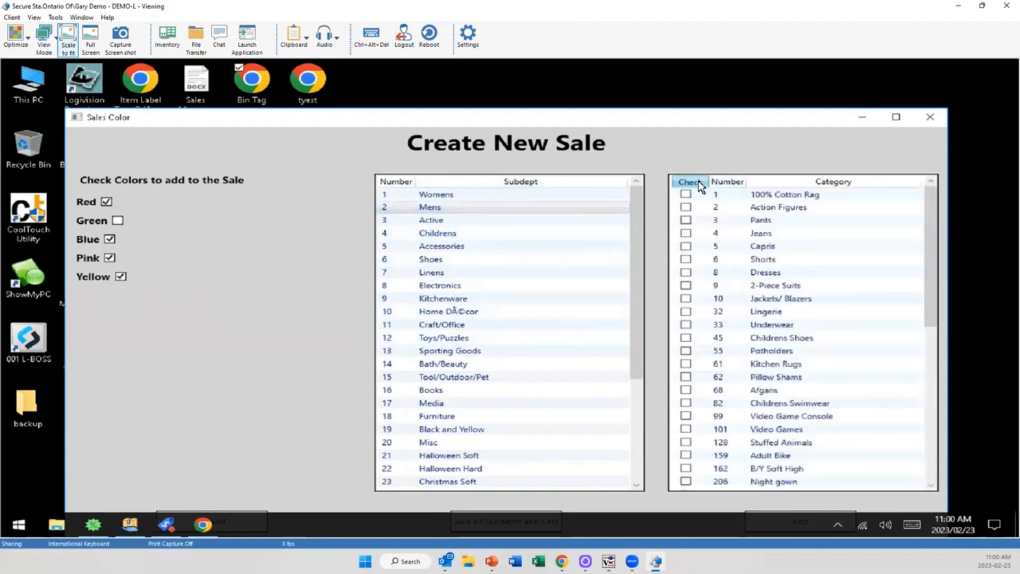
left_click(689, 182)
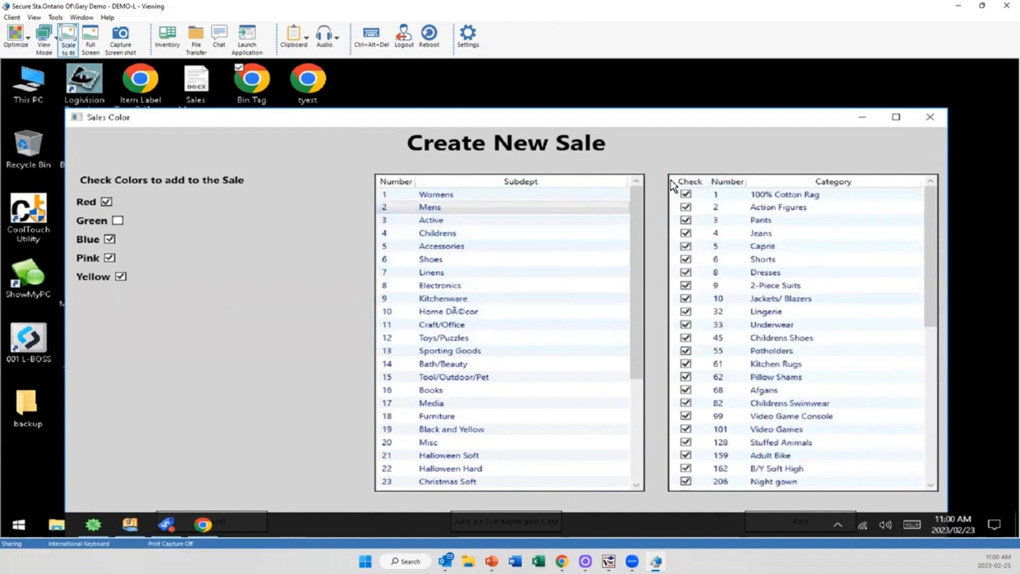
left_click(685, 185)
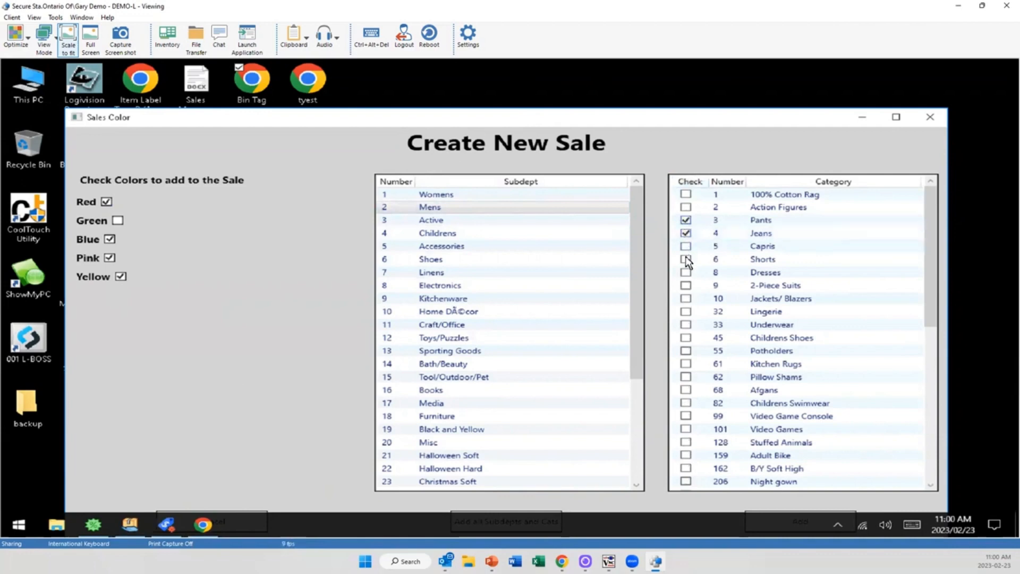
left_click(686, 259)
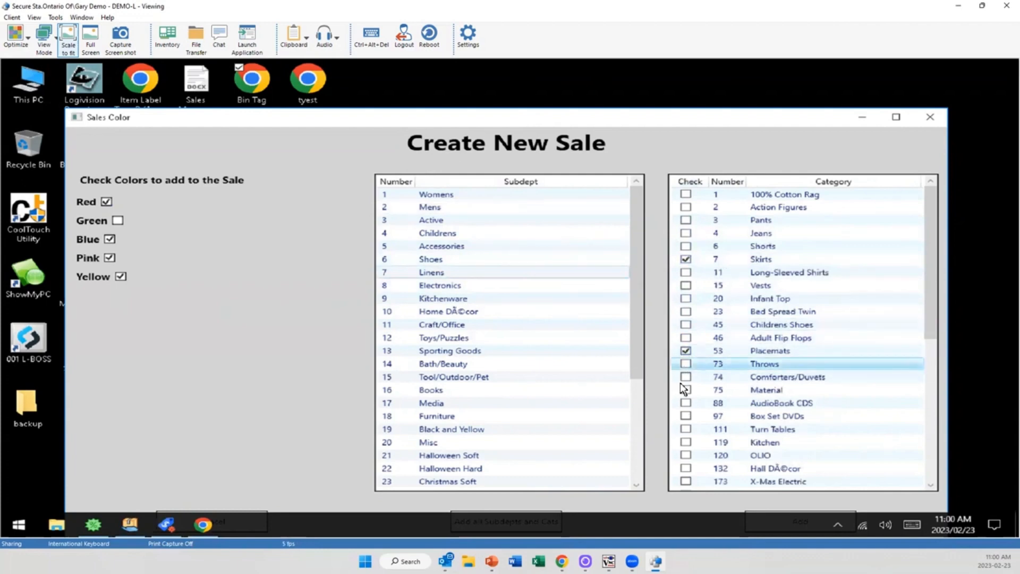
left_click(685, 376)
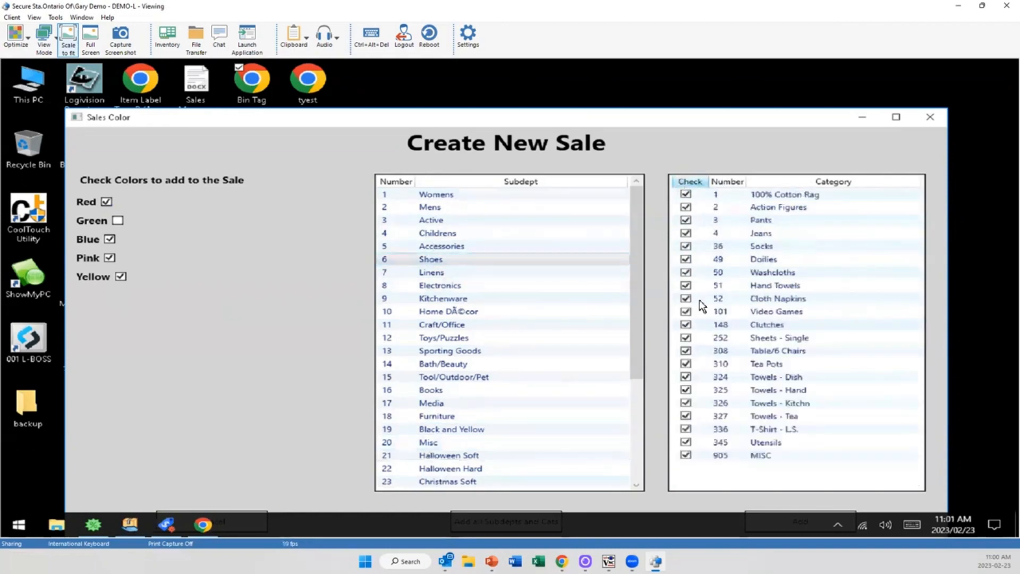
left_click(894, 117)
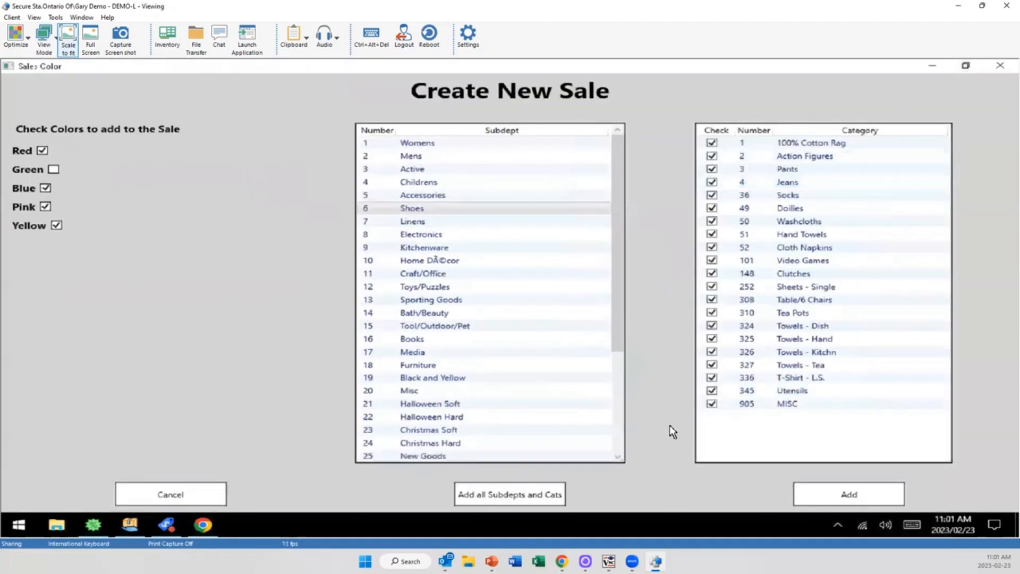
left_click(848, 494)
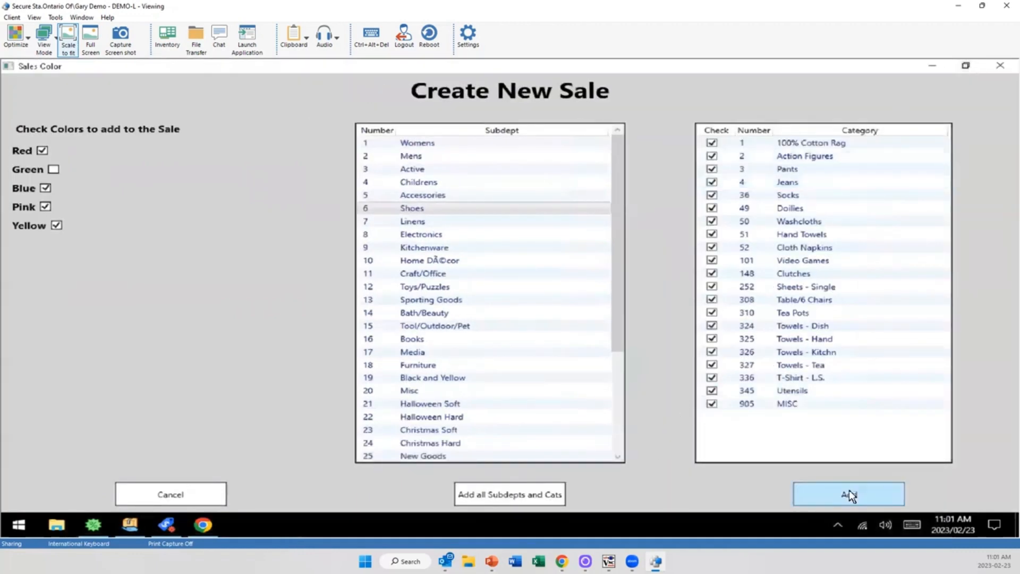
- Add the chosen colours and categories, giving 4 colours, 5 subdepts and 47 categories
left_click(847, 494)
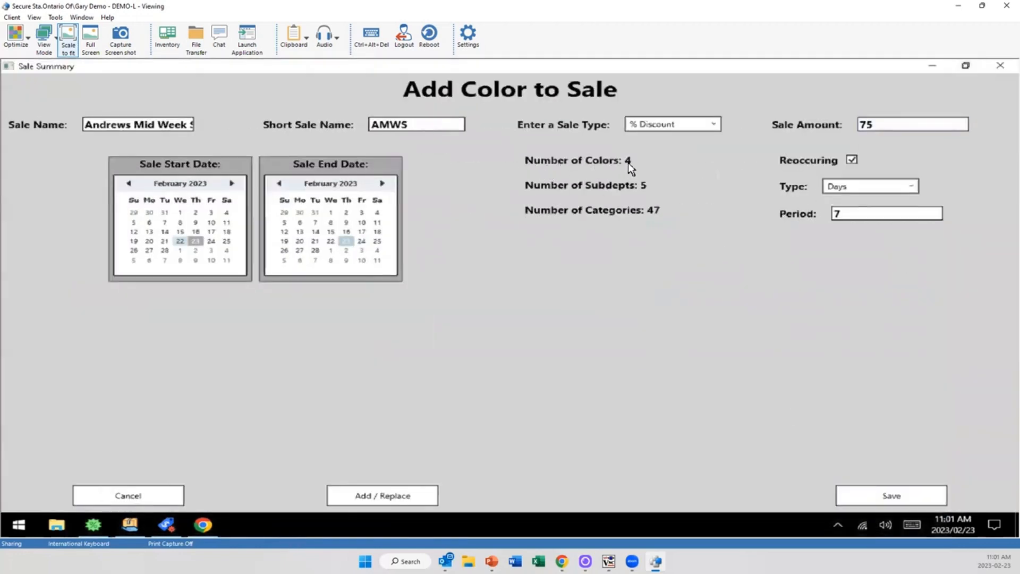
mouse_move(644, 185)
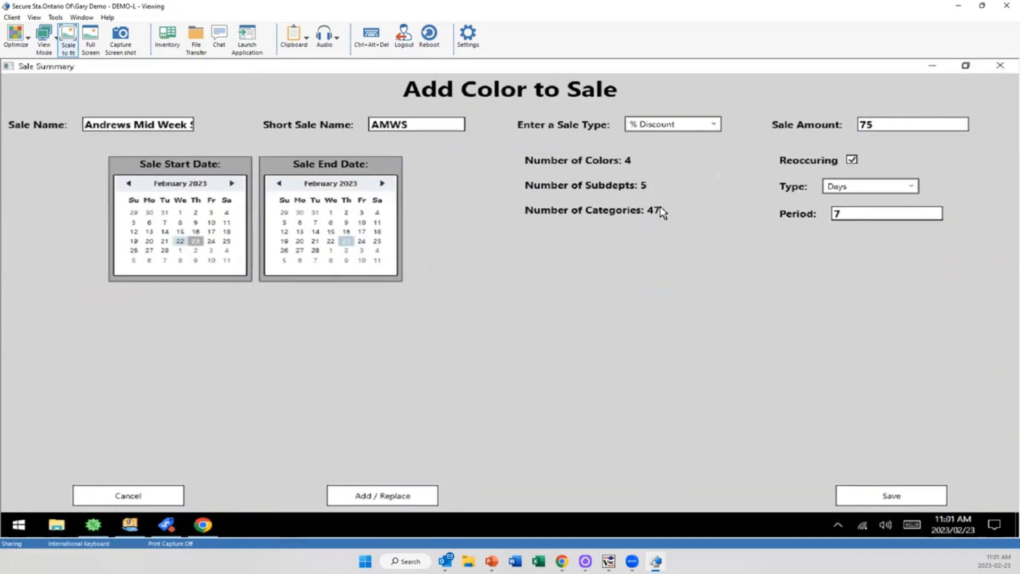
mouse_move(628, 215)
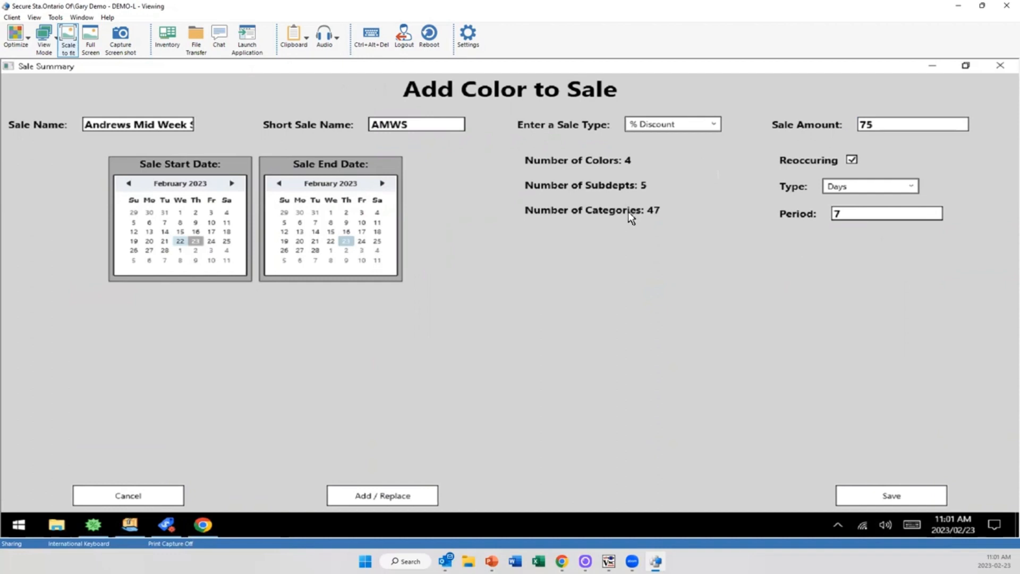
mouse_move(498, 480)
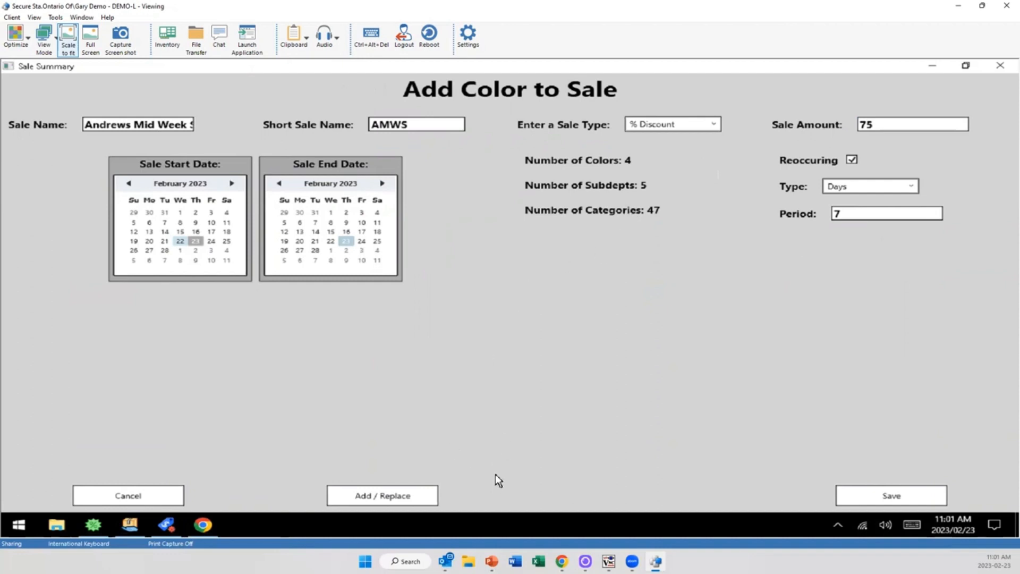
mouse_move(837, 300)
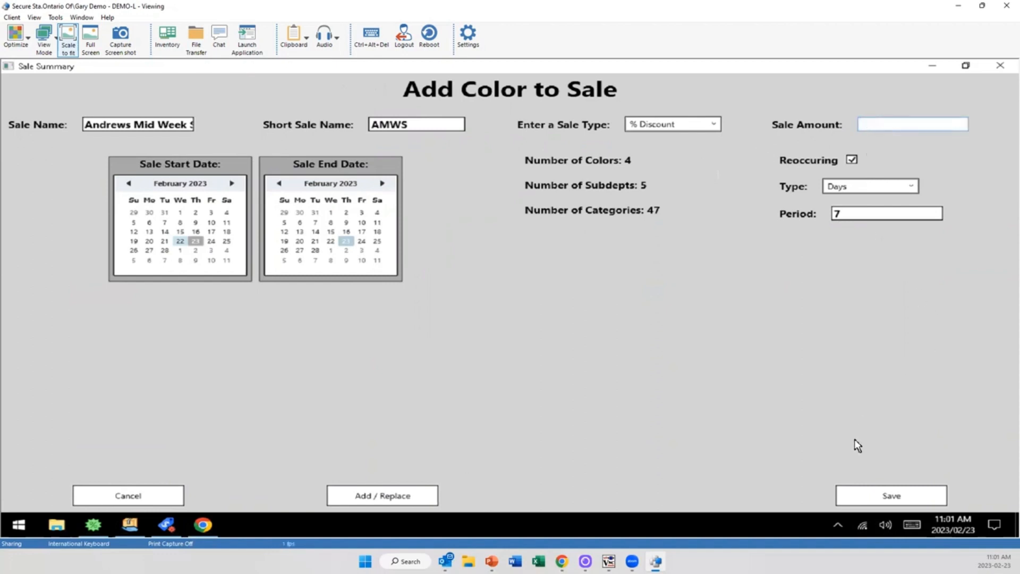
- Dismiss the No Sale Amount Set warning and enter a sale amount of 75
left_click(890, 495)
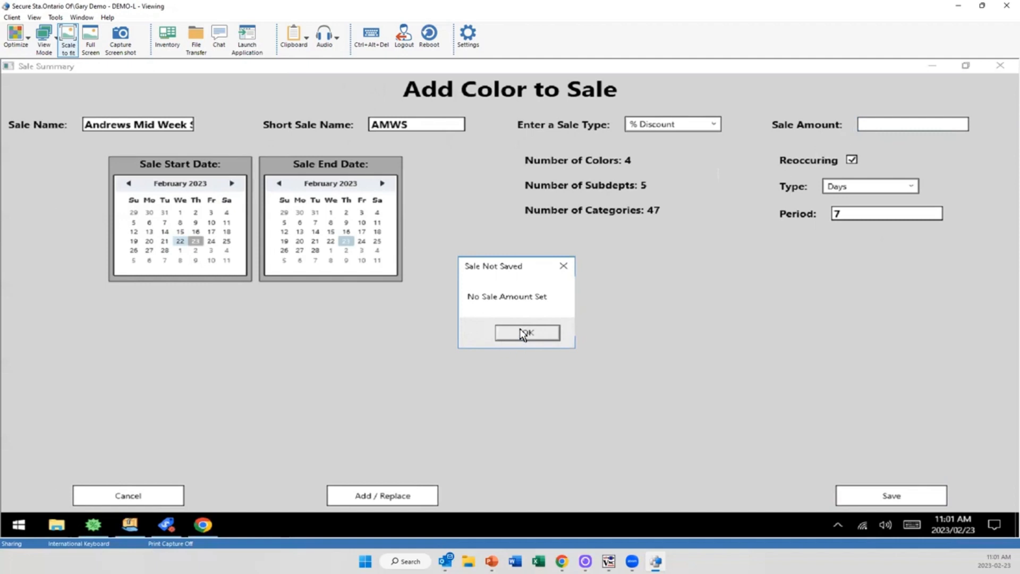
left_click(525, 333)
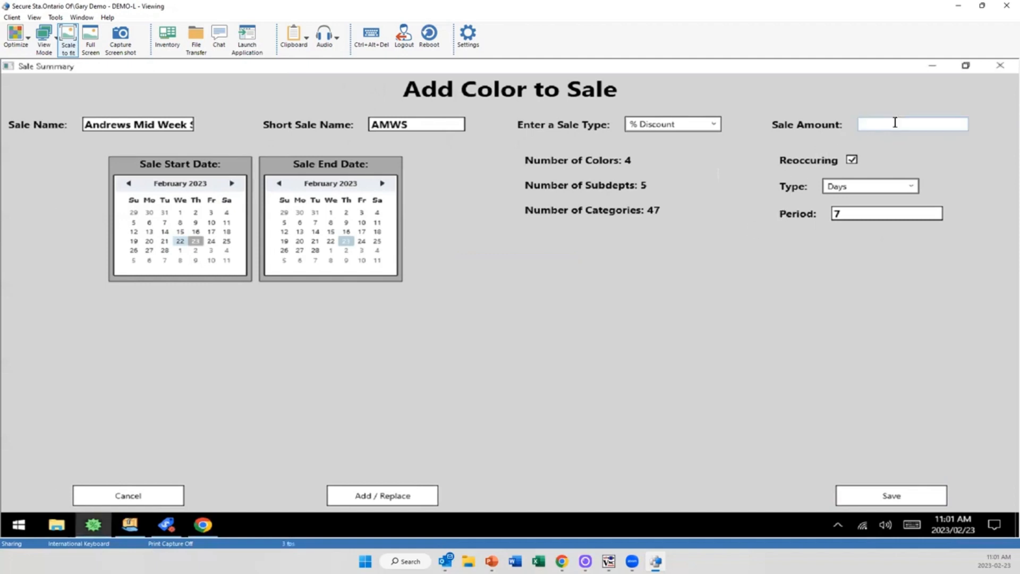
type("75")
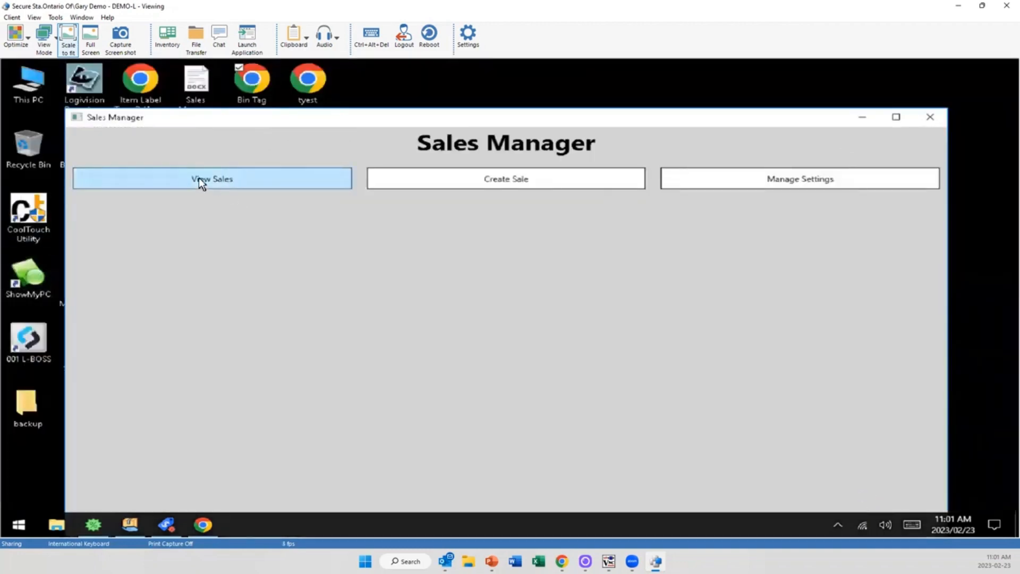
- Show the Sales Viewer listing Andrews Mid Week Sale at 75 with 47 categories
left_click(210, 178)
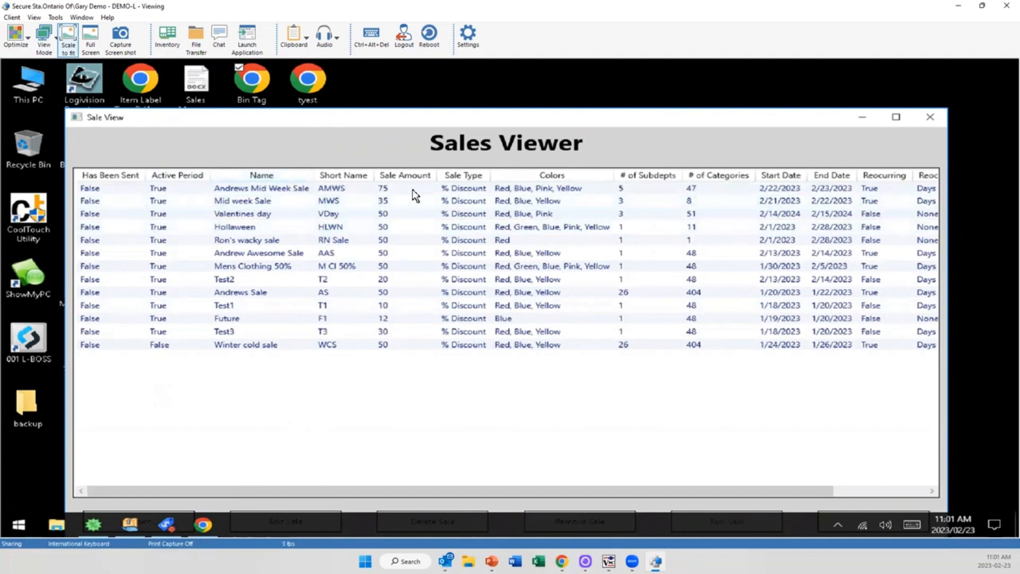
mouse_move(541, 194)
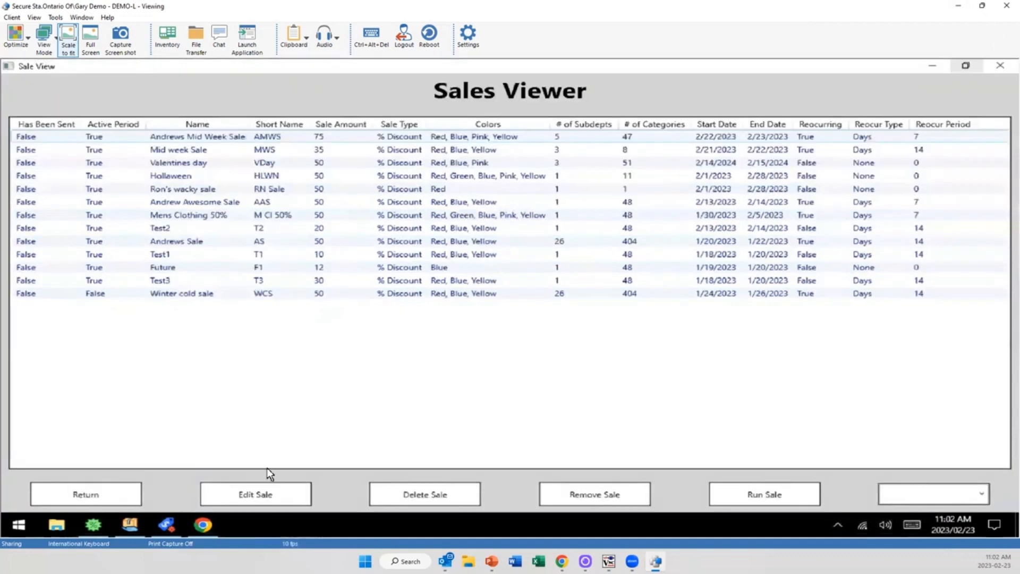
- Edit the AMWS sale amount to 65 and save it
left_click(255, 494)
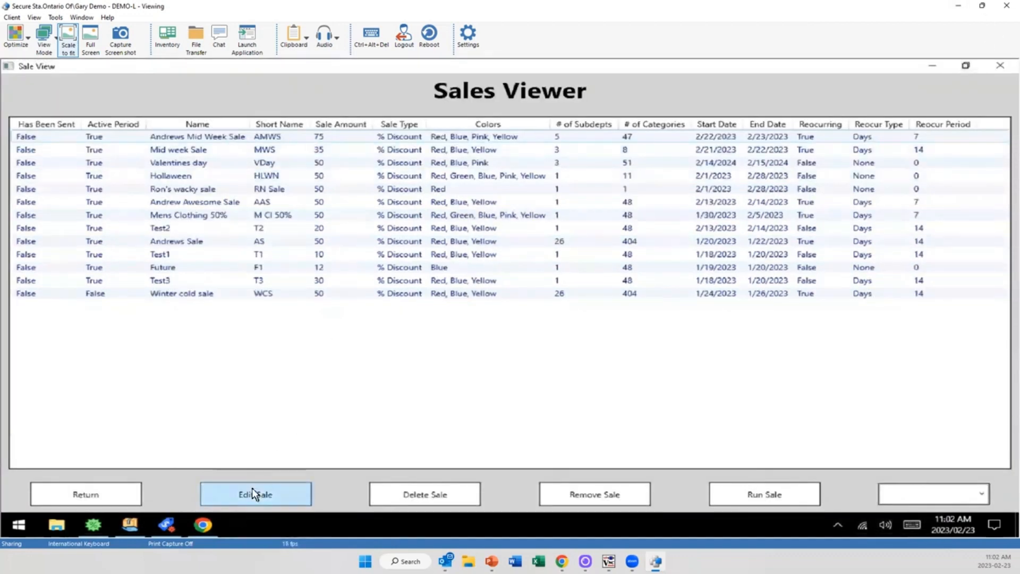
left_click(255, 494)
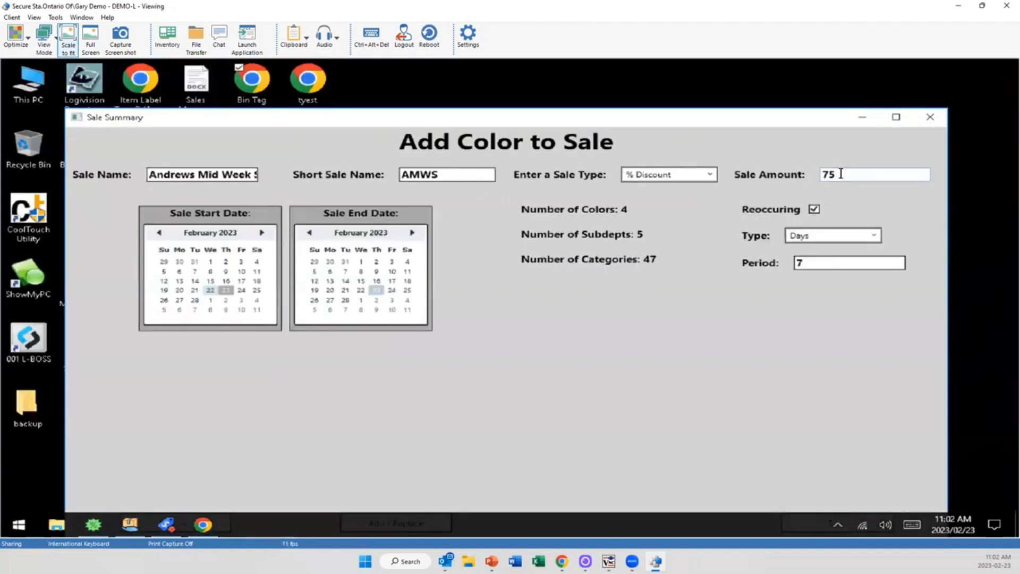
type("65")
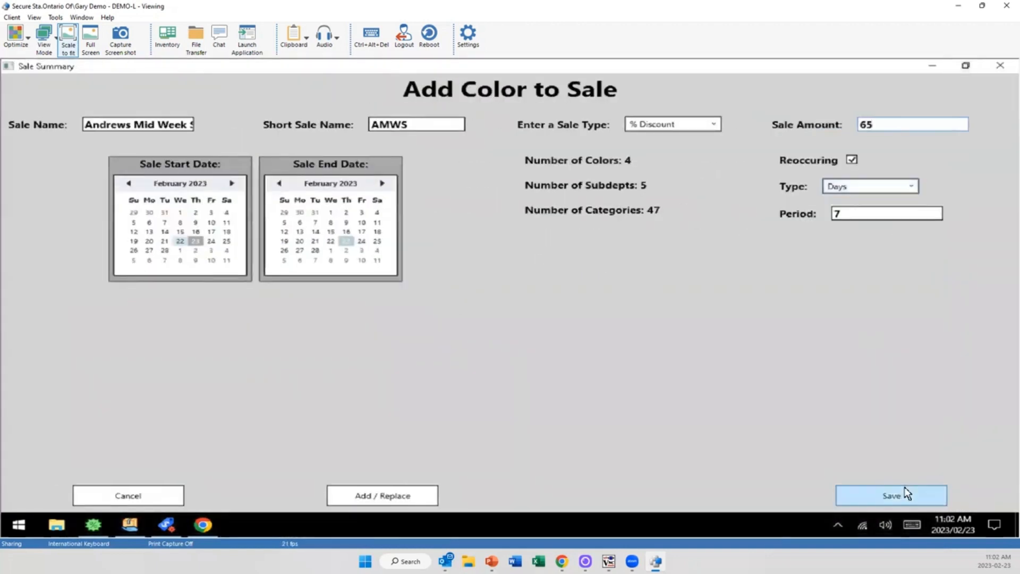
left_click(889, 495)
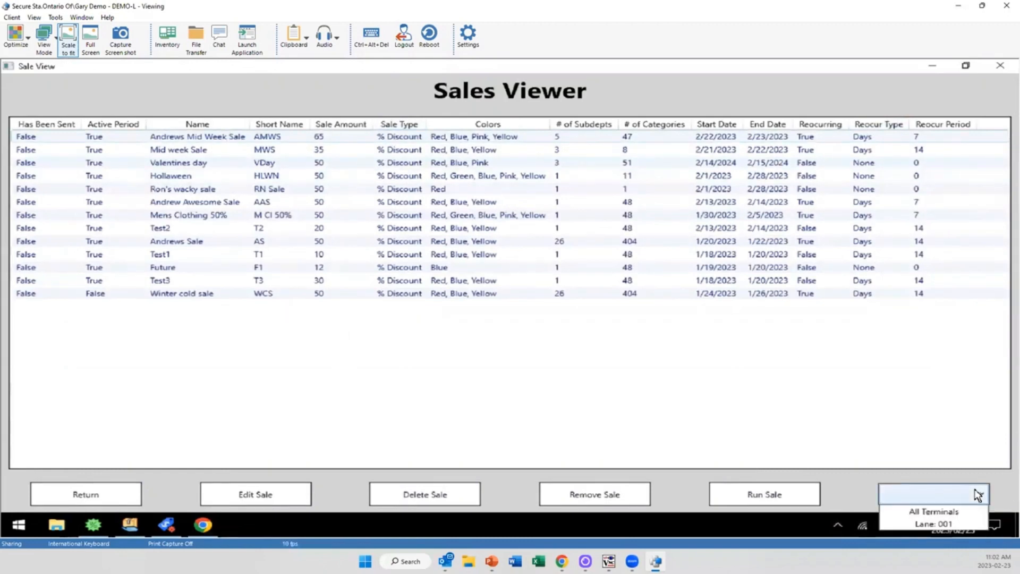
- Run the sale to All Terminals, confirm, and dismiss the Sale Not Sent error
left_click(933, 511)
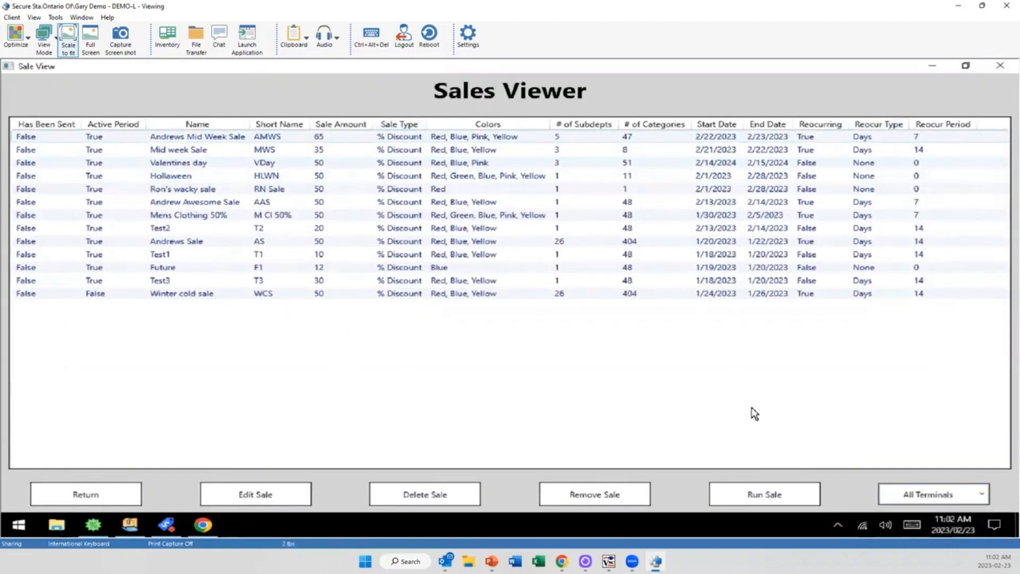
left_click(763, 494)
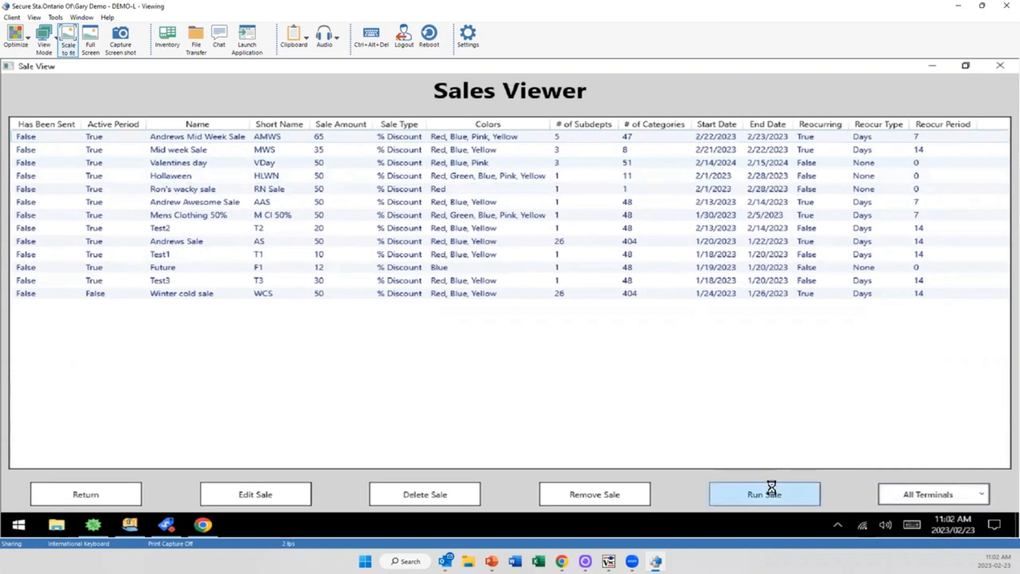
left_click(763, 494)
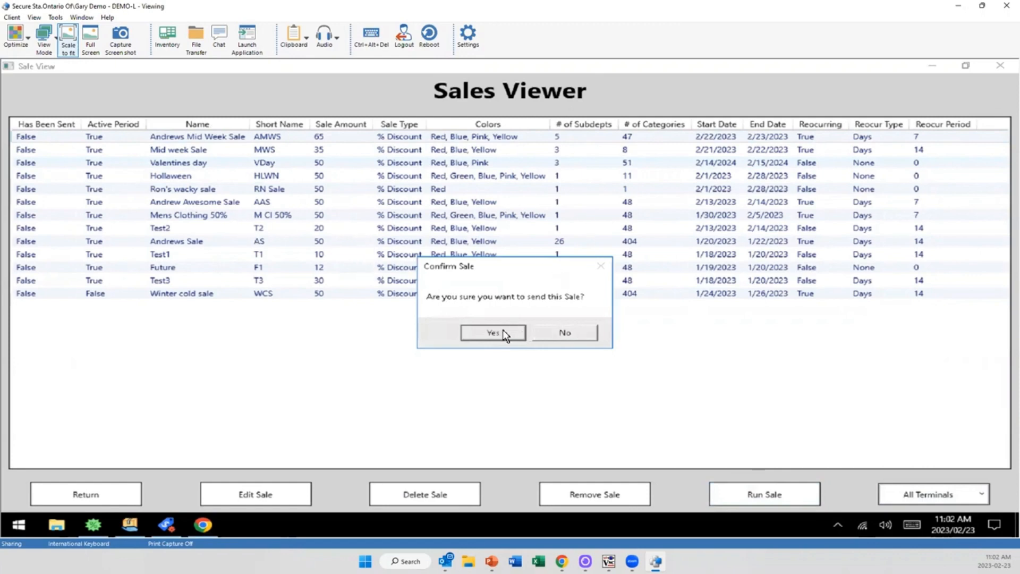
left_click(492, 333)
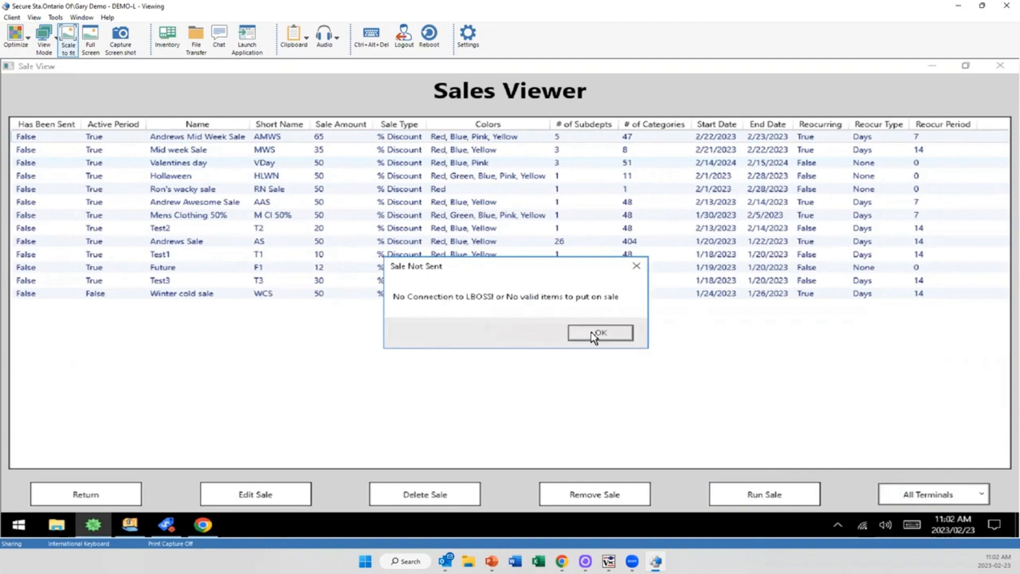
left_click(599, 333)
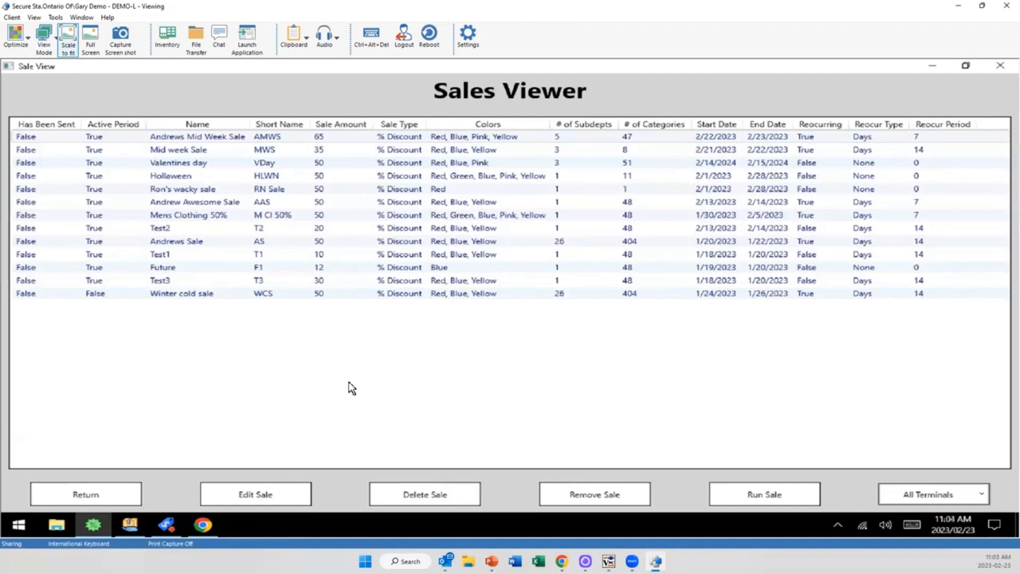
mouse_move(370, 376)
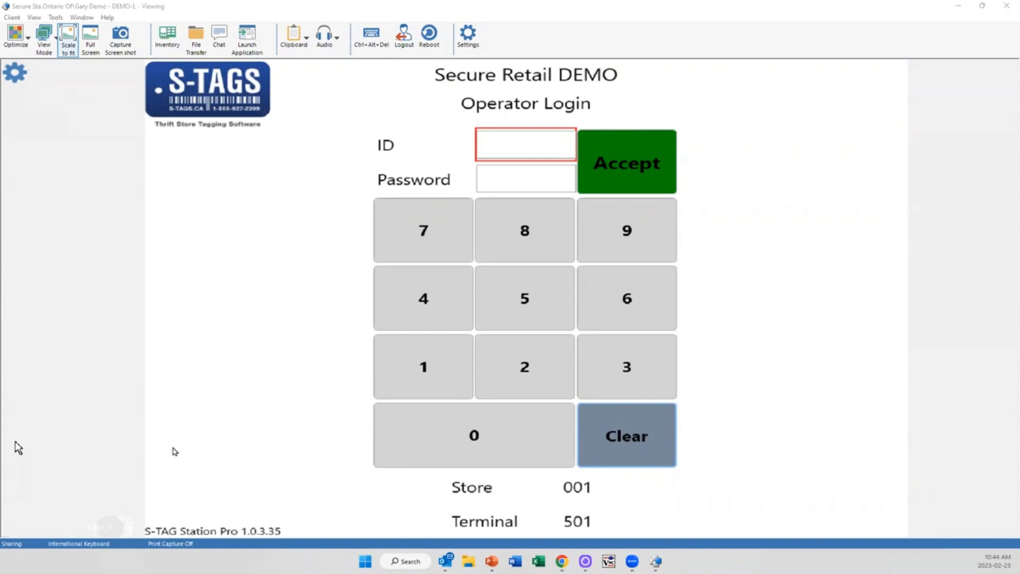
mouse_move(549, 276)
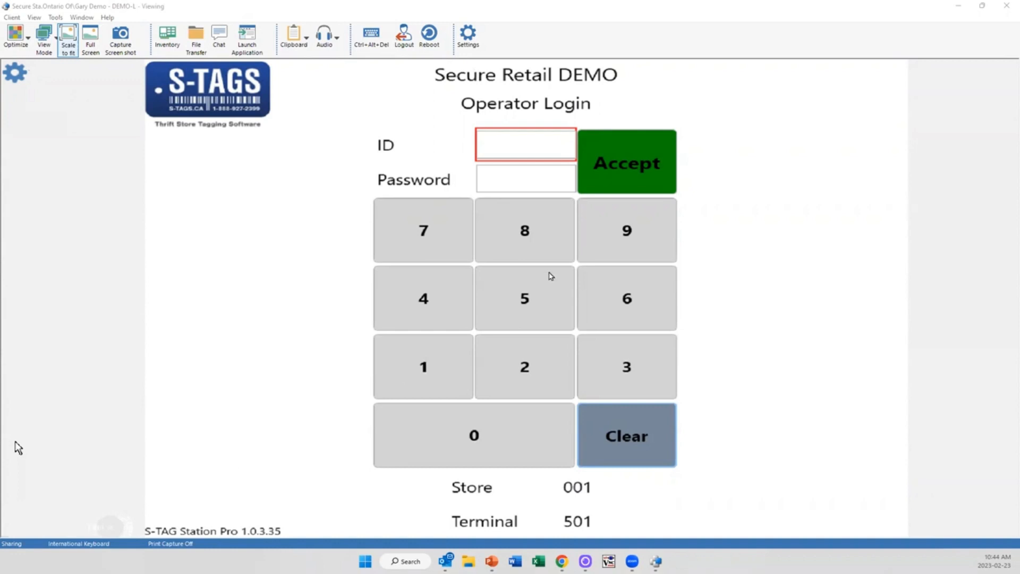
- Log in as operator 1 and reach the prompt confirming Blue tags are in the printer
left_click(423, 367)
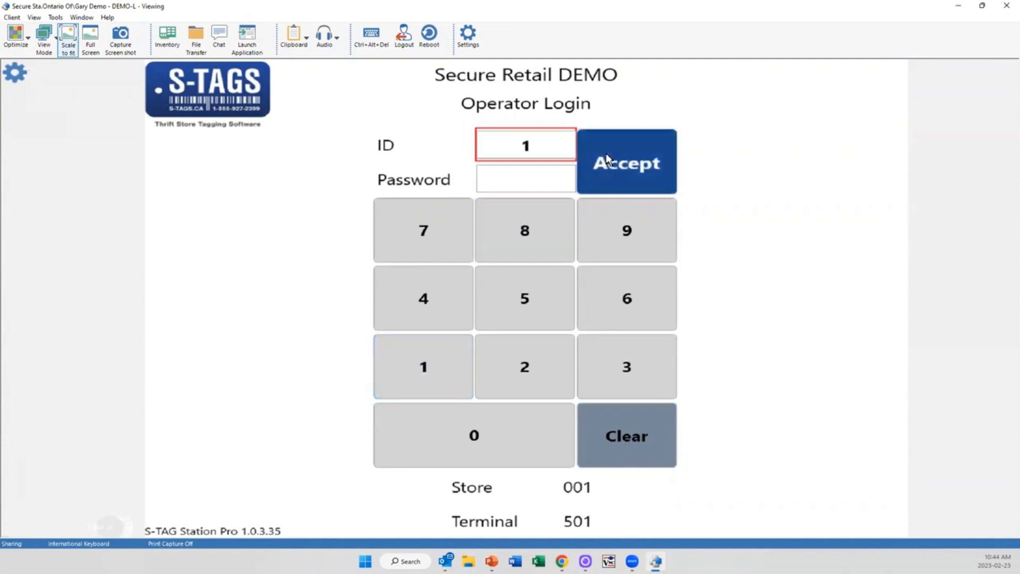
left_click(625, 161)
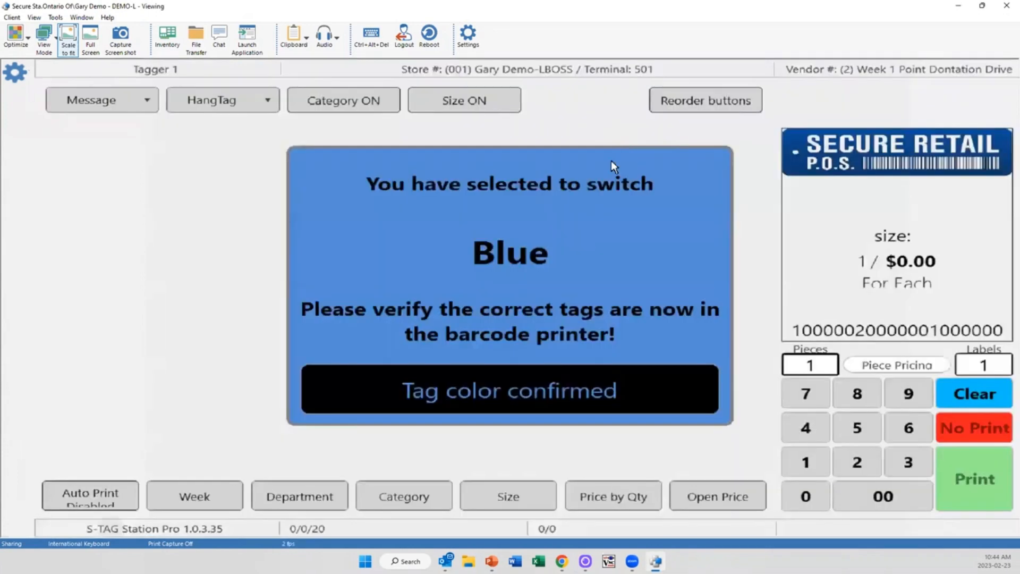
mouse_move(597, 220)
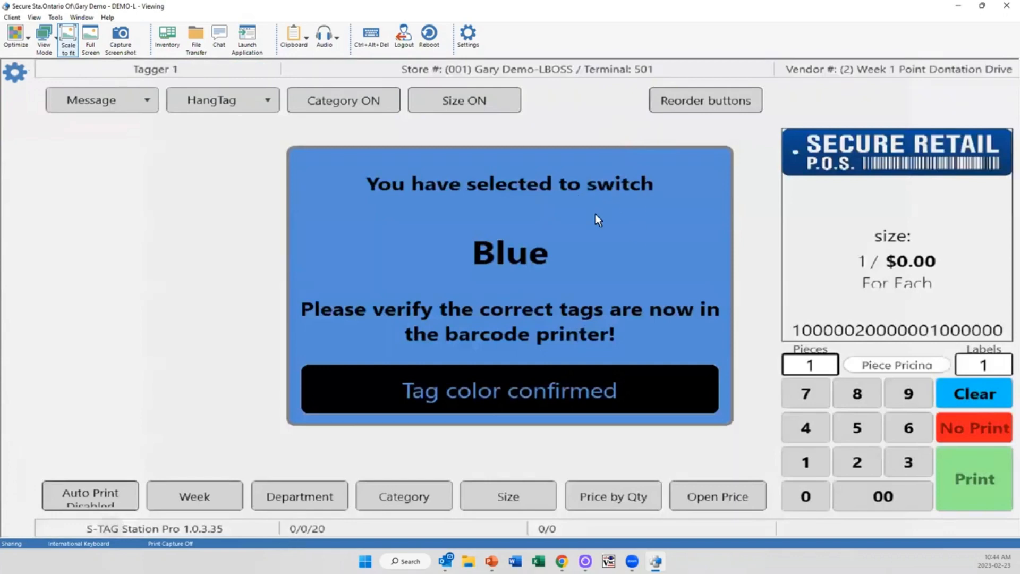
mouse_move(603, 226)
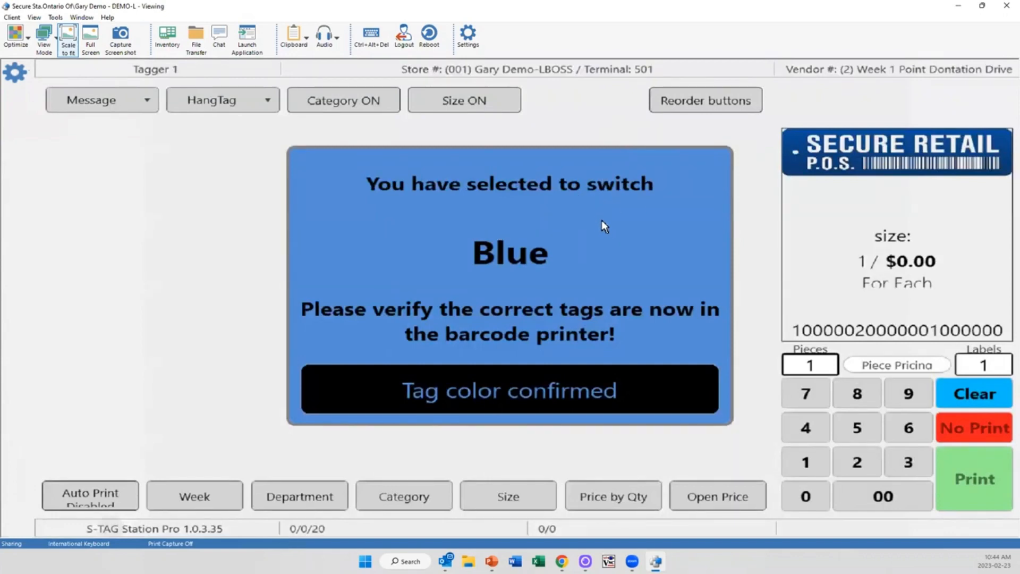
left_click(509, 389)
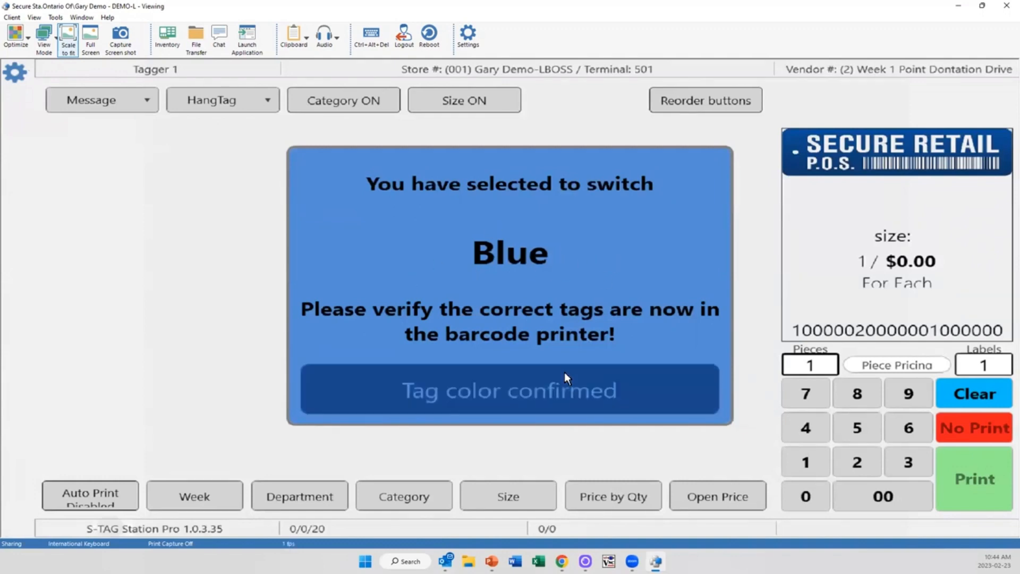
- Confirm the blue tags are loaded and switch the active week to Yellow
left_click(509, 389)
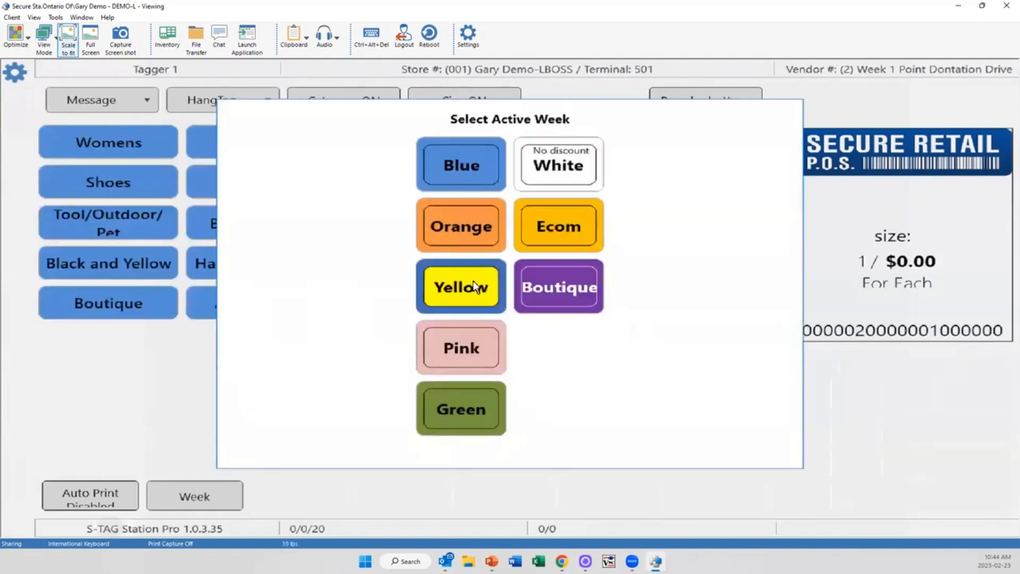
left_click(460, 286)
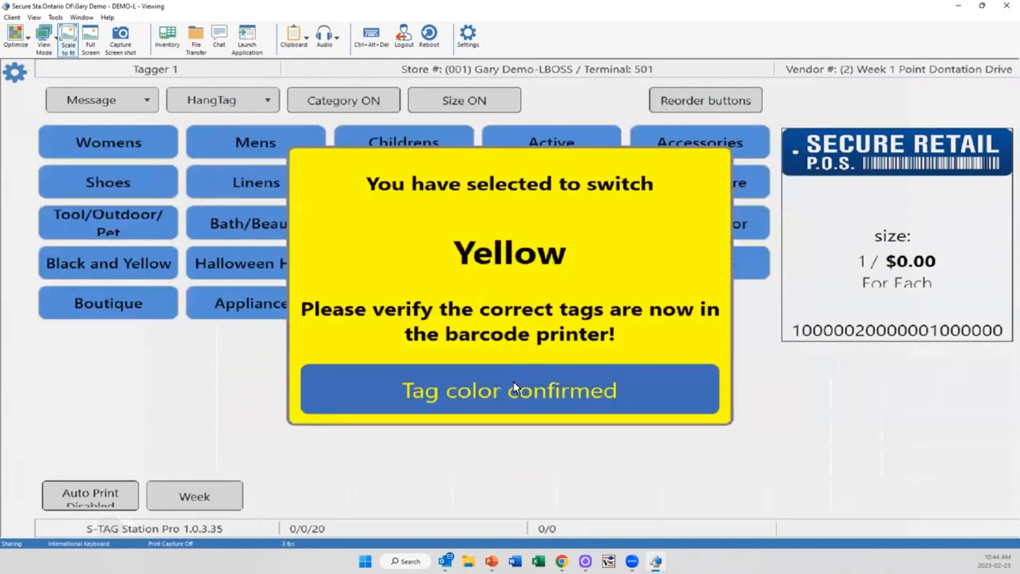
left_click(509, 390)
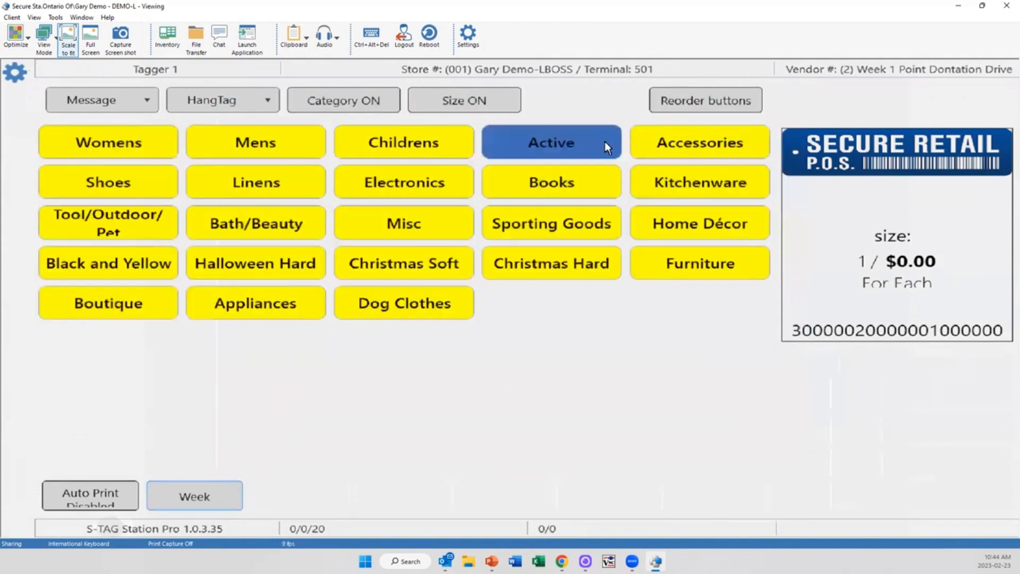
left_click(550, 182)
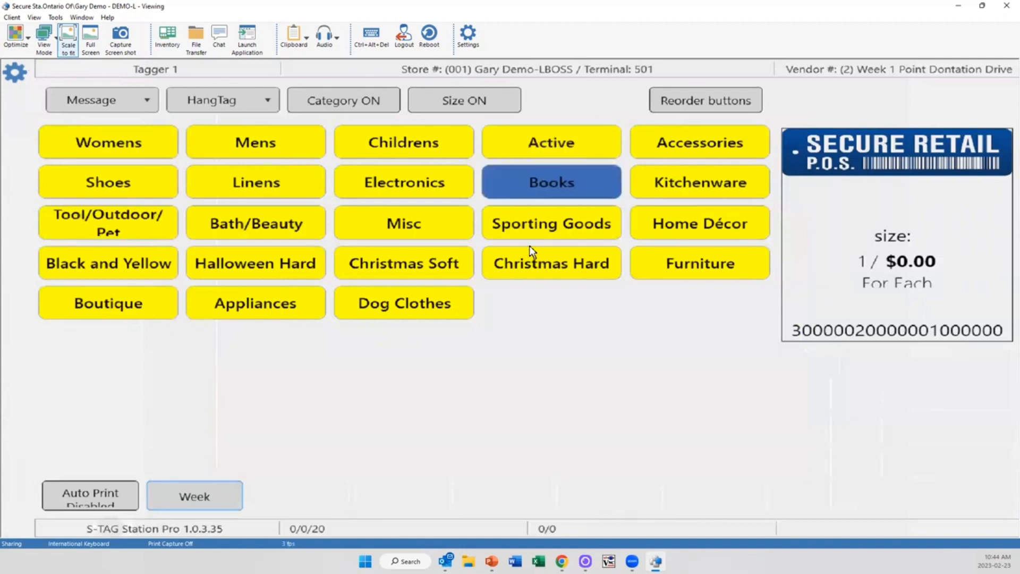
- Build a Boutique Pants tag in size M, reaching the quality grade and tier grid
left_click(107, 303)
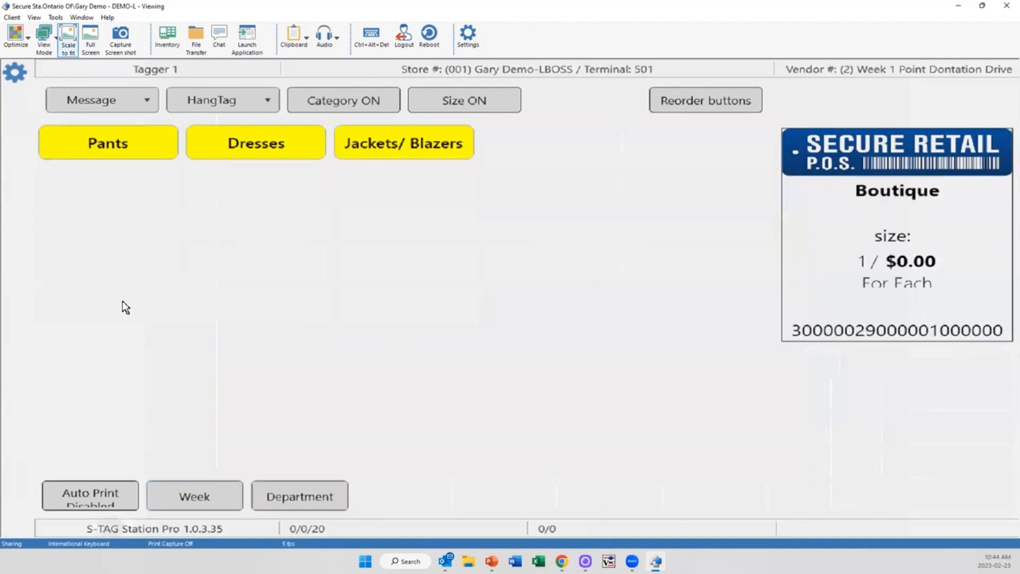
left_click(107, 142)
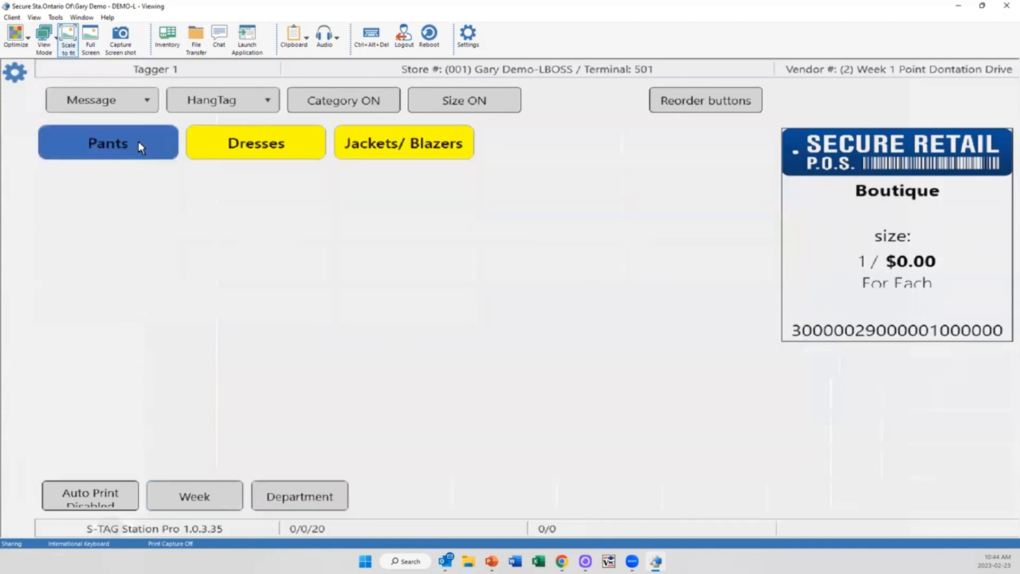
left_click(109, 142)
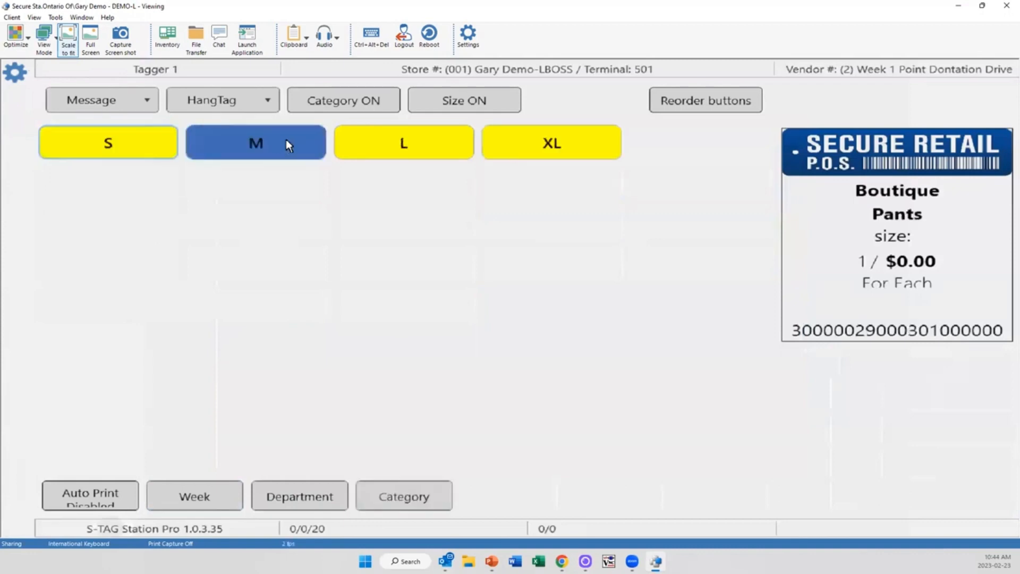
left_click(255, 143)
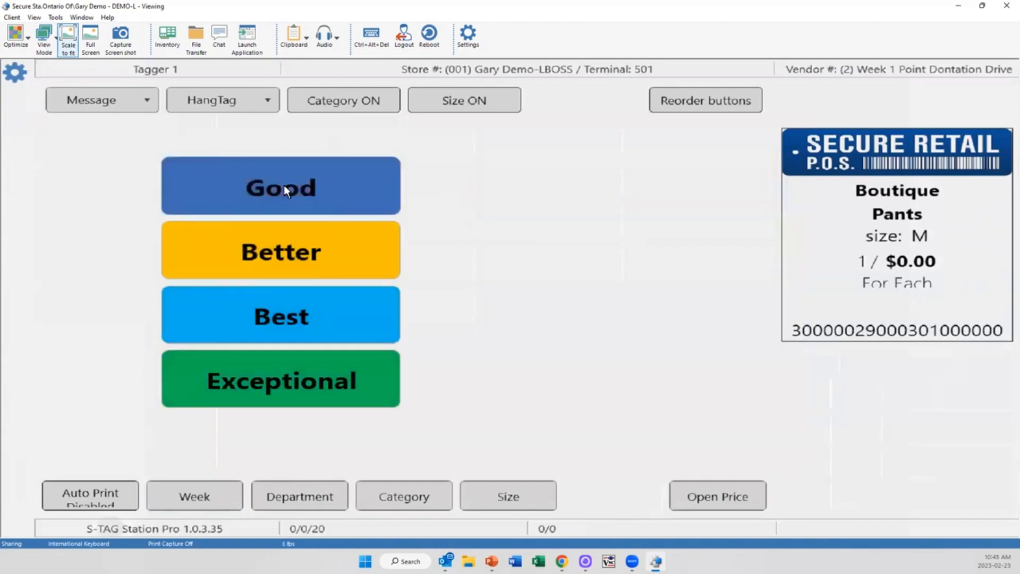
mouse_move(272, 181)
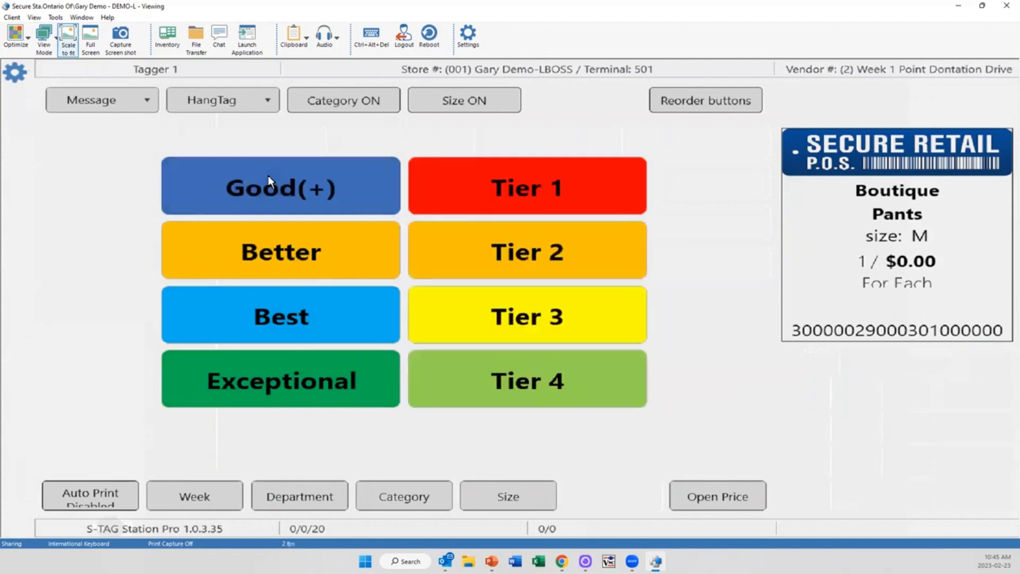
- Try Good at Tier 3 and Tier 4, then price the pants at Better, Tier 4 for $27.99
left_click(526, 187)
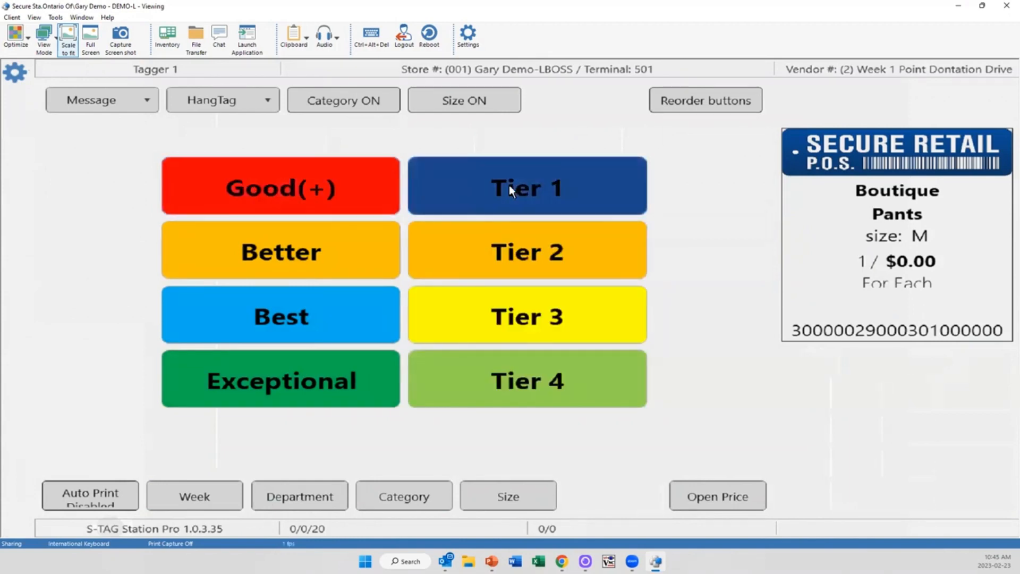
left_click(527, 316)
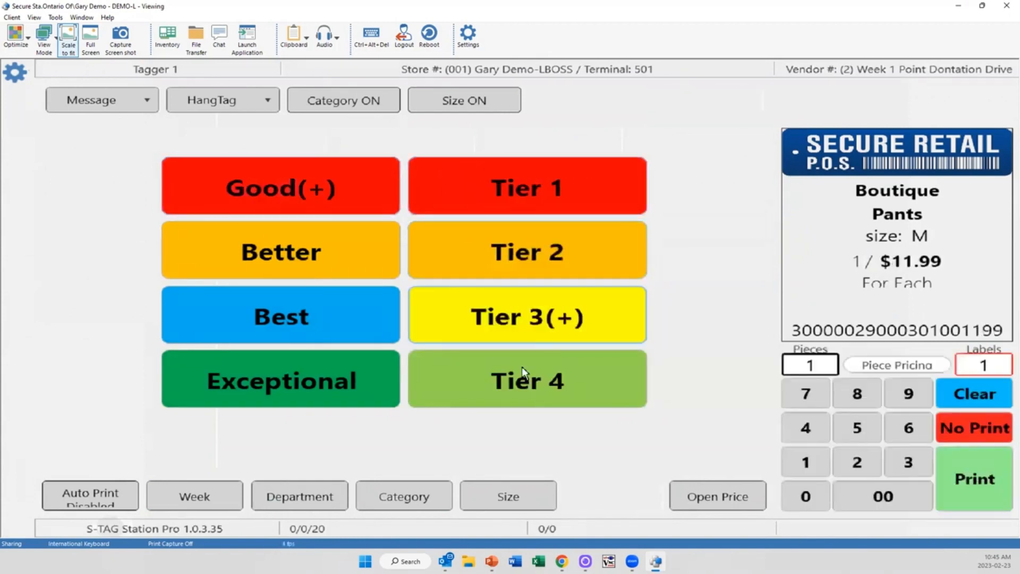
left_click(526, 250)
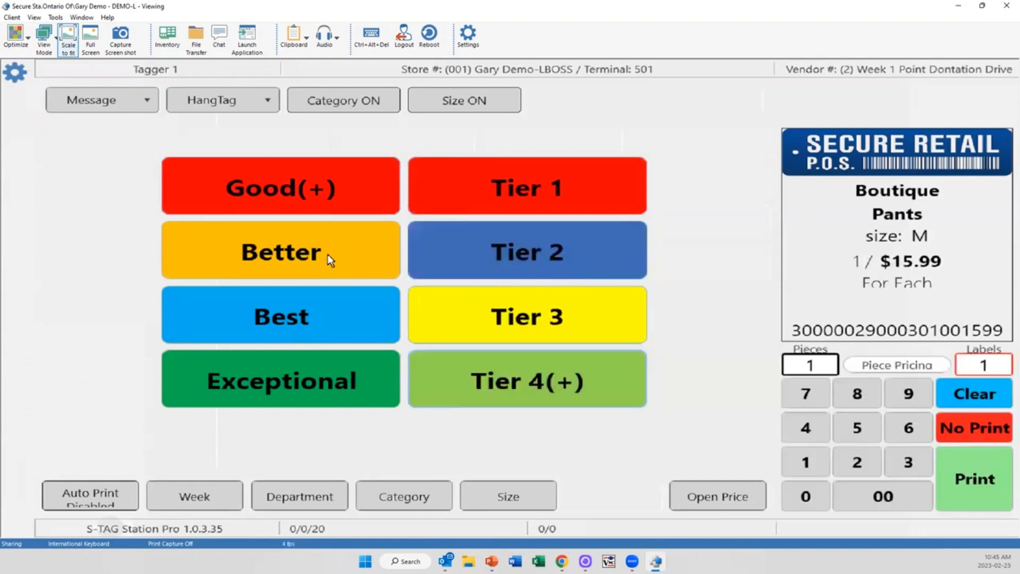
left_click(526, 185)
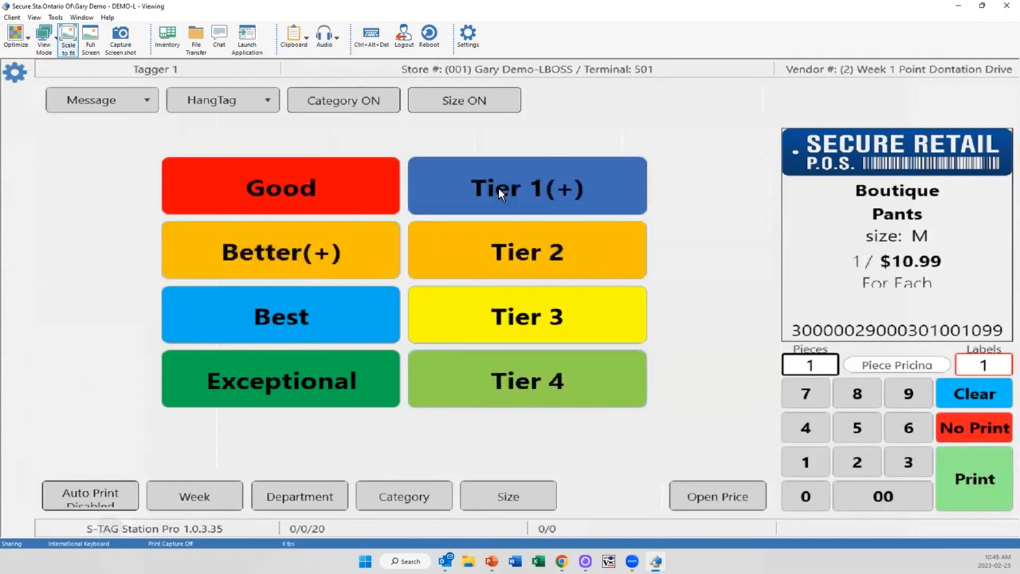
left_click(526, 380)
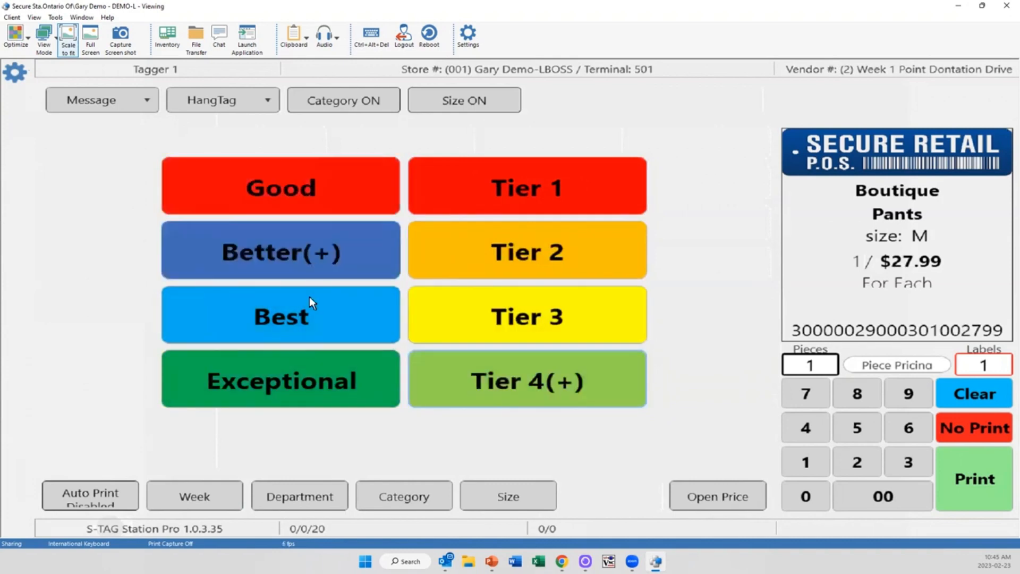
- Reselect Better and Tier 4 to keep the $27.99 price with 1 piece and 1 label
left_click(526, 186)
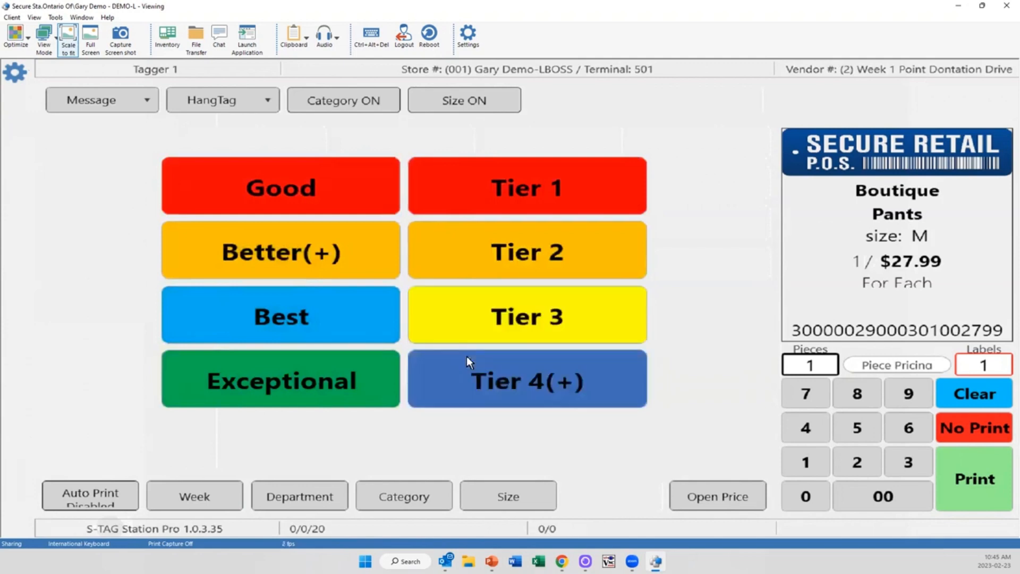
mouse_move(459, 366)
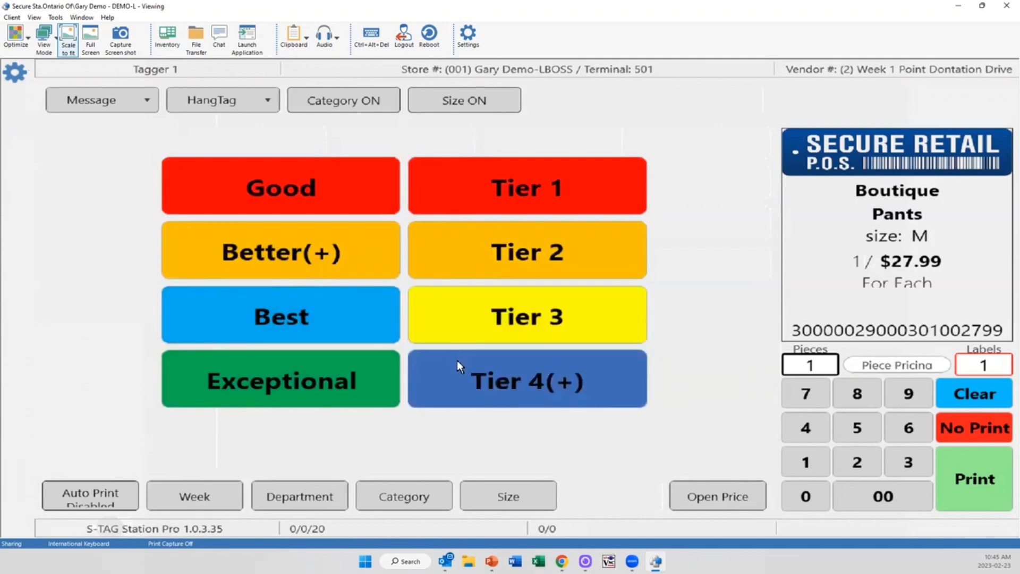
left_click(526, 378)
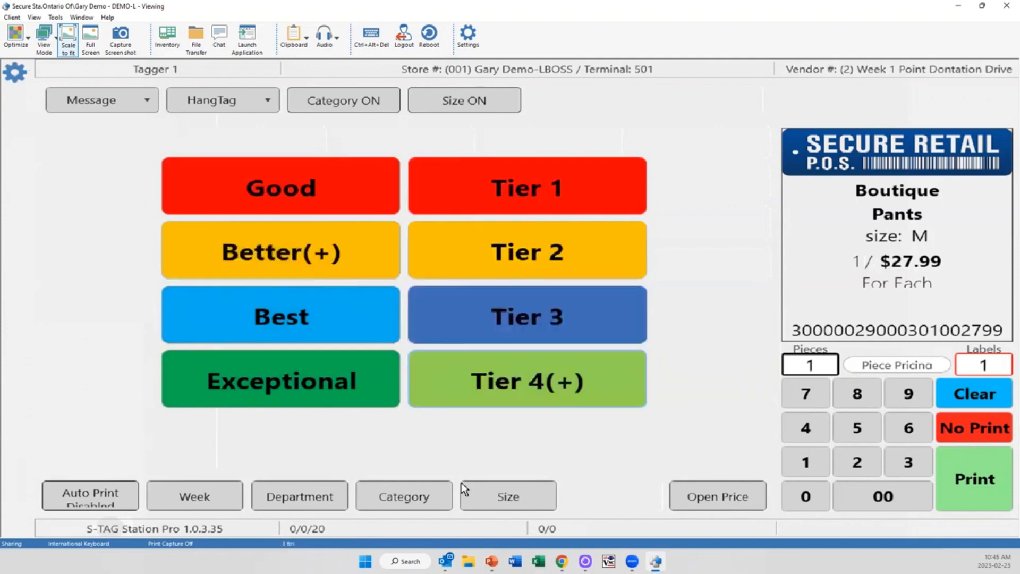
left_click(508, 496)
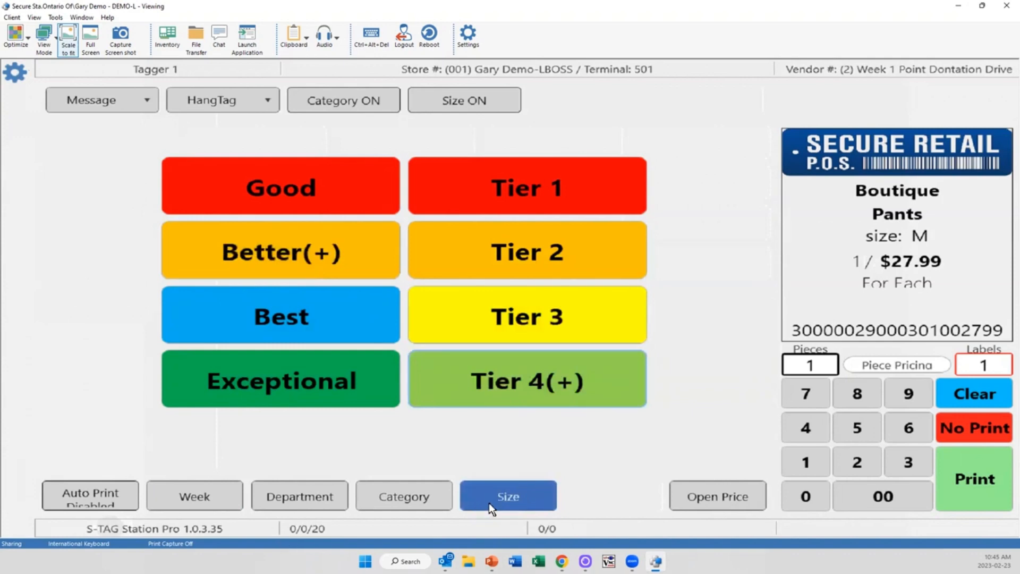
- Go back to the size choices and toggle between sizes for the Boutique pants
left_click(508, 496)
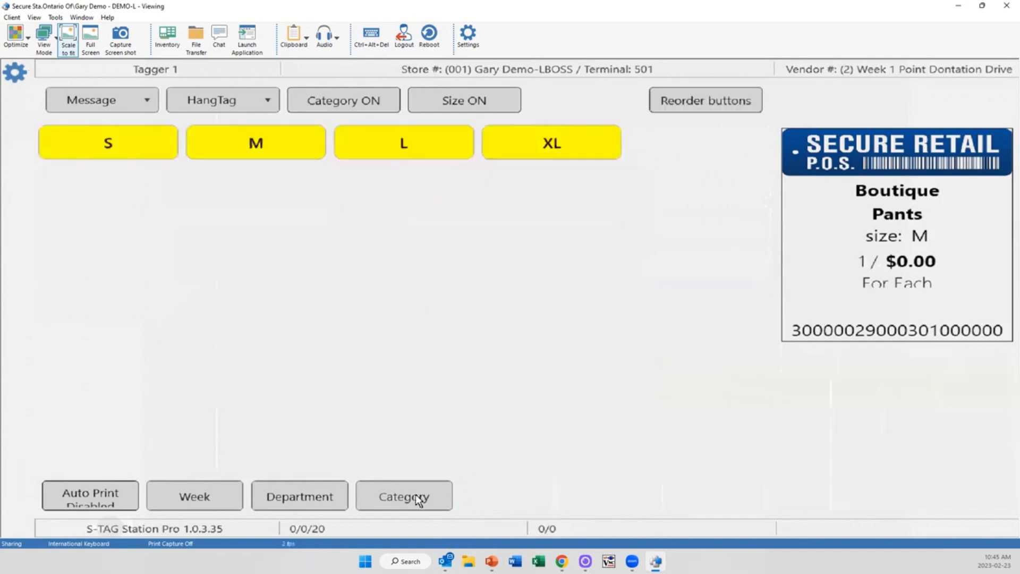
left_click(255, 142)
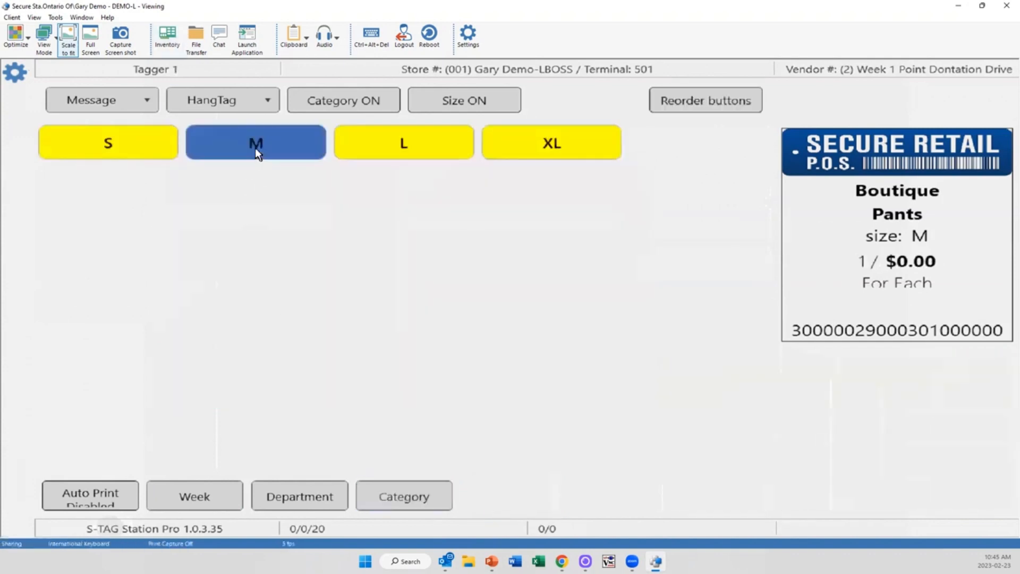
left_click(402, 142)
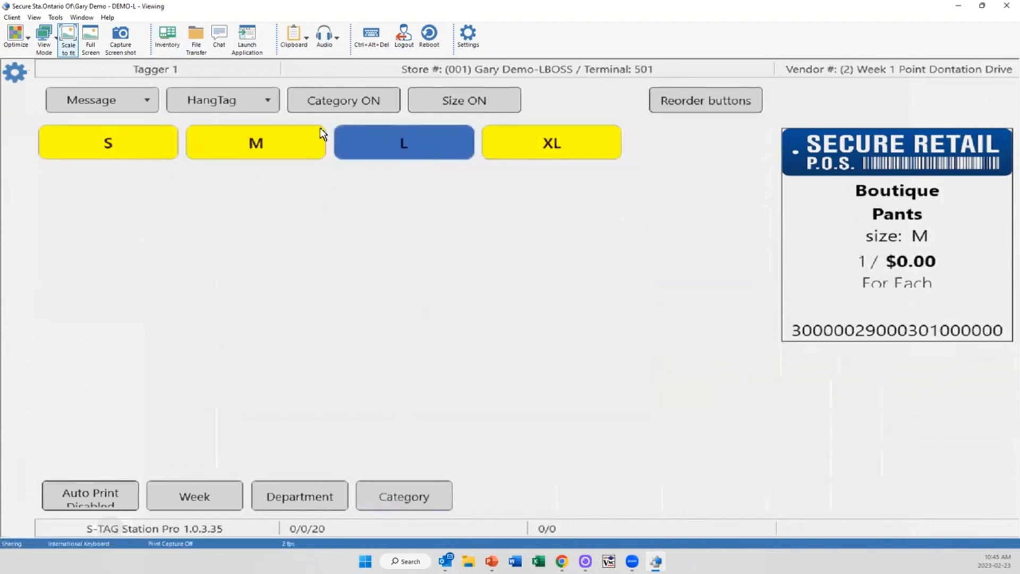
left_click(256, 142)
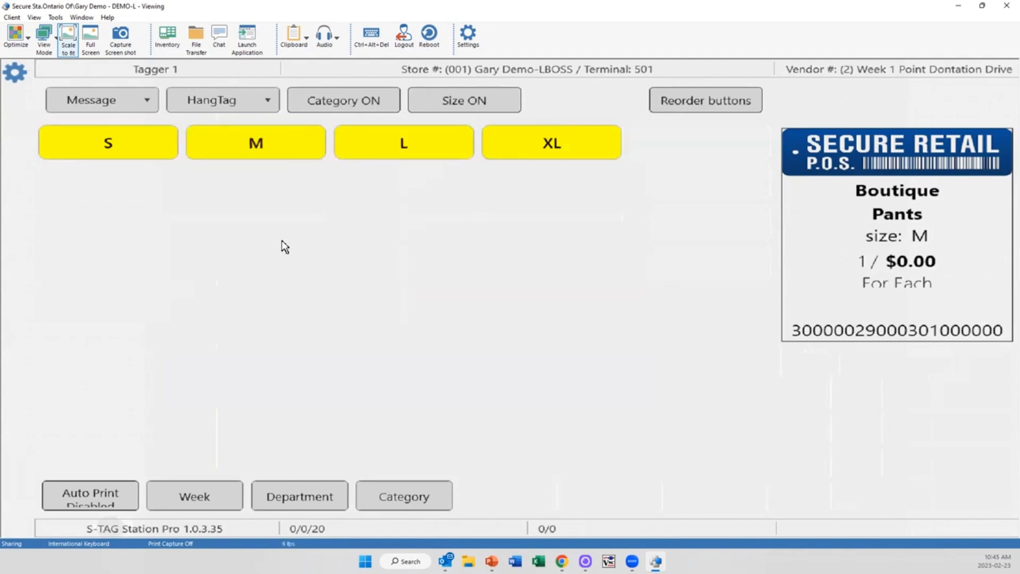
left_click(404, 496)
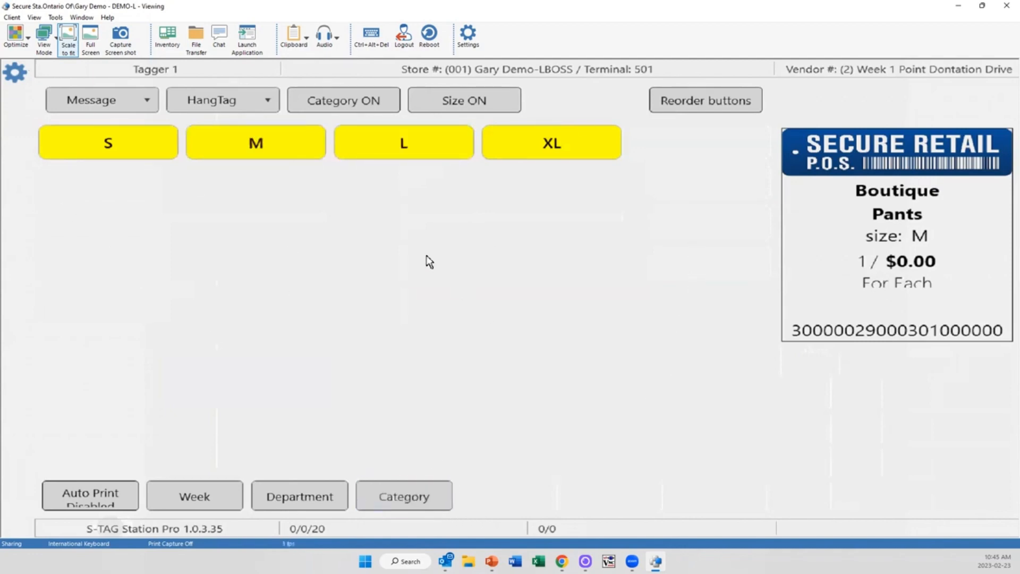
mouse_move(452, 460)
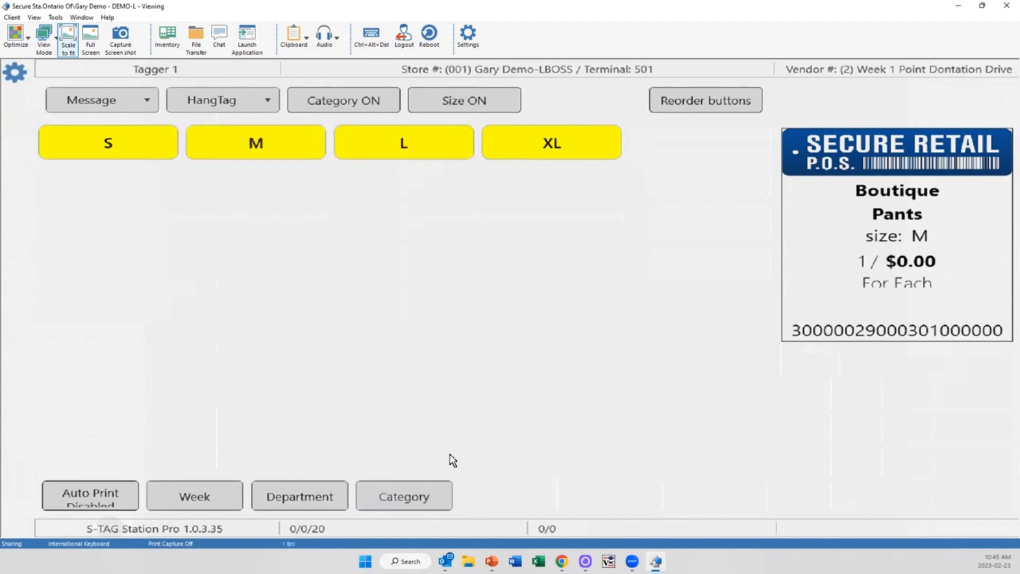
left_click(300, 496)
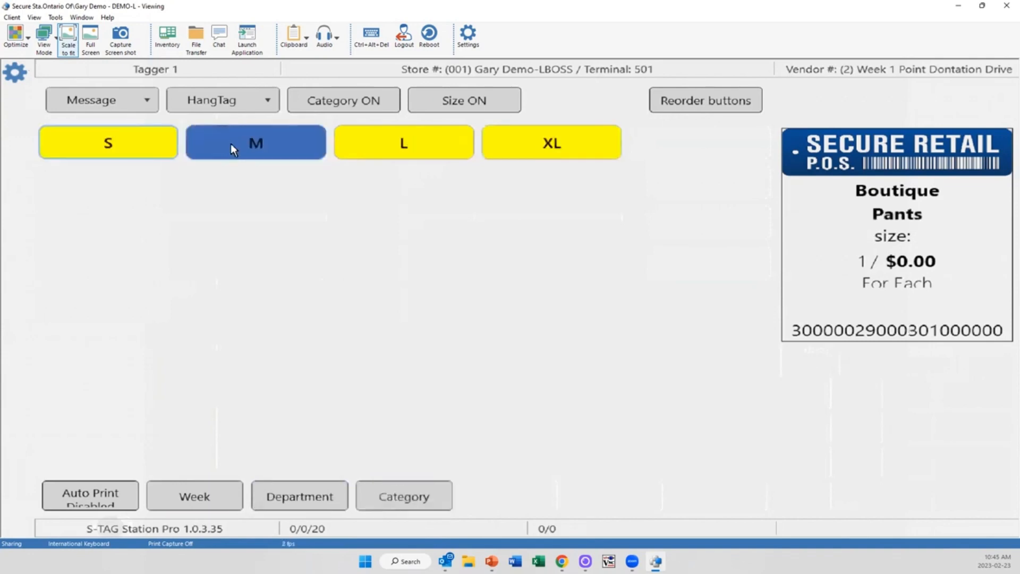
- Pick size M again and issue the tag at Good, Tier 1, bringing the tag count to 1
left_click(255, 143)
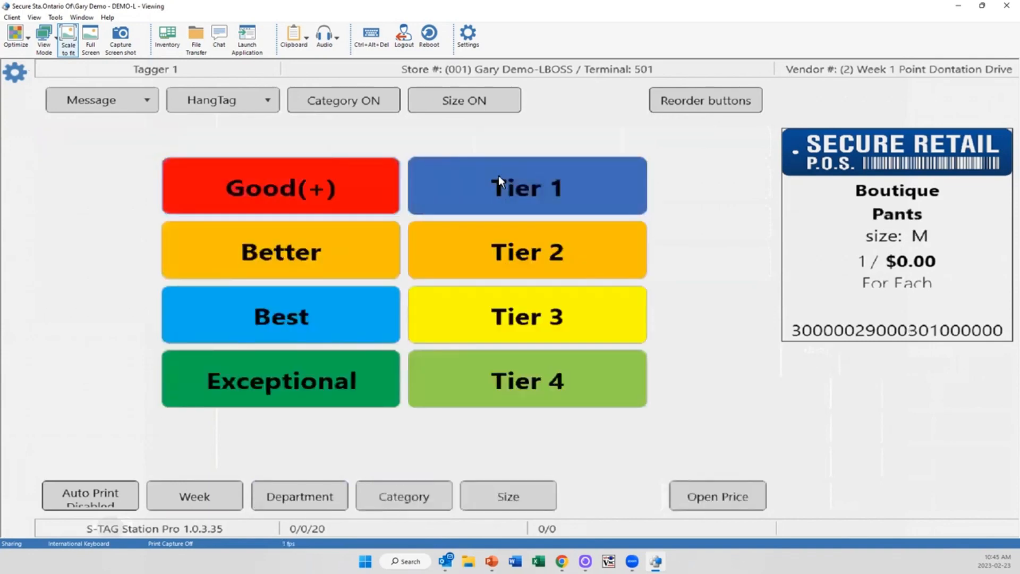
left_click(527, 185)
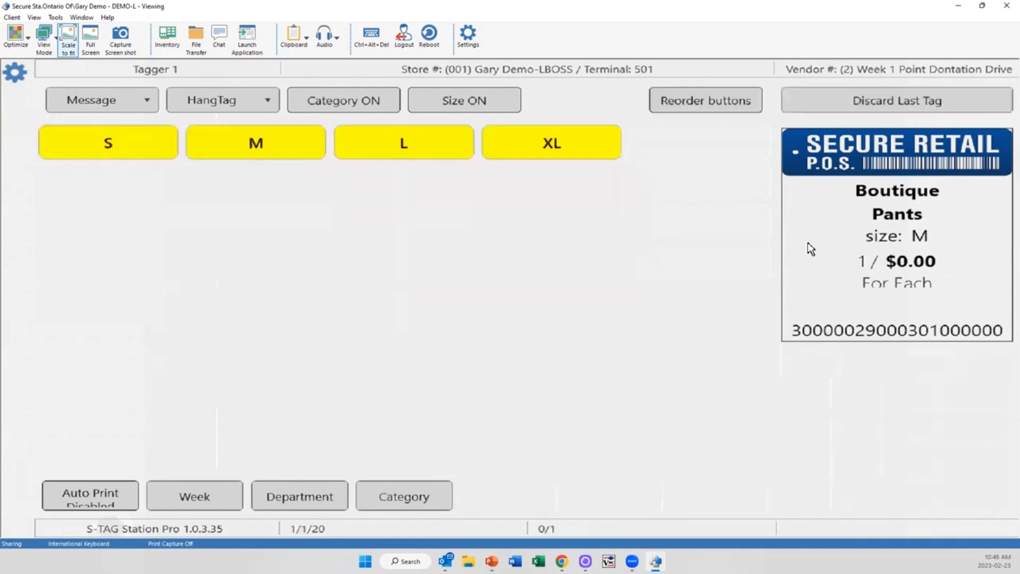
mouse_move(874, 183)
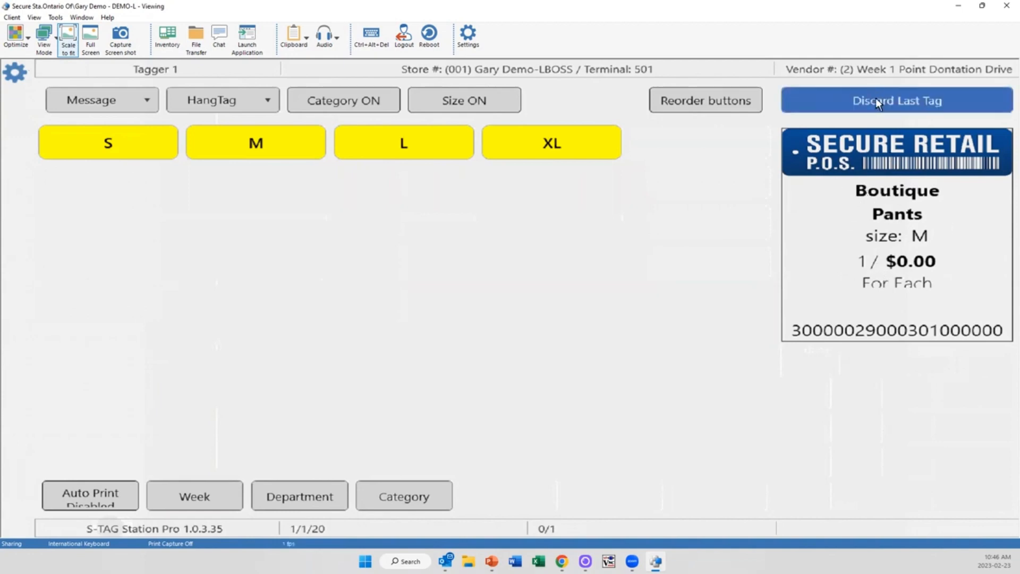
mouse_move(957, 103)
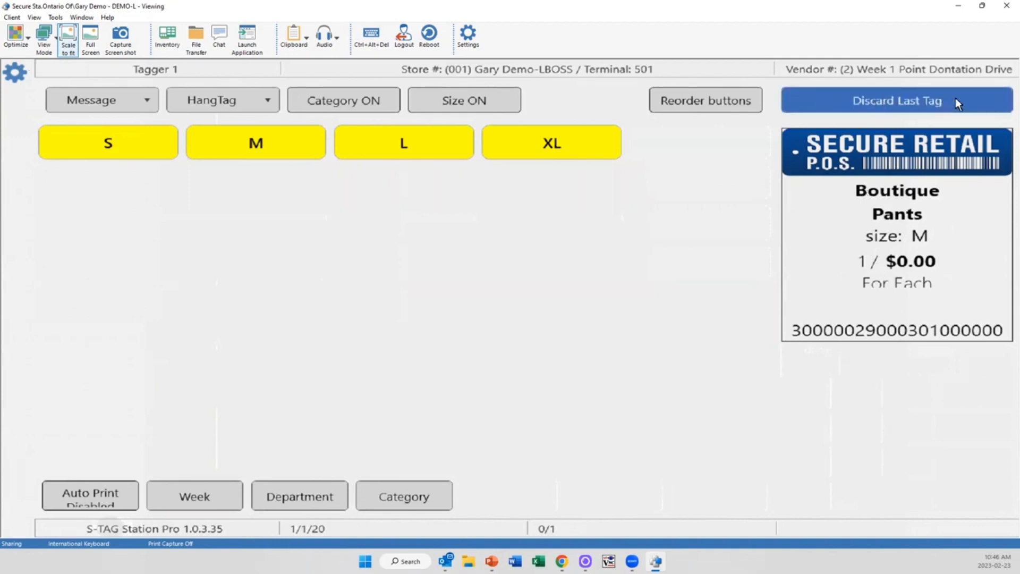
left_click(897, 100)
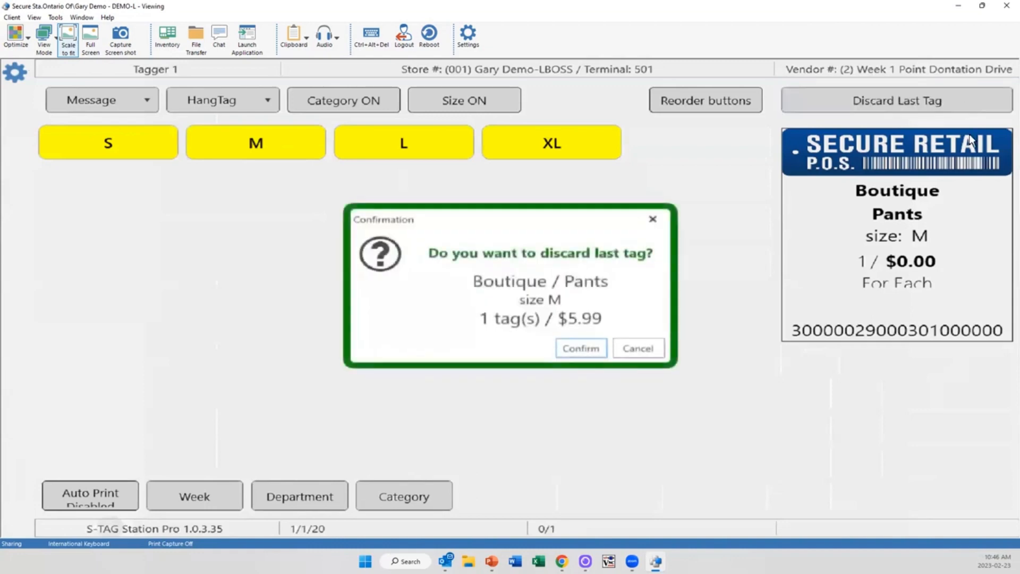
mouse_move(676, 181)
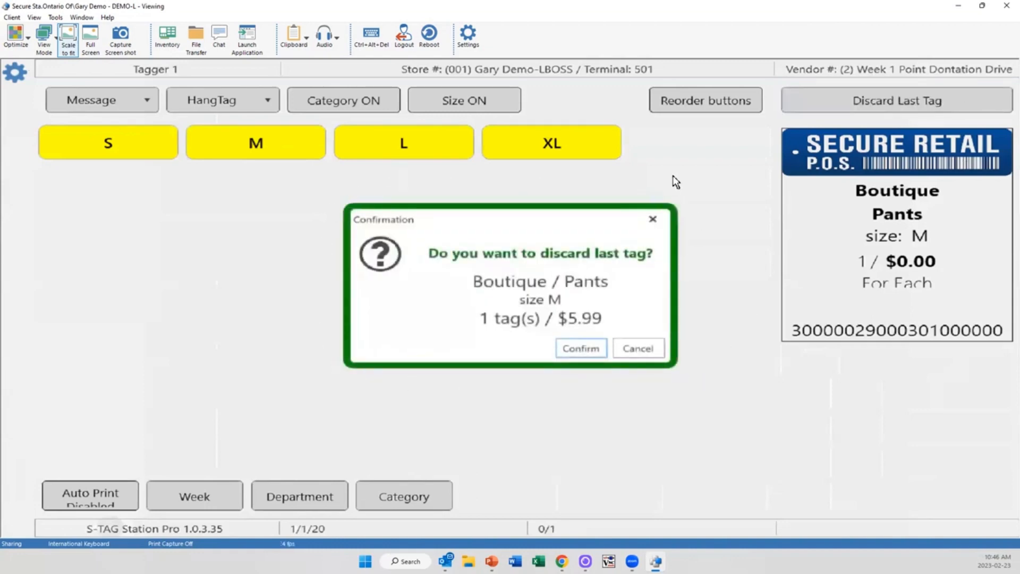
left_click(580, 348)
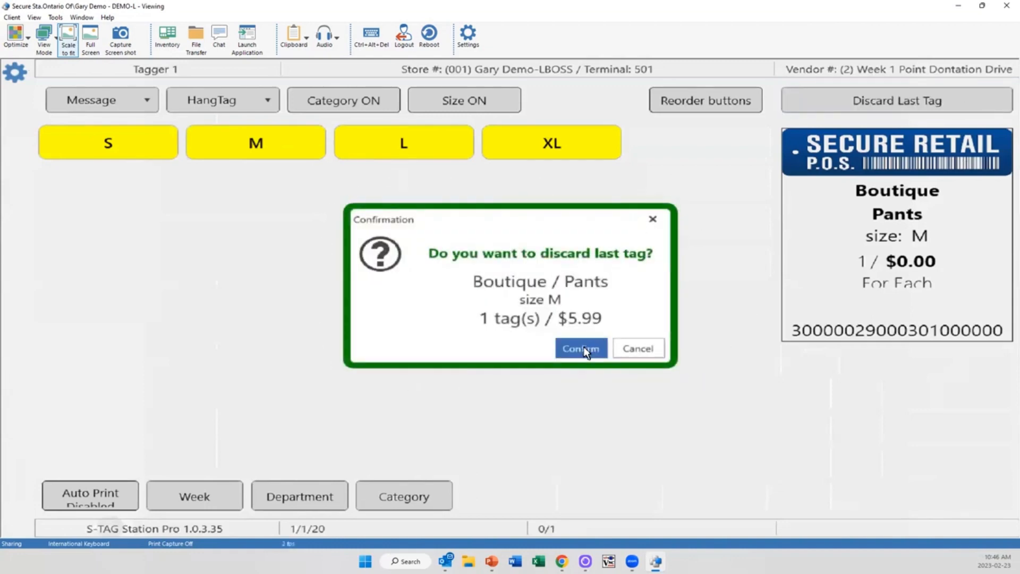
left_click(580, 349)
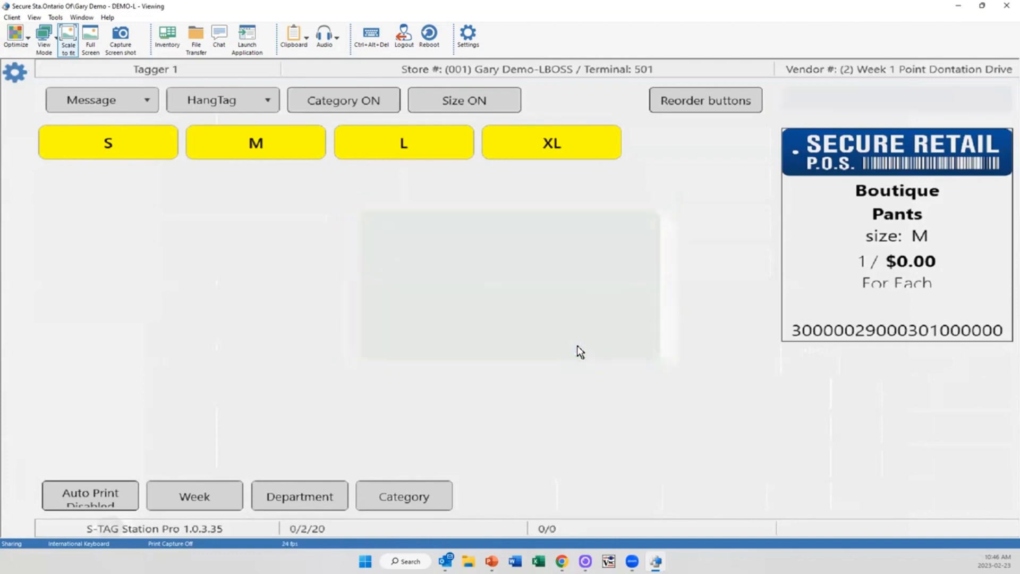
mouse_move(590, 342)
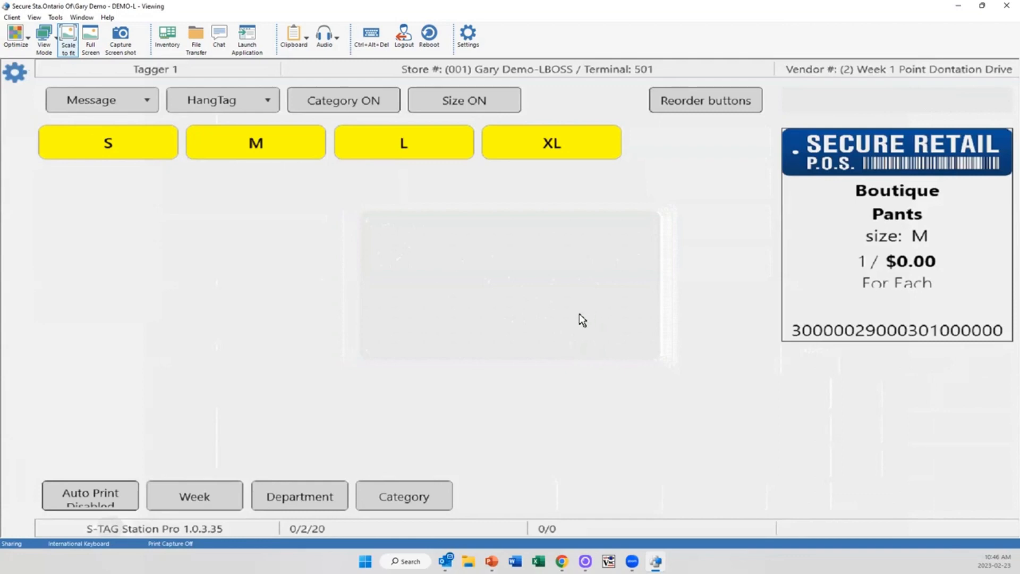
mouse_move(563, 352)
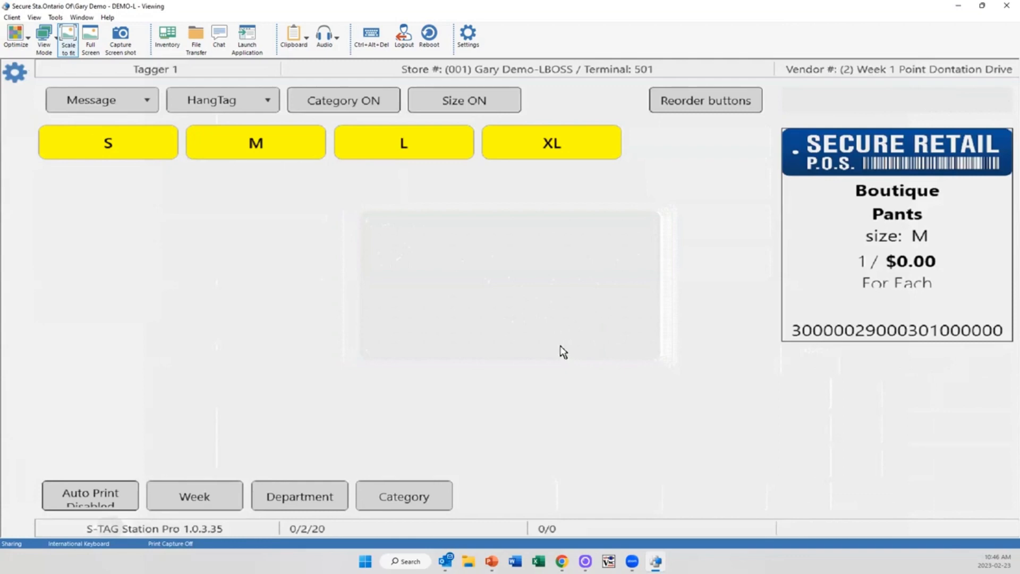
mouse_move(422, 417)
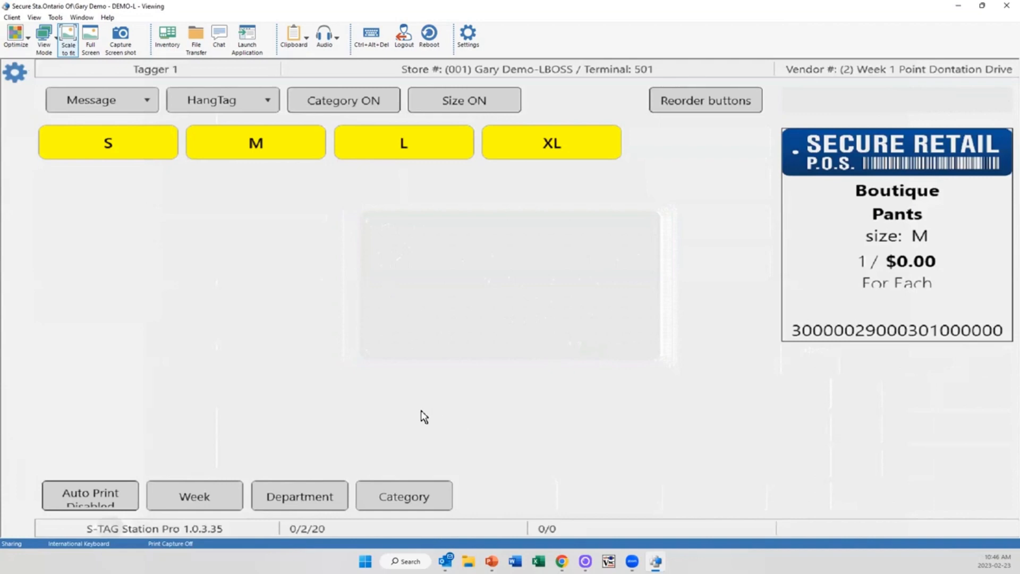
- Rearrange the department buttons, placing Dog Clothes in the lower rows, and save the layout
left_click(299, 495)
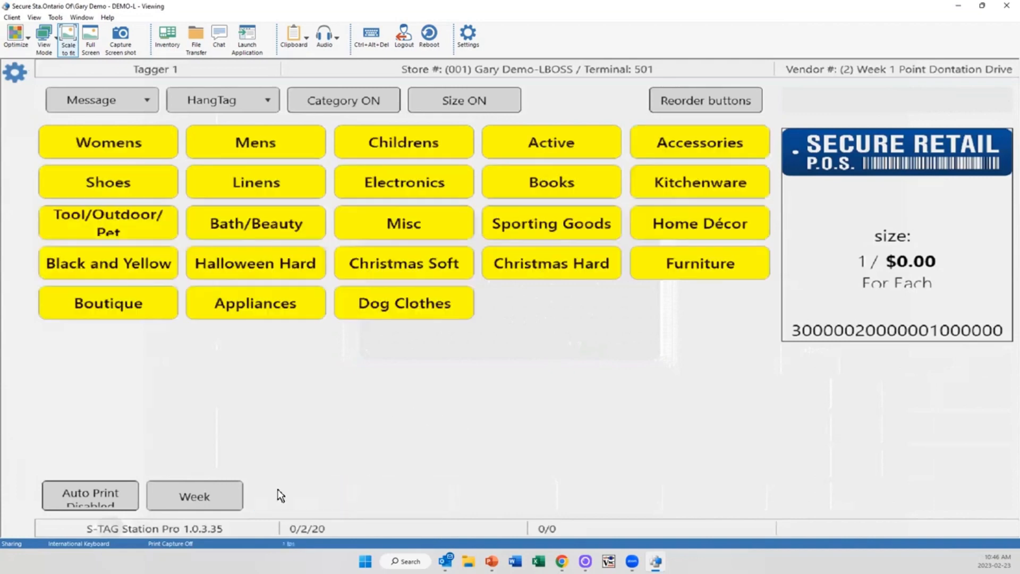
mouse_move(294, 452)
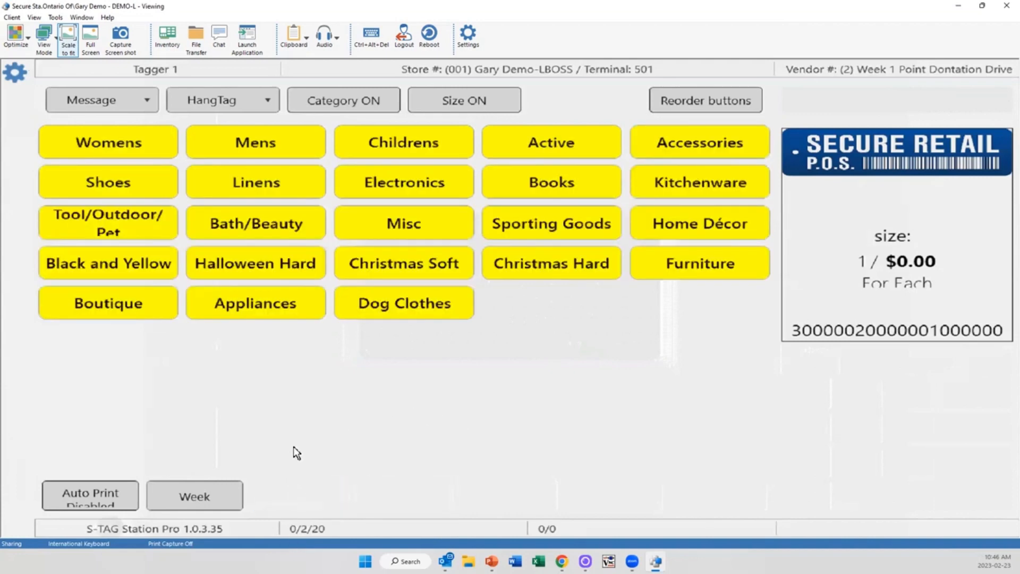
left_click(255, 303)
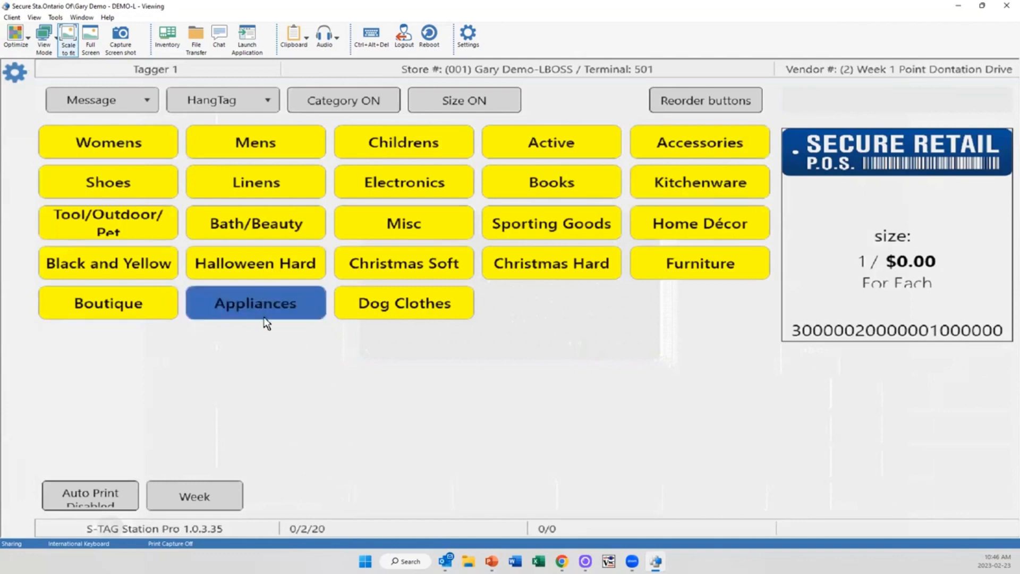
left_click(108, 303)
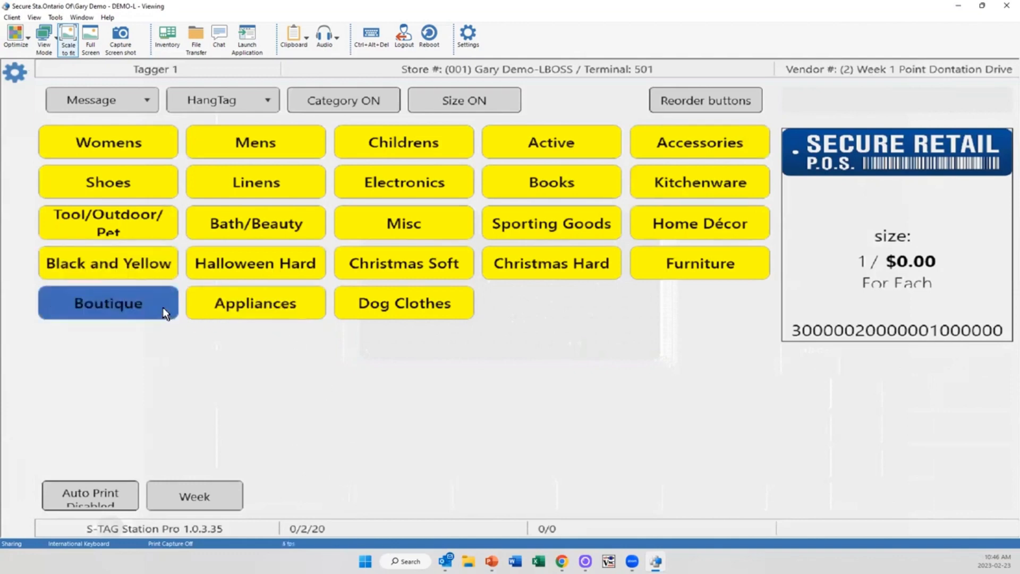
left_click(255, 222)
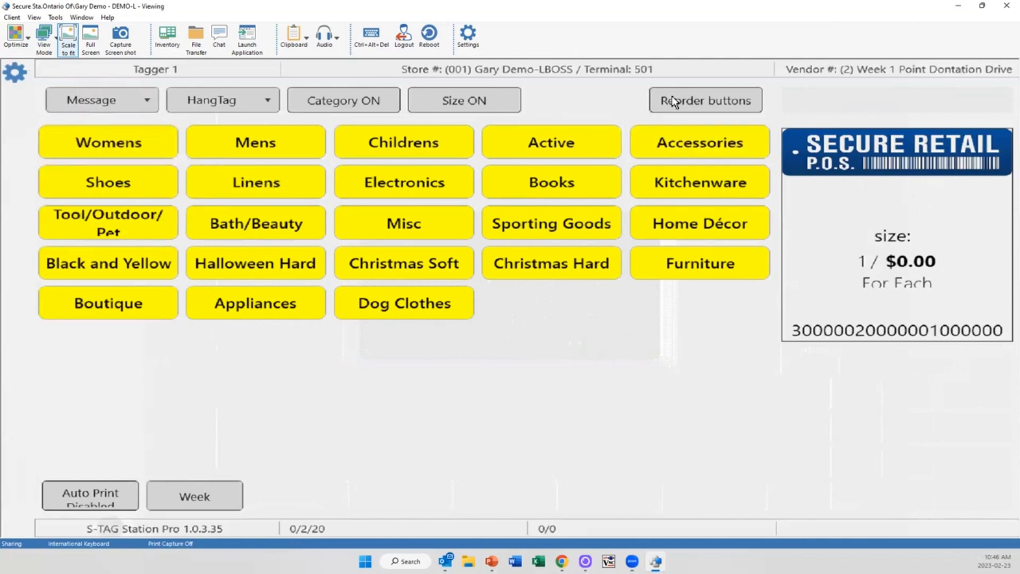
left_click(704, 100)
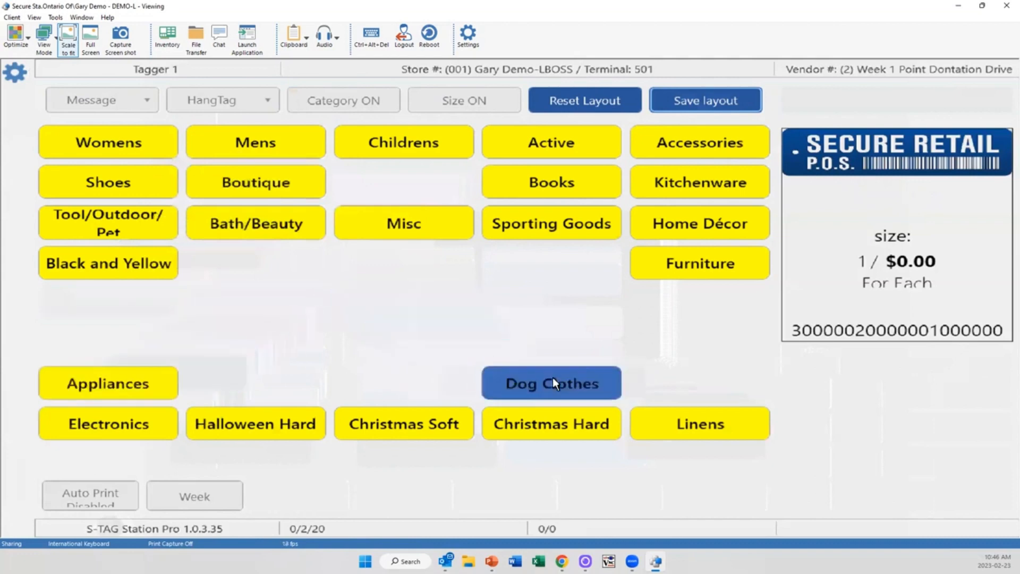
left_click(552, 382)
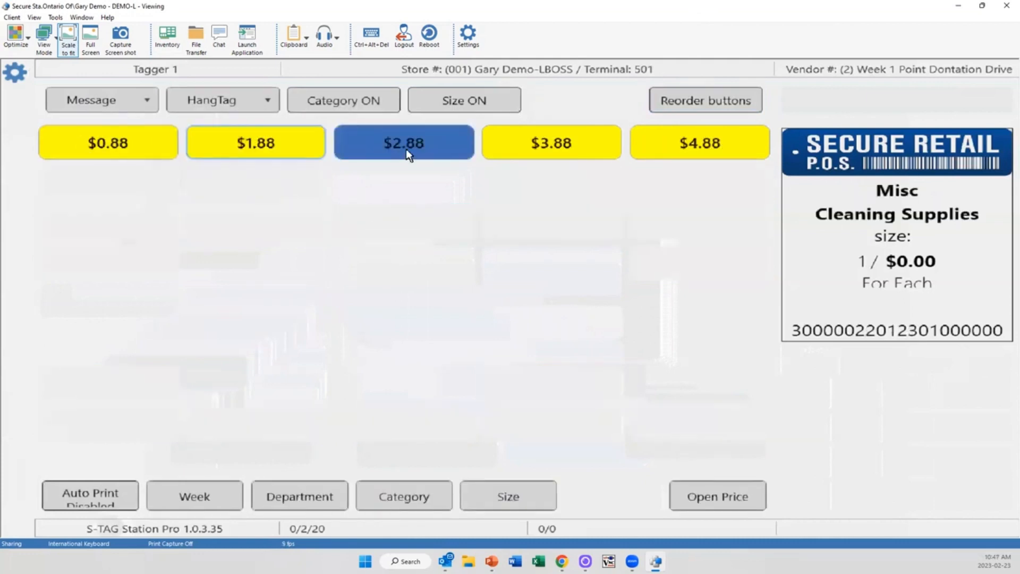
- Record a $2.88 Cleaning Supplies tag, then move Womens' High End beside Boxer Shorts and save
left_click(300, 496)
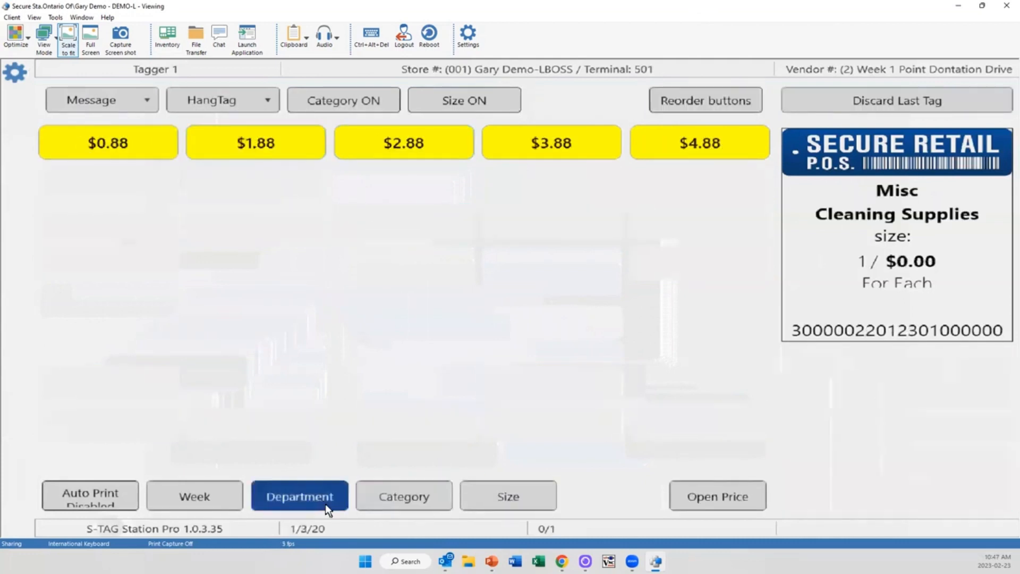
left_click(299, 496)
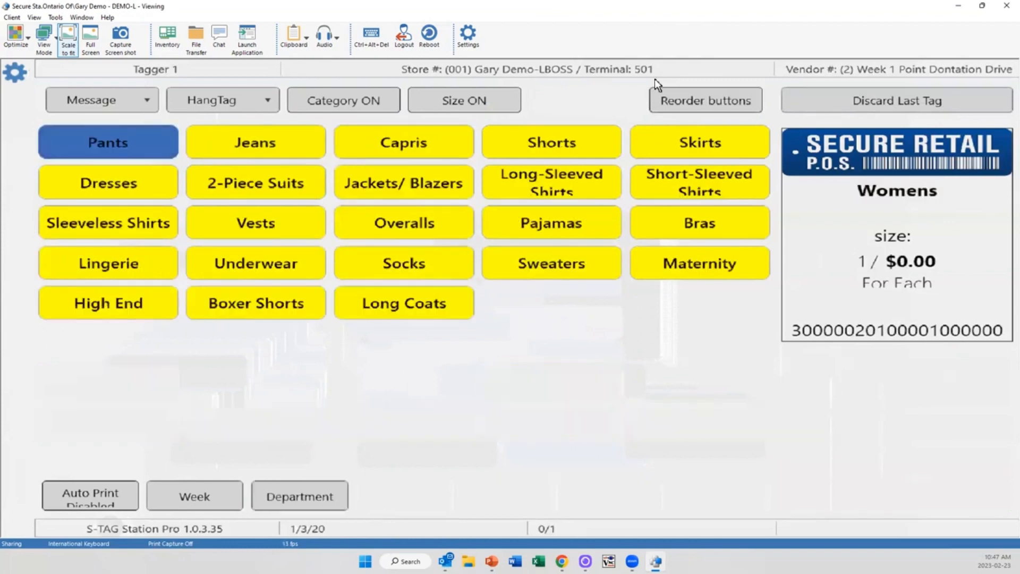
left_click(704, 100)
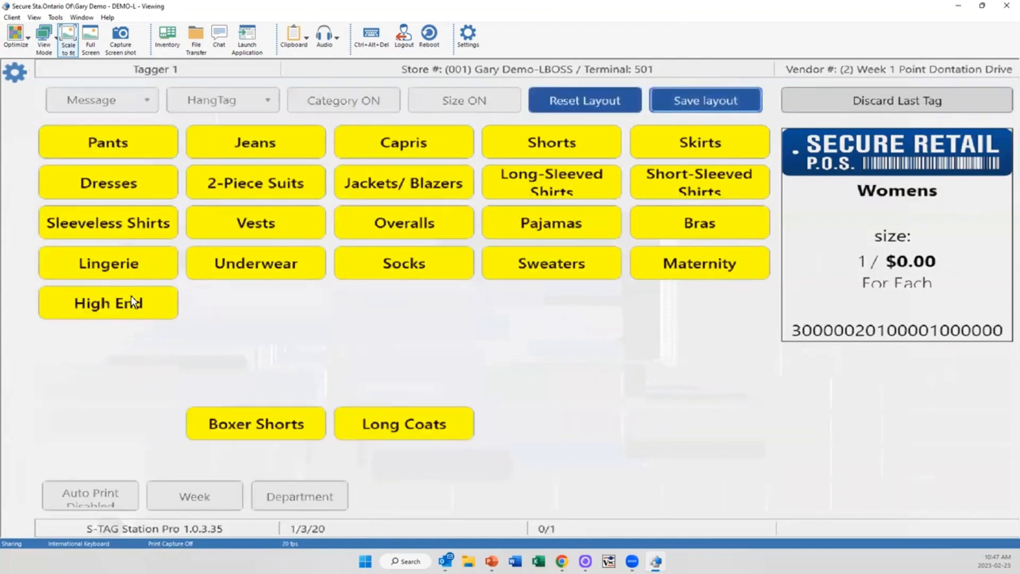
left_click(107, 302)
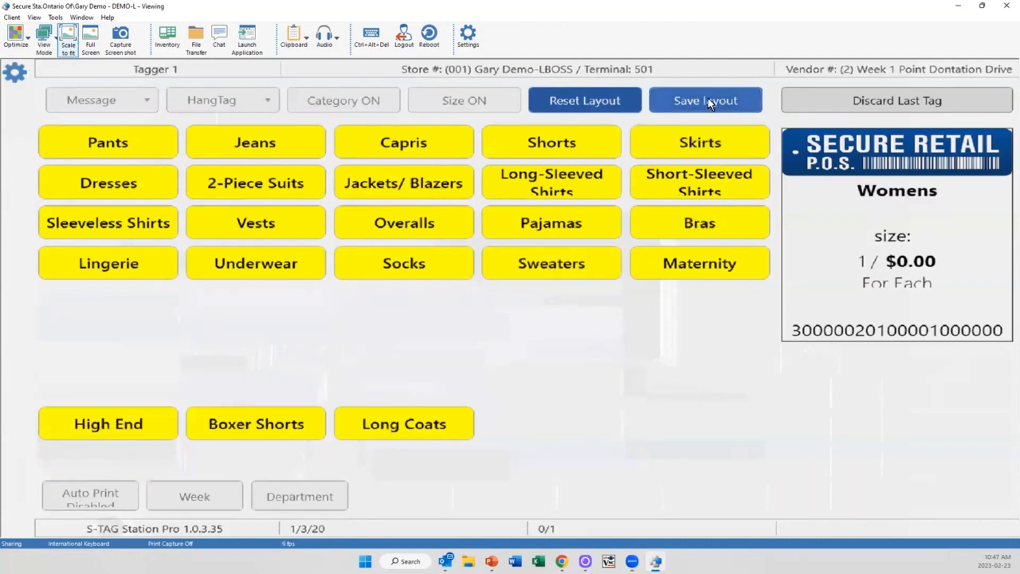
left_click(704, 100)
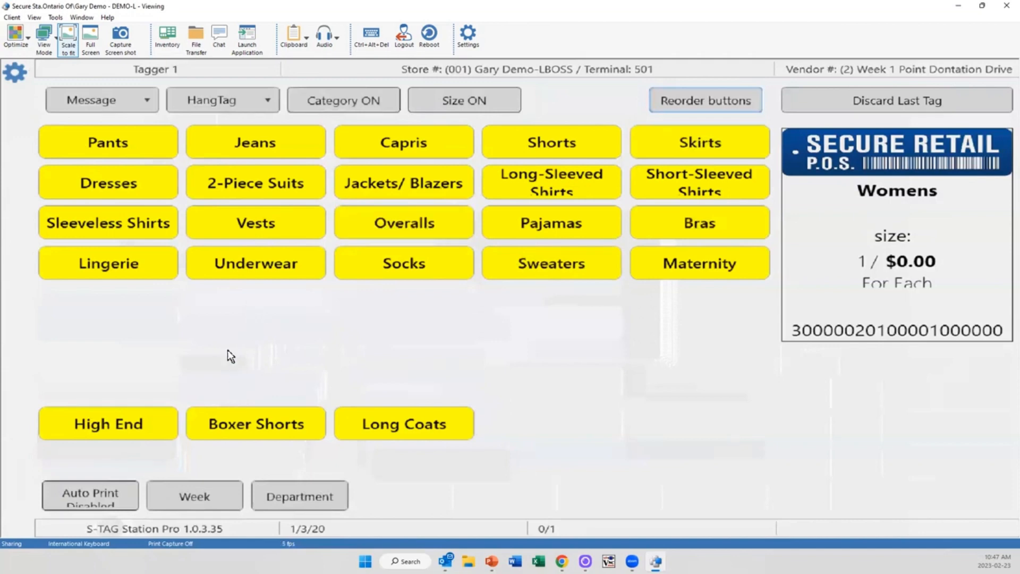
- Log the operator off from the gear menu, returning to the Operator Login screen
left_click(15, 71)
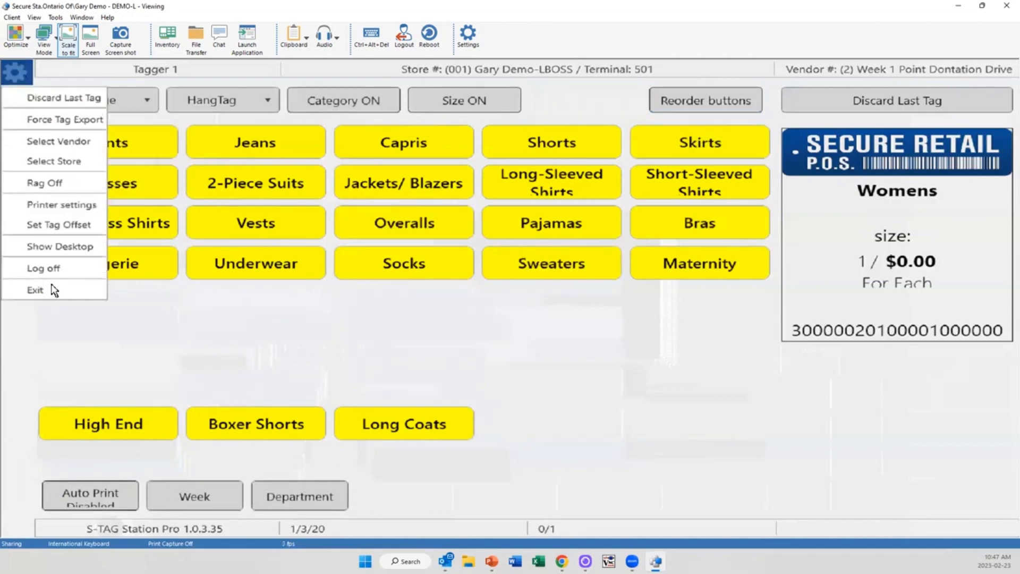
left_click(42, 268)
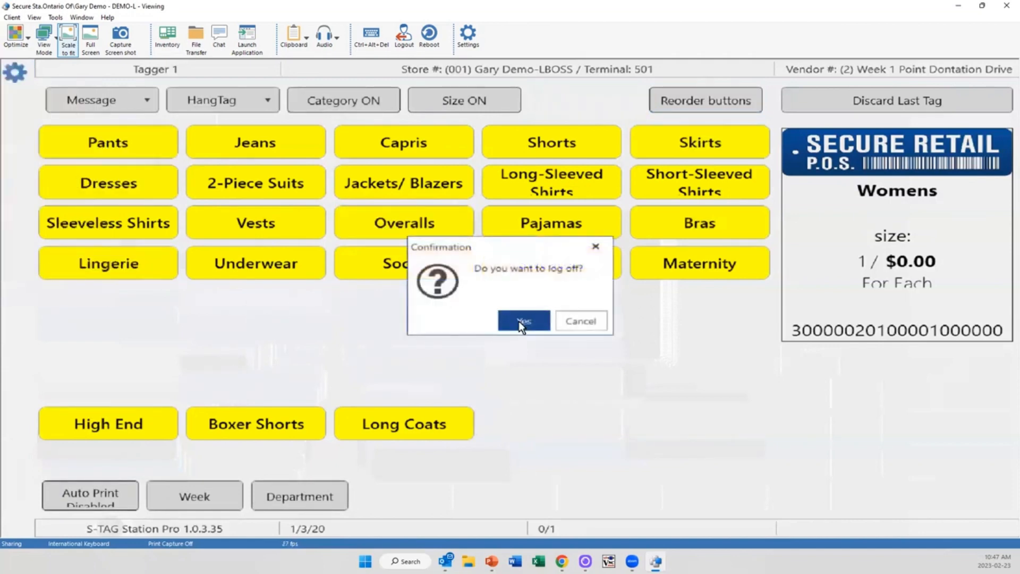
left_click(522, 320)
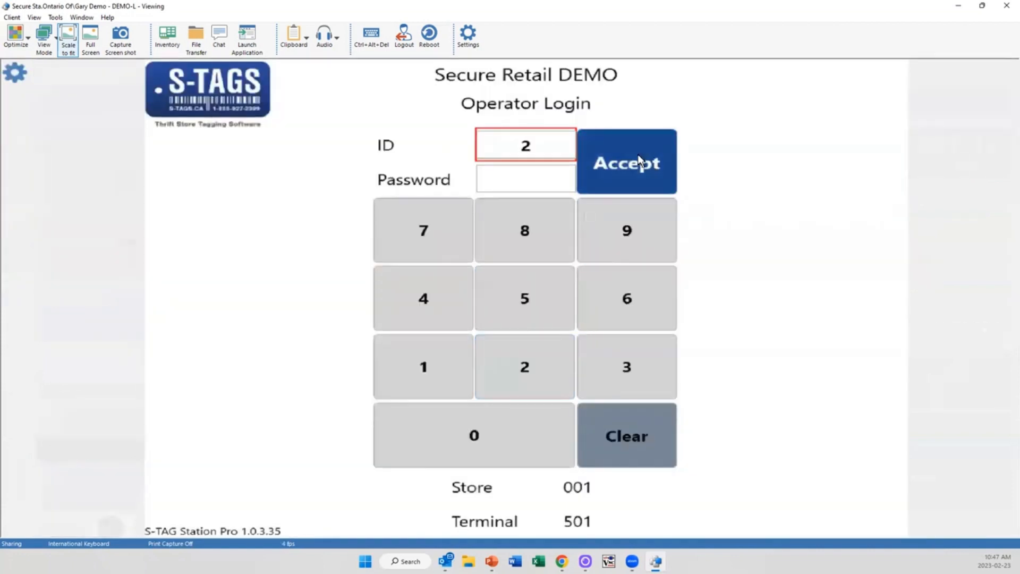
- Sign in as operator 2, confirm the yellow tag colour and adjust the station display options
left_click(626, 161)
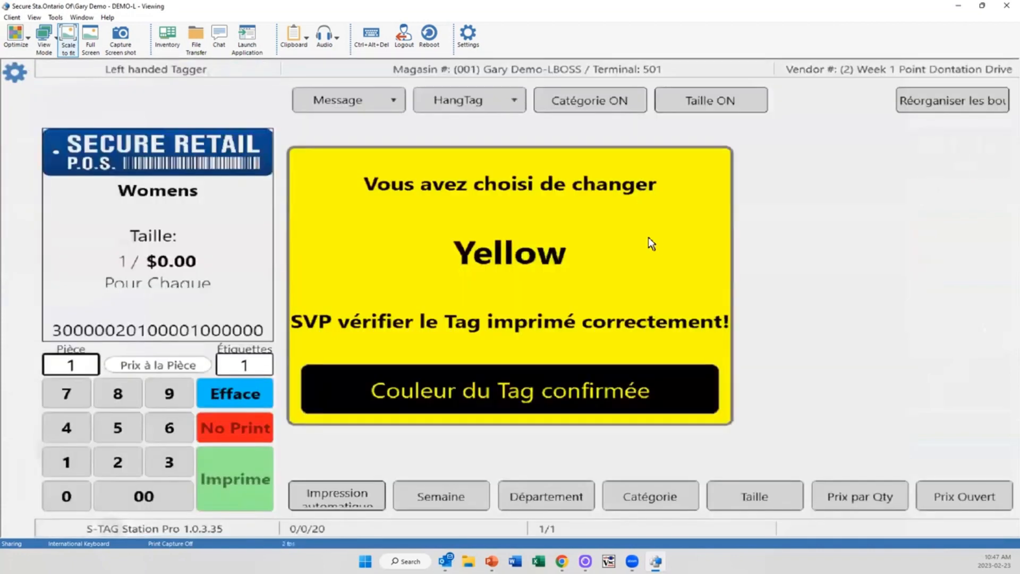
mouse_move(537, 233)
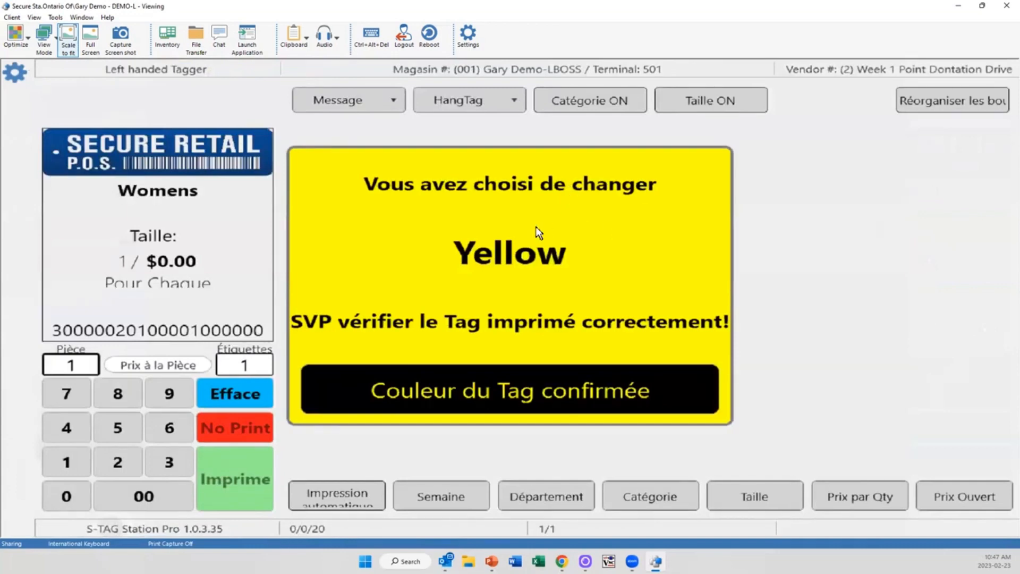
mouse_move(522, 263)
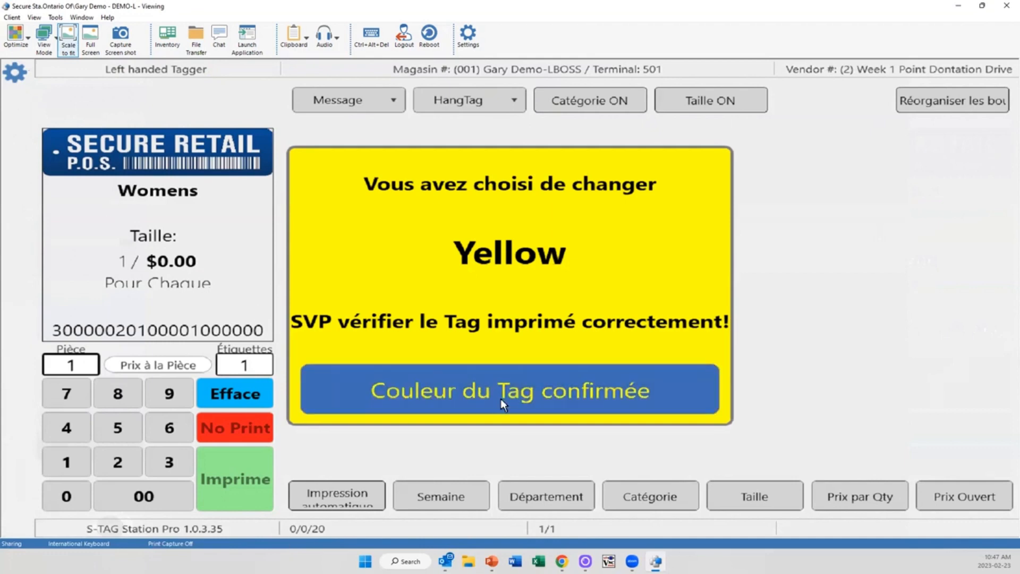
left_click(509, 390)
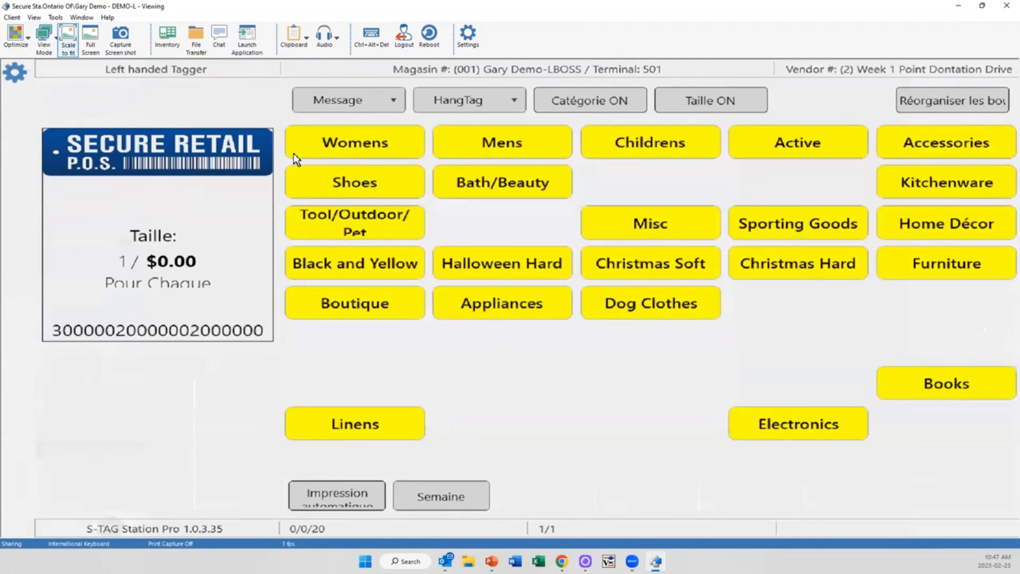
left_click(348, 100)
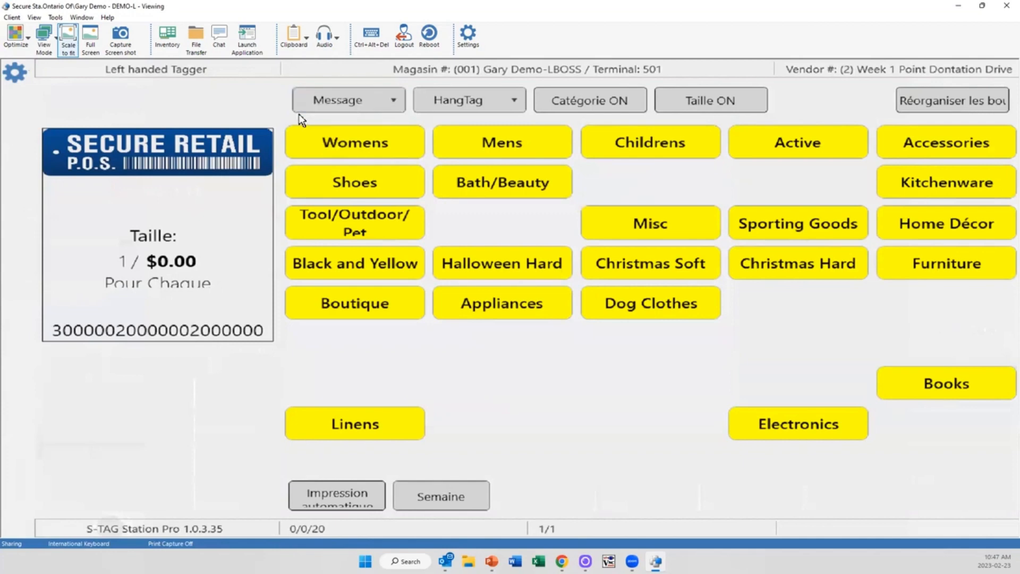
left_click(354, 142)
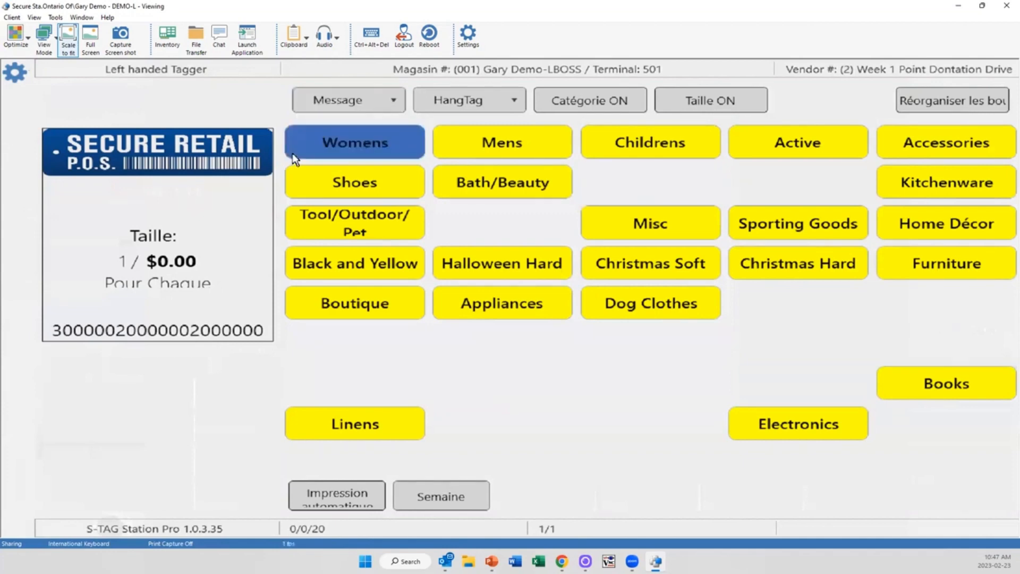
left_click(349, 100)
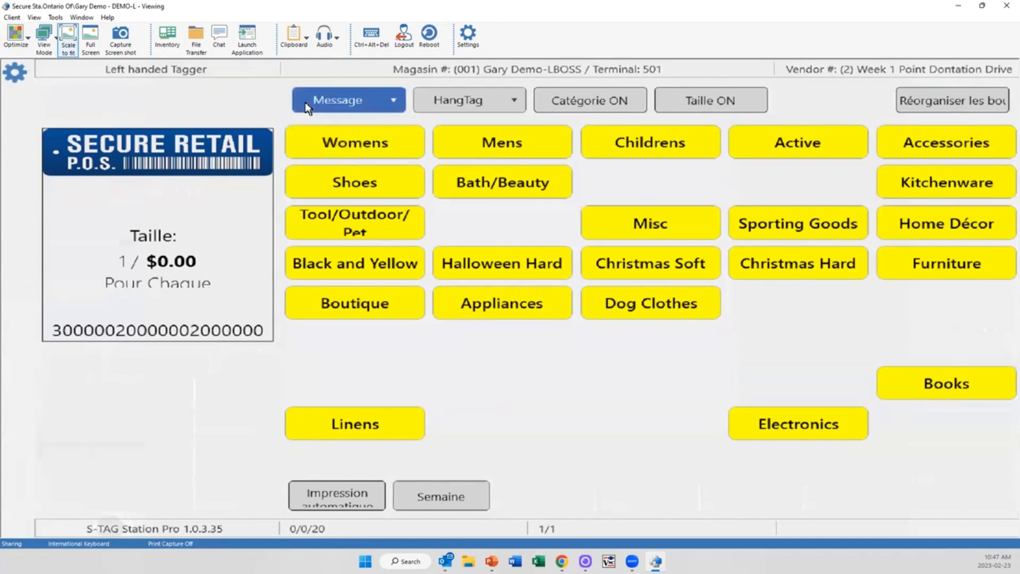
mouse_move(358, 154)
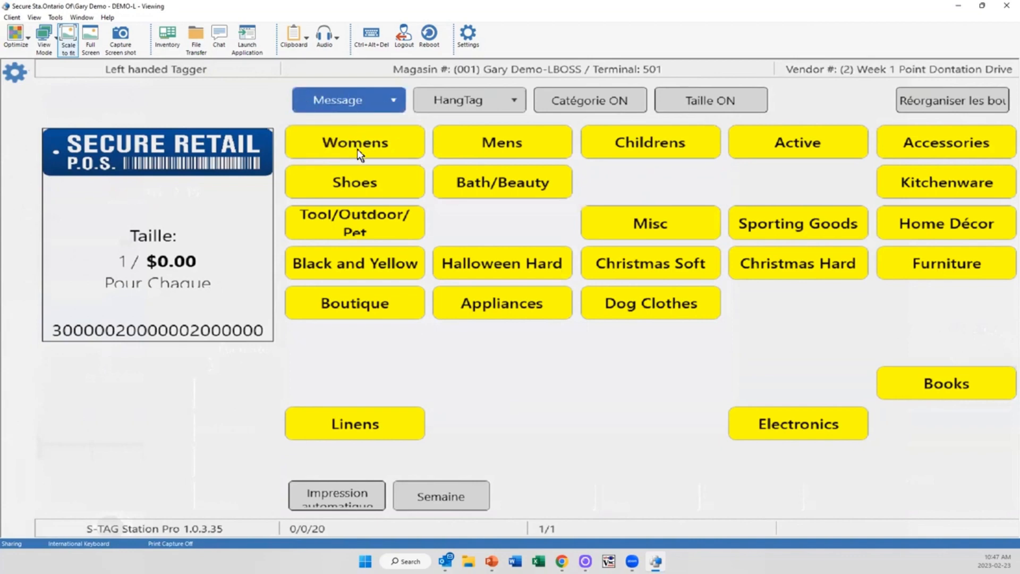
mouse_move(402, 151)
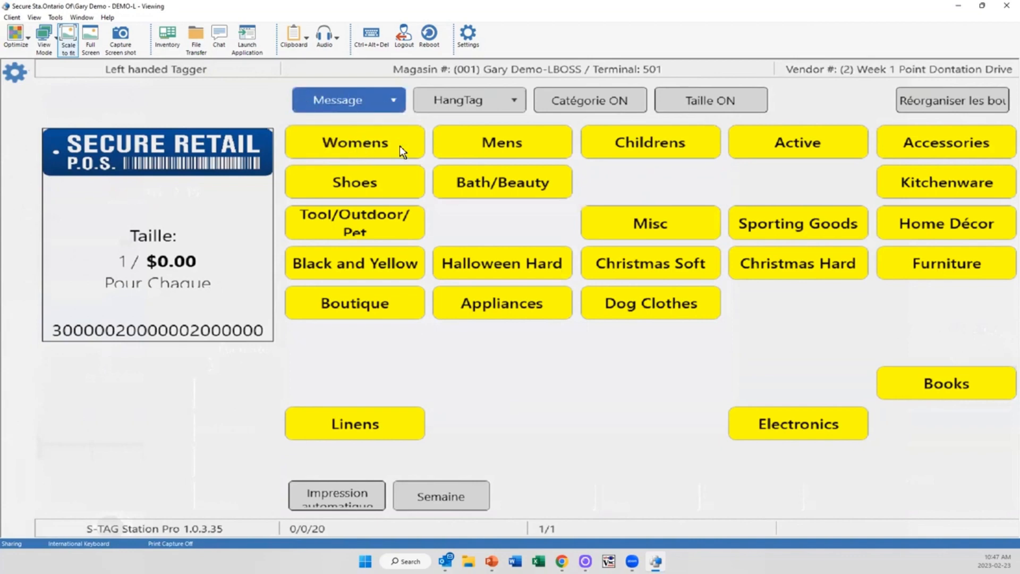
mouse_move(467, 204)
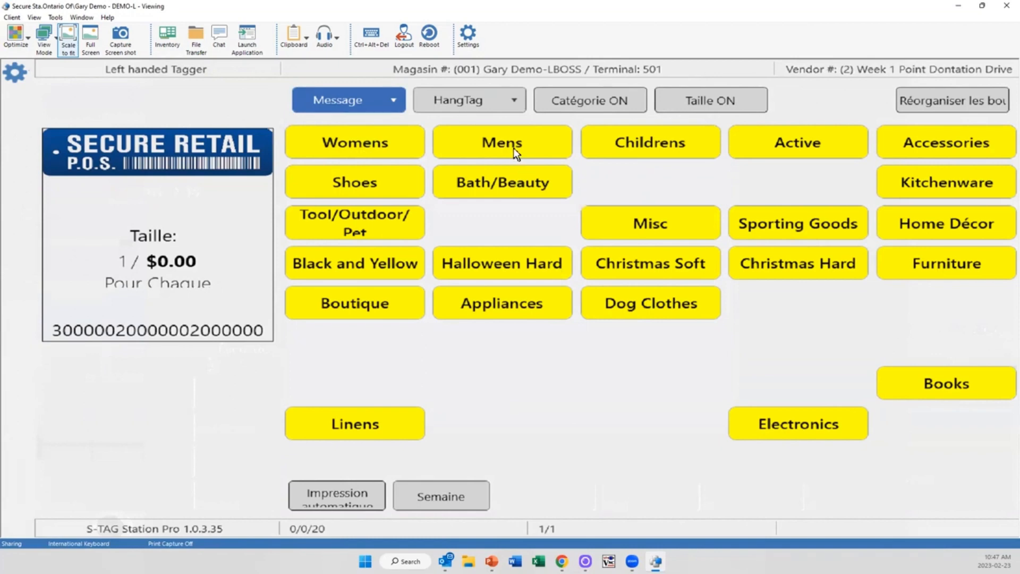
mouse_move(459, 181)
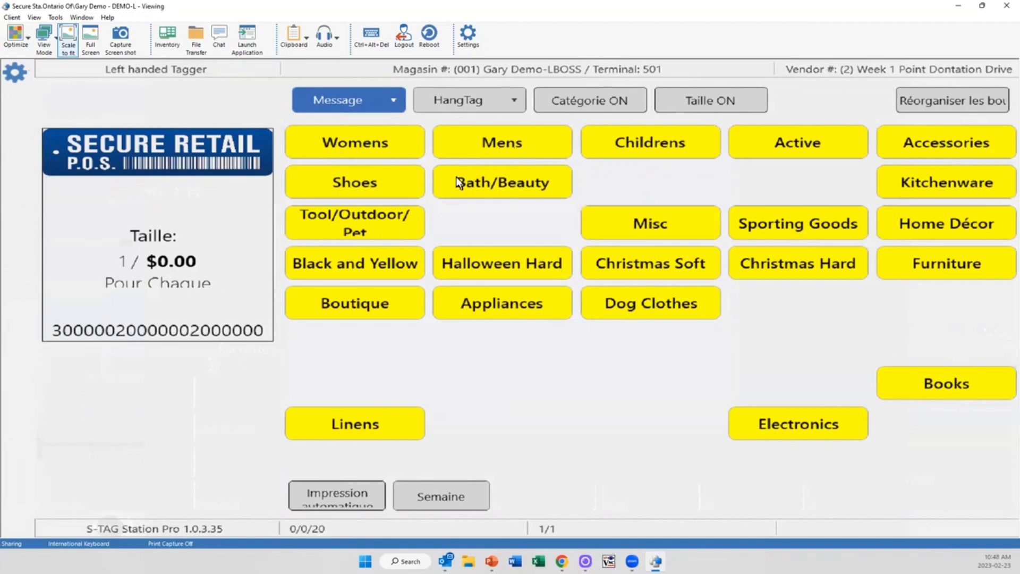
left_click(354, 141)
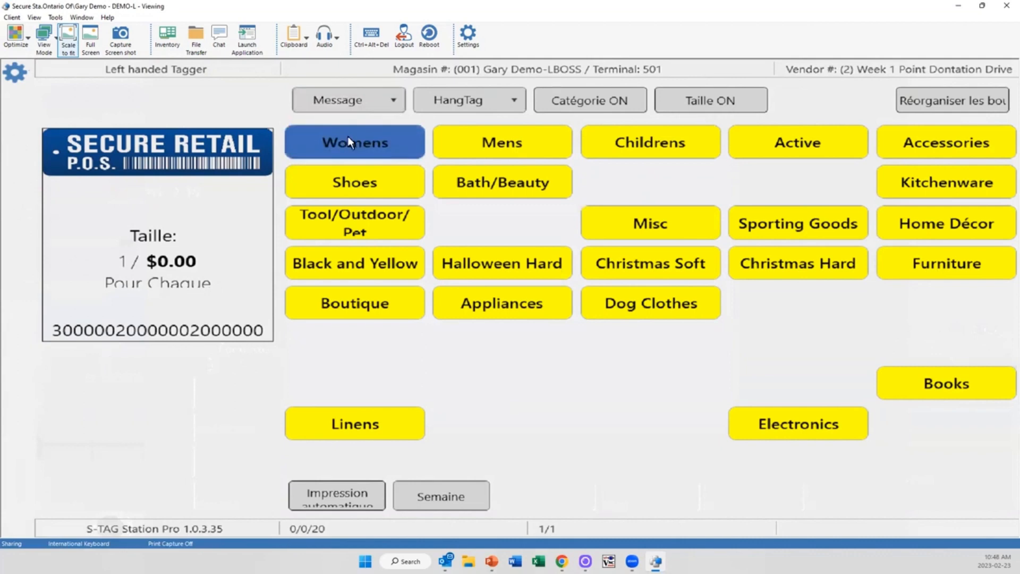
mouse_move(380, 172)
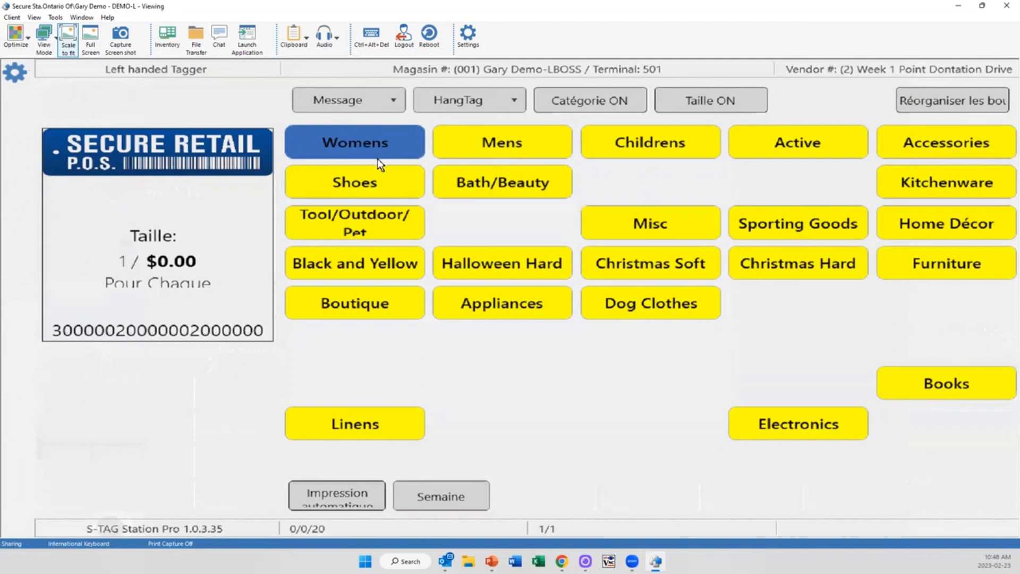
mouse_move(368, 171)
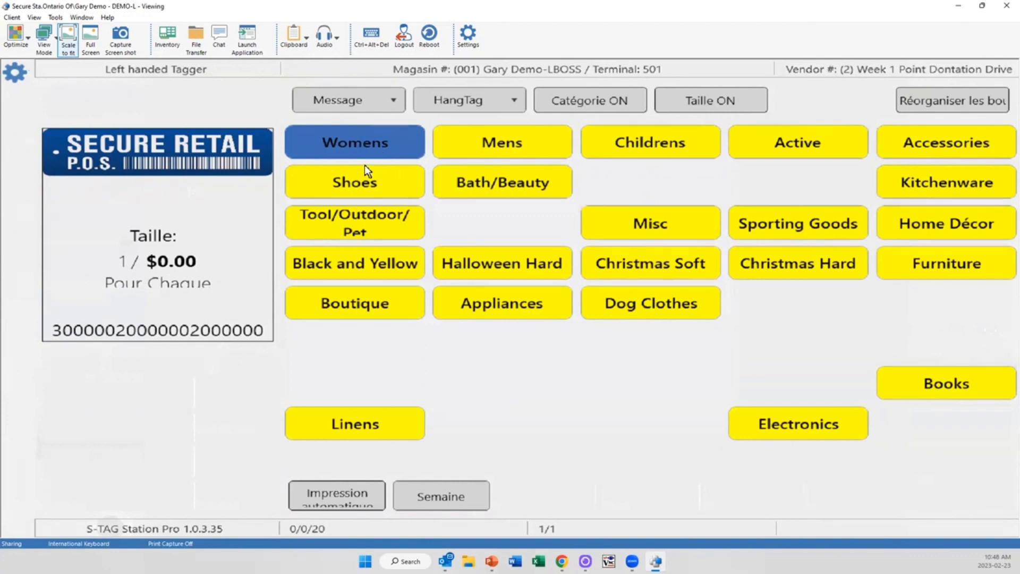
mouse_move(657, 90)
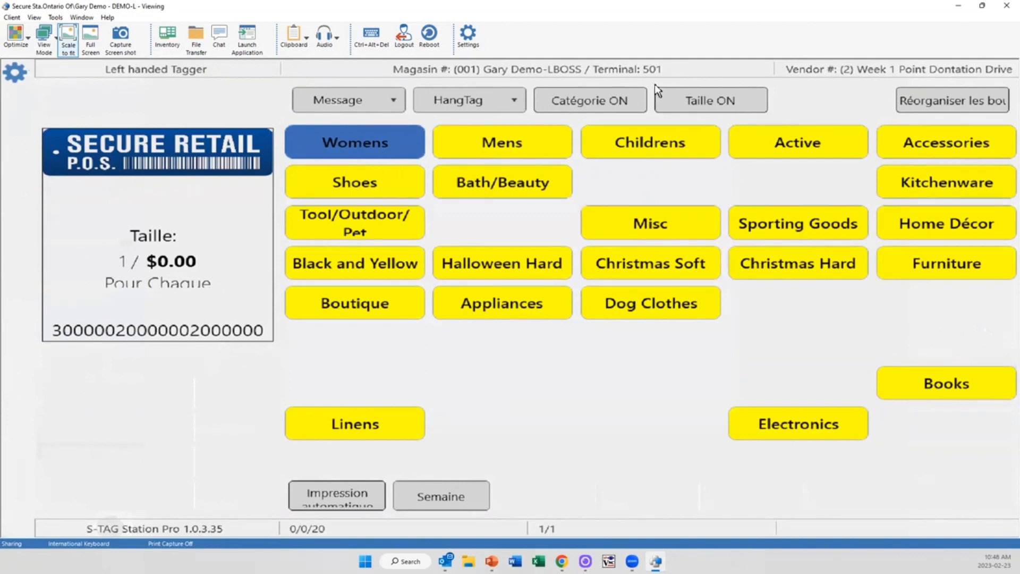
mouse_move(134, 236)
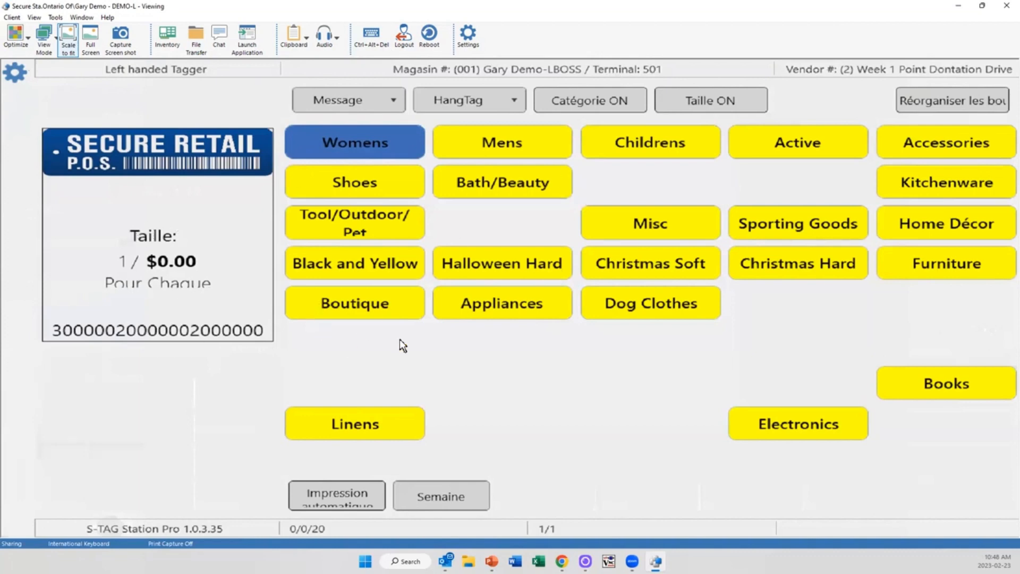
mouse_move(392, 358)
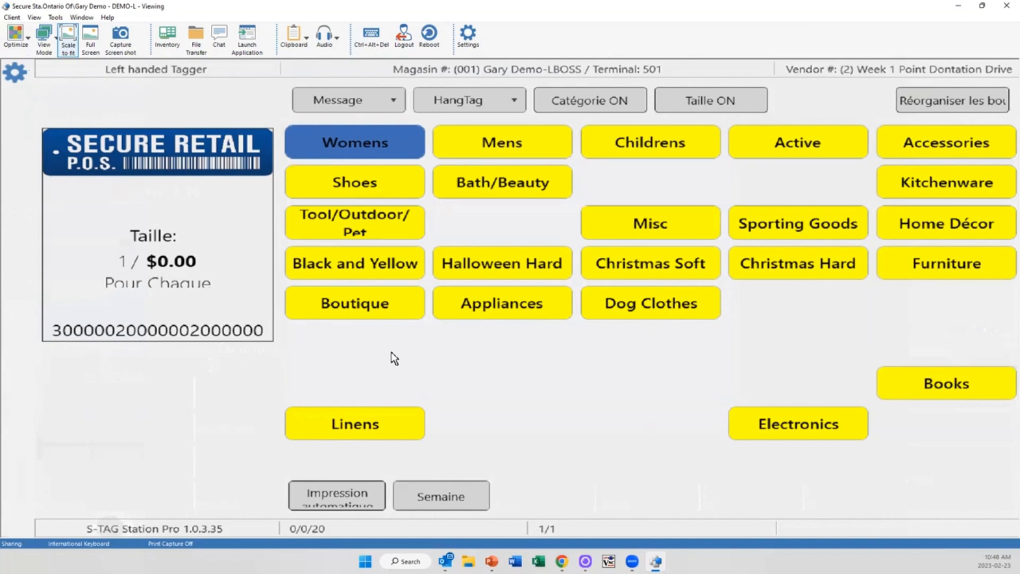
mouse_move(400, 351)
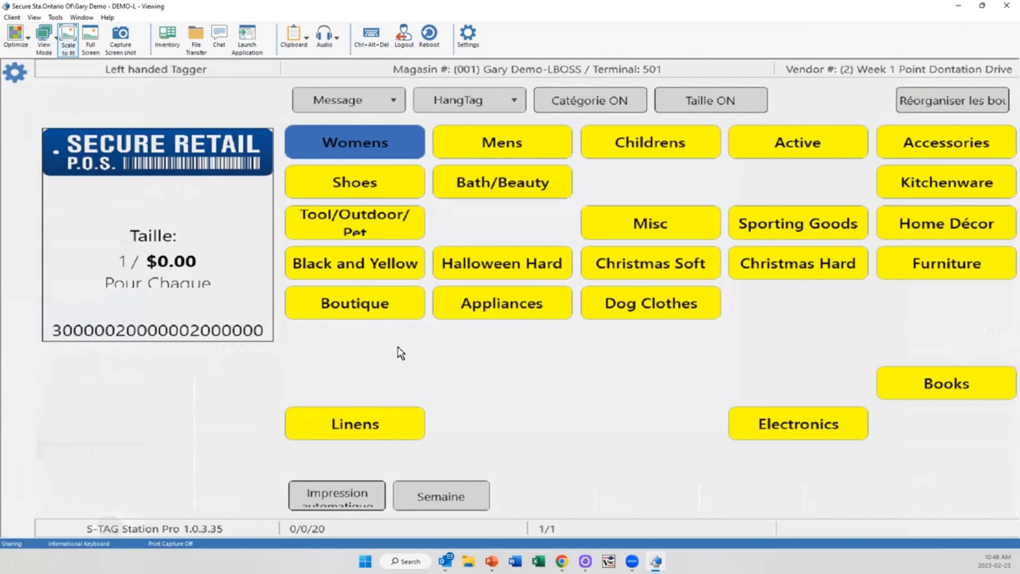
mouse_move(561, 262)
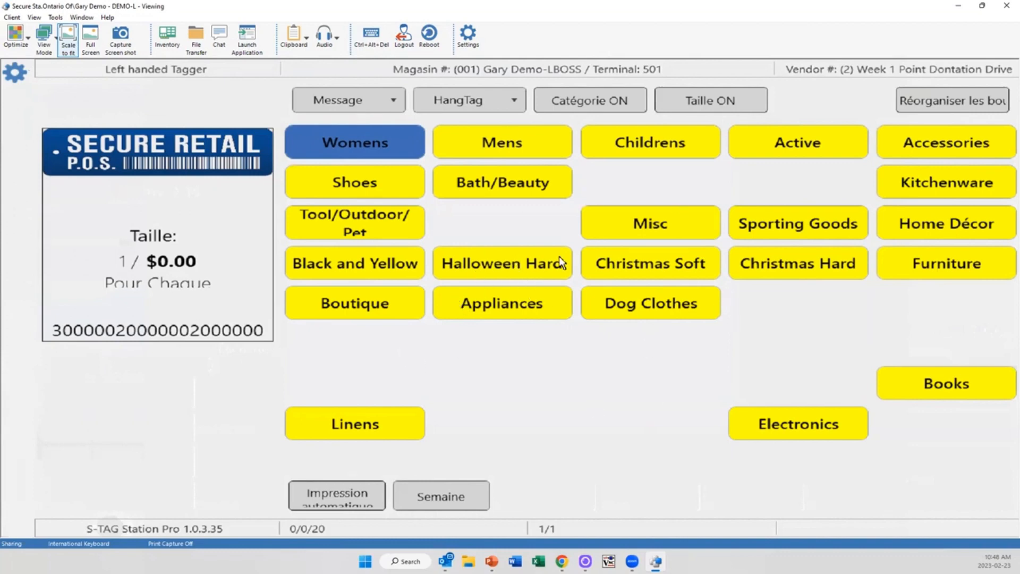
- Choose the Boutique department for tagging instead of Womens
left_click(355, 302)
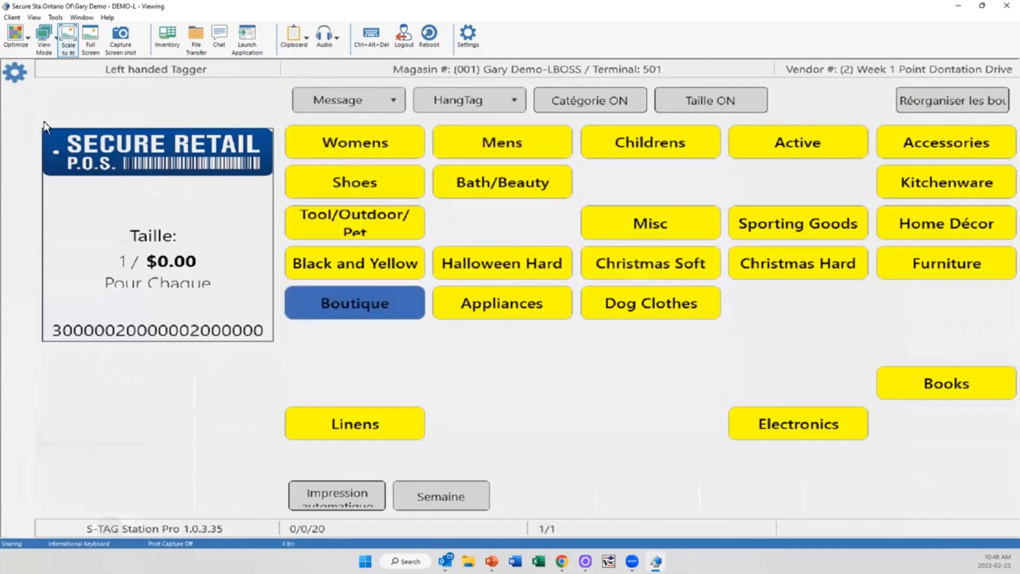
- Log the tagger out via Deconnecter, then exit the station with Sortie, leaving S-TAG Manager Pro
left_click(14, 72)
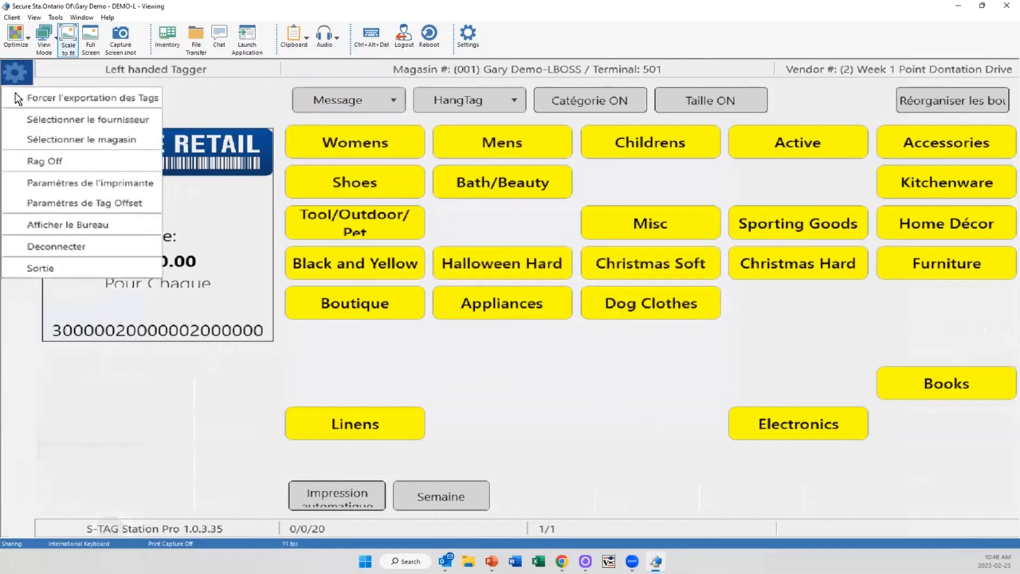
left_click(56, 245)
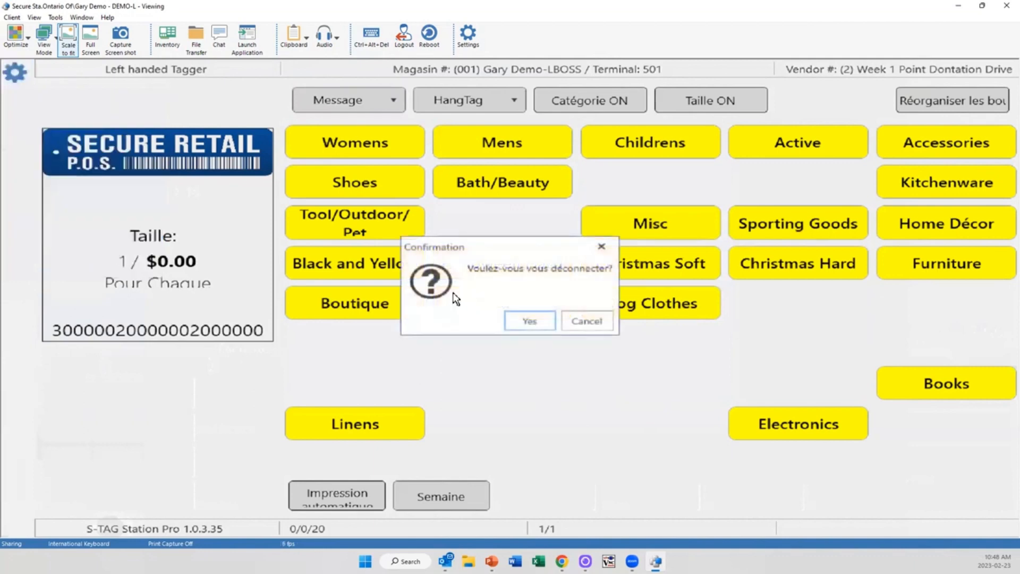
left_click(529, 320)
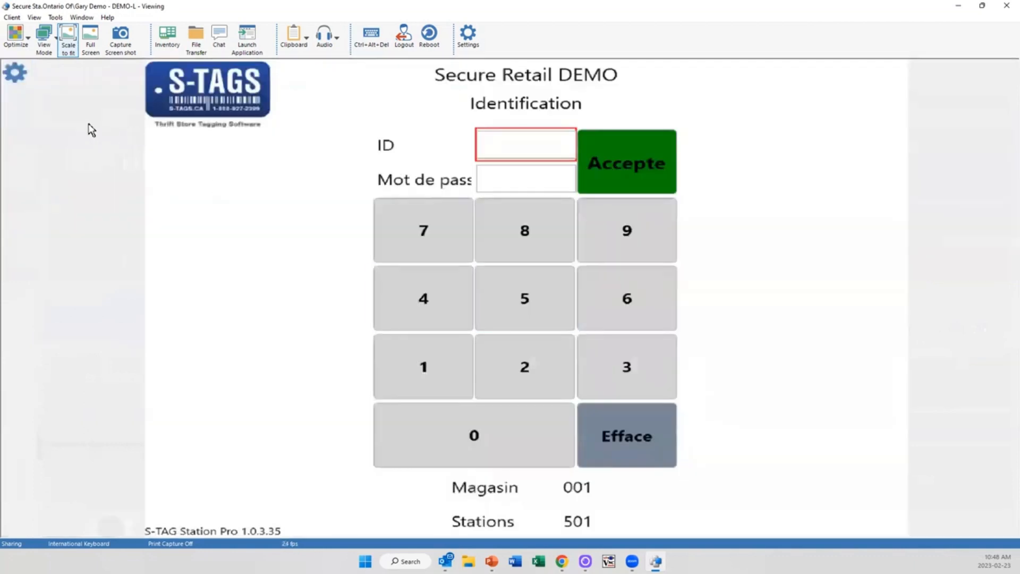
left_click(15, 71)
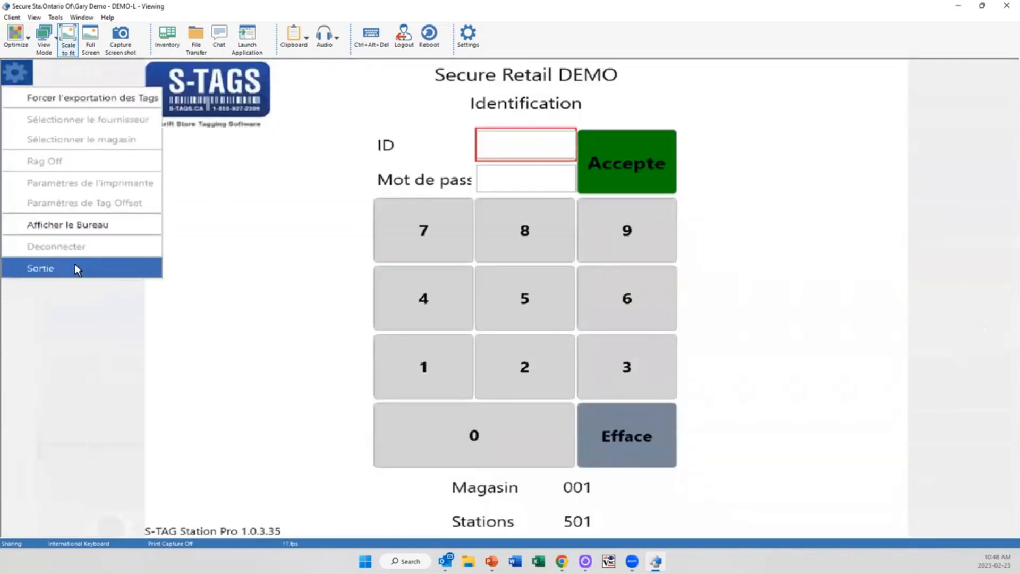
left_click(41, 267)
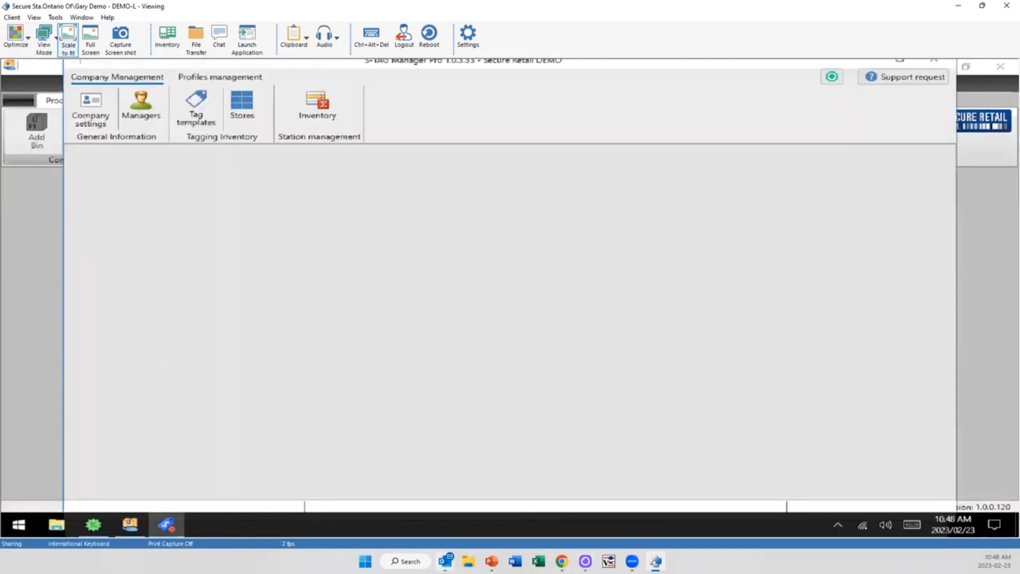
- Bring S-TAG Manager Pro to the front and switch to its Profiles management section
left_click(167, 524)
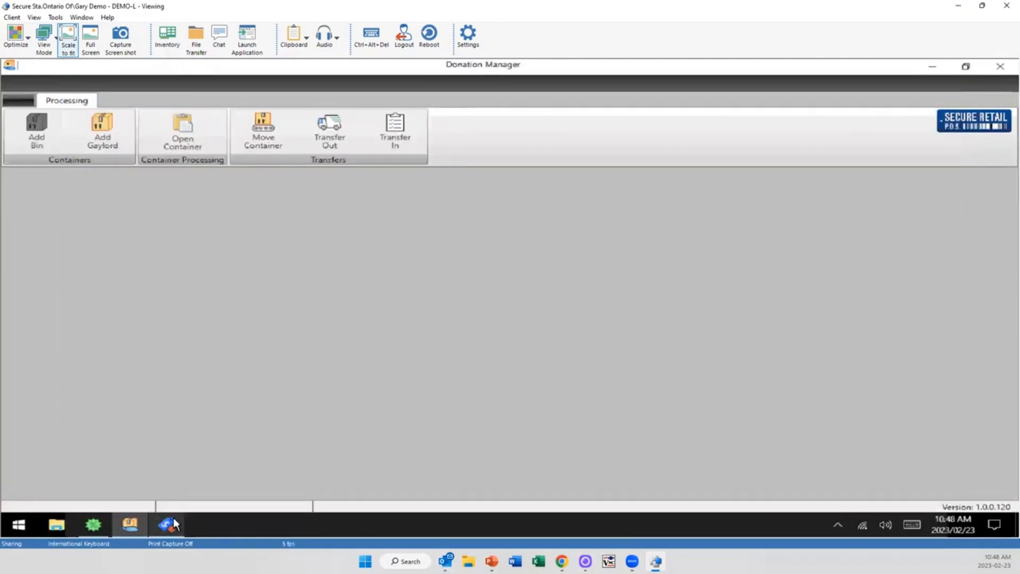
left_click(166, 524)
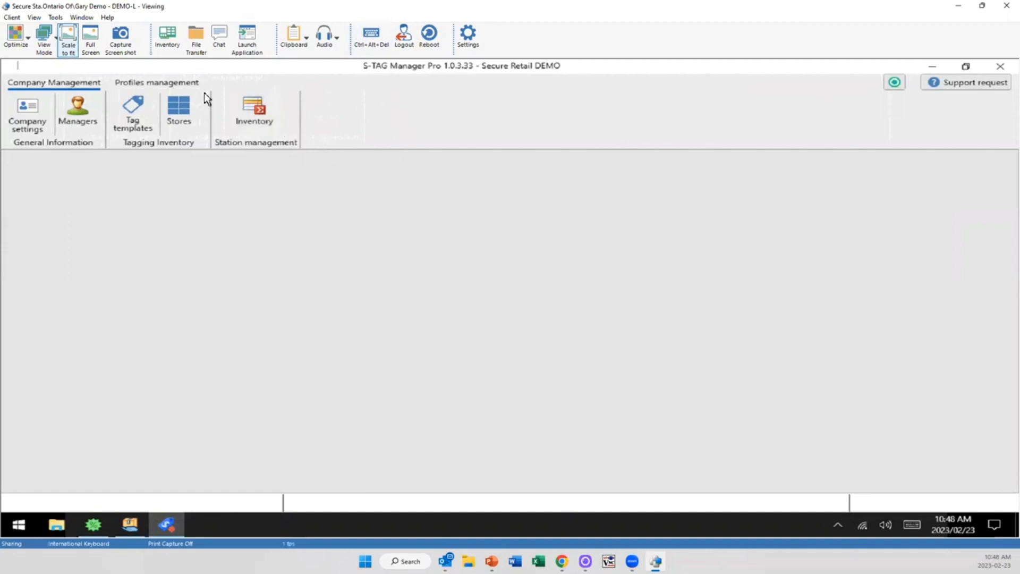
left_click(156, 82)
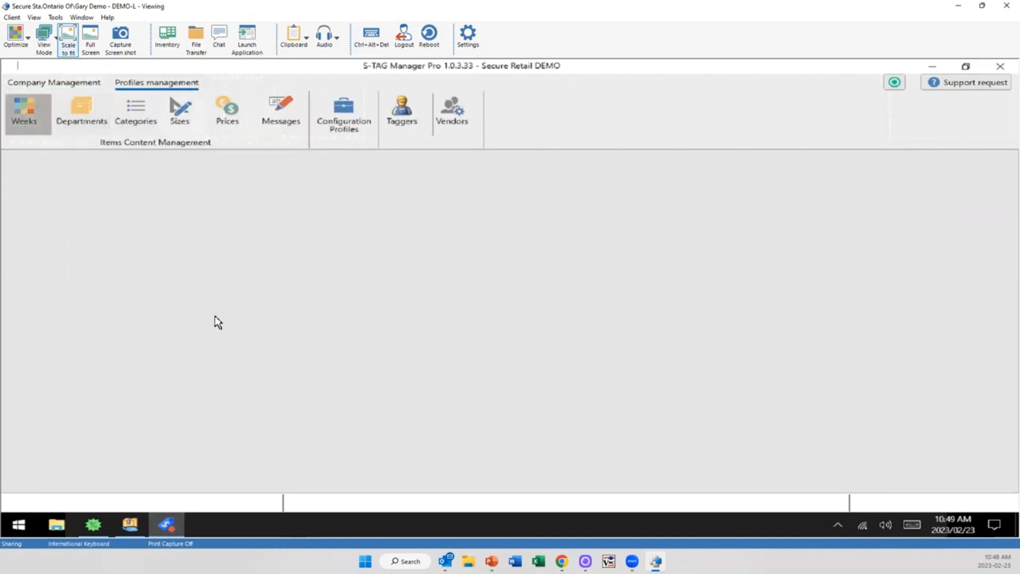
mouse_move(154, 230)
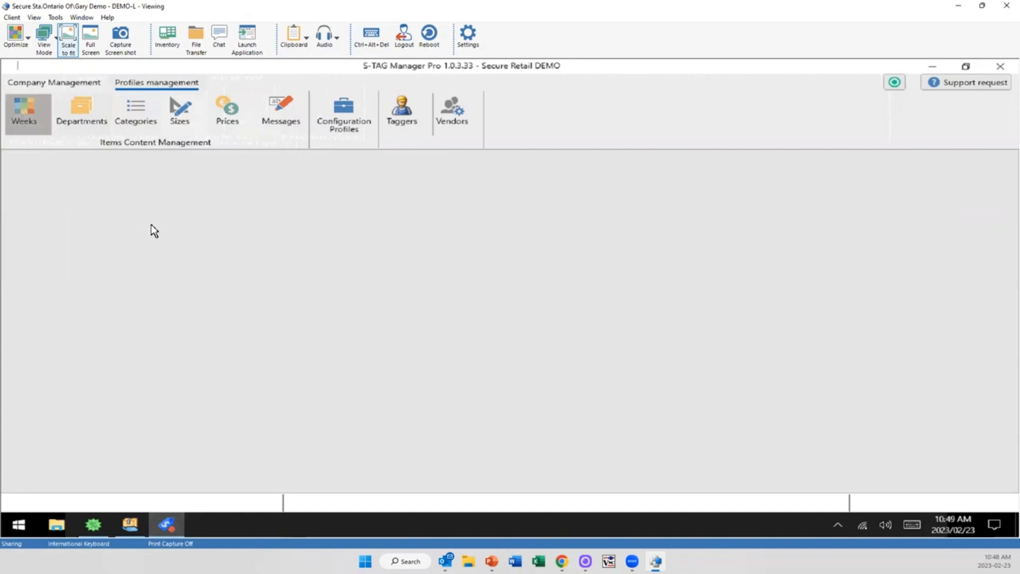
- Open the weeks, departments and categories lists and refresh the categories list
left_click(24, 111)
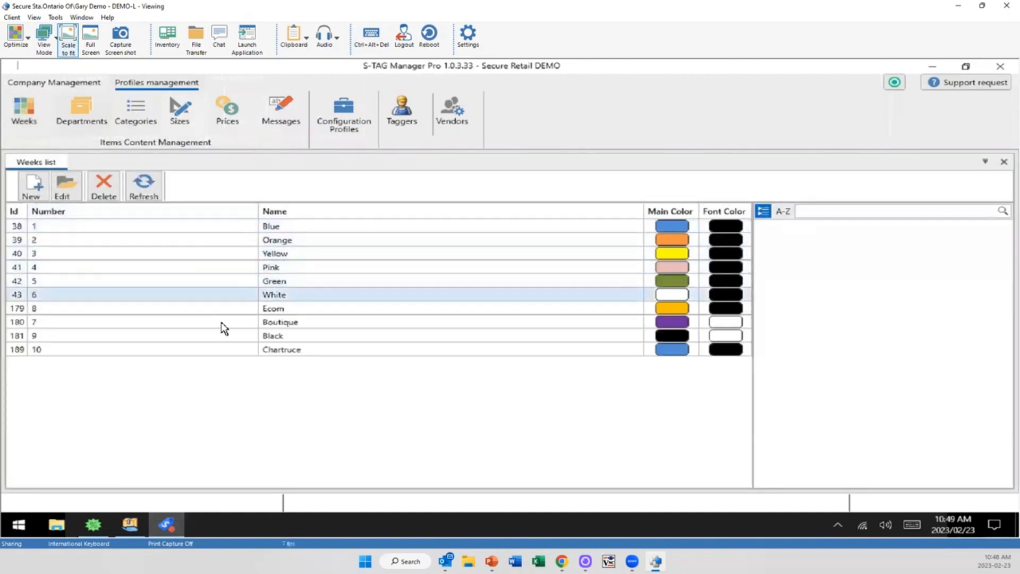
left_click(273, 335)
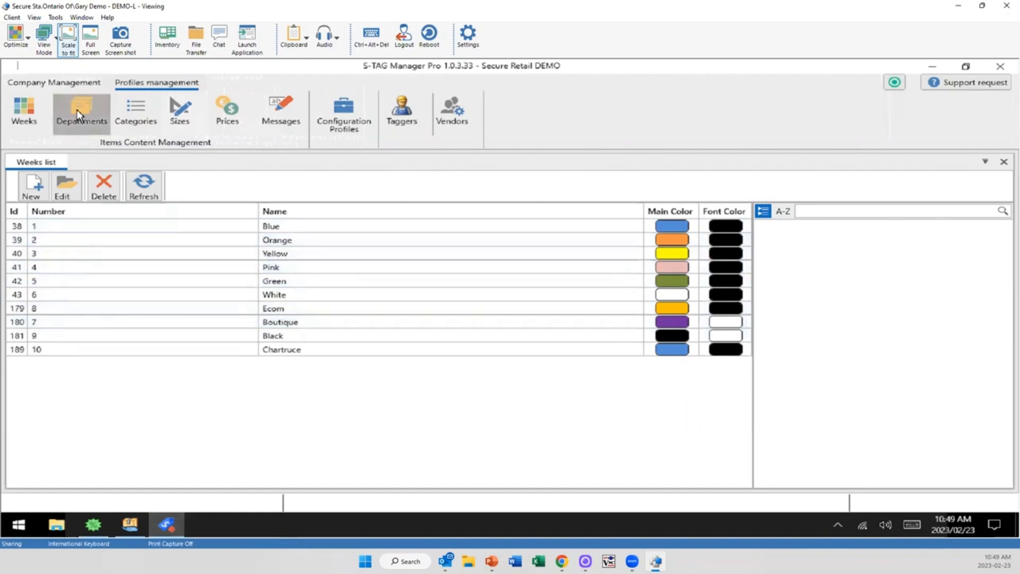
left_click(81, 111)
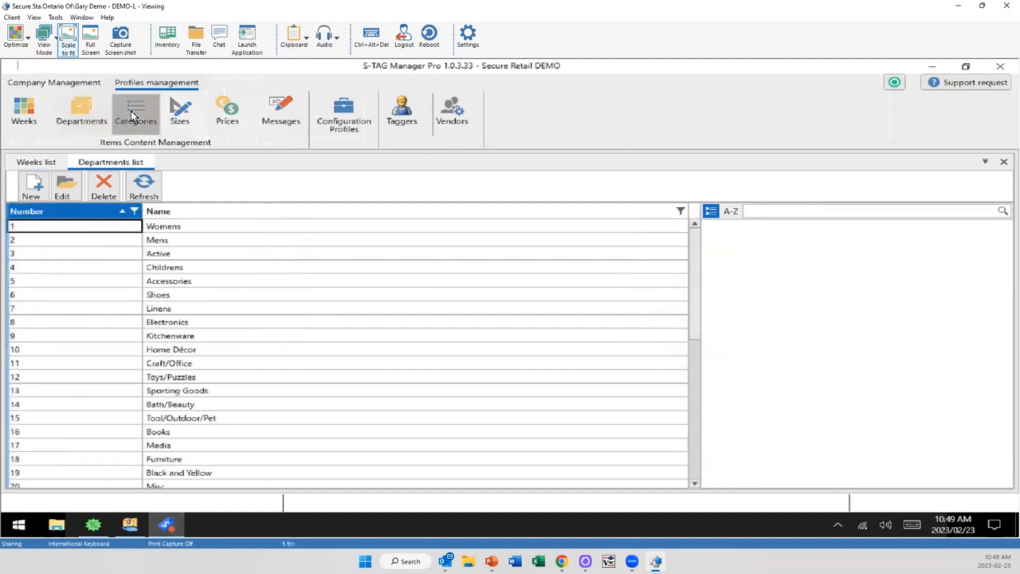
left_click(135, 111)
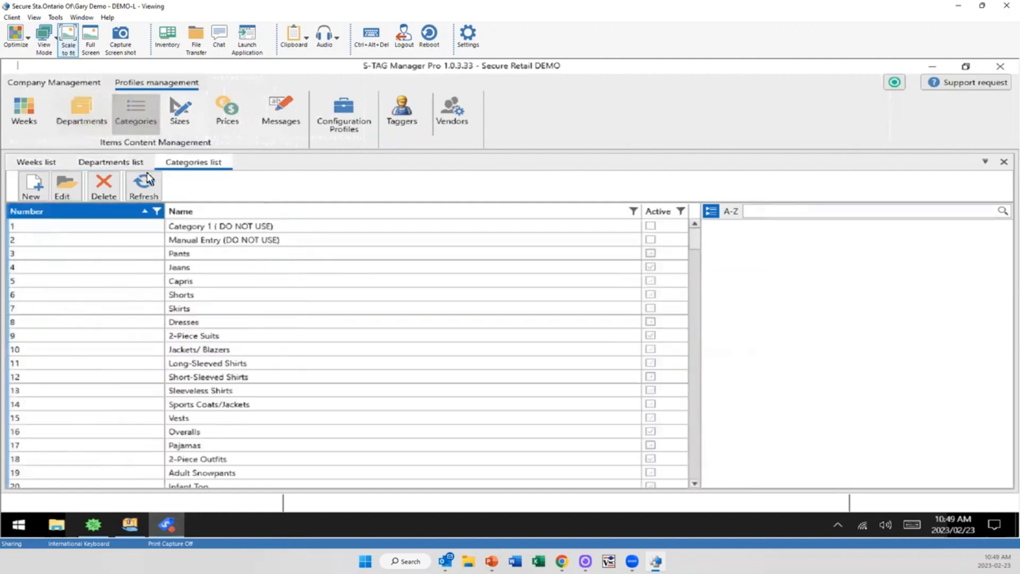
left_click(223, 239)
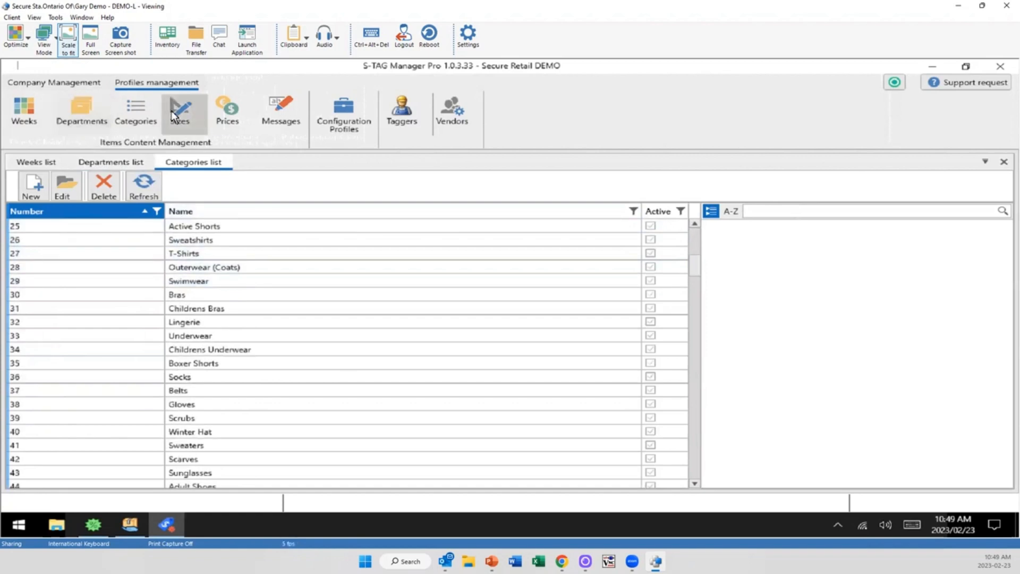
- Return to the departments list and select entries in it
left_click(110, 161)
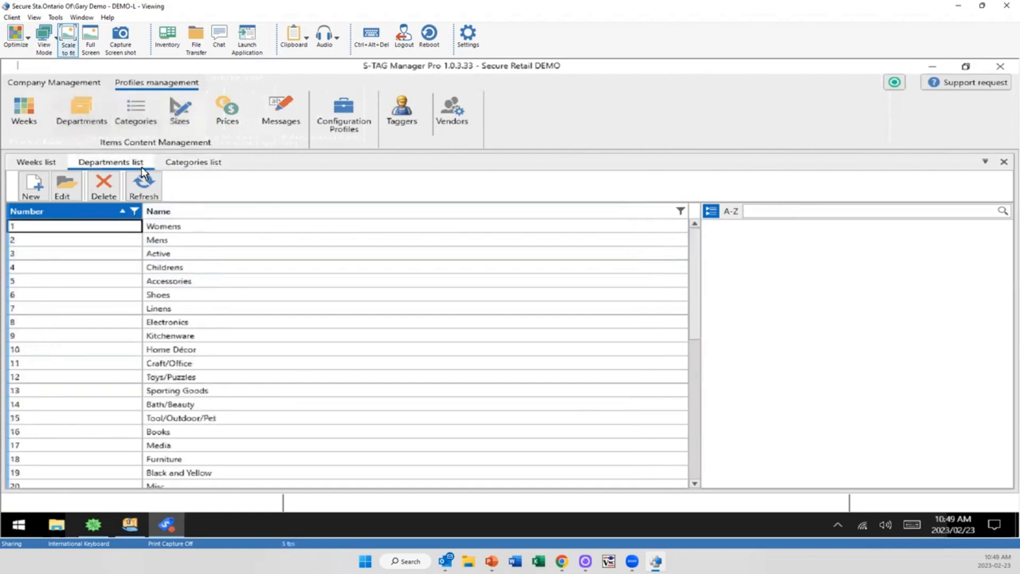
left_click(184, 294)
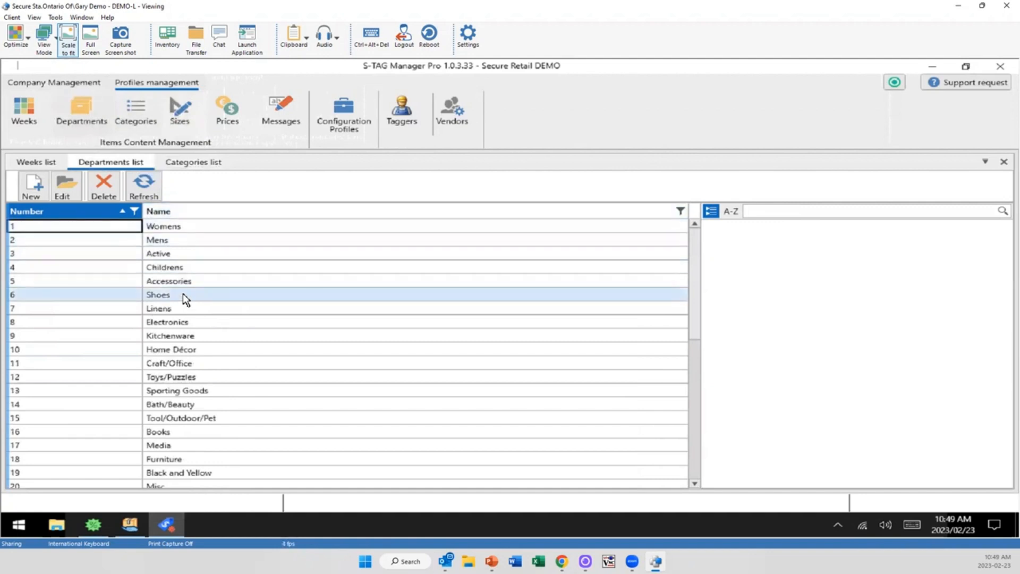
left_click(195, 334)
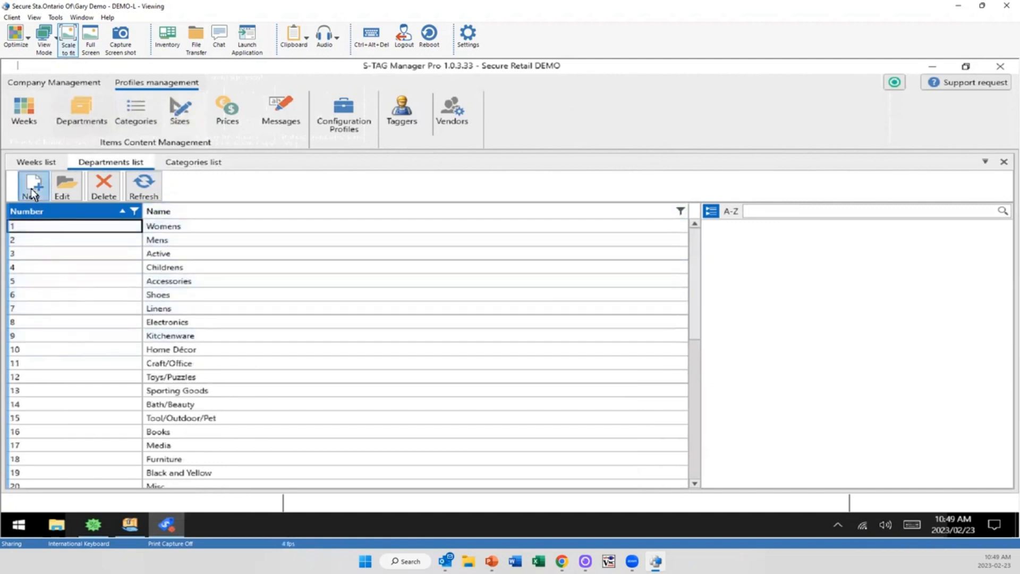
- Create and save department 71 named Winter Clothes, returning to the departments list
left_click(31, 185)
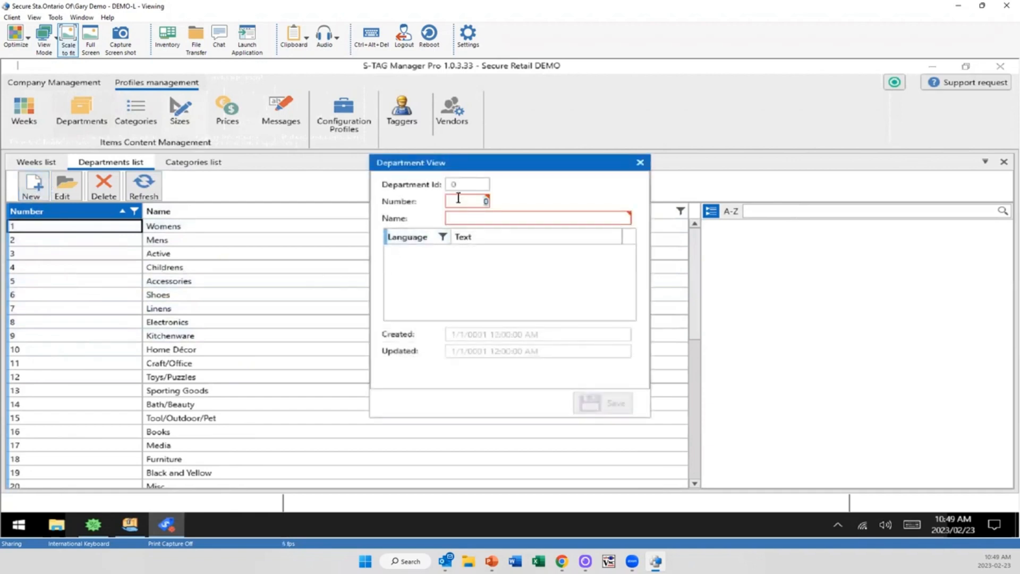
type("71")
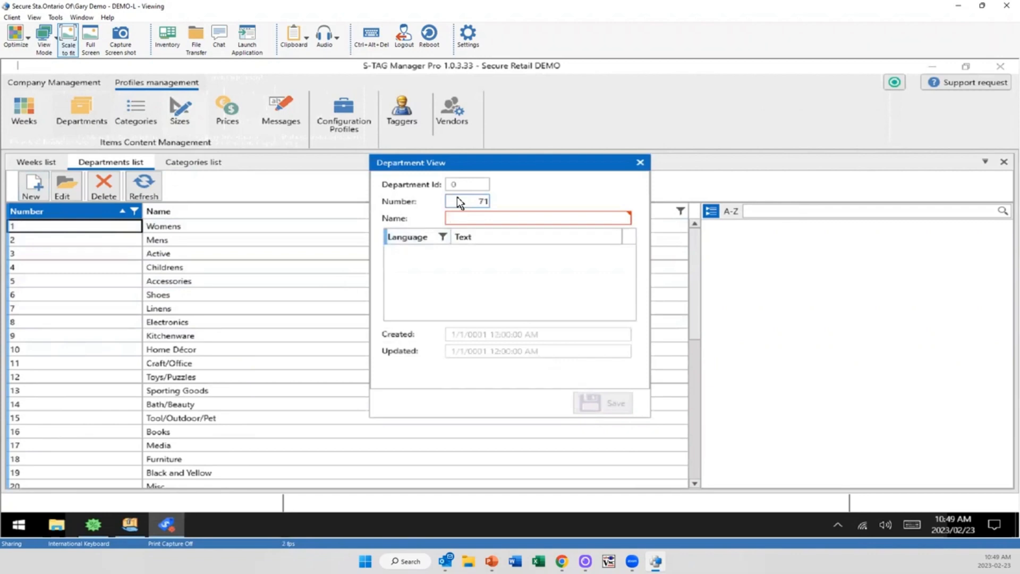
type("Winter Clothes")
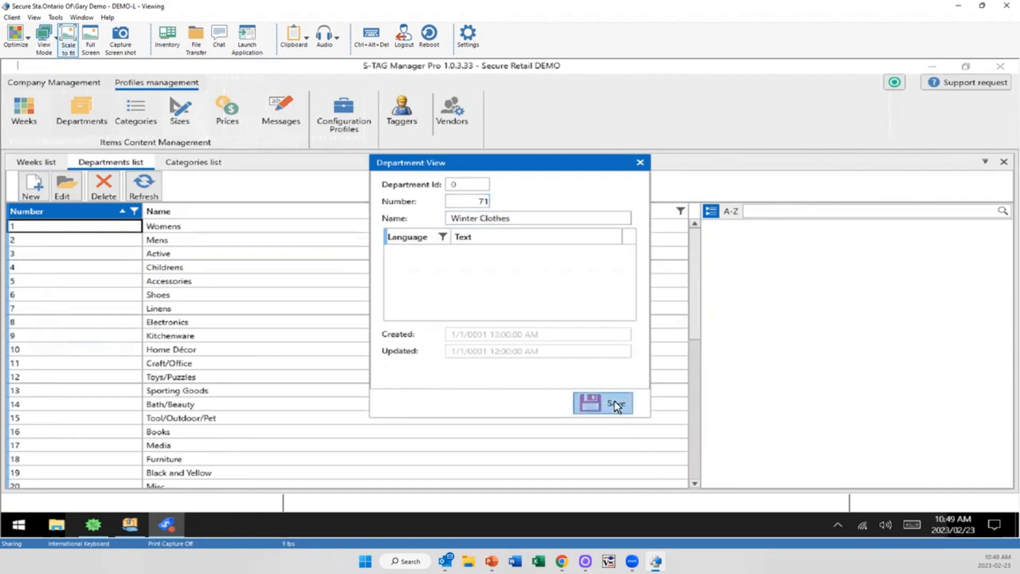
left_click(602, 402)
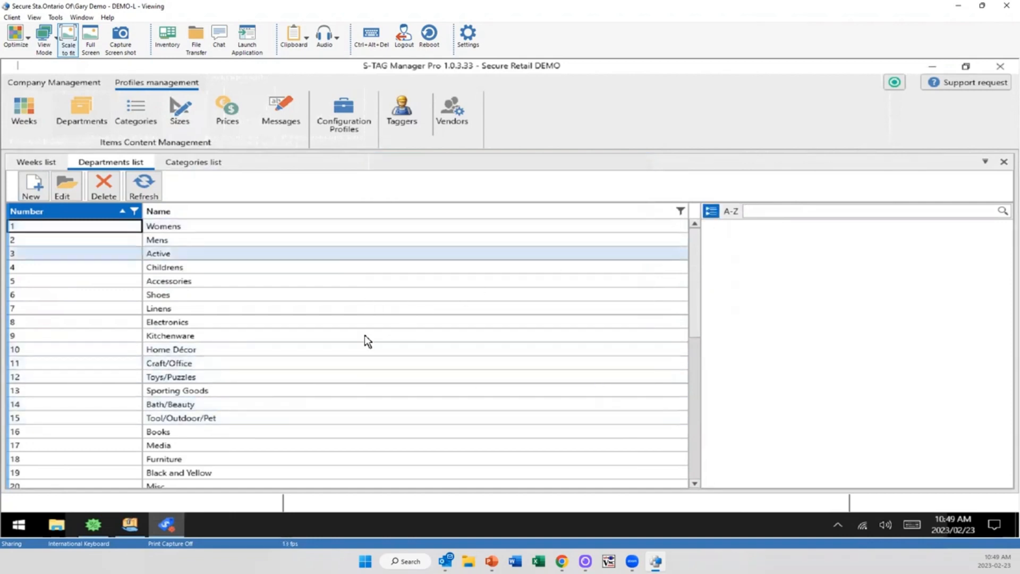
left_click(168, 280)
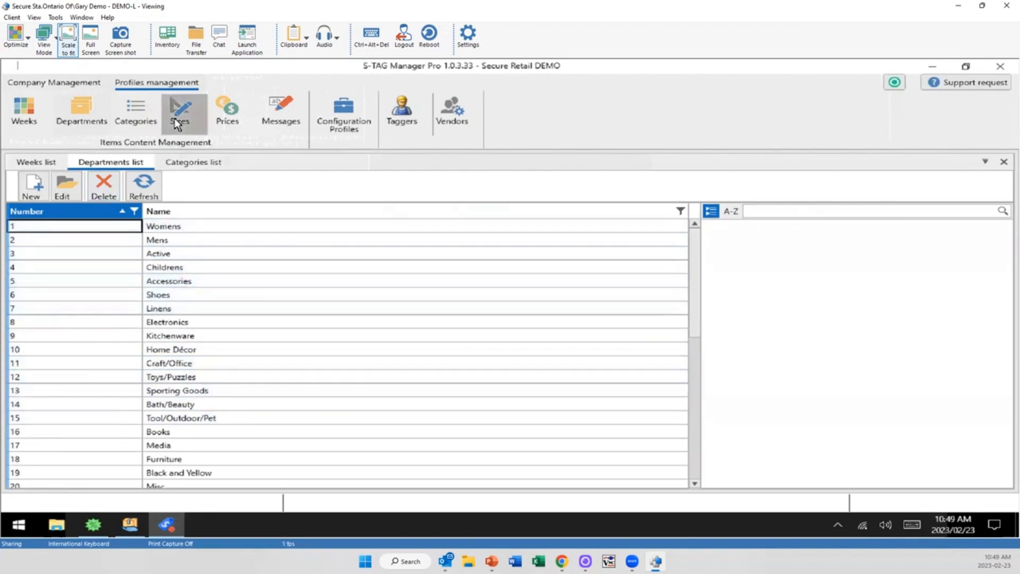
- Open the Sizes, Price sets, Messages and Taggers lists from the Profiles management ribbon
left_click(180, 110)
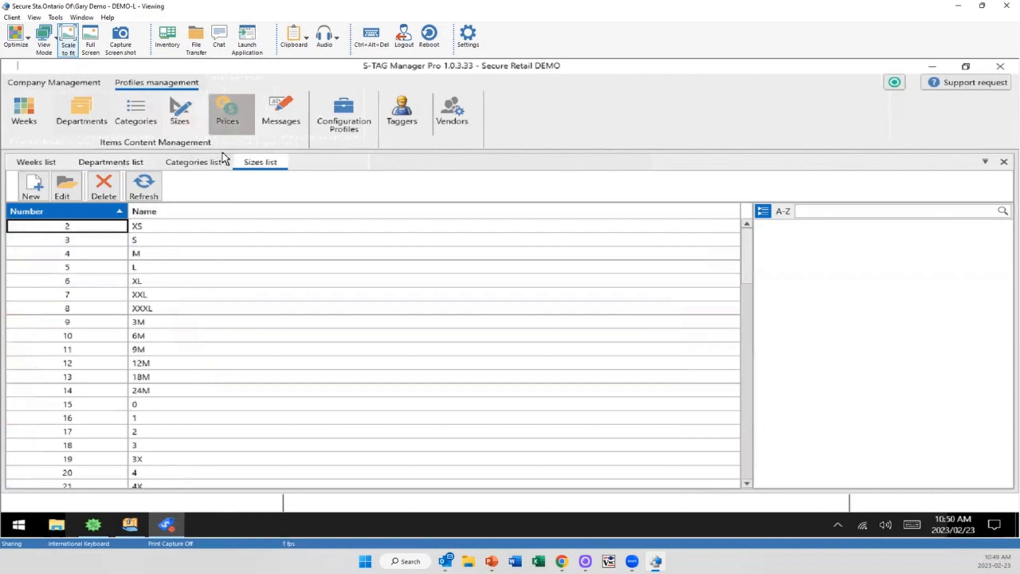
left_click(227, 111)
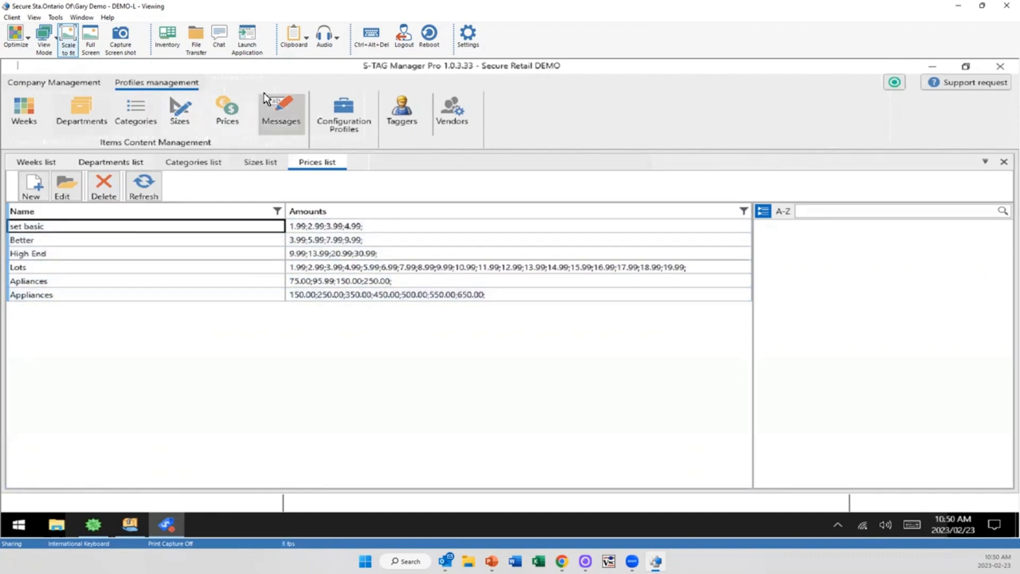
left_click(281, 110)
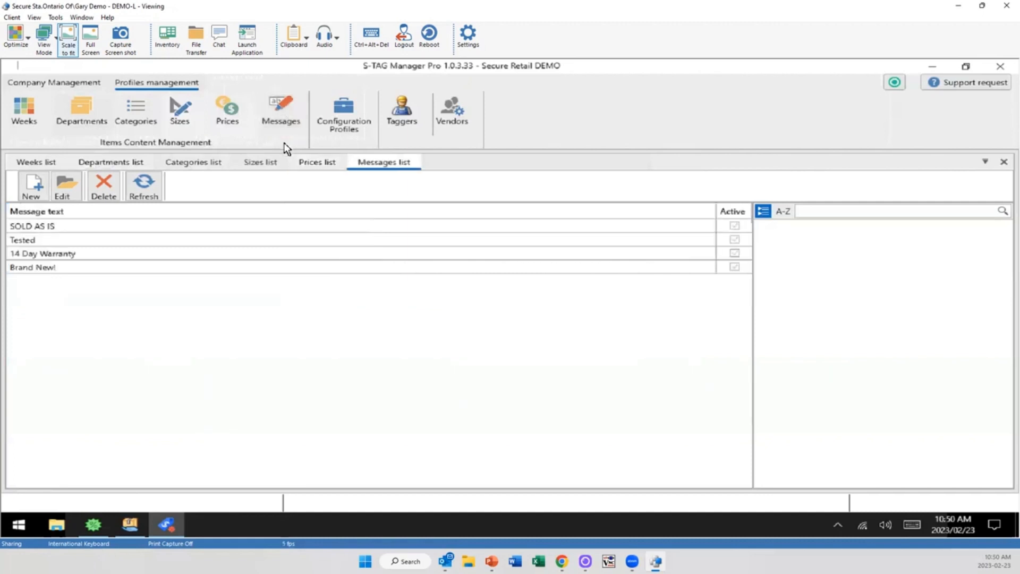
mouse_move(401, 111)
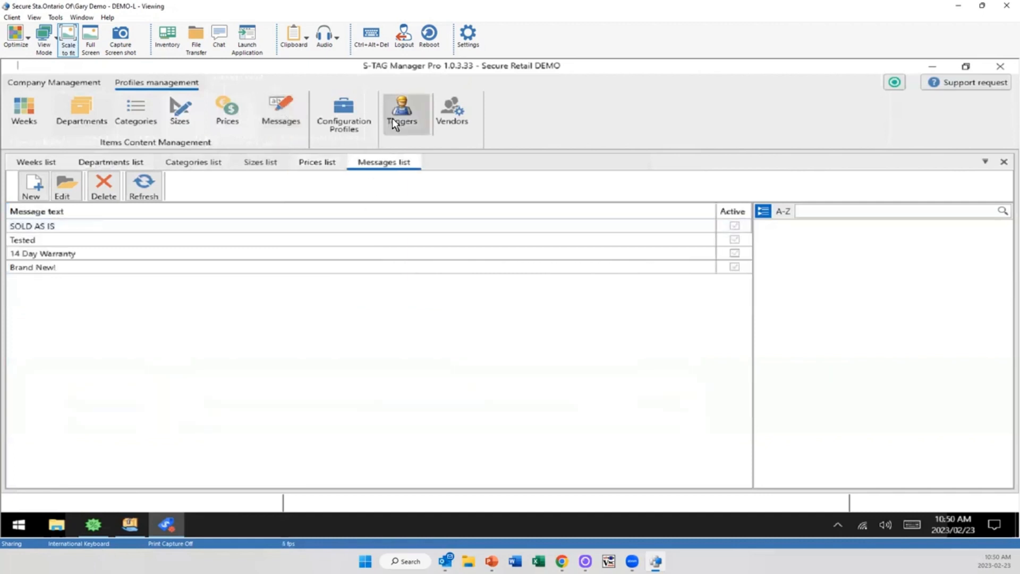
left_click(402, 111)
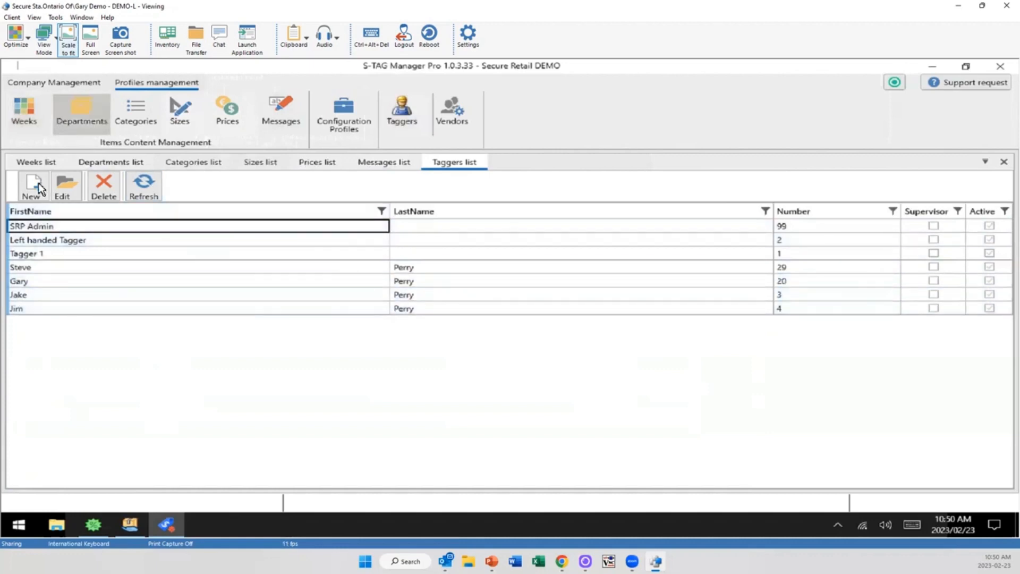
left_click(31, 185)
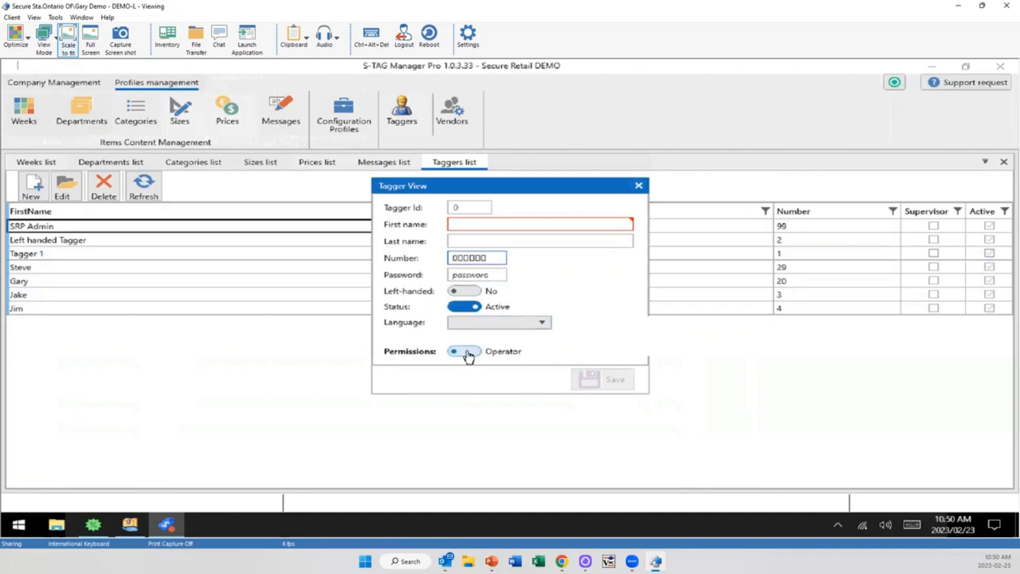
left_click(464, 352)
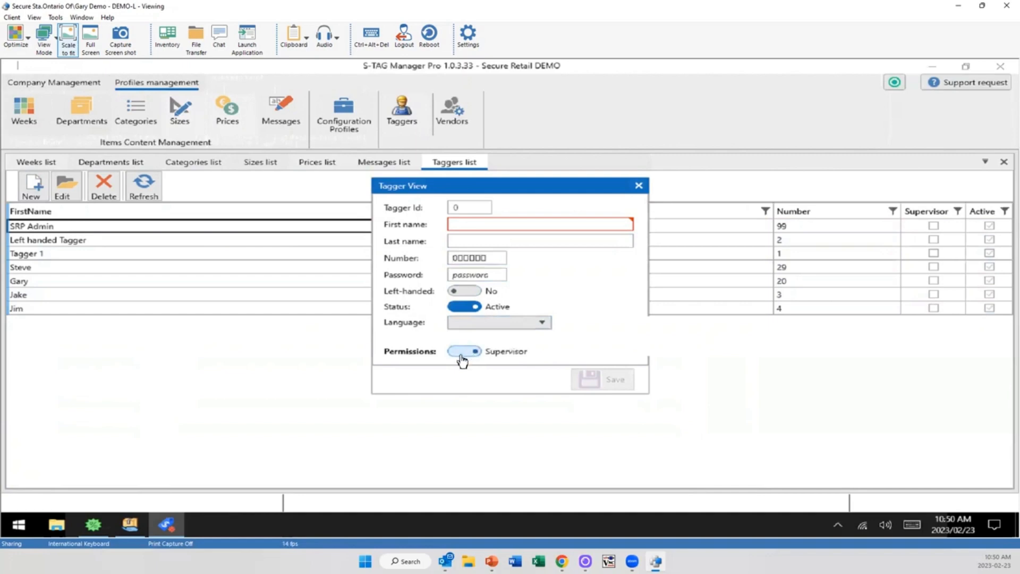
left_click(463, 350)
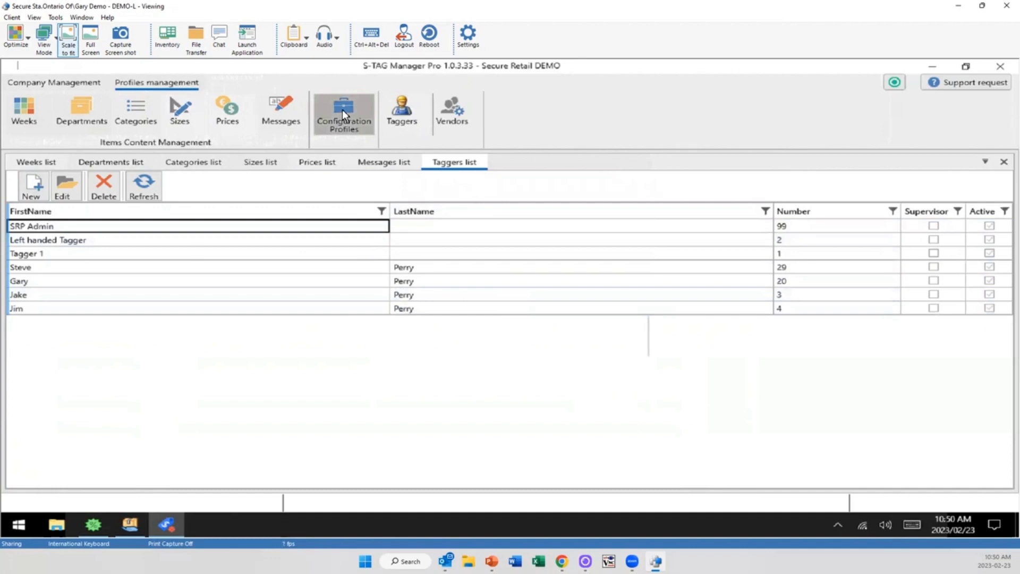
- Open Demo profile - BFV4 from Configuration Profiles, showing Quality ranks and HangTag
left_click(343, 110)
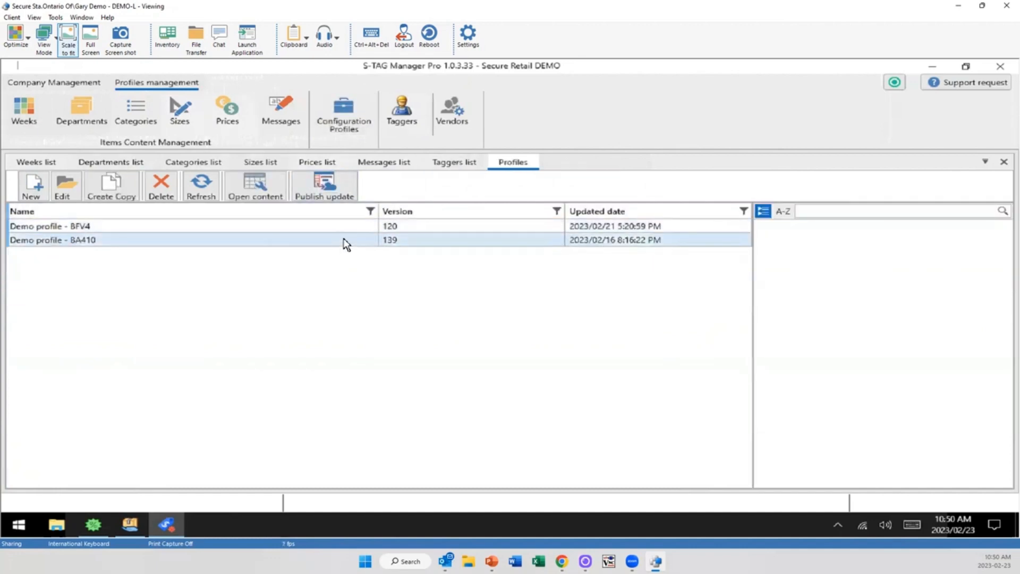
left_click(47, 225)
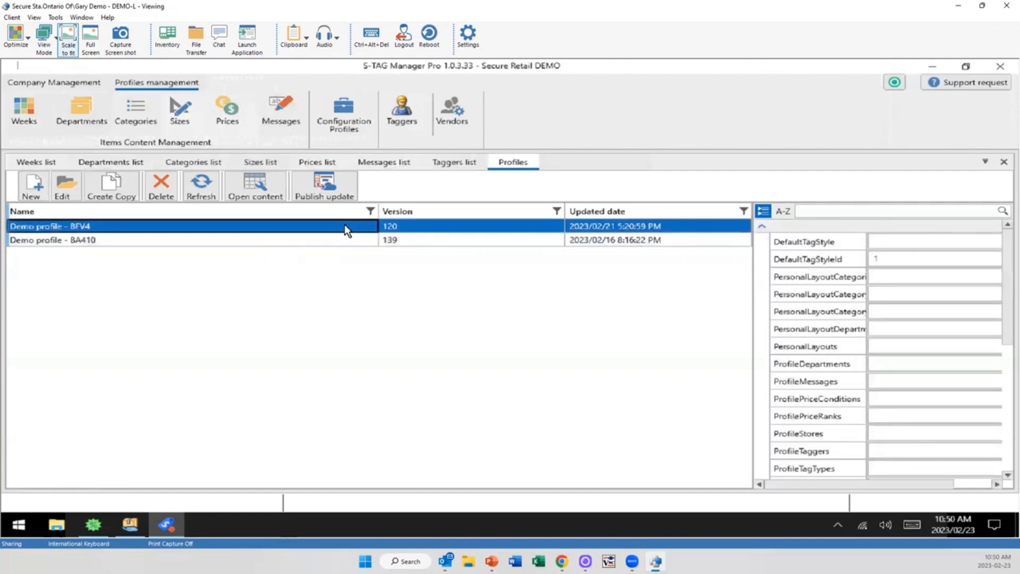
double_click(189, 225)
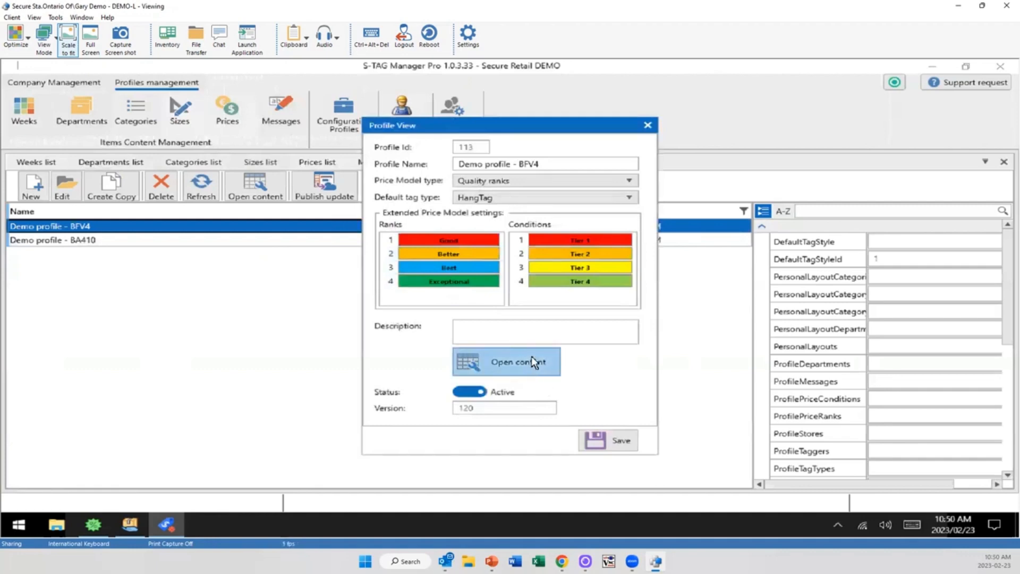
- Open the profile content and browse the Womens department's Jeans sizes and prices
left_click(506, 361)
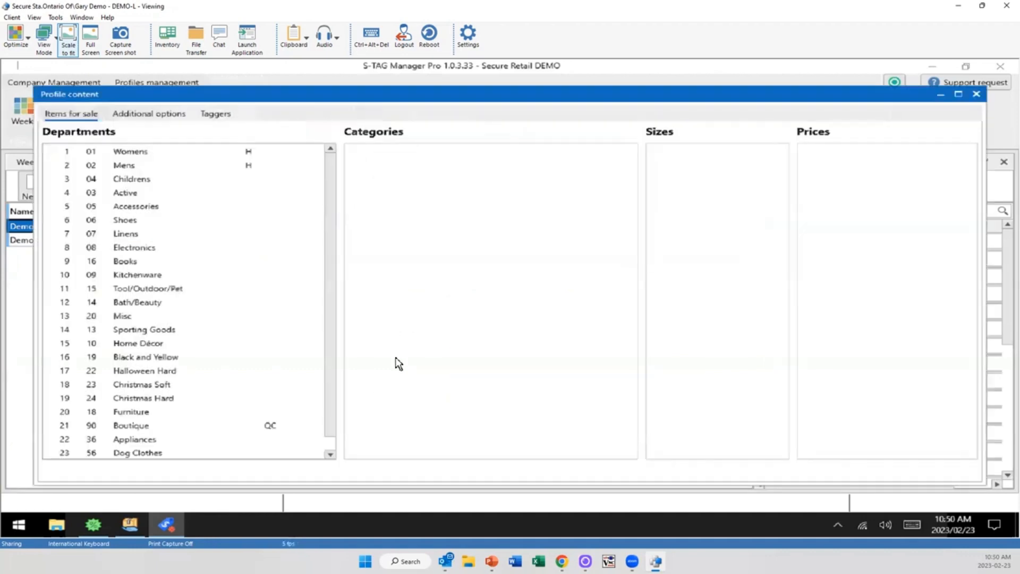
left_click(132, 178)
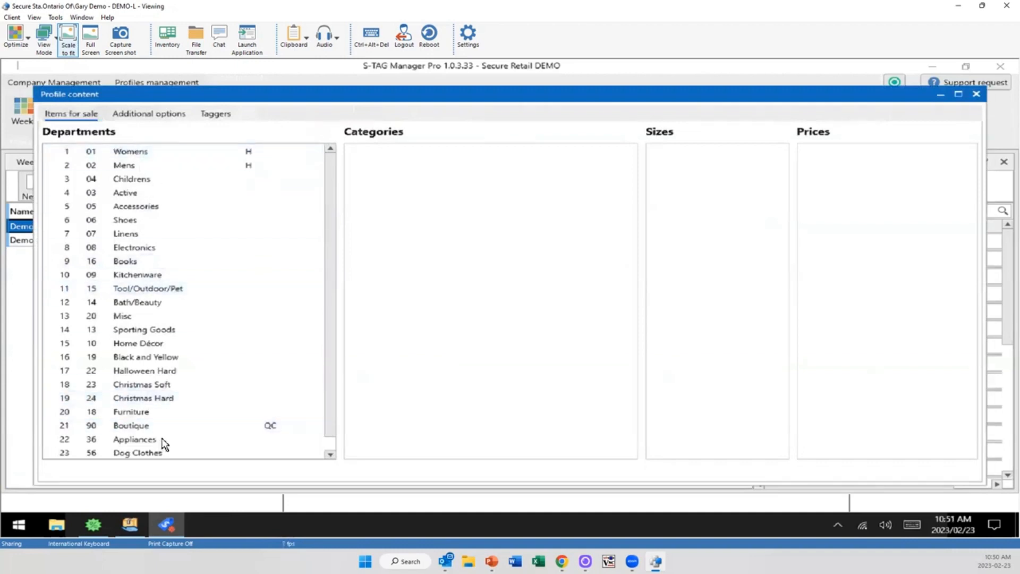
mouse_move(181, 257)
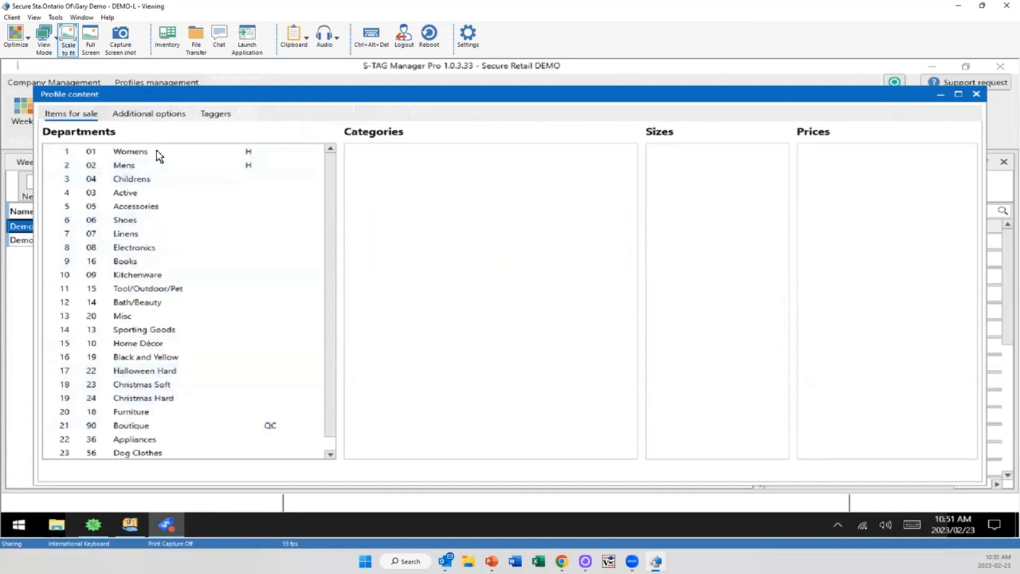
left_click(129, 151)
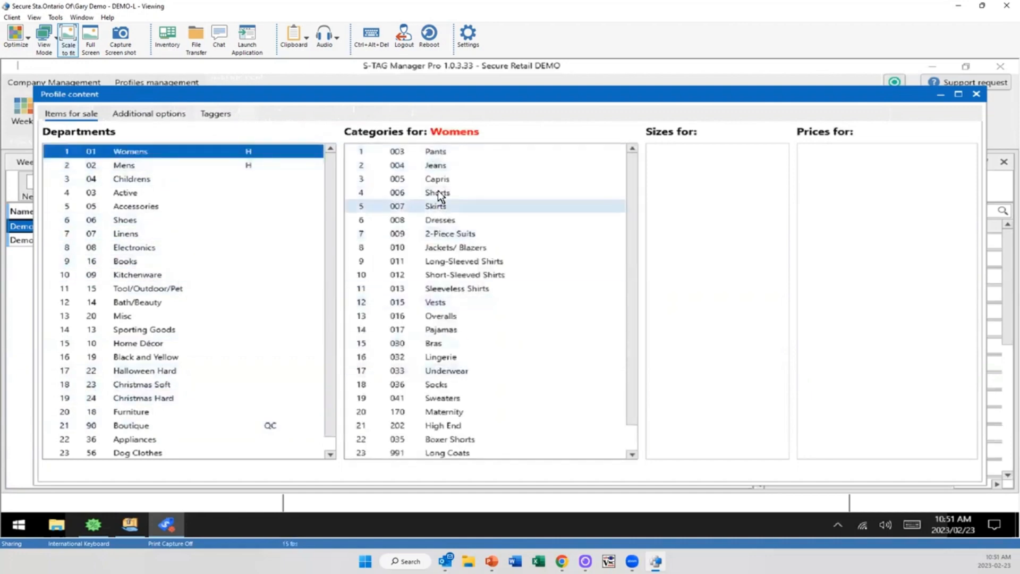
left_click(435, 164)
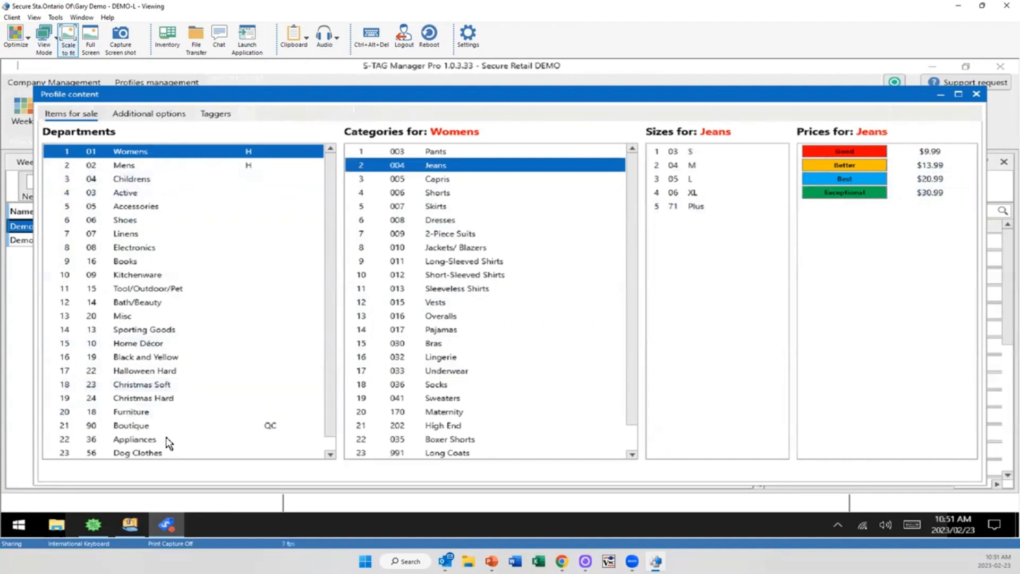
- Remove the Dog Clothes department from the profile and confirm the deletion
left_click(137, 439)
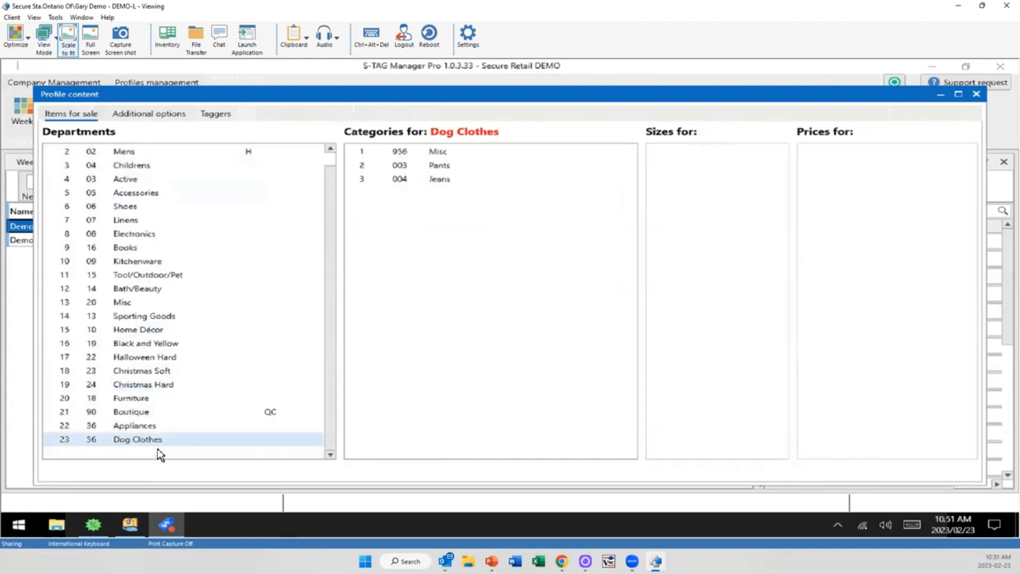
right_click(162, 448)
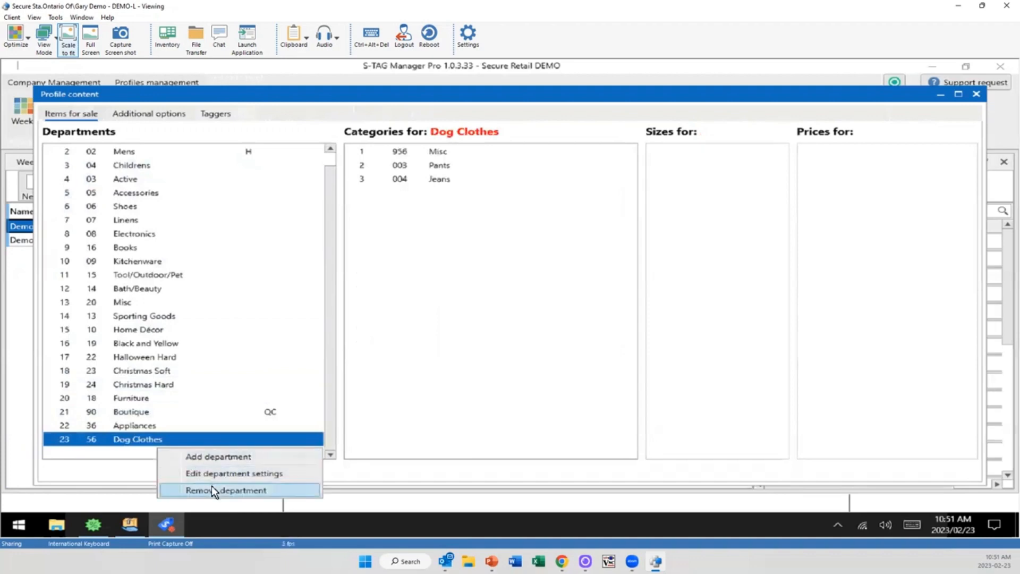
mouse_move(233, 472)
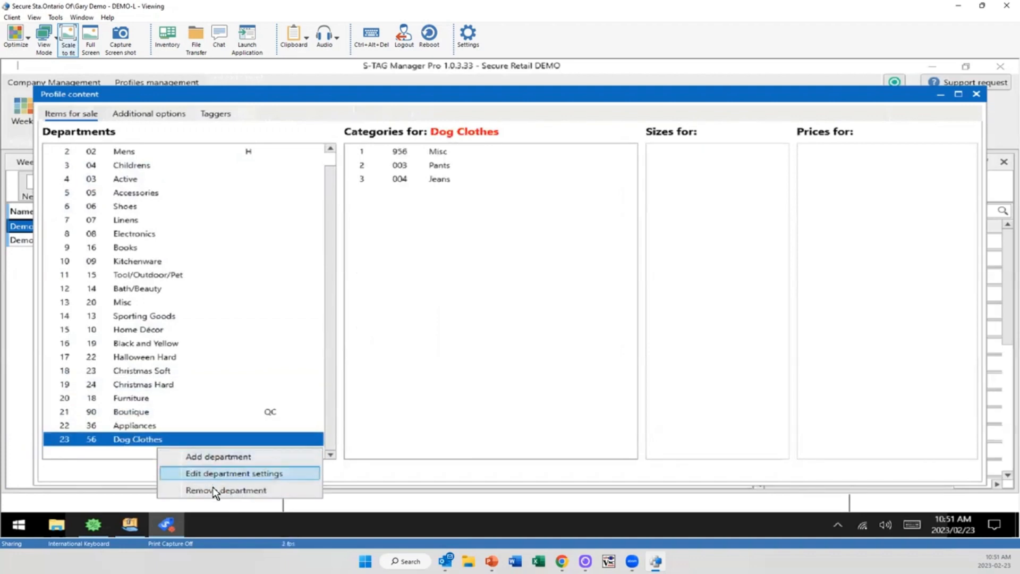
left_click(225, 489)
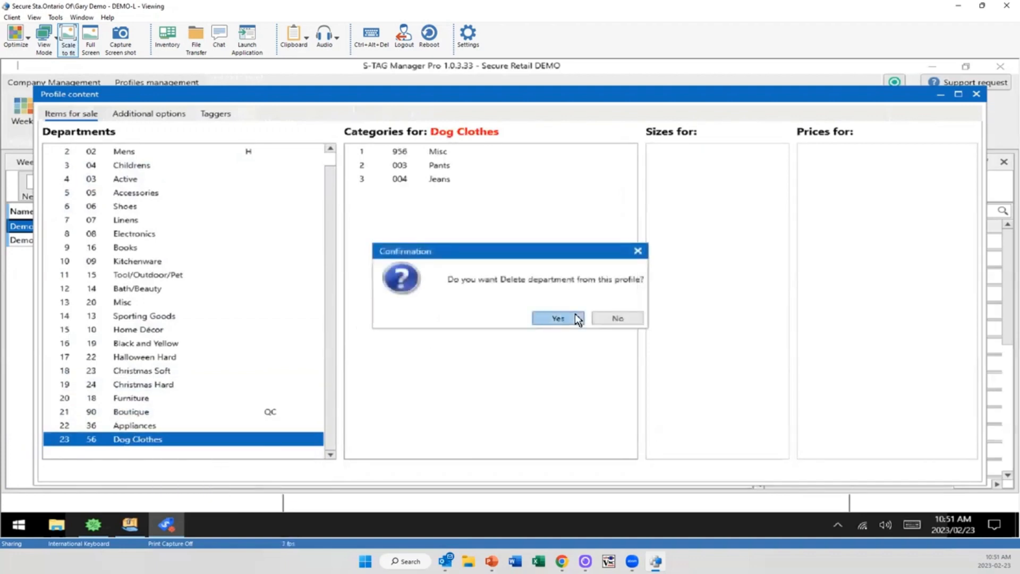
left_click(556, 318)
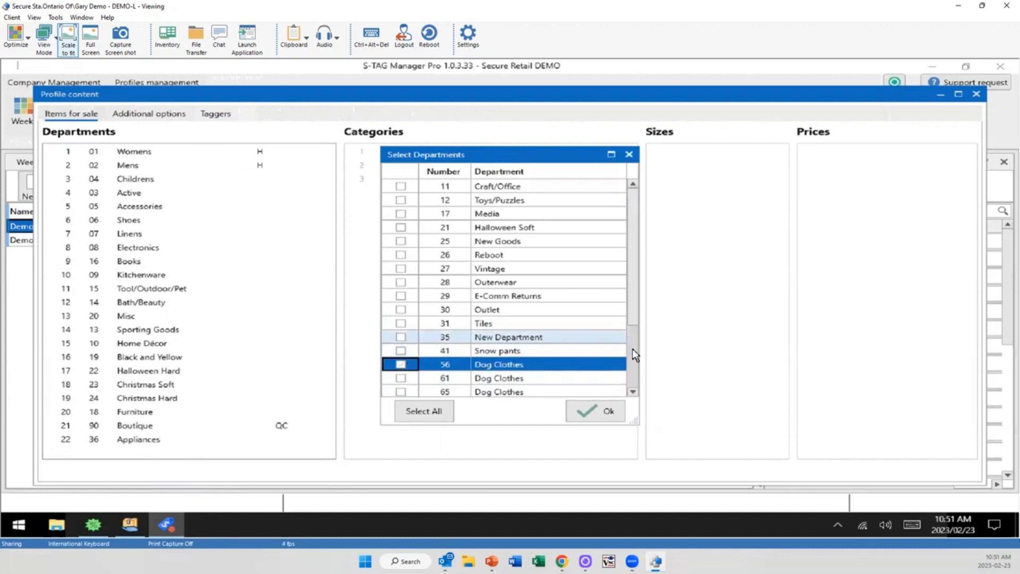
- Add department 71 Winter Clothes to the profile and show its categories
scroll("down", 3)
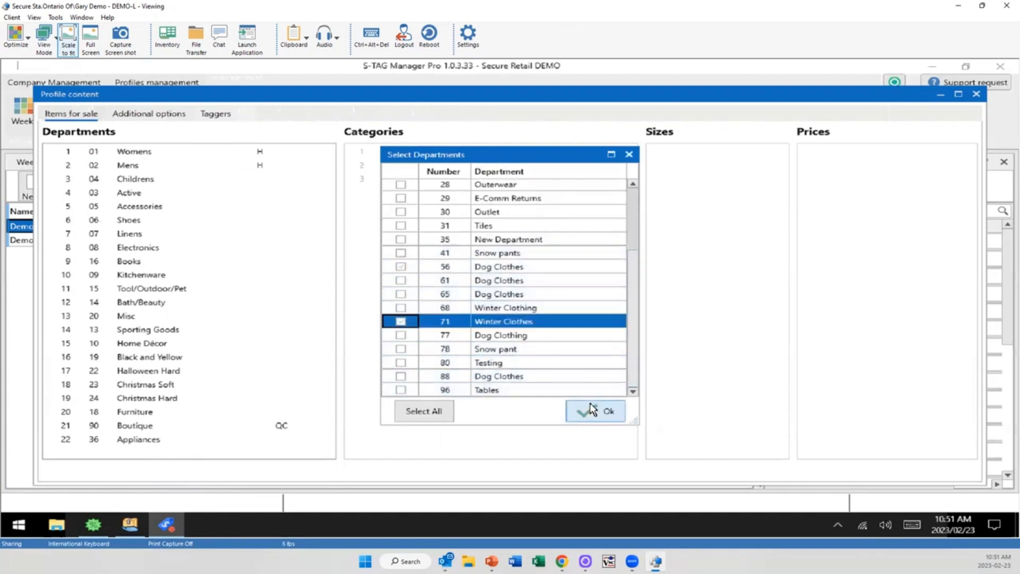
left_click(595, 410)
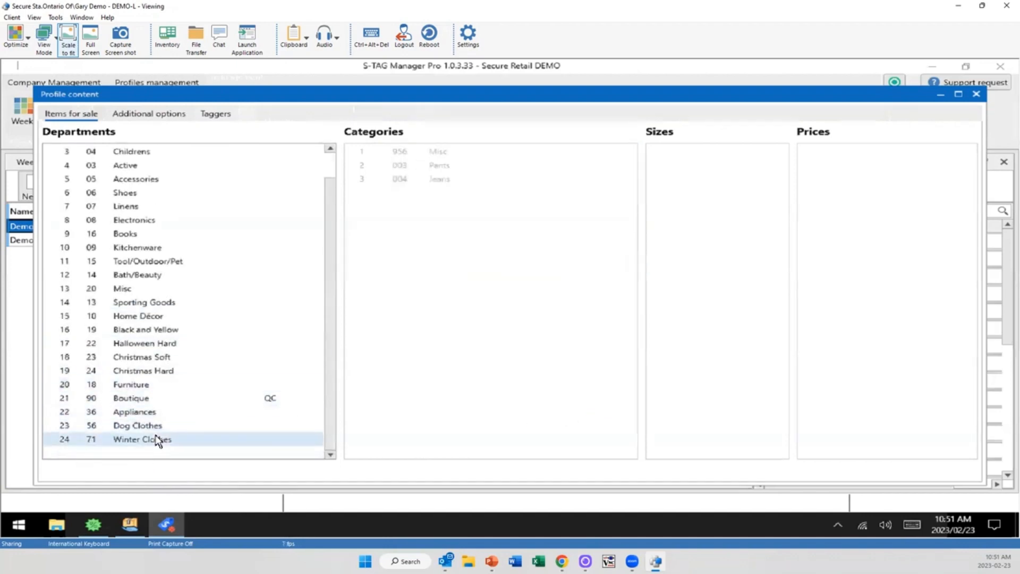
left_click(141, 439)
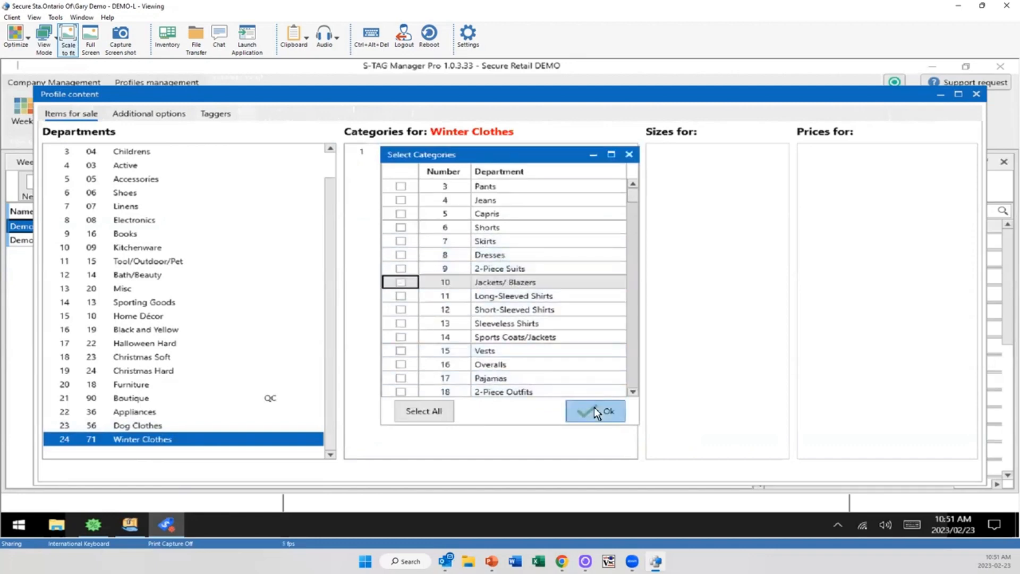
- Give Winter Clothes the Jackets/ Blazers category with sizes M, L, XL and the High End price set
left_click(594, 410)
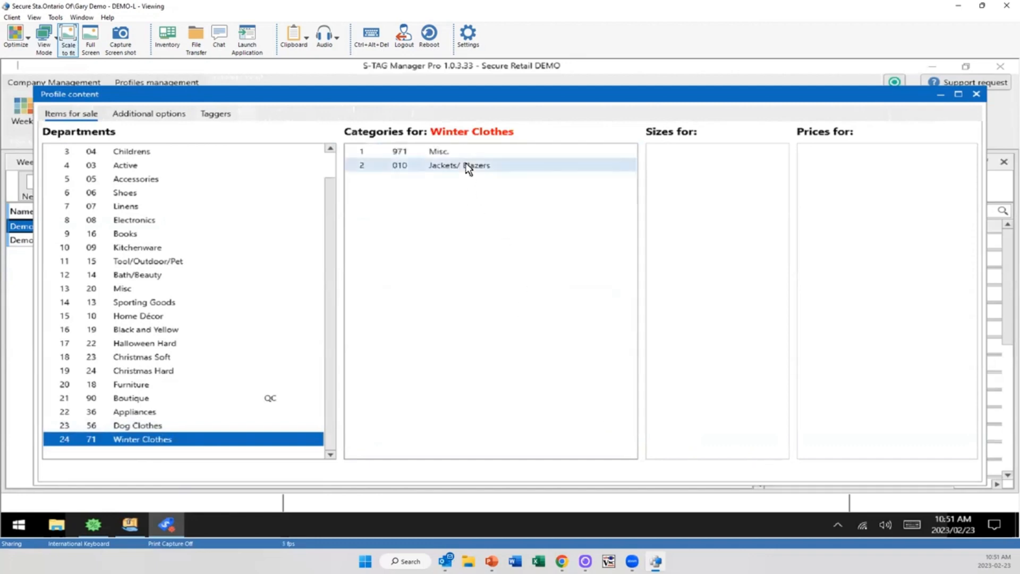
left_click(459, 164)
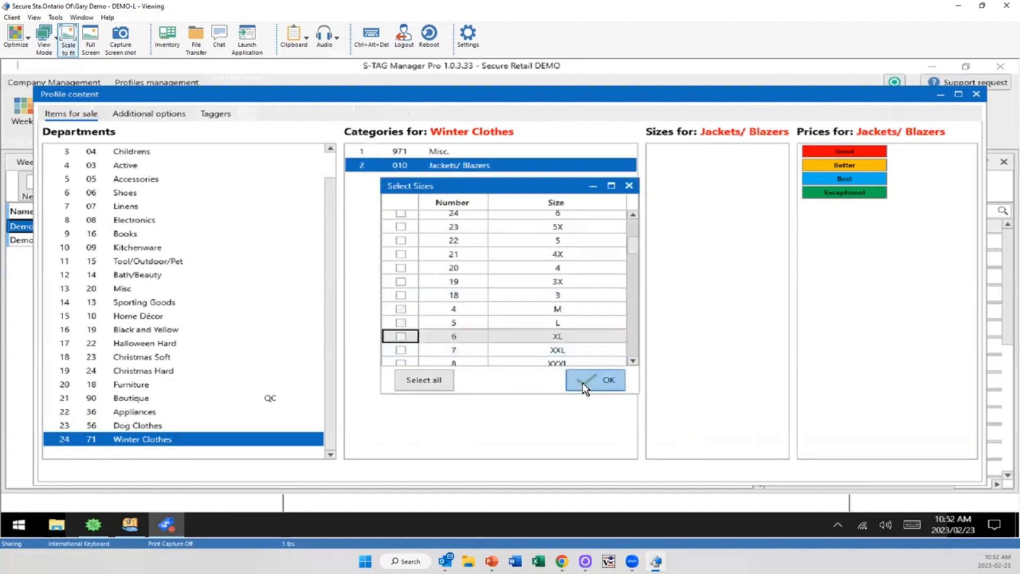
left_click(592, 379)
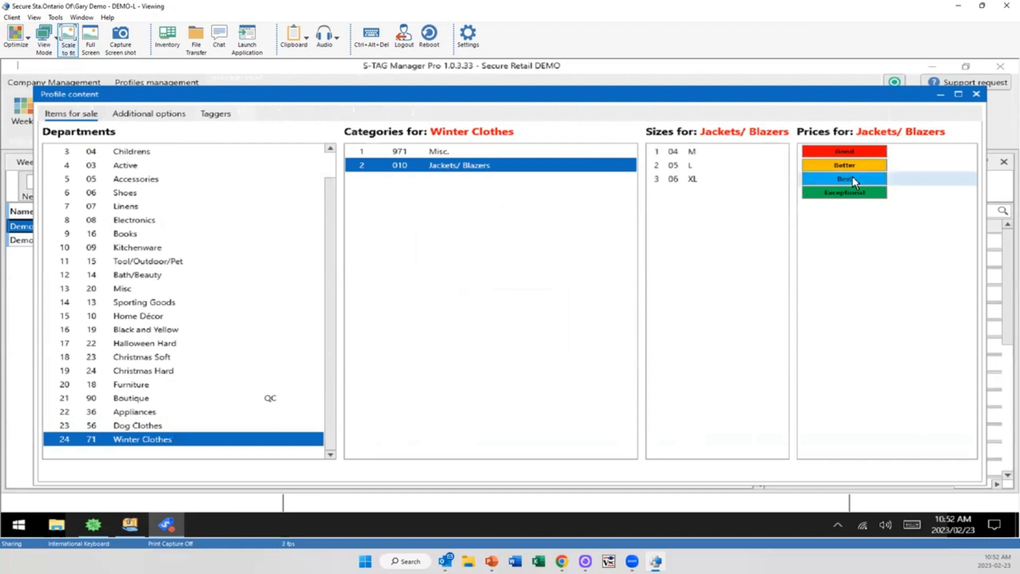
left_click(844, 179)
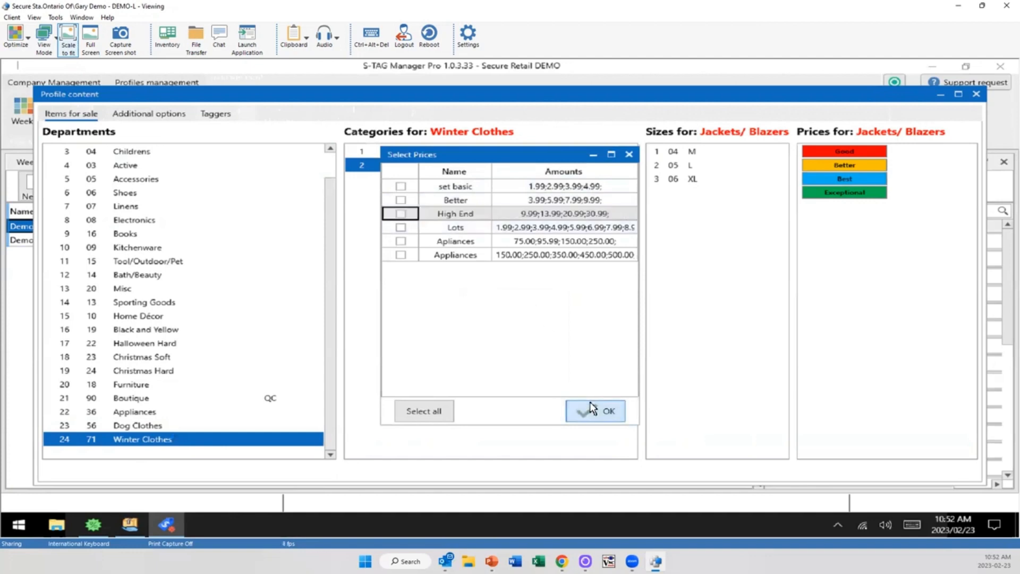
left_click(604, 410)
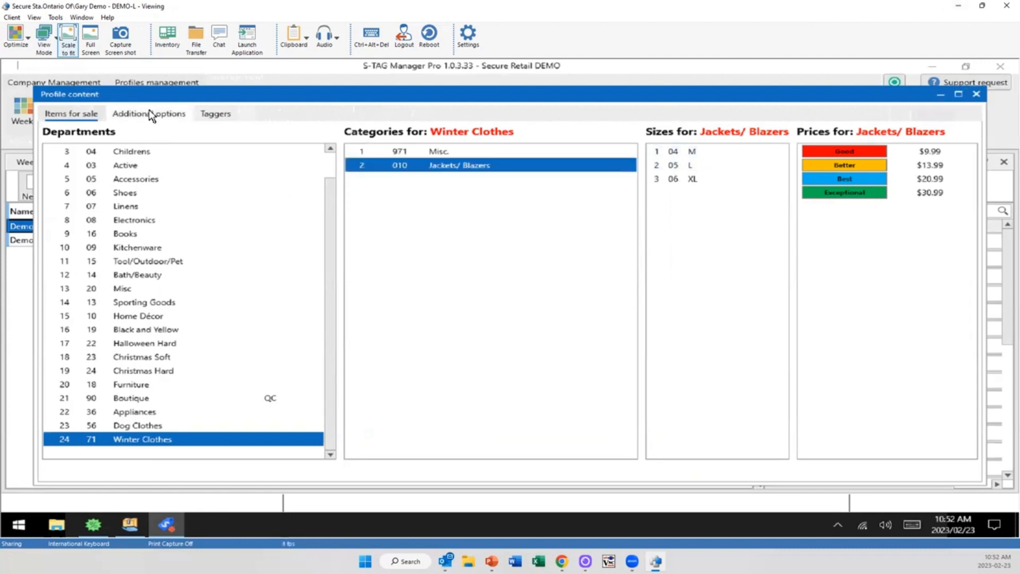
mouse_move(155, 122)
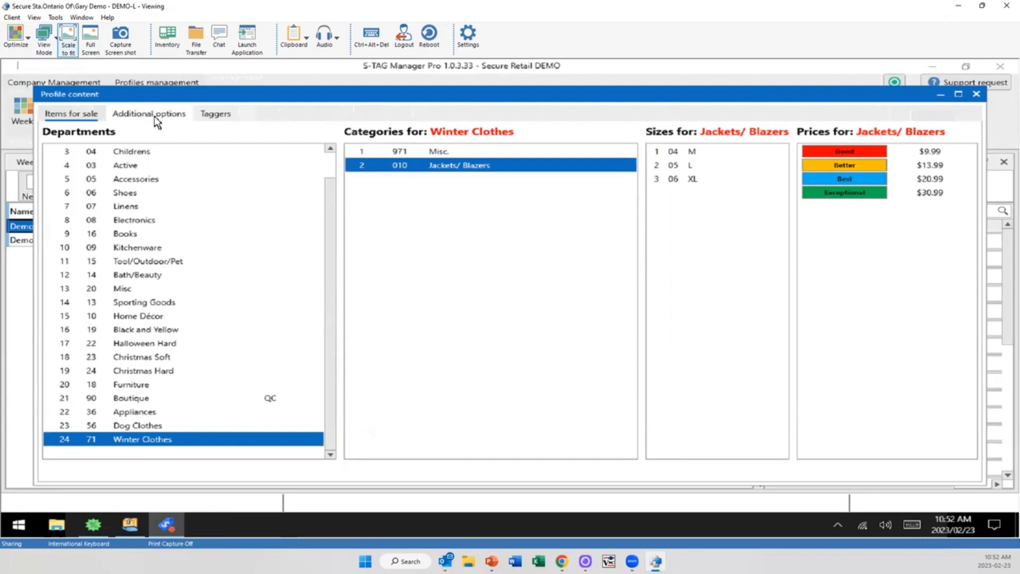
- Review the White week's no-discount and cost mode, then the weeks, stores, messages and templates
left_click(149, 114)
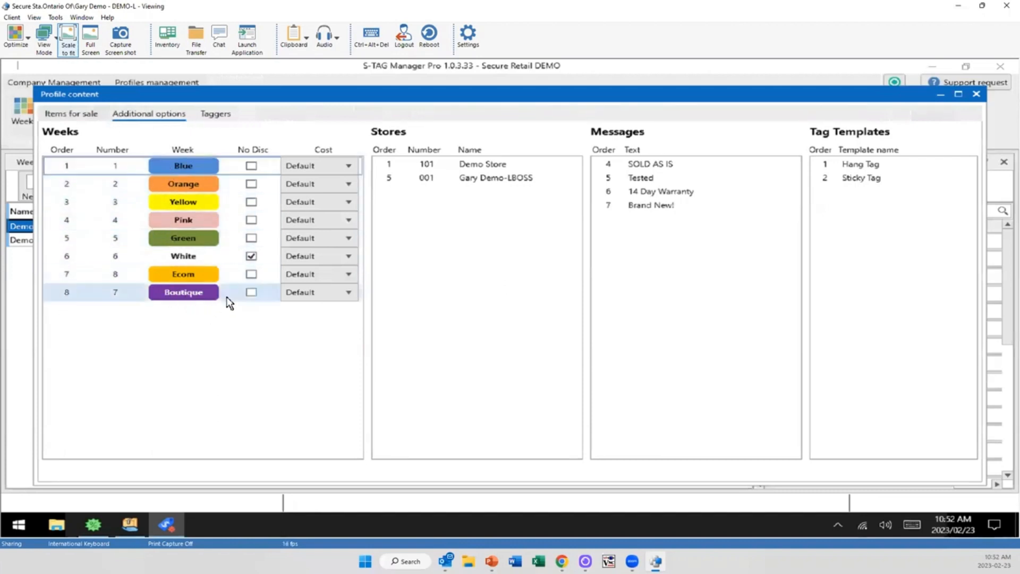
left_click(250, 256)
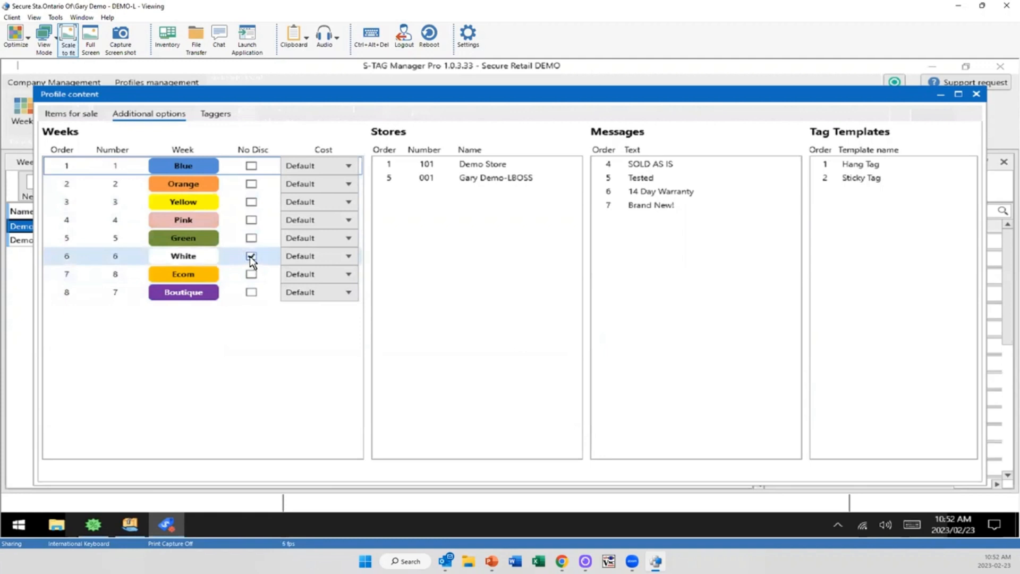
left_click(348, 255)
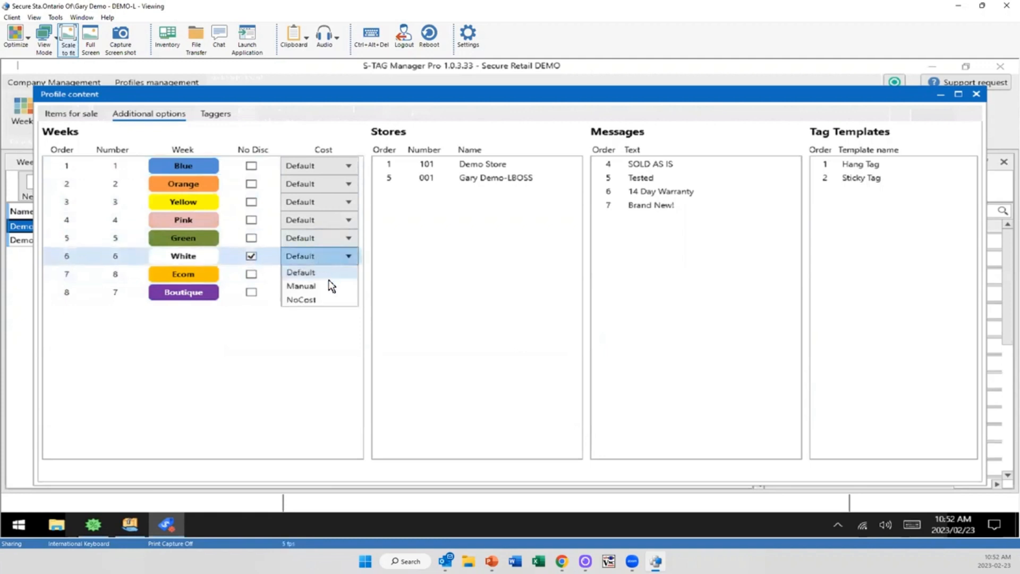
left_click(299, 272)
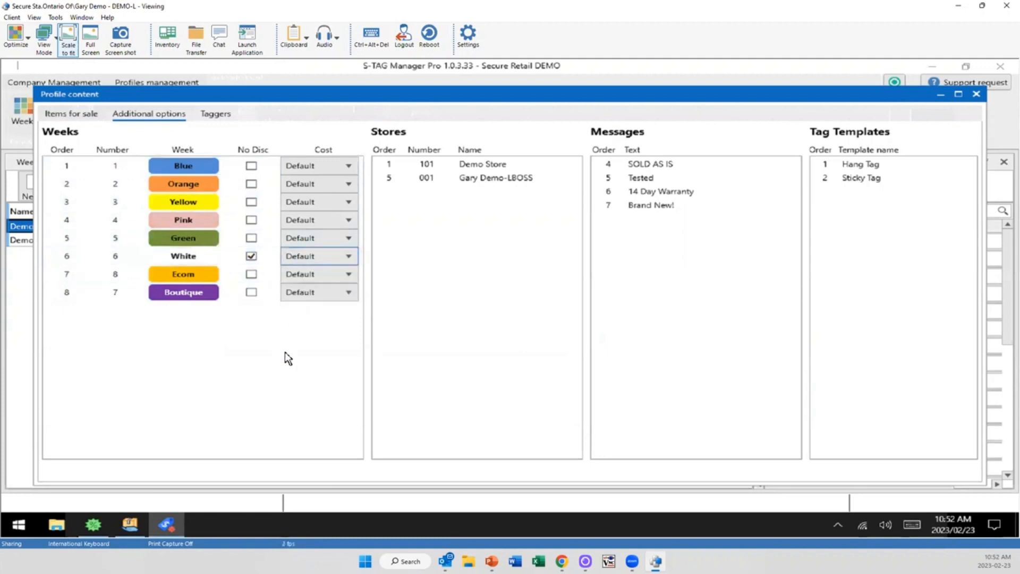
mouse_move(464, 215)
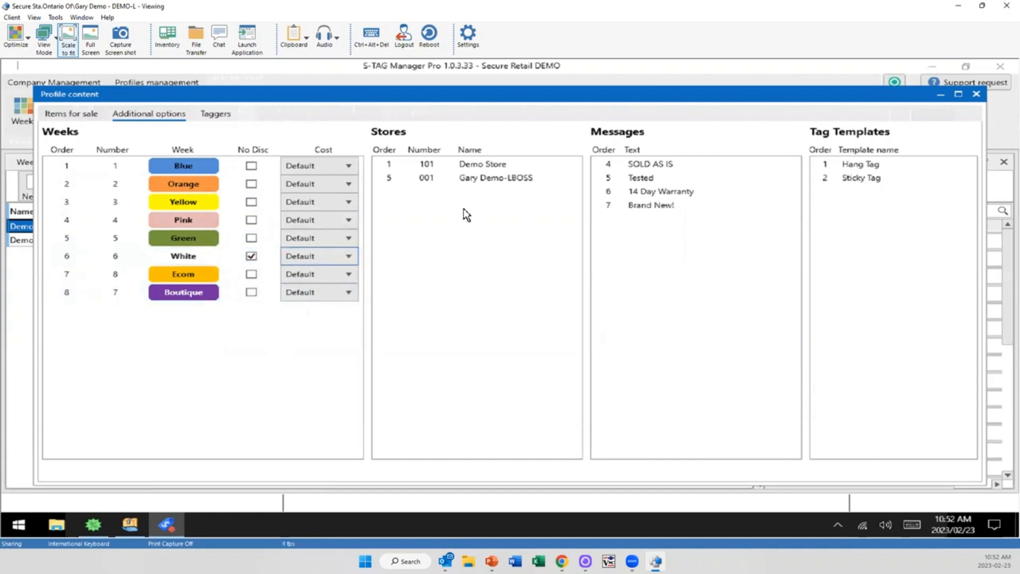
right_click(494, 189)
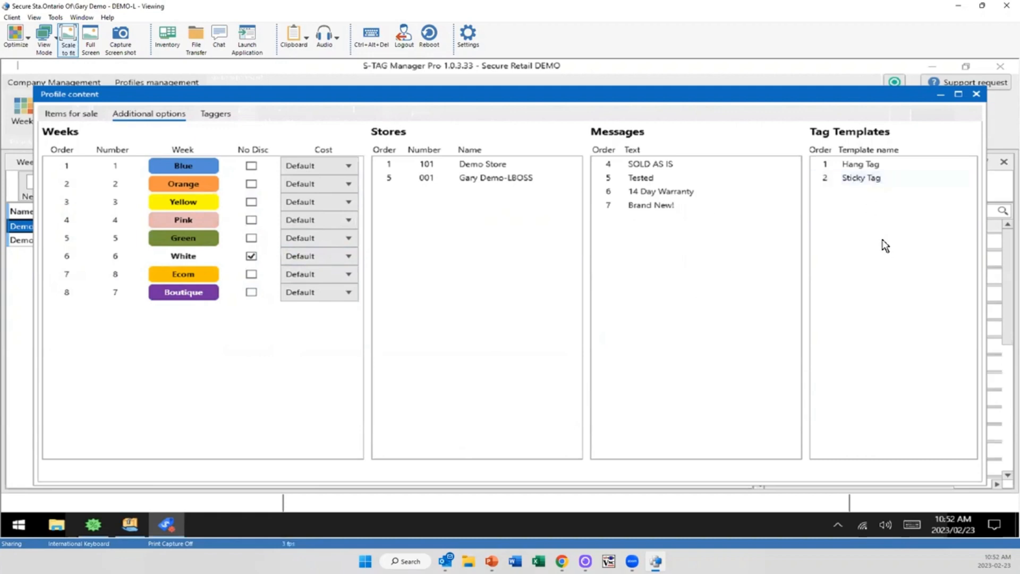
- View the profile's taggers and tick an extra tagger in the Select Taggers picker
left_click(216, 113)
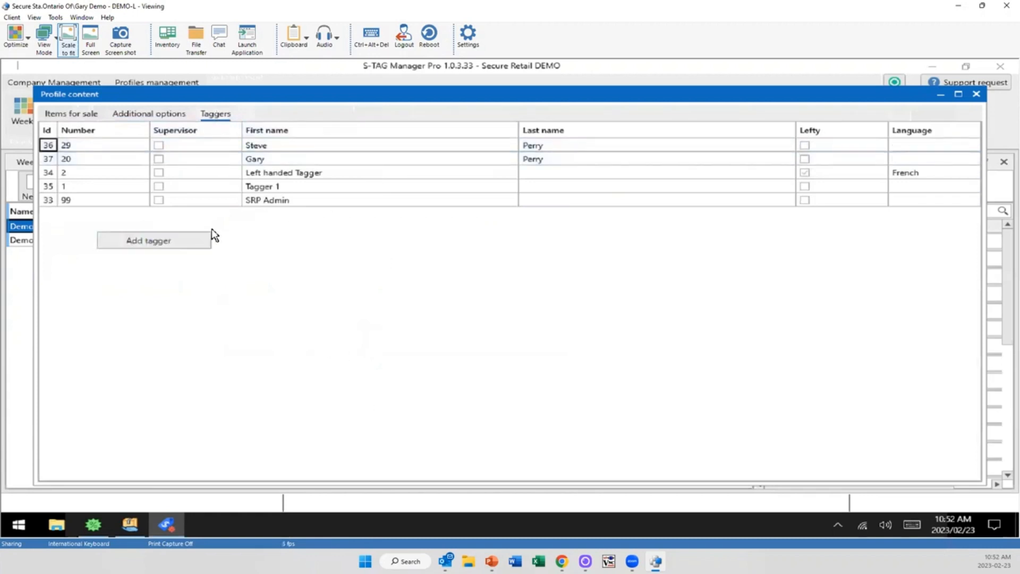
left_click(147, 240)
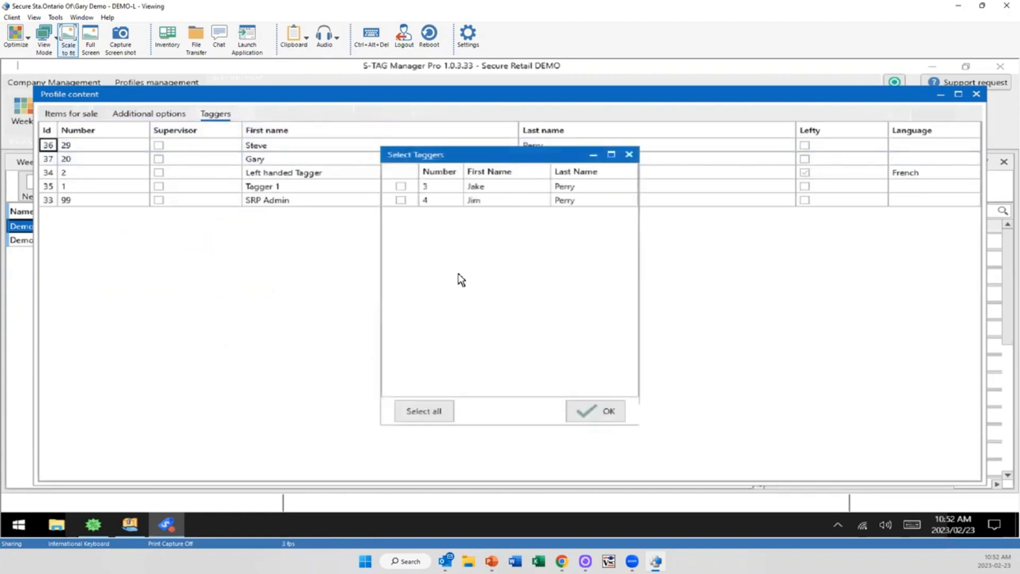
left_click(473, 200)
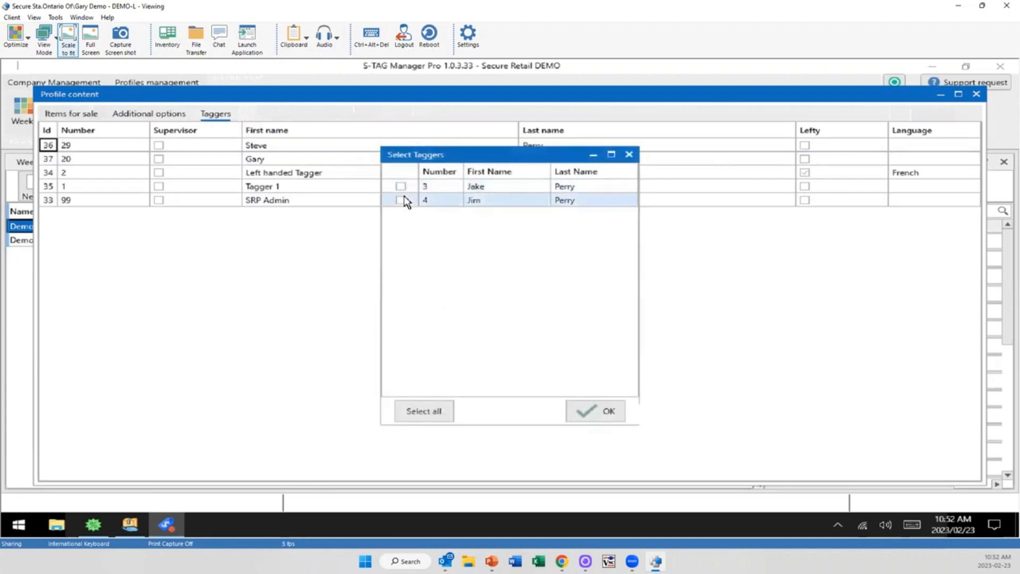
left_click(607, 410)
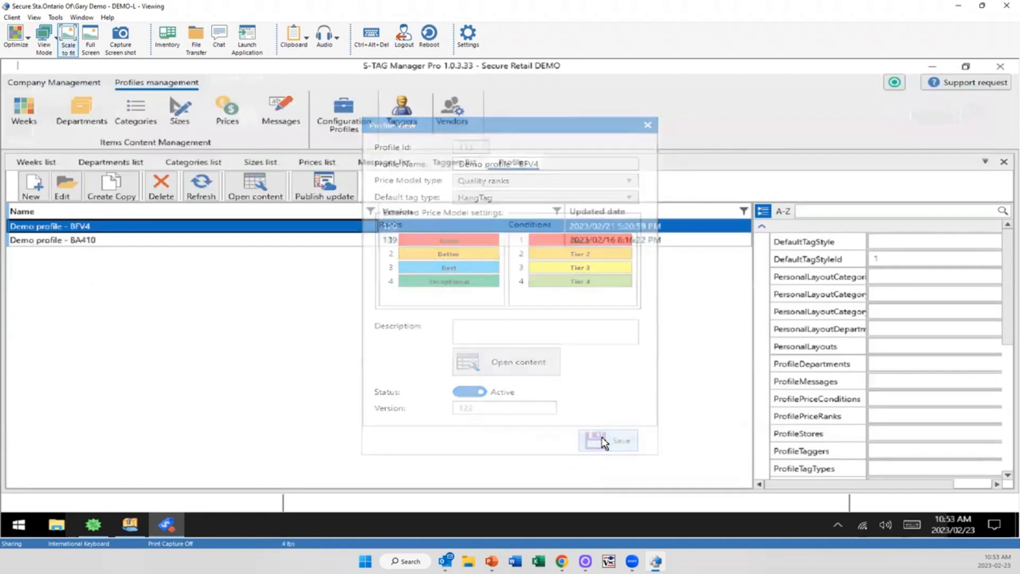
- Save Demo profile - BFV4 and publish the update to Gary Demo-LBOSS, version 123
left_click(608, 439)
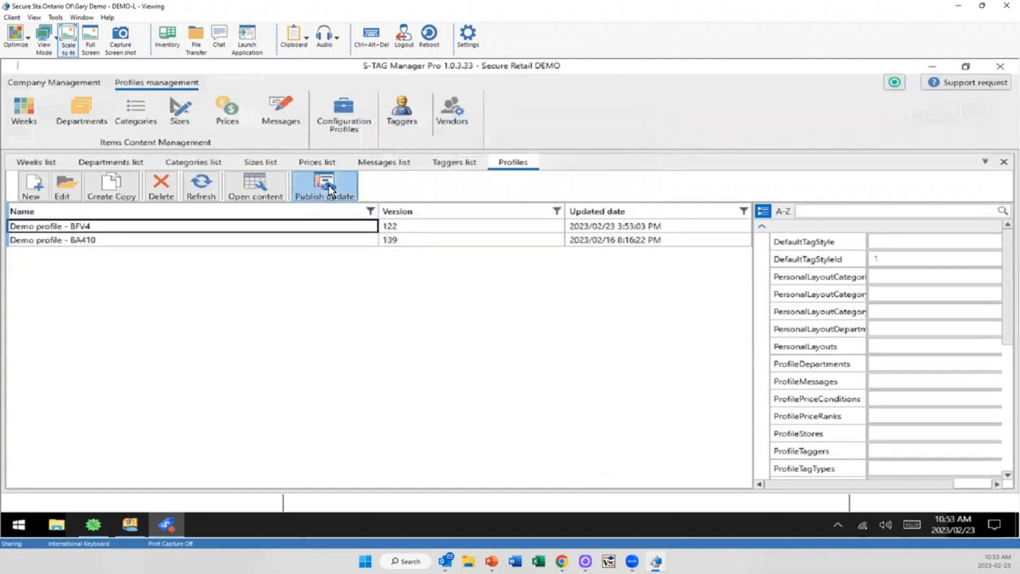
left_click(324, 185)
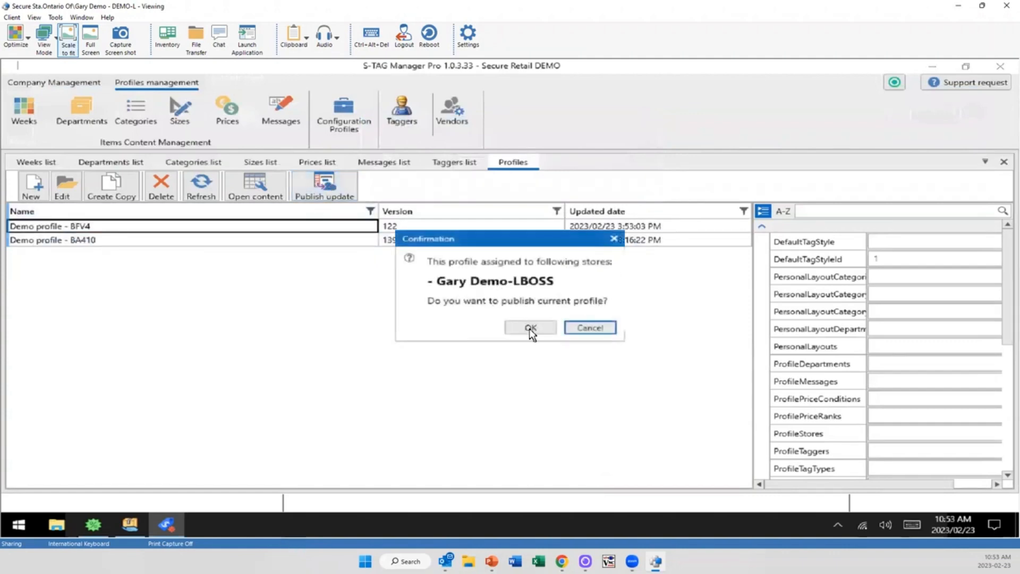
left_click(530, 327)
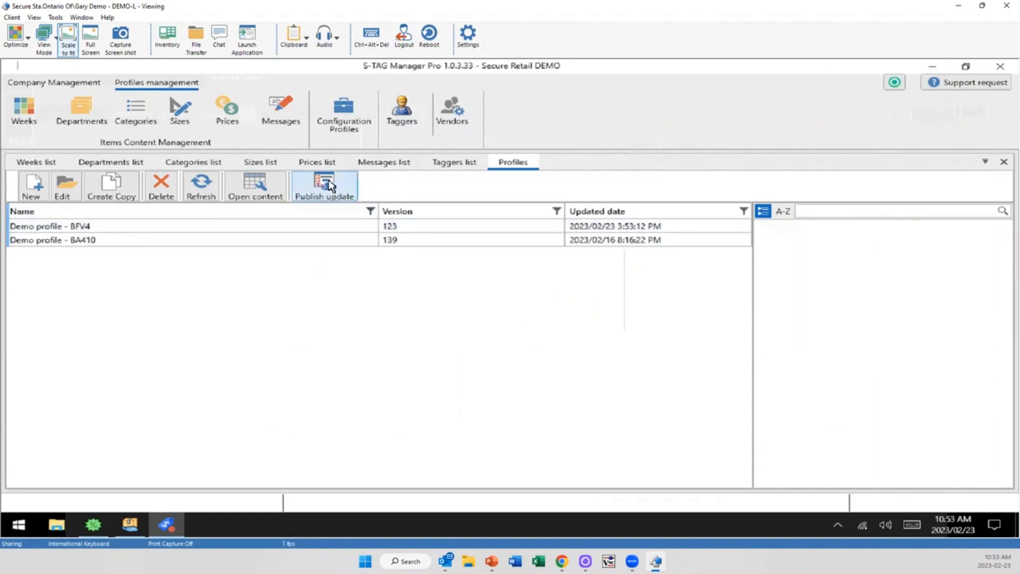
- Launch S-TAG Station Pro from a Start menu search for 'tag'
left_click(19, 524)
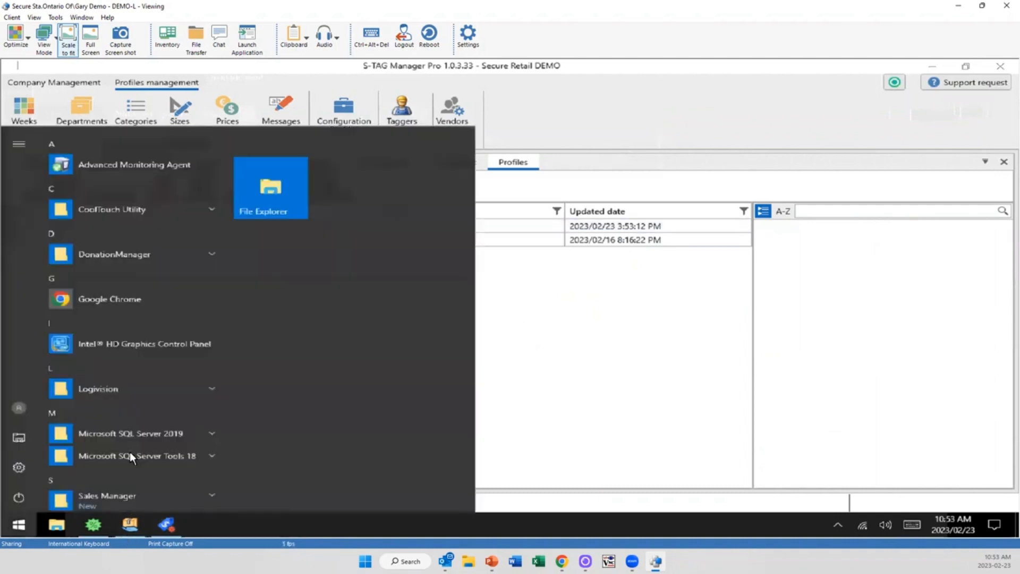
type("tag")
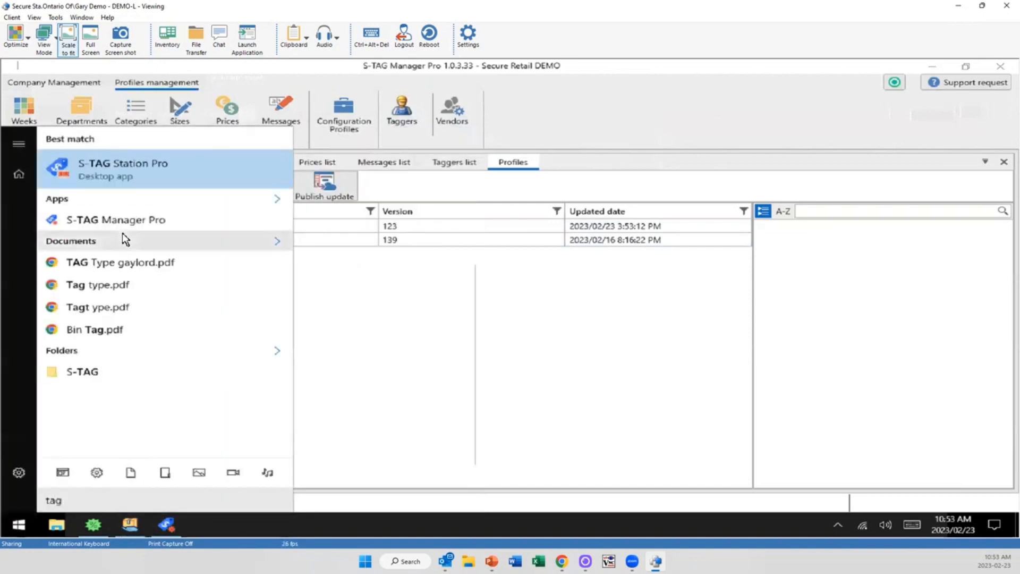
left_click(123, 169)
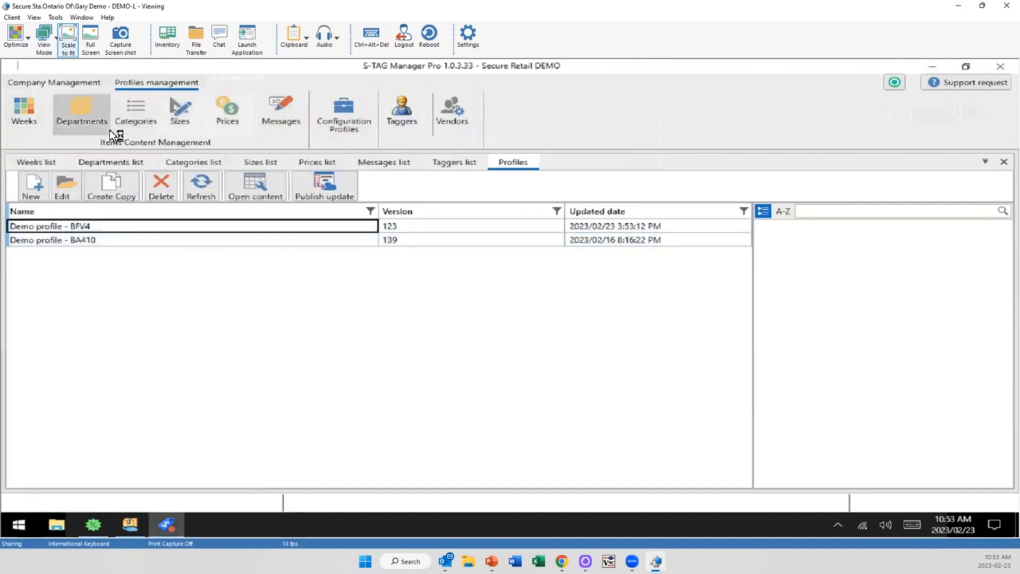
mouse_move(225, 500)
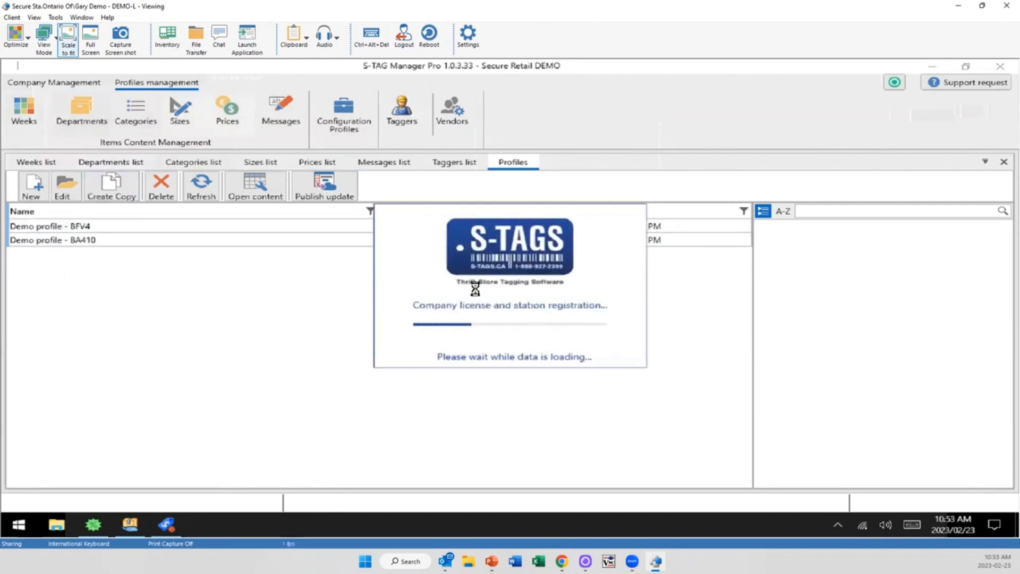
mouse_move(436, 268)
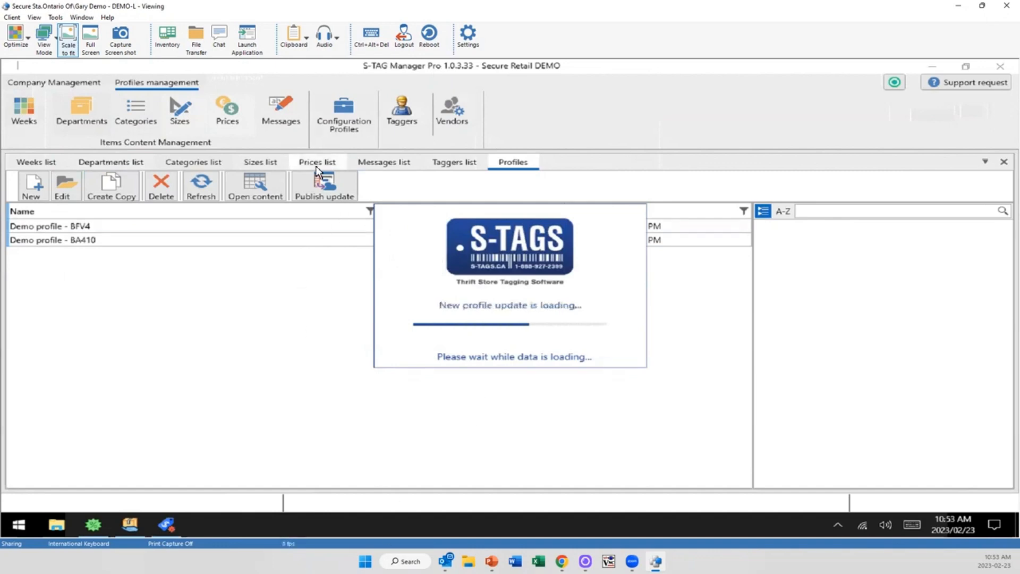
mouse_move(344, 154)
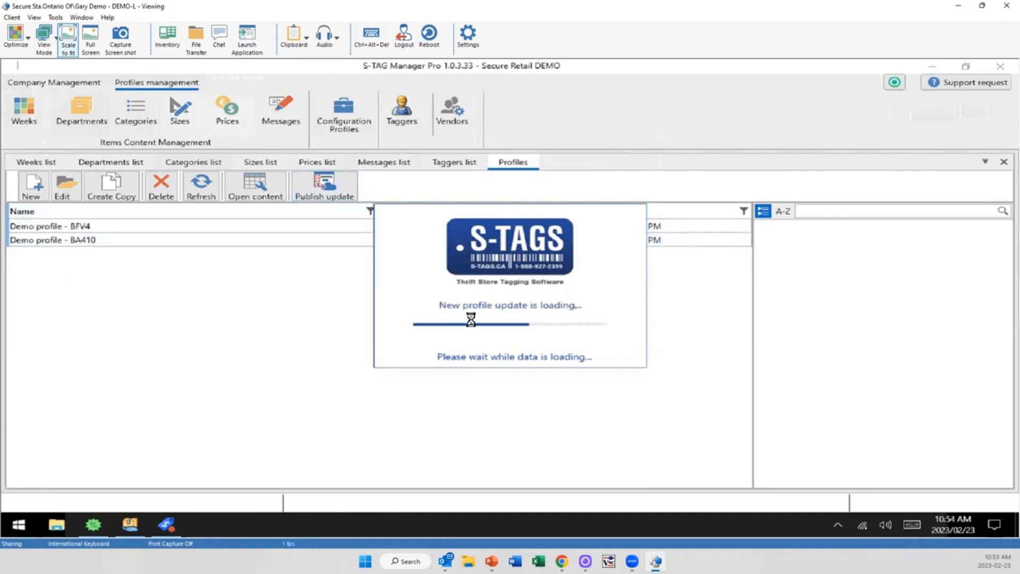
mouse_move(462, 387)
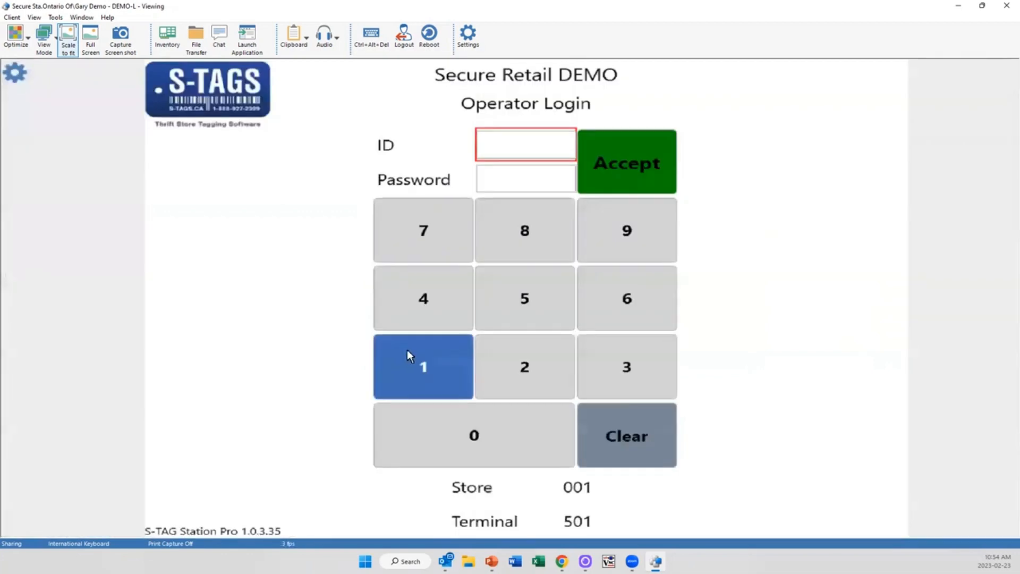
- Log into S-TAG Station Pro as operator ID 1
left_click(422, 365)
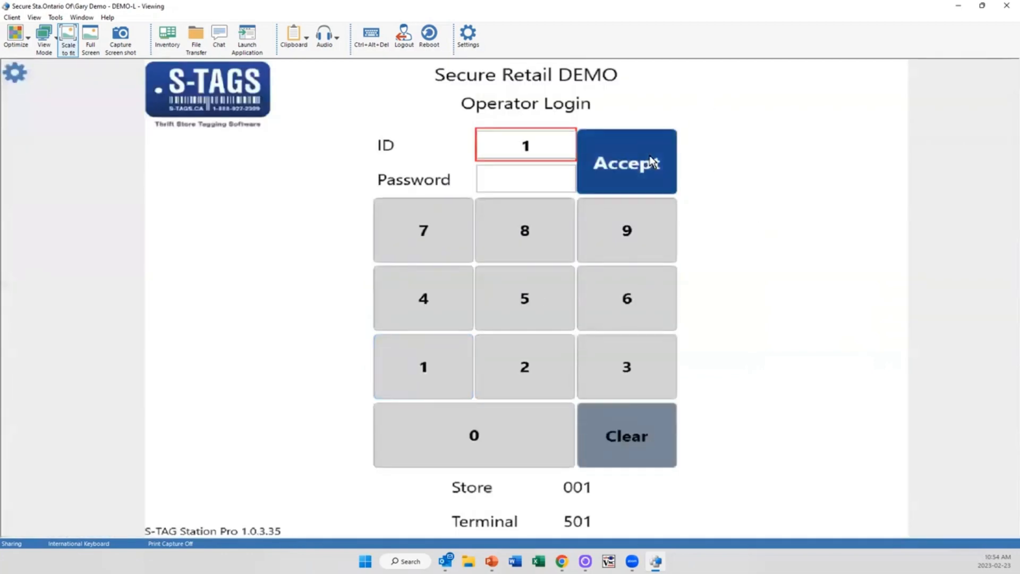
left_click(625, 162)
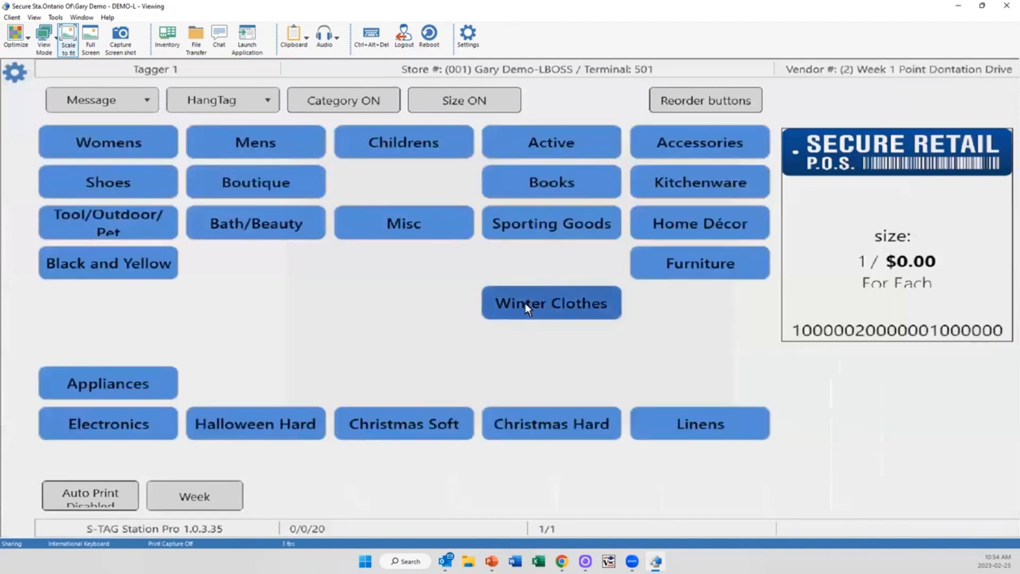
- Print a Winter Clothes Jackets/ Blazers size XL tag at $30.99 and leave the station
left_click(550, 303)
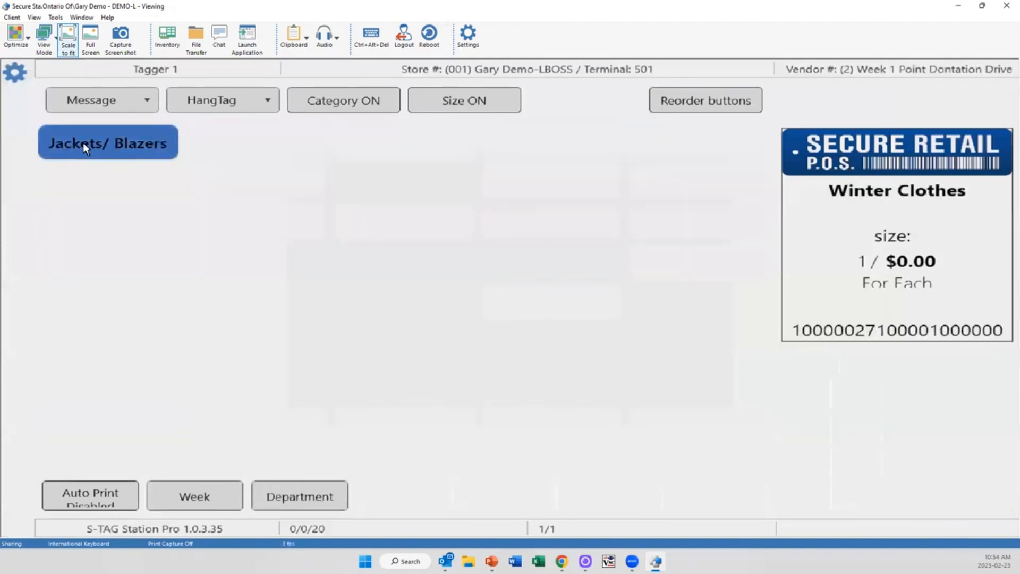
left_click(108, 141)
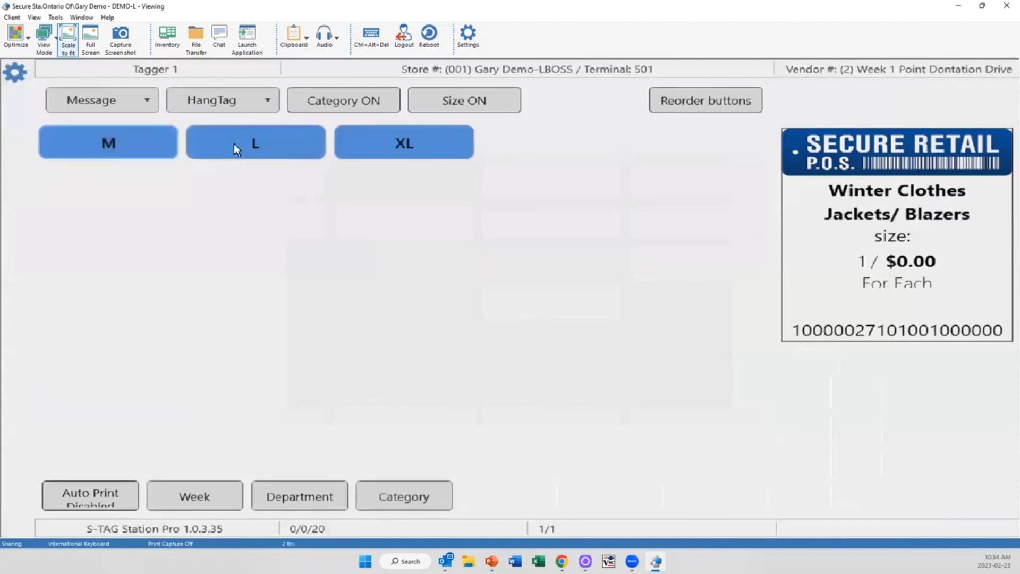
left_click(404, 141)
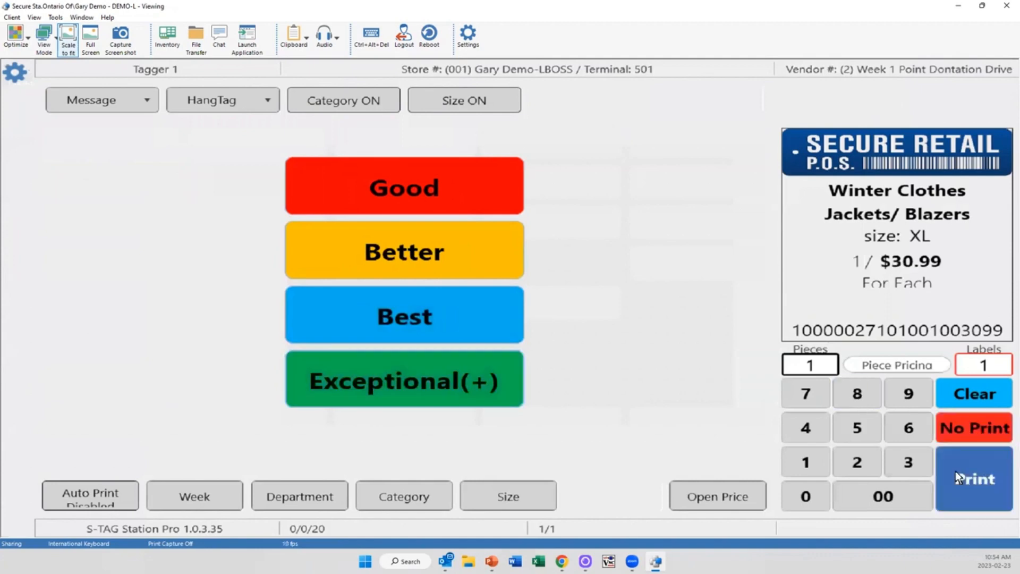
left_click(974, 478)
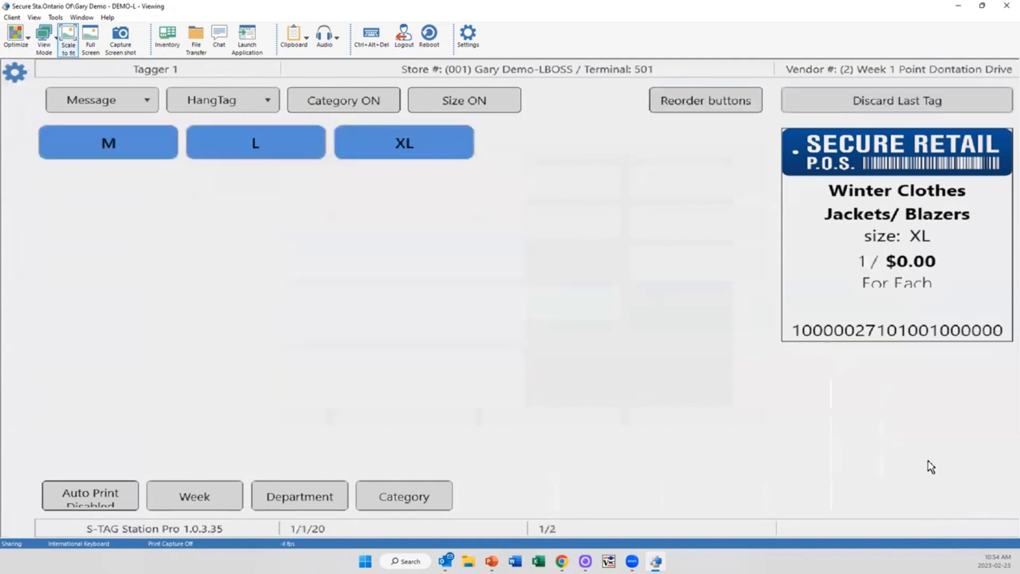
mouse_move(251, 262)
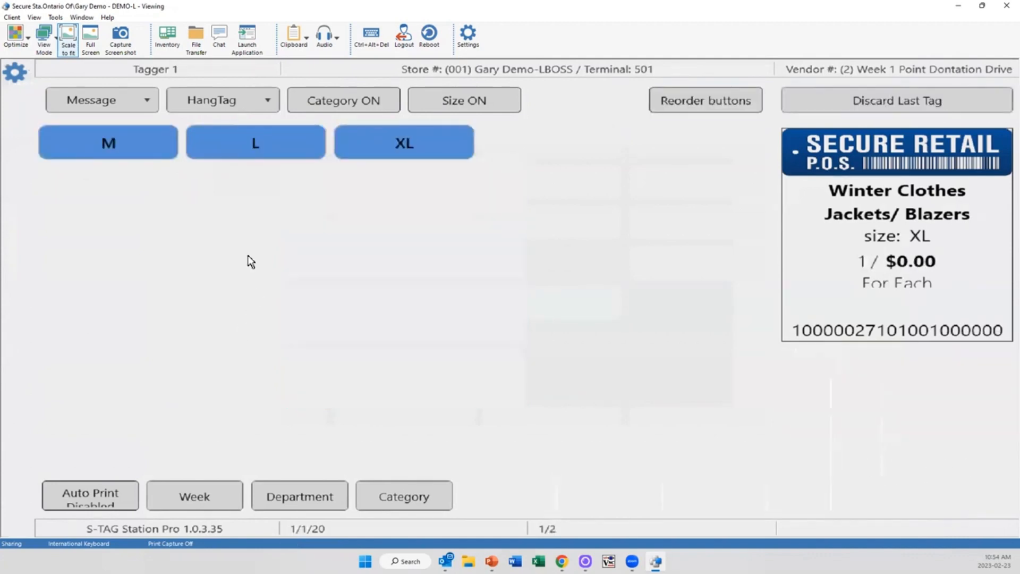
mouse_move(216, 333)
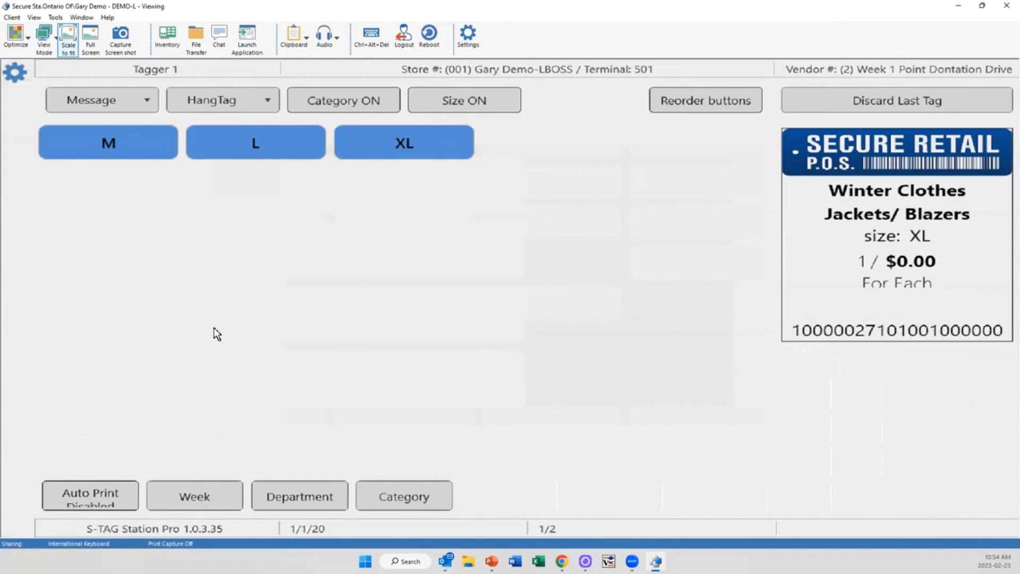
mouse_move(143, 273)
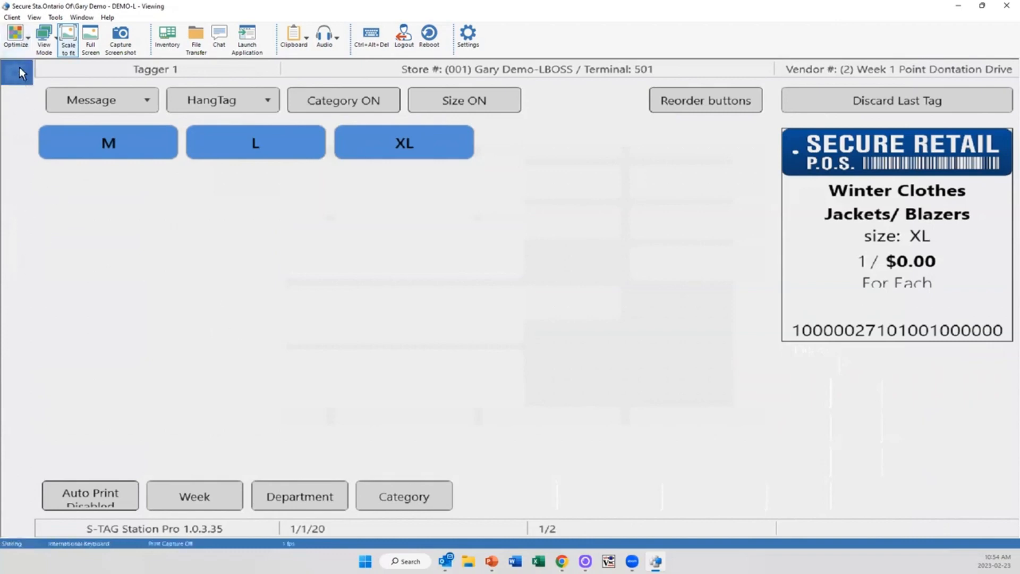
left_click(16, 71)
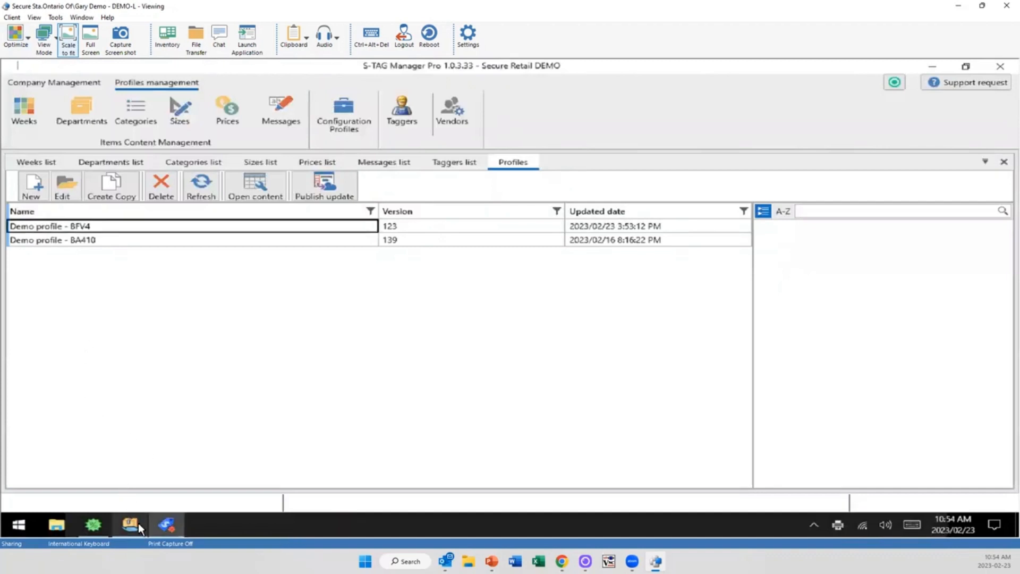
- Bring Donation Manager to the front on its Processing tab
left_click(130, 524)
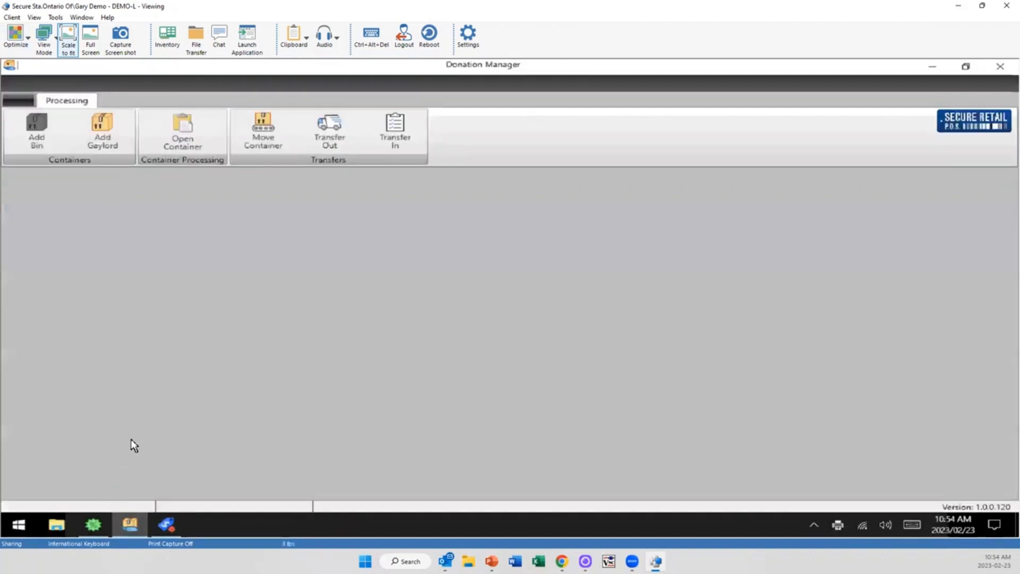
mouse_move(149, 422)
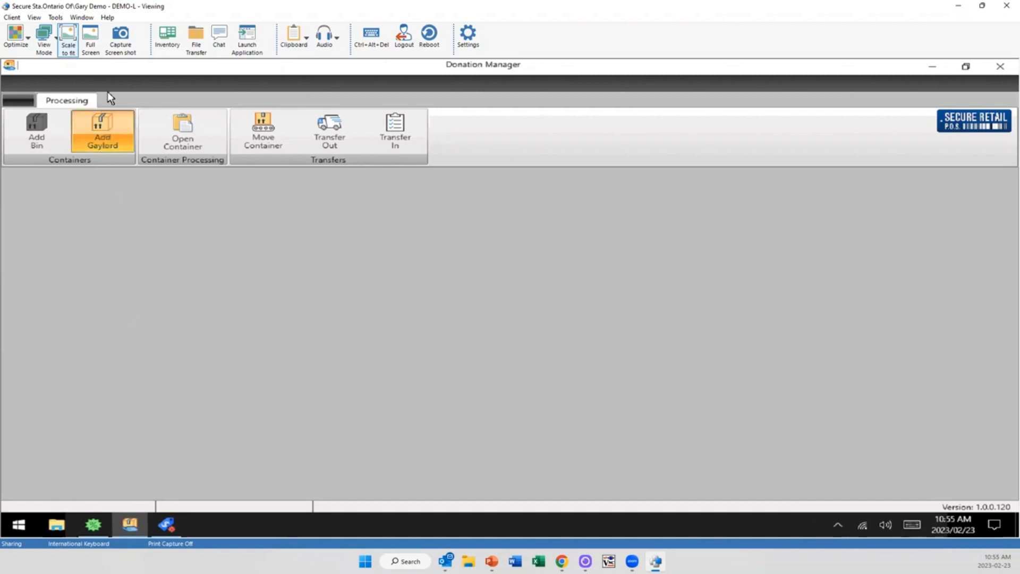
- Start a new gaylord weighing 500 with category 999214 - Christmas Bric Brac
left_click(102, 131)
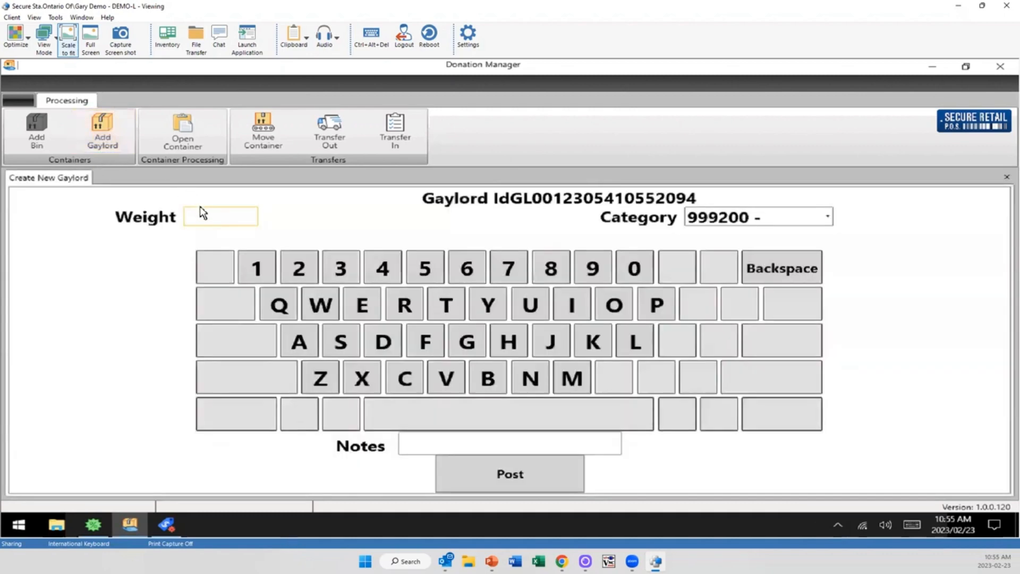
type("500")
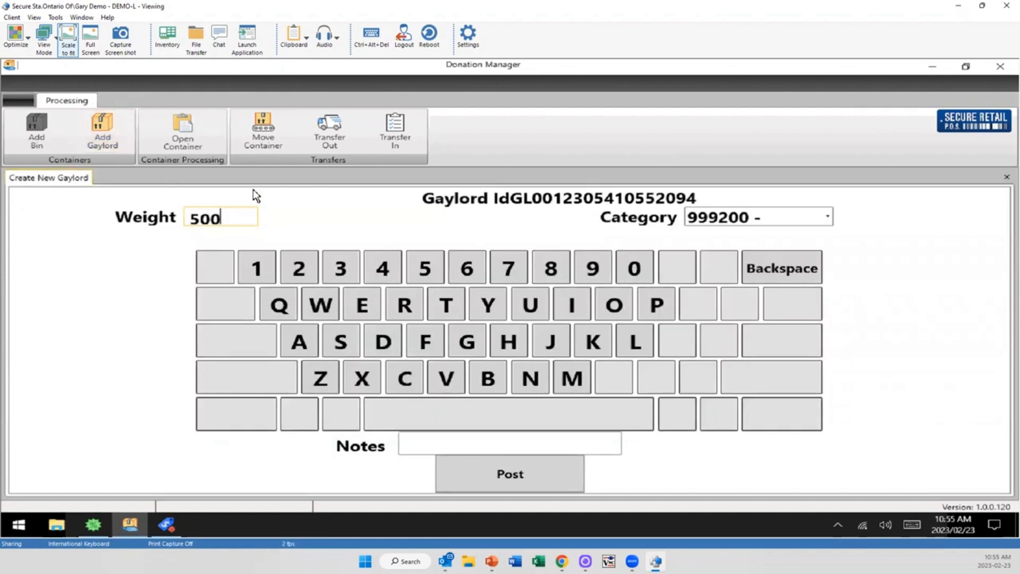
left_click(754, 216)
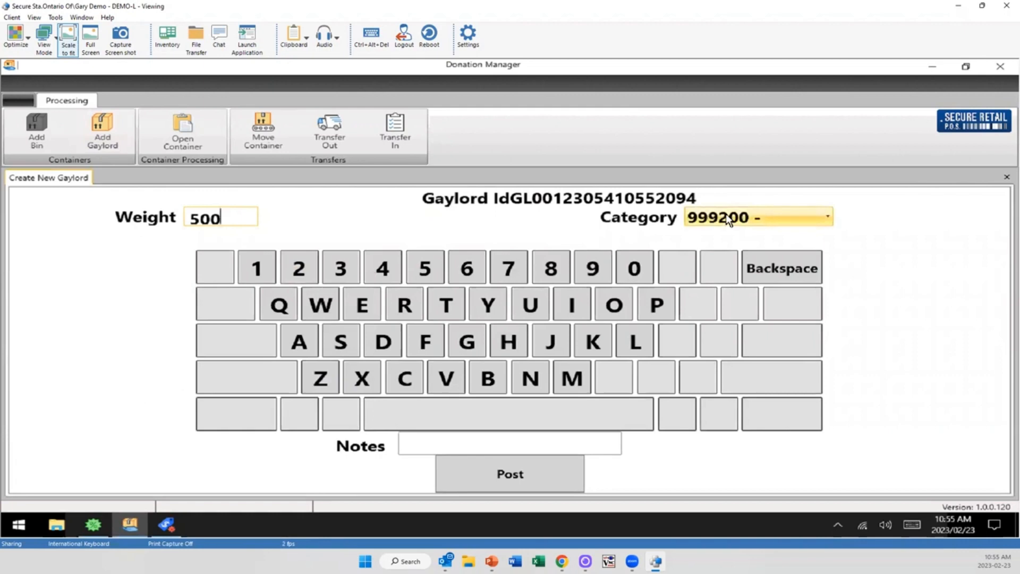
left_click(826, 217)
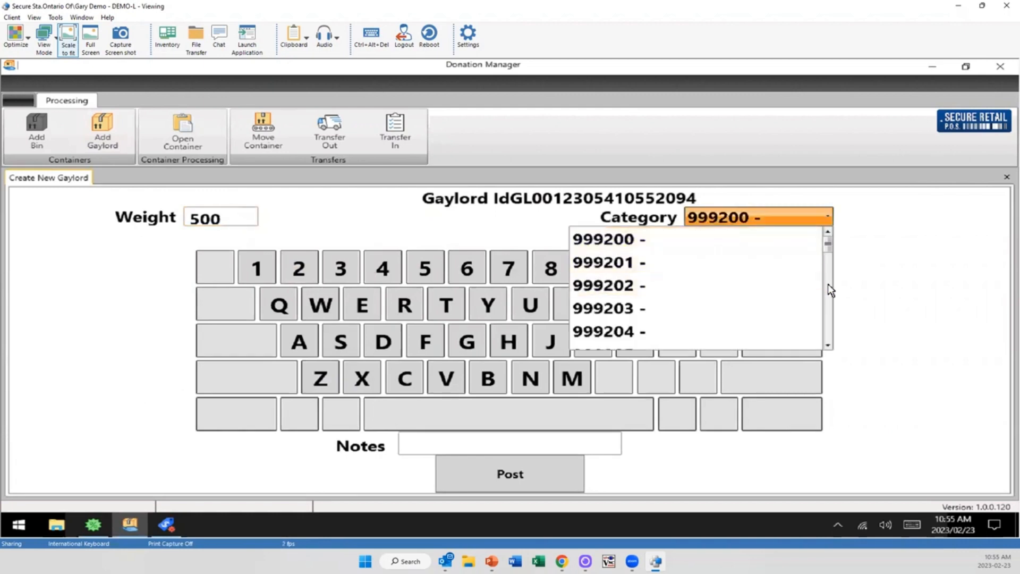
scroll("down", 3)
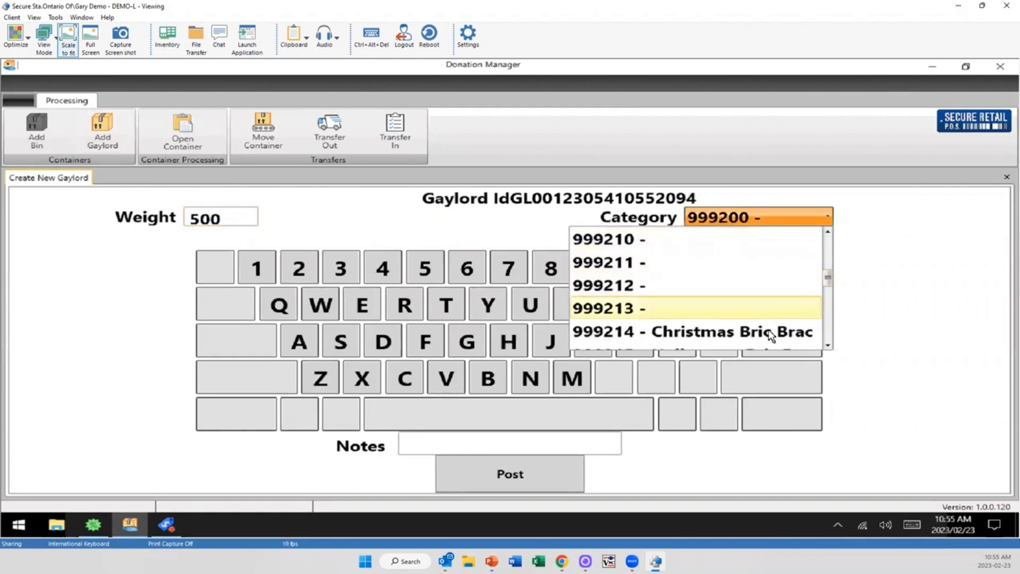
left_click(692, 332)
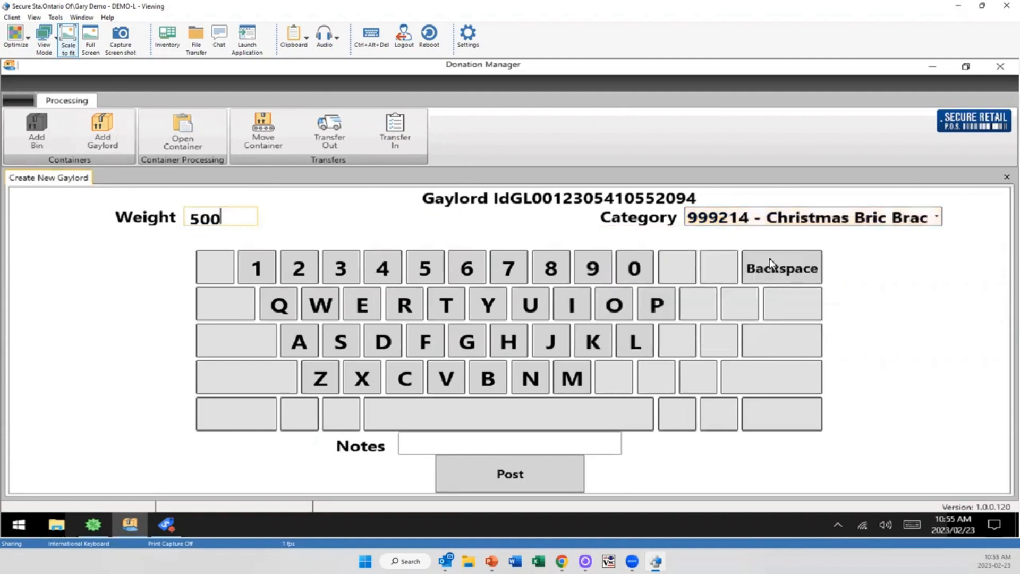
- Add the note DECORATIONS and post the gaylord
left_click(509, 445)
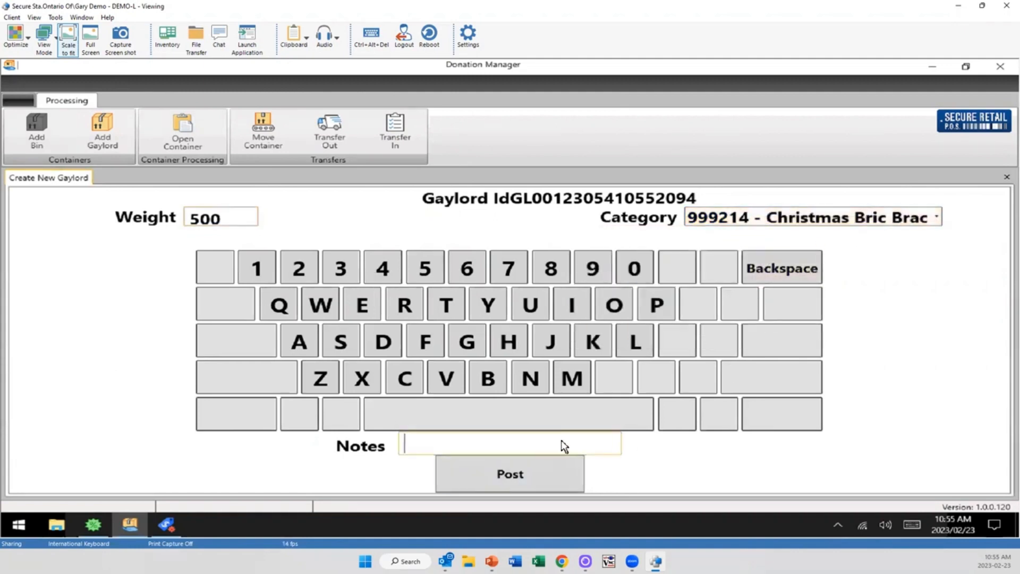
type("DEC")
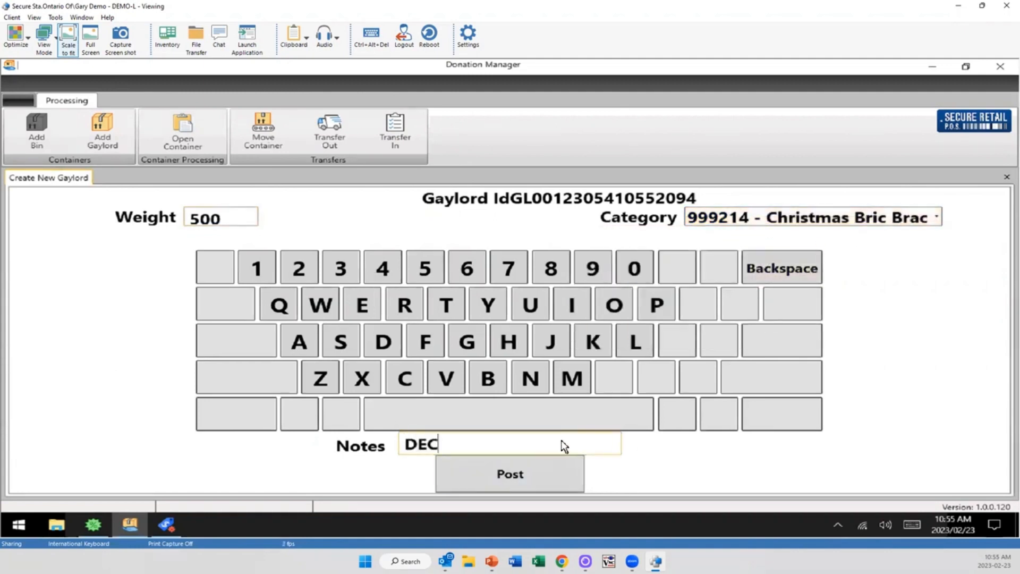
type("ORATIONS")
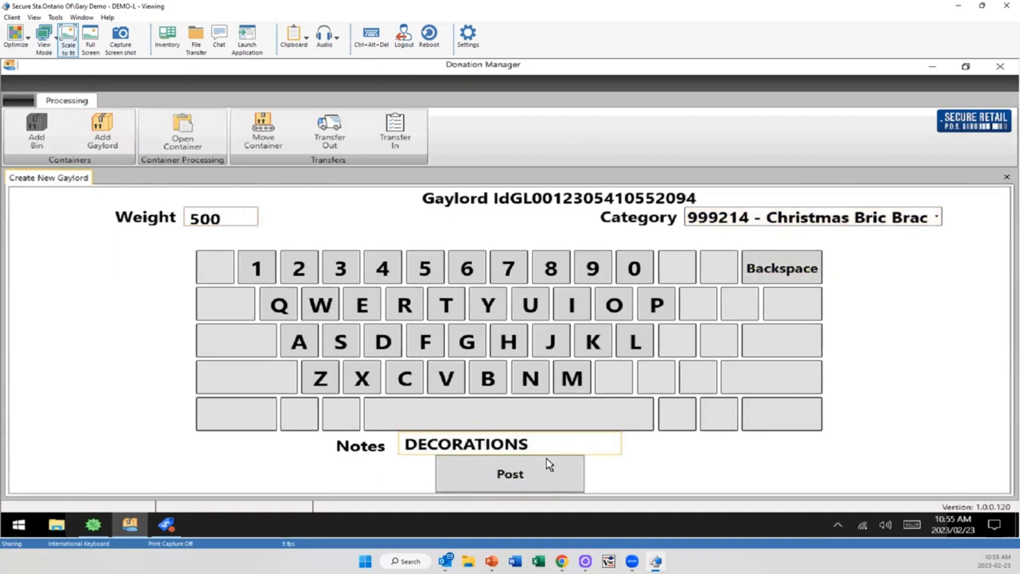
left_click(508, 473)
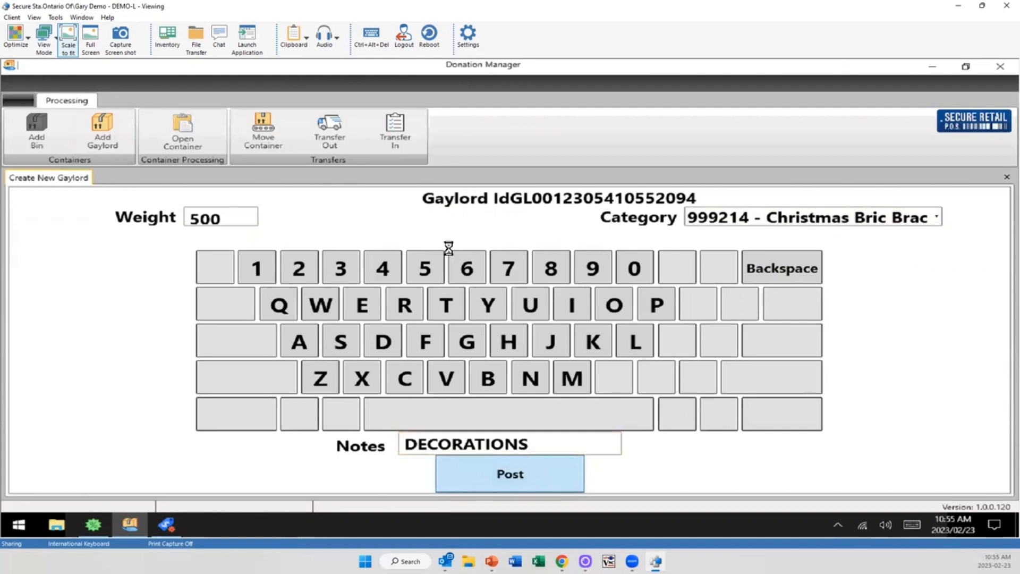
left_click(509, 472)
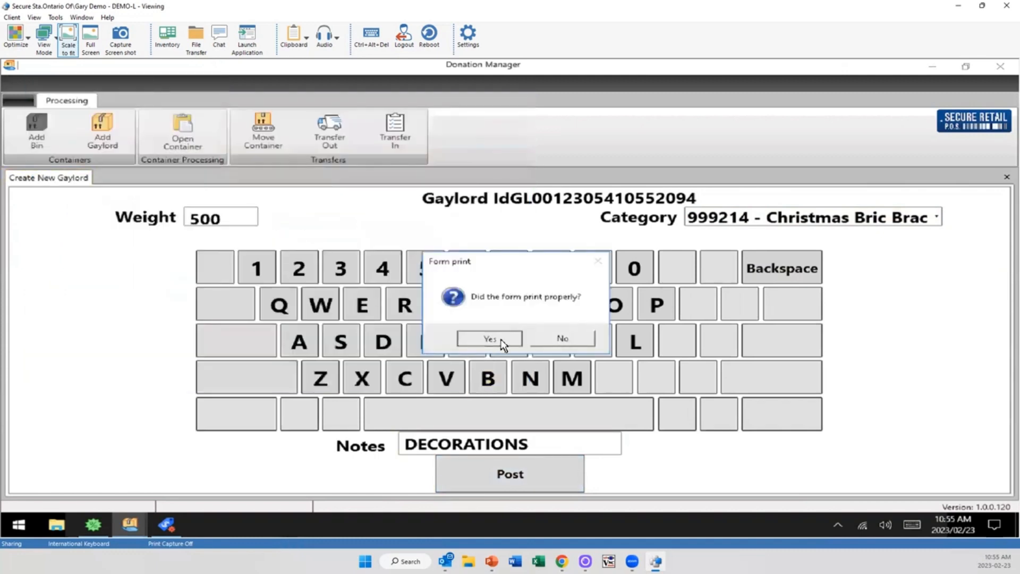
- Confirm the form printed and view the Bin Tag PDF (700 LBs Clothing NORTH END) in Chrome
left_click(489, 338)
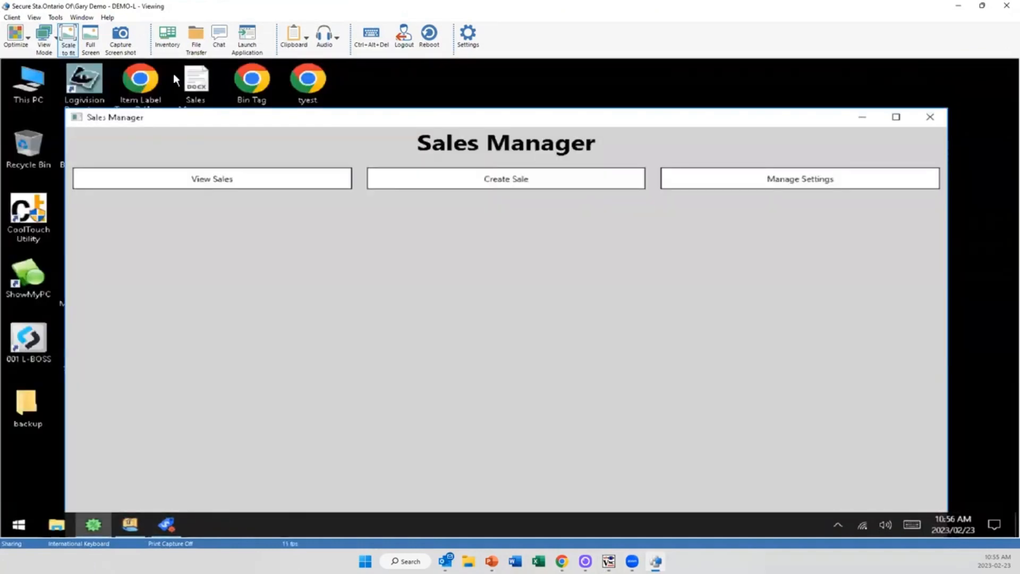
left_click(251, 77)
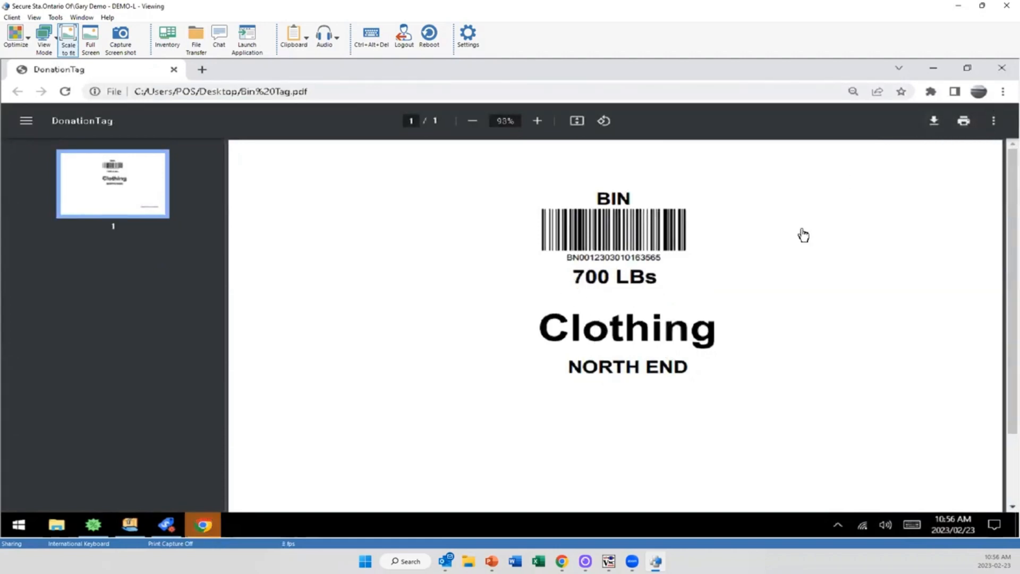
mouse_move(130, 523)
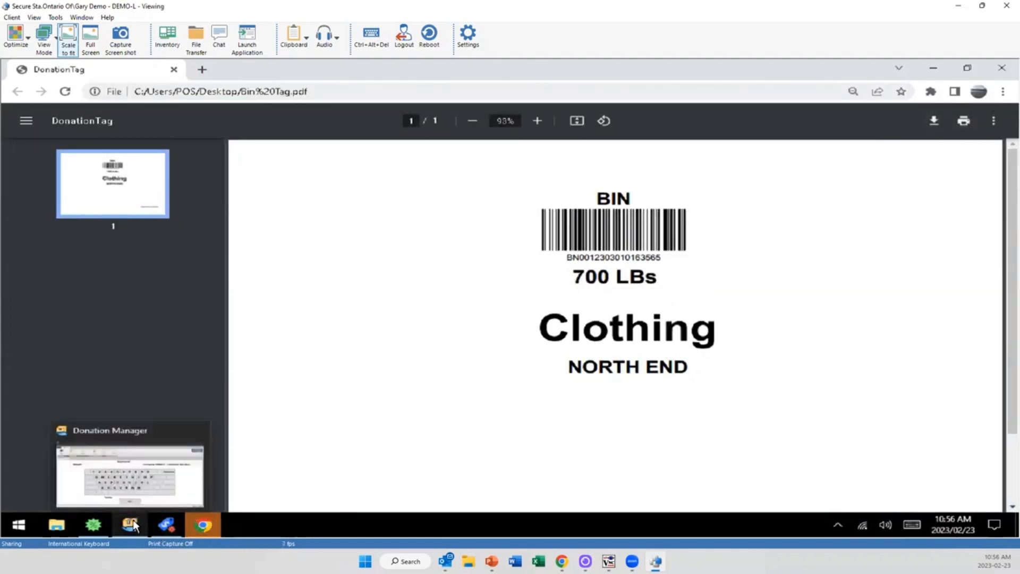
- Return to Donation Manager and show the Open To Process container screen
left_click(128, 523)
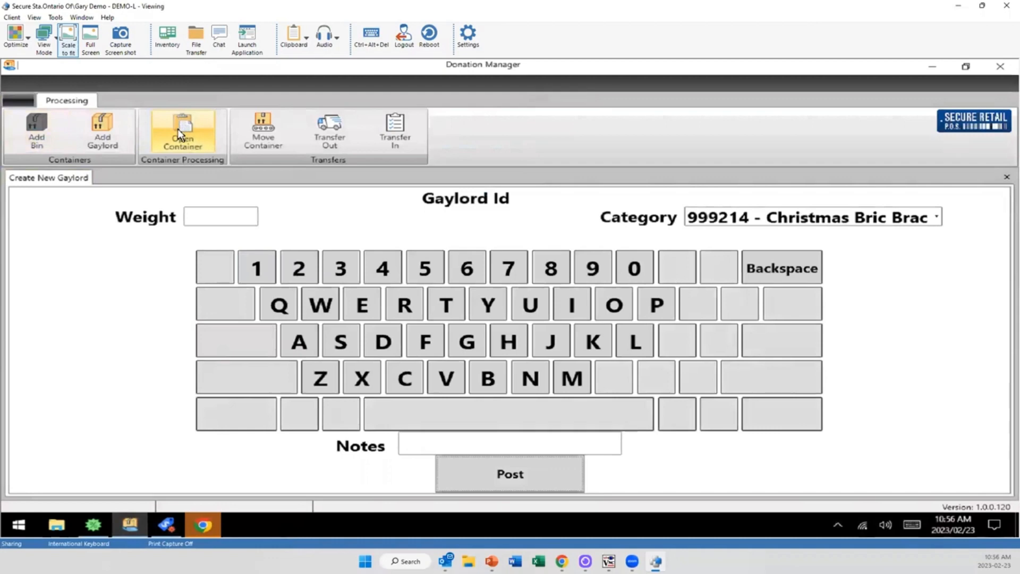
left_click(183, 133)
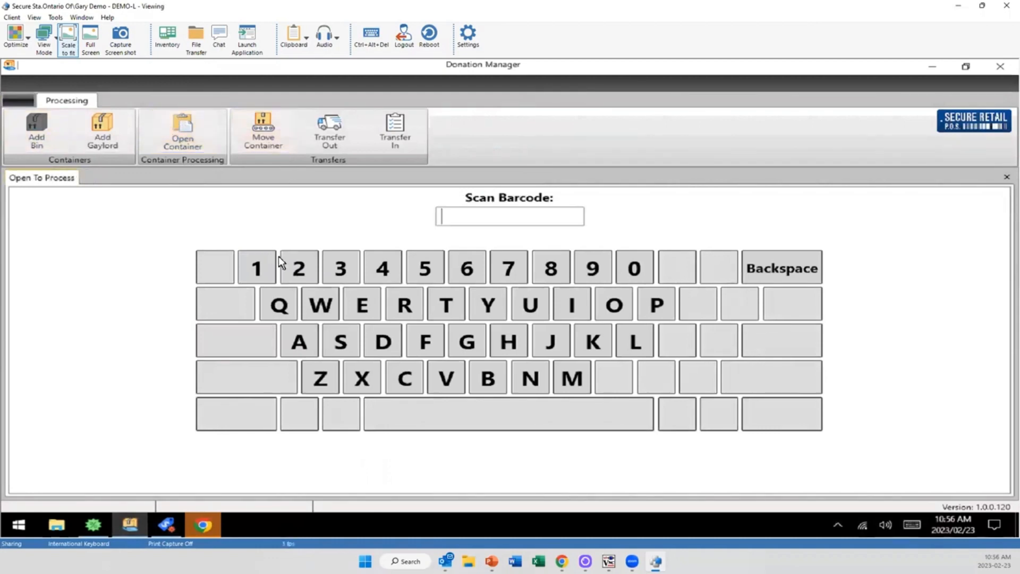
mouse_move(296, 221)
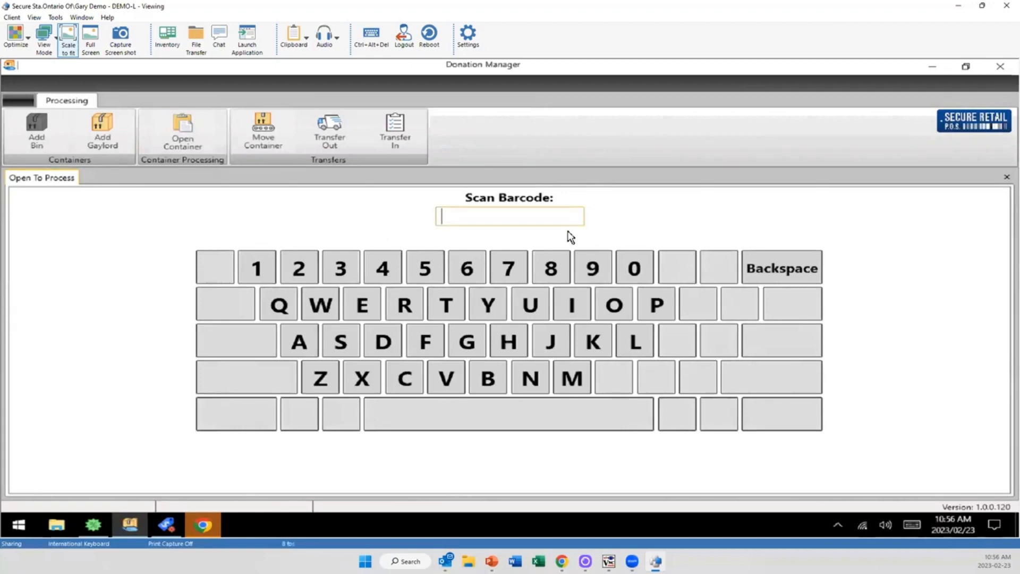
mouse_move(242, 207)
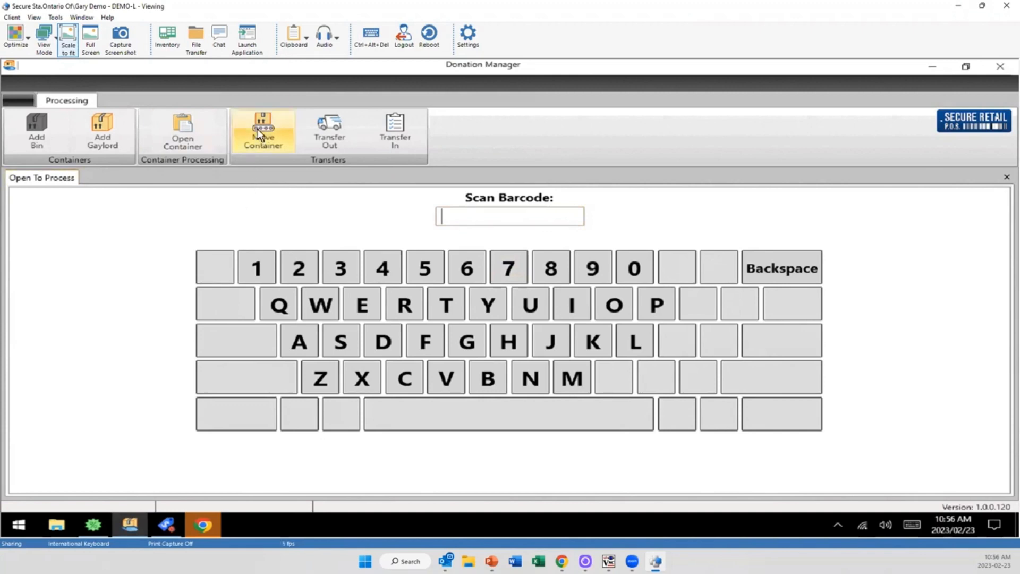
- Show the Move Container screen with warehouse 001 and its warehouse list
left_click(262, 130)
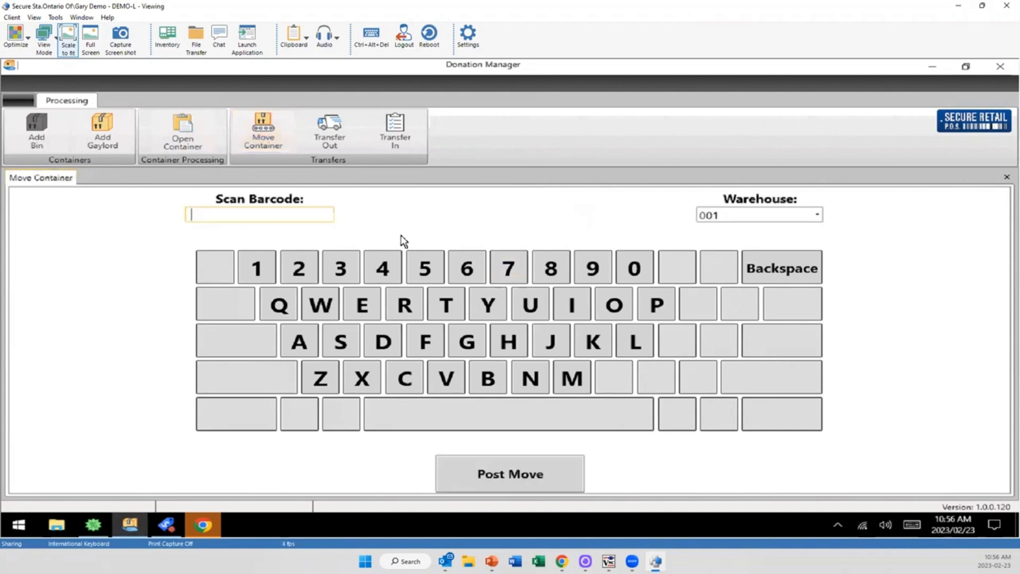
left_click(754, 215)
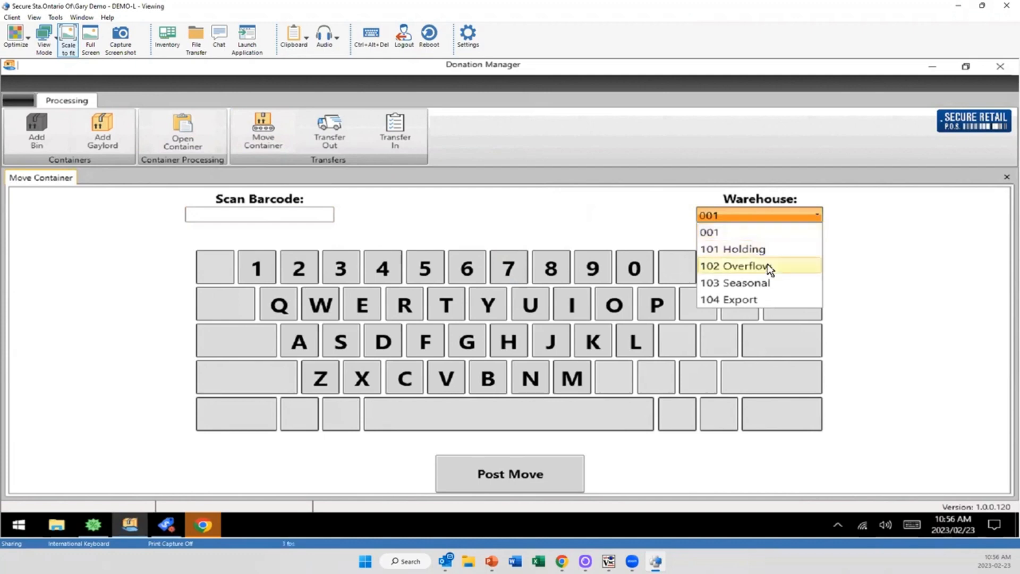
mouse_move(771, 283)
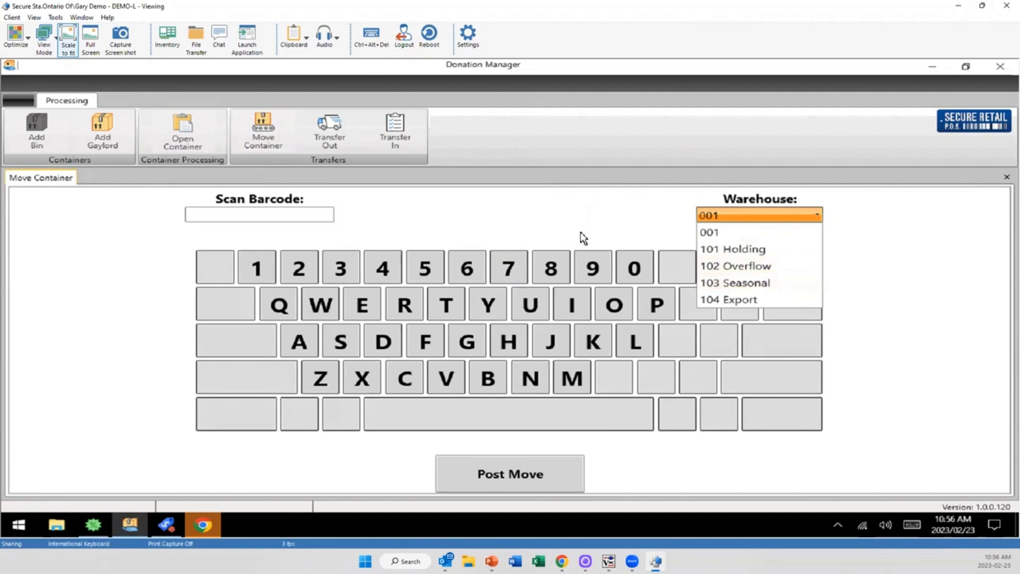
mouse_move(529, 451)
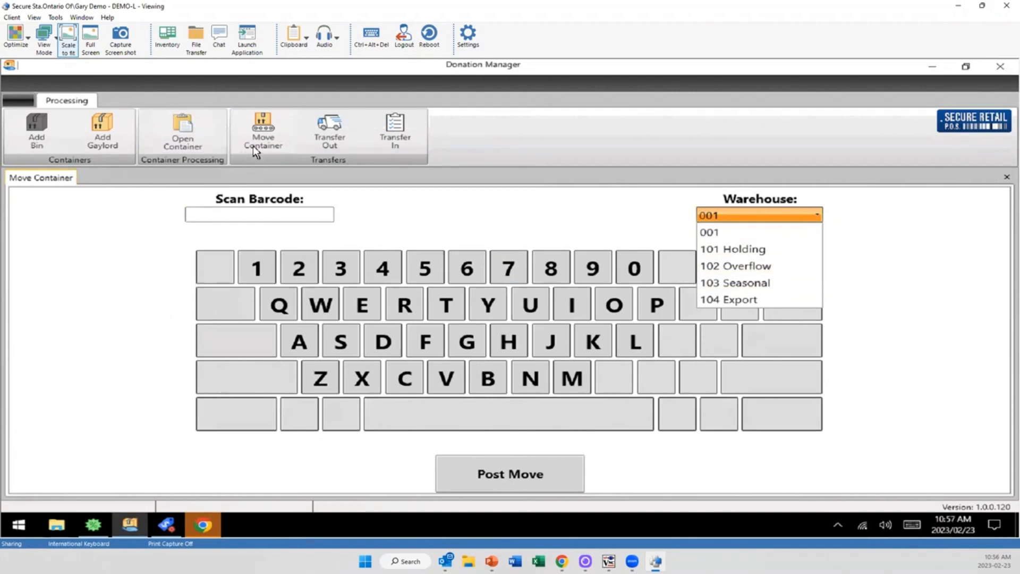
mouse_move(386, 225)
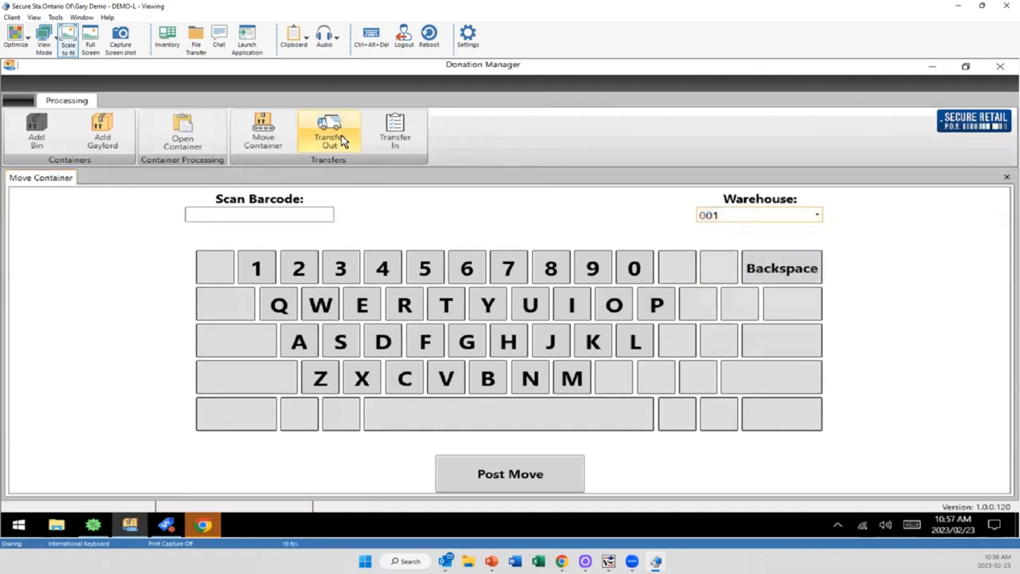
- Show the Transfer Out screen and its sending warehouse list
left_click(329, 134)
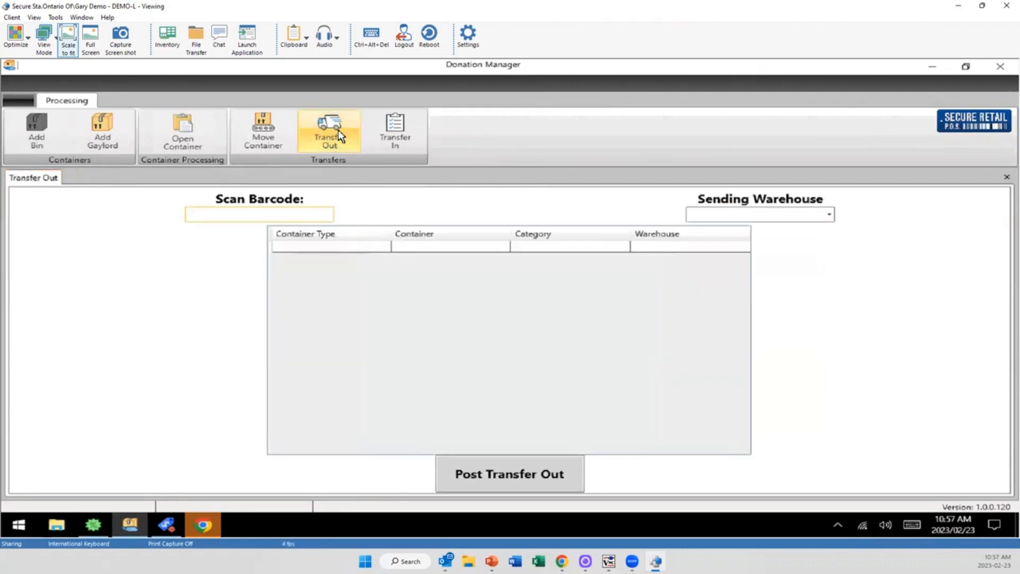
mouse_move(273, 222)
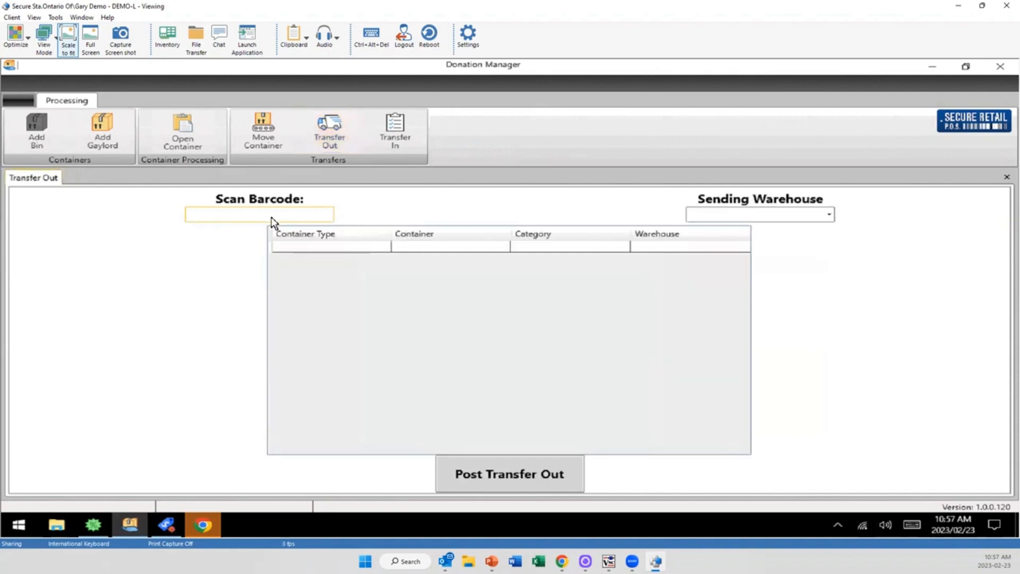
left_click(757, 214)
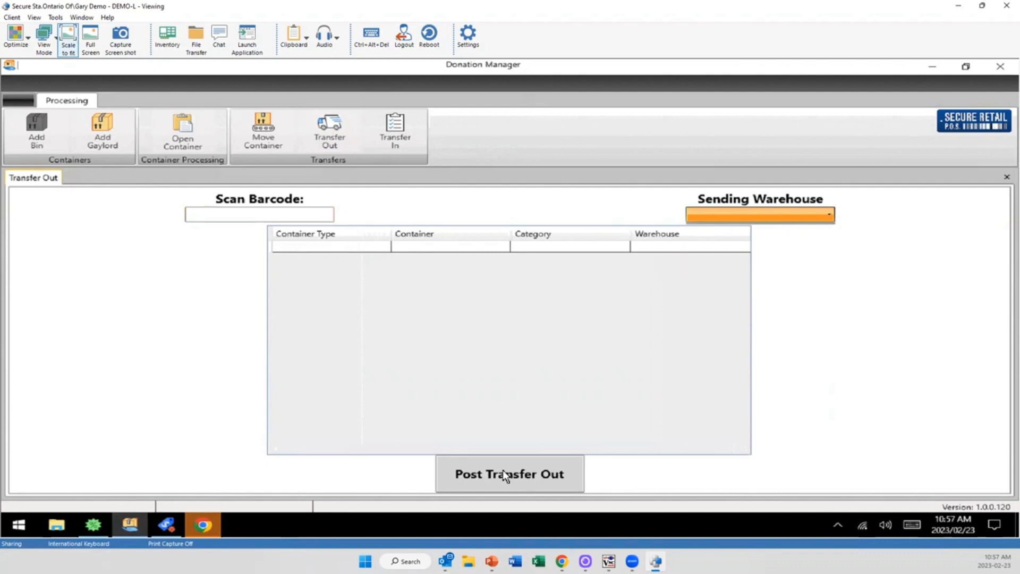
mouse_move(394, 128)
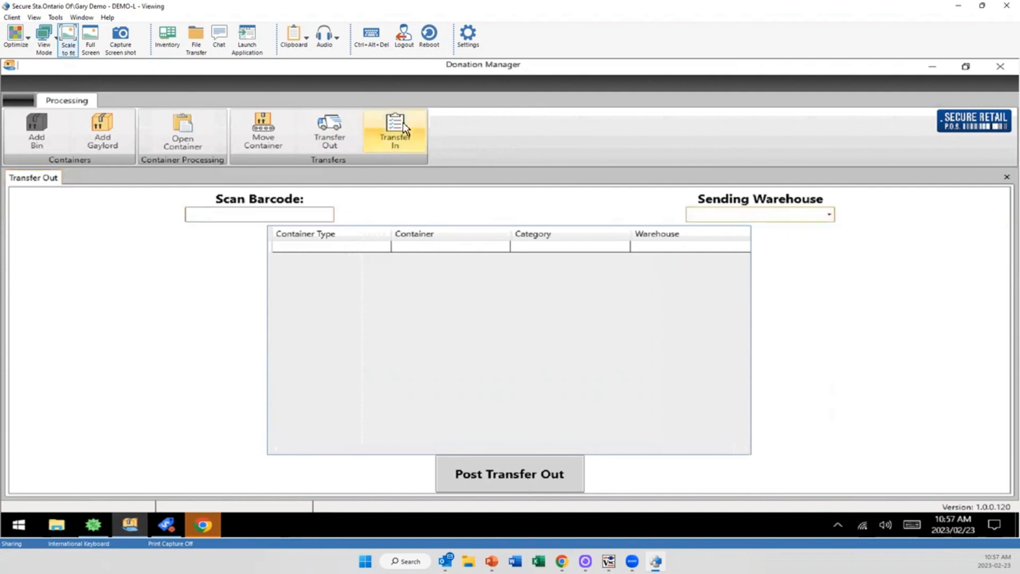
- Show the Transfer In screen awaiting a BOL barcode
left_click(394, 130)
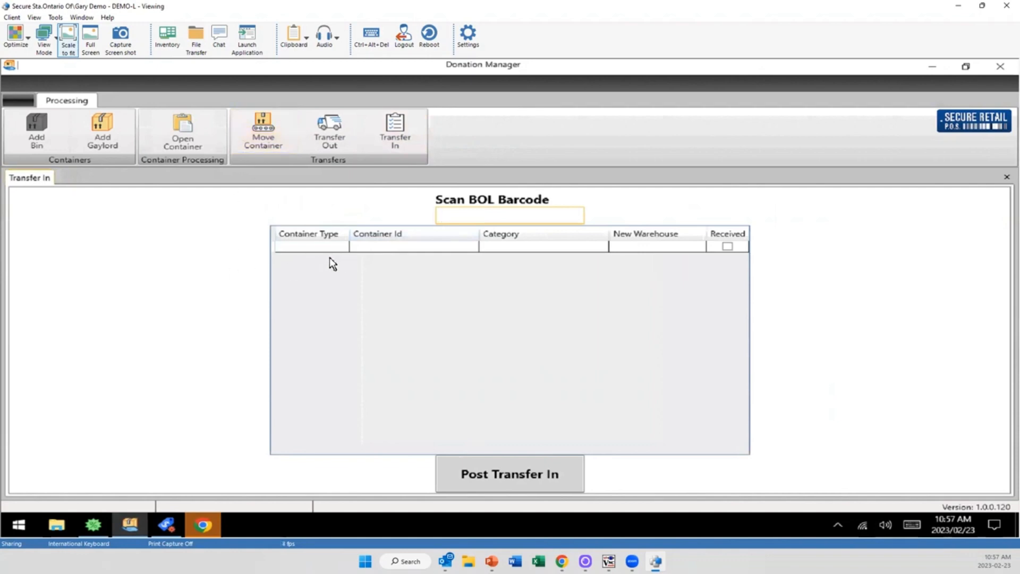
mouse_move(201, 279)
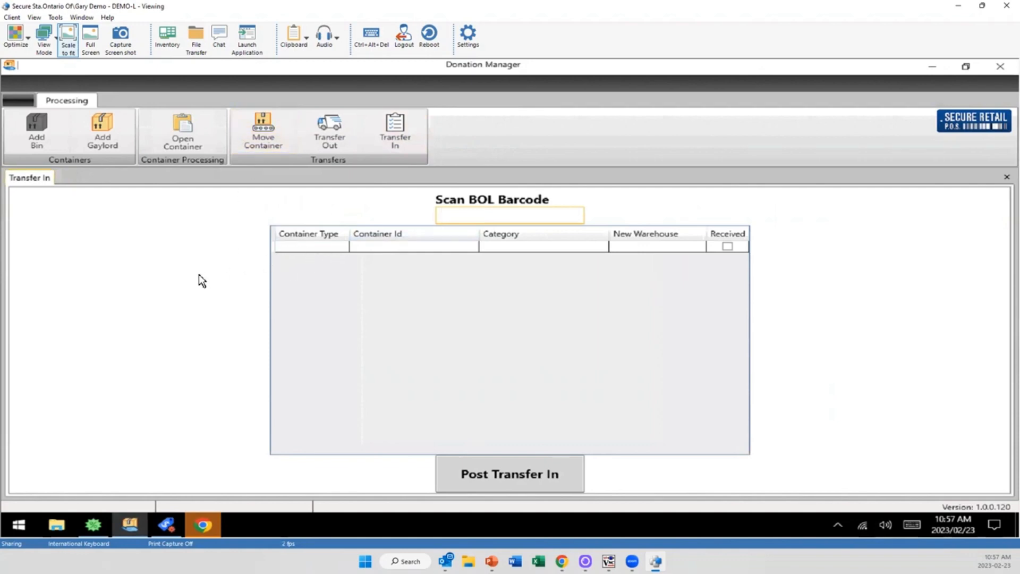
mouse_move(726, 259)
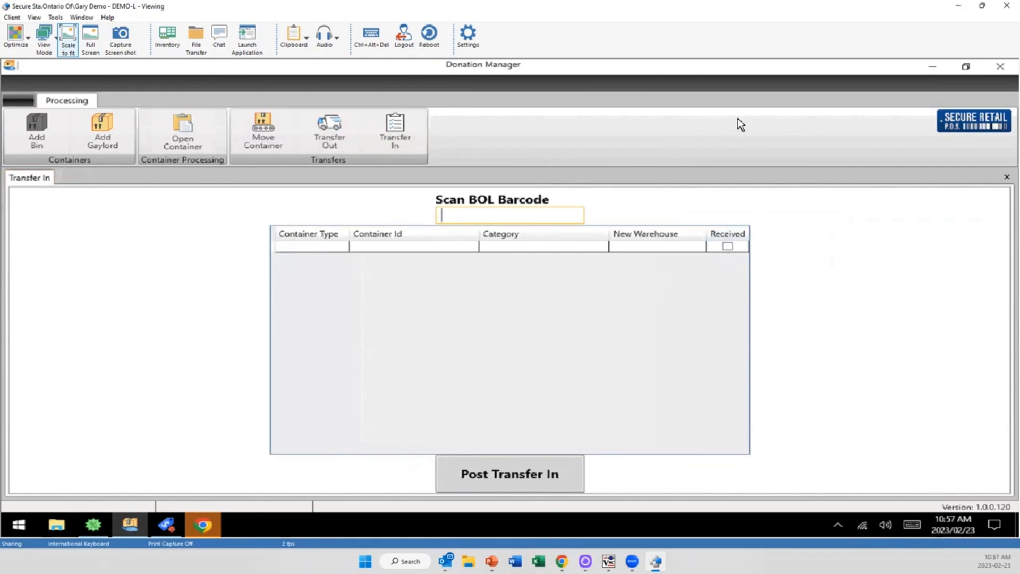
mouse_move(713, 252)
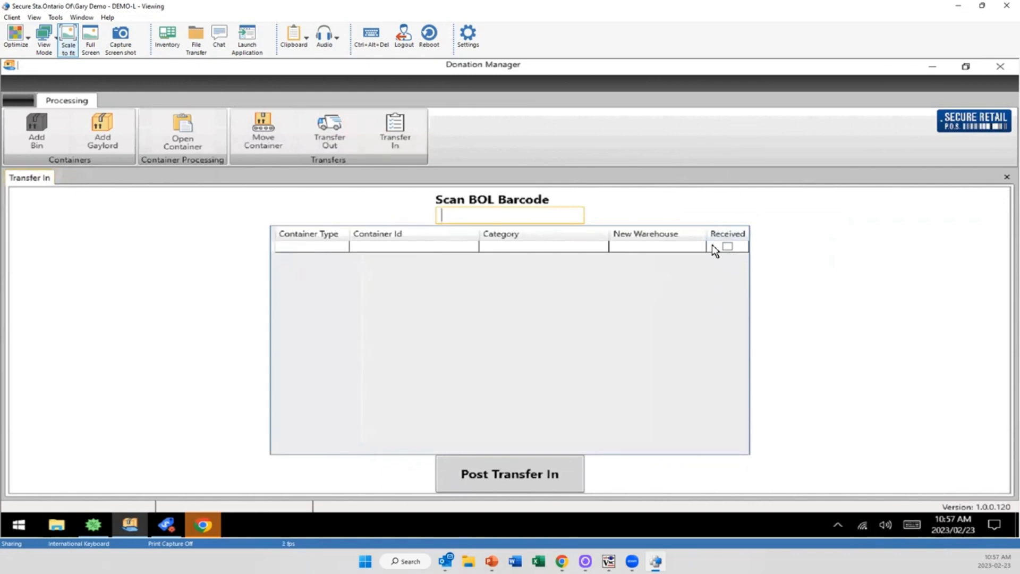
mouse_move(545, 387)
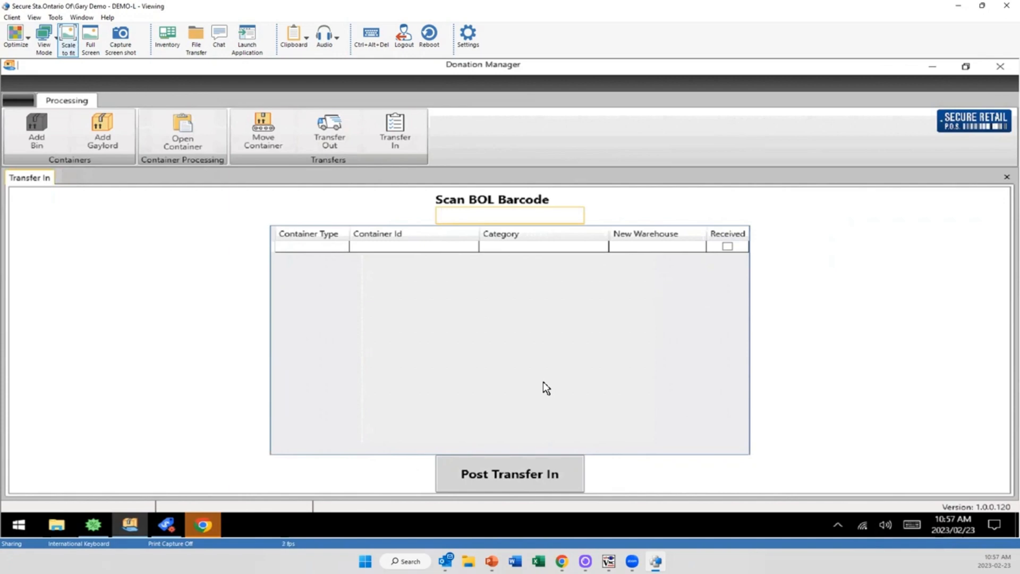
mouse_move(487, 366)
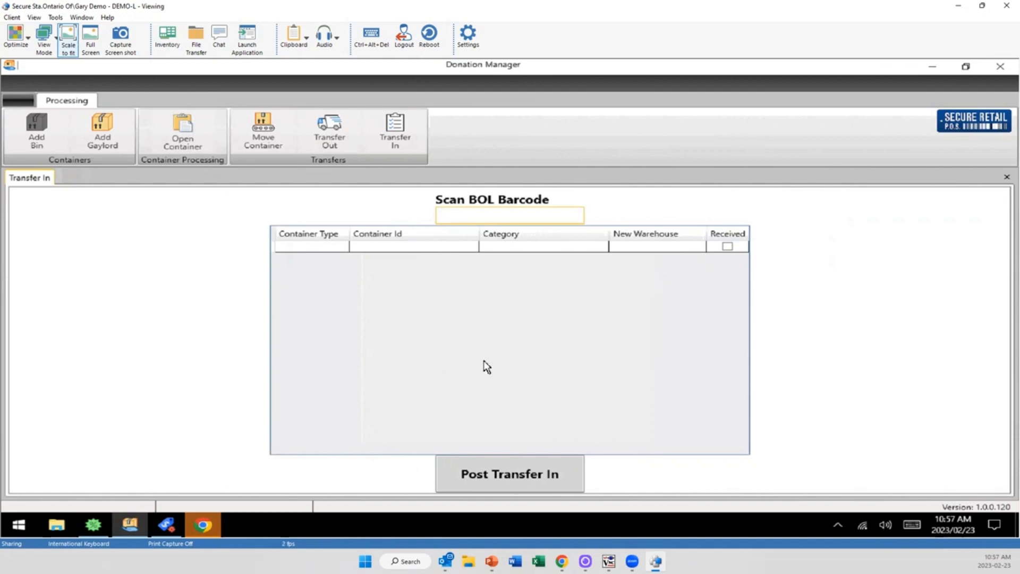